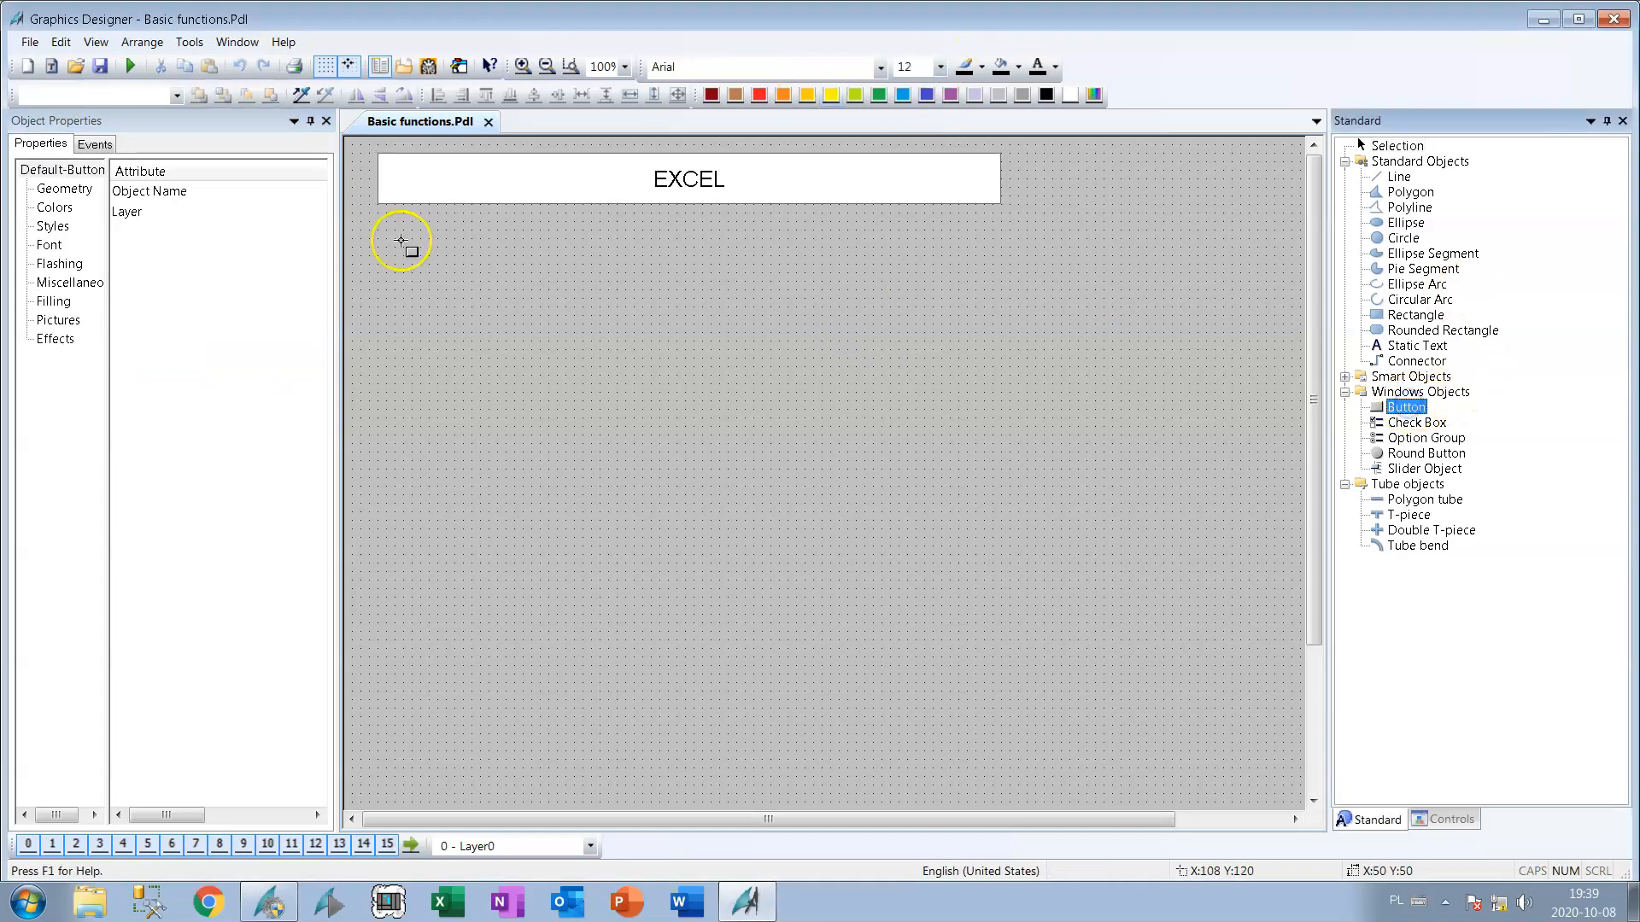
Draw a button under the EXCEL header and set its text to CREATE FILE.
drag(381, 222, 582, 283)
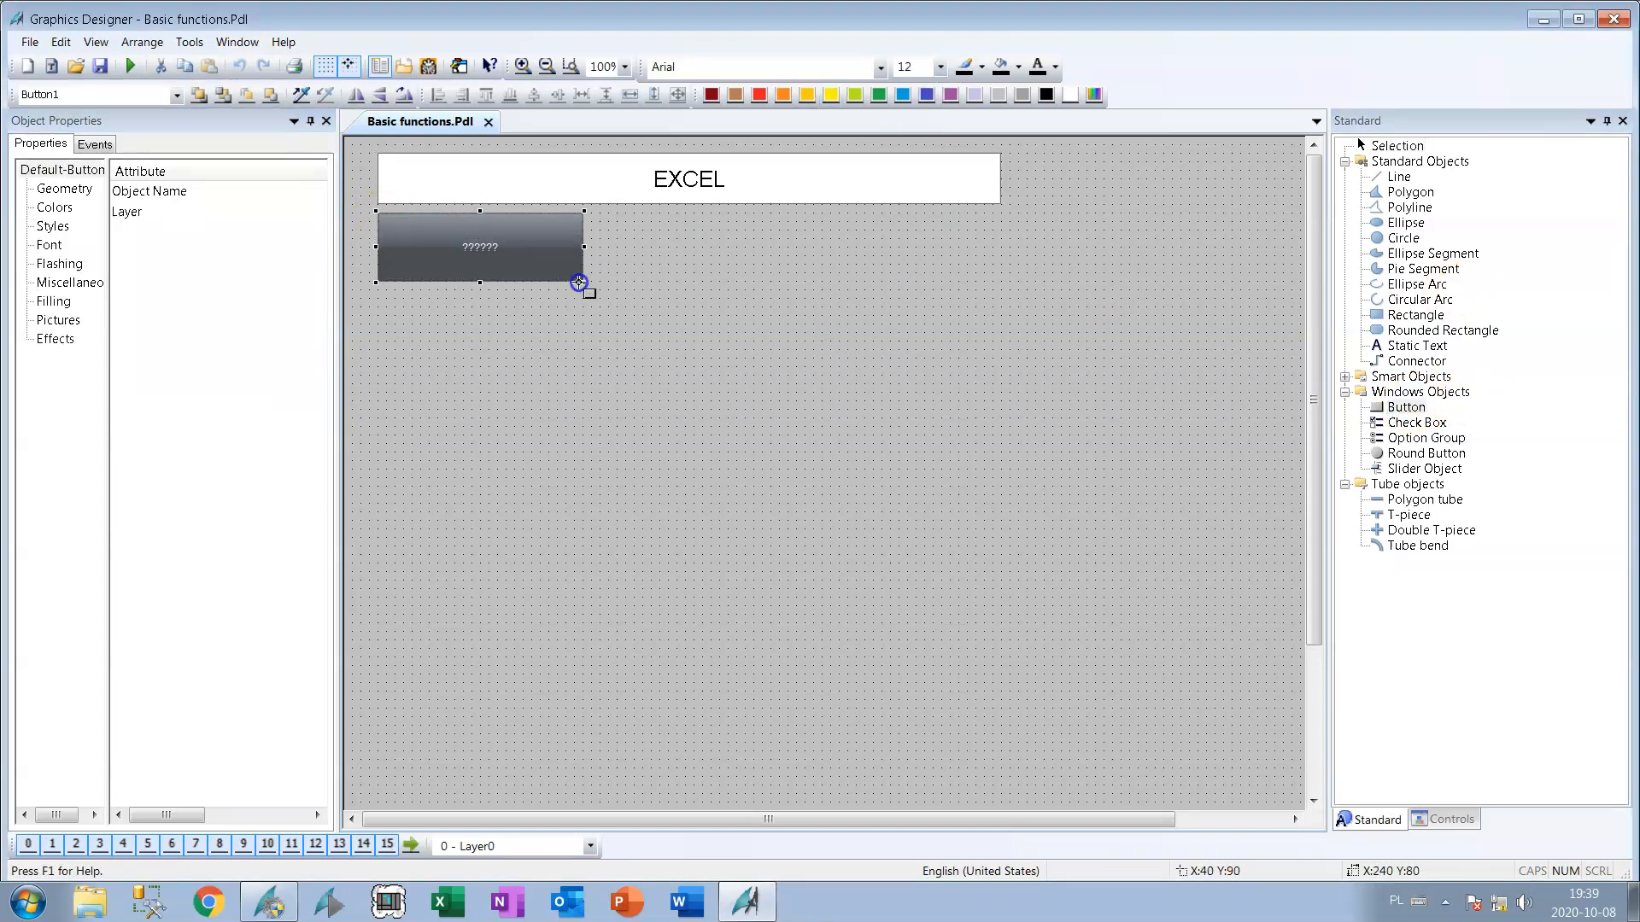
double_click(476, 247)
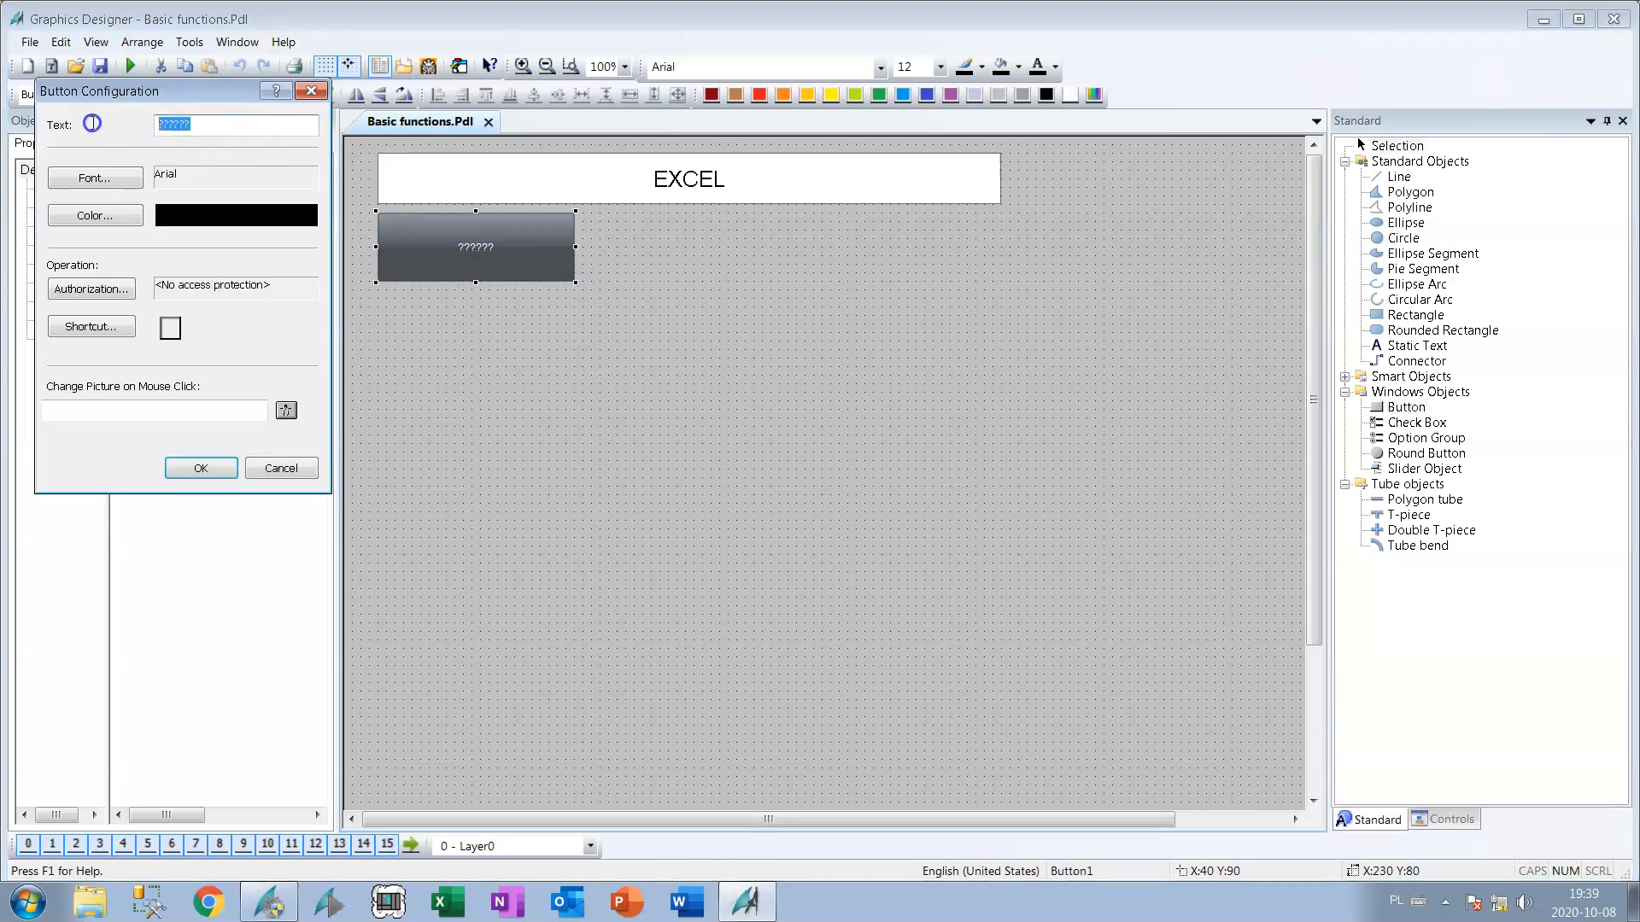
text(CREA)
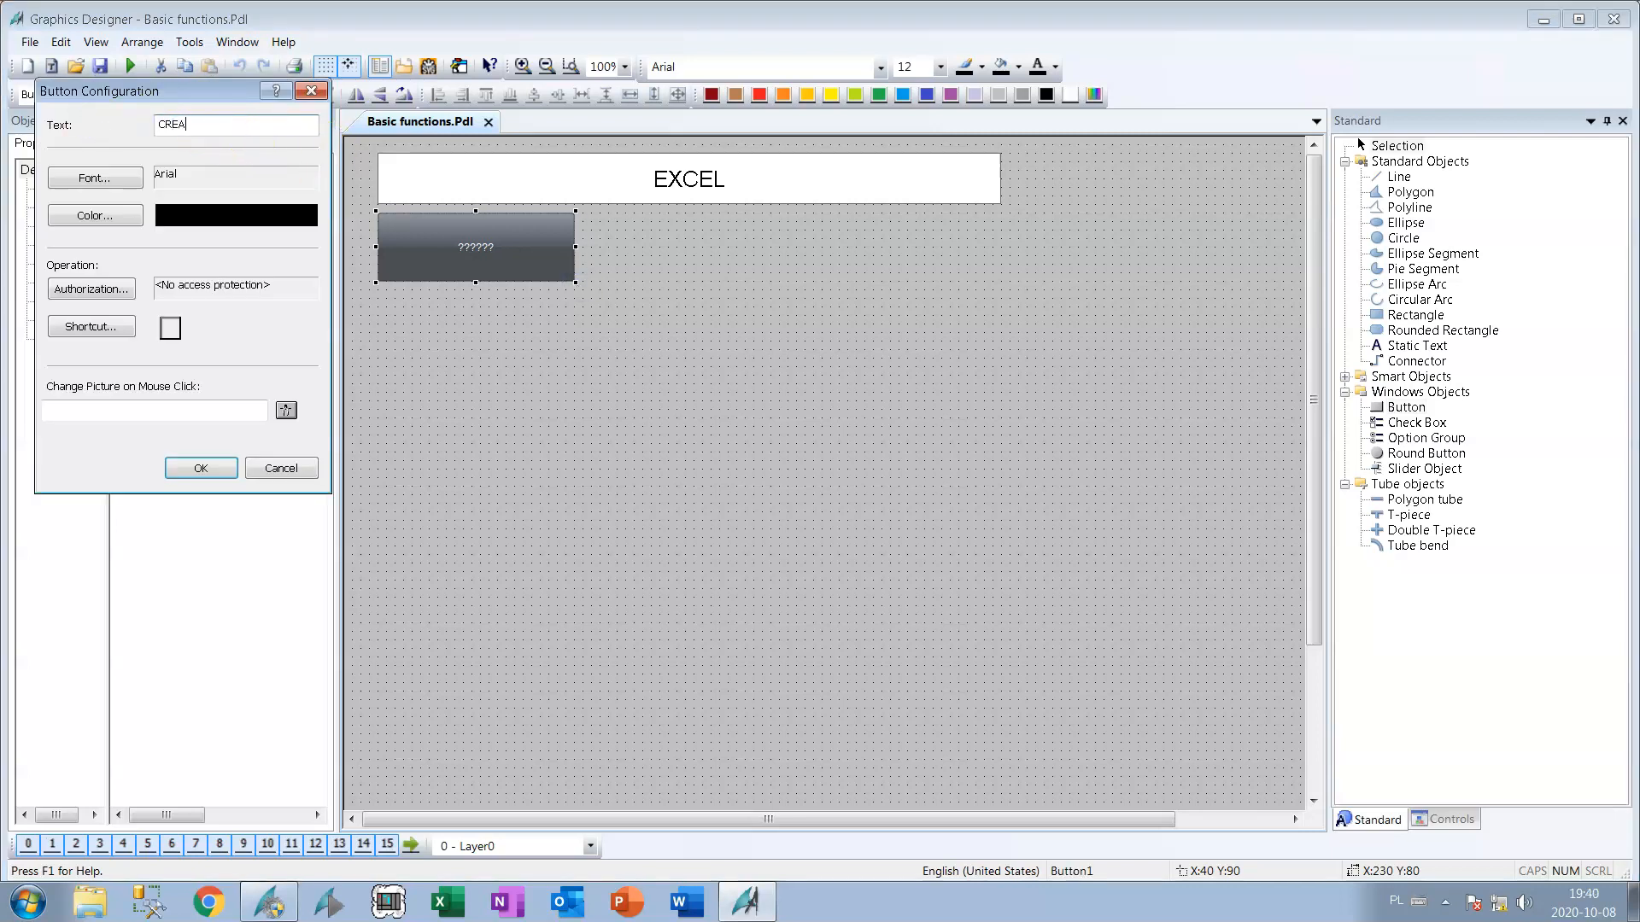
text(TE)
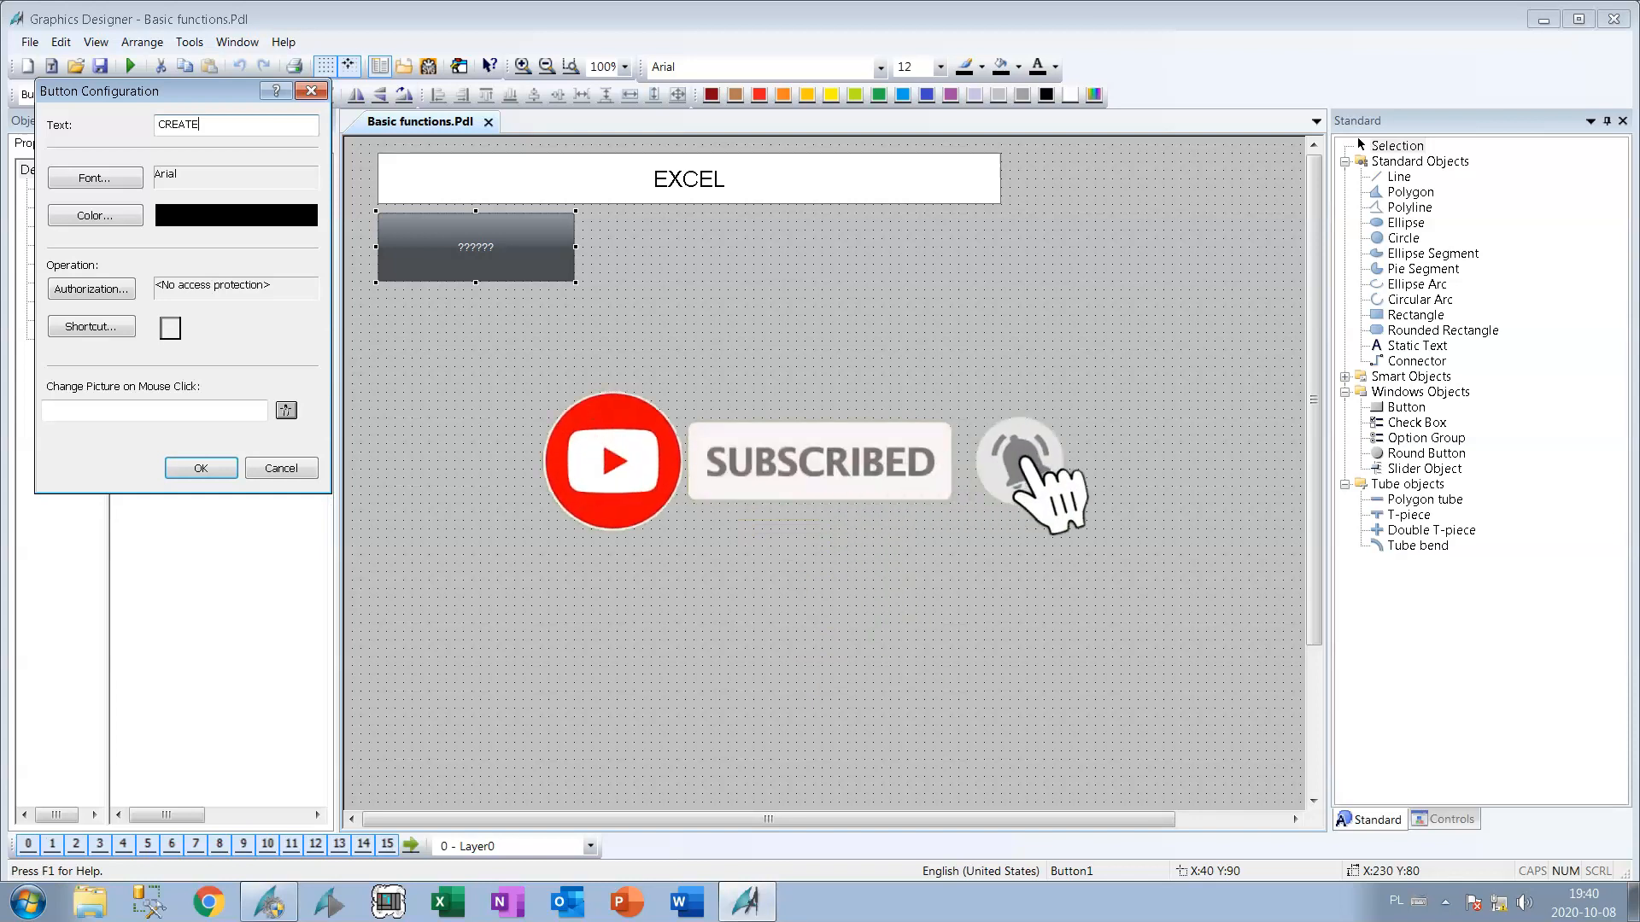
text(FILE)
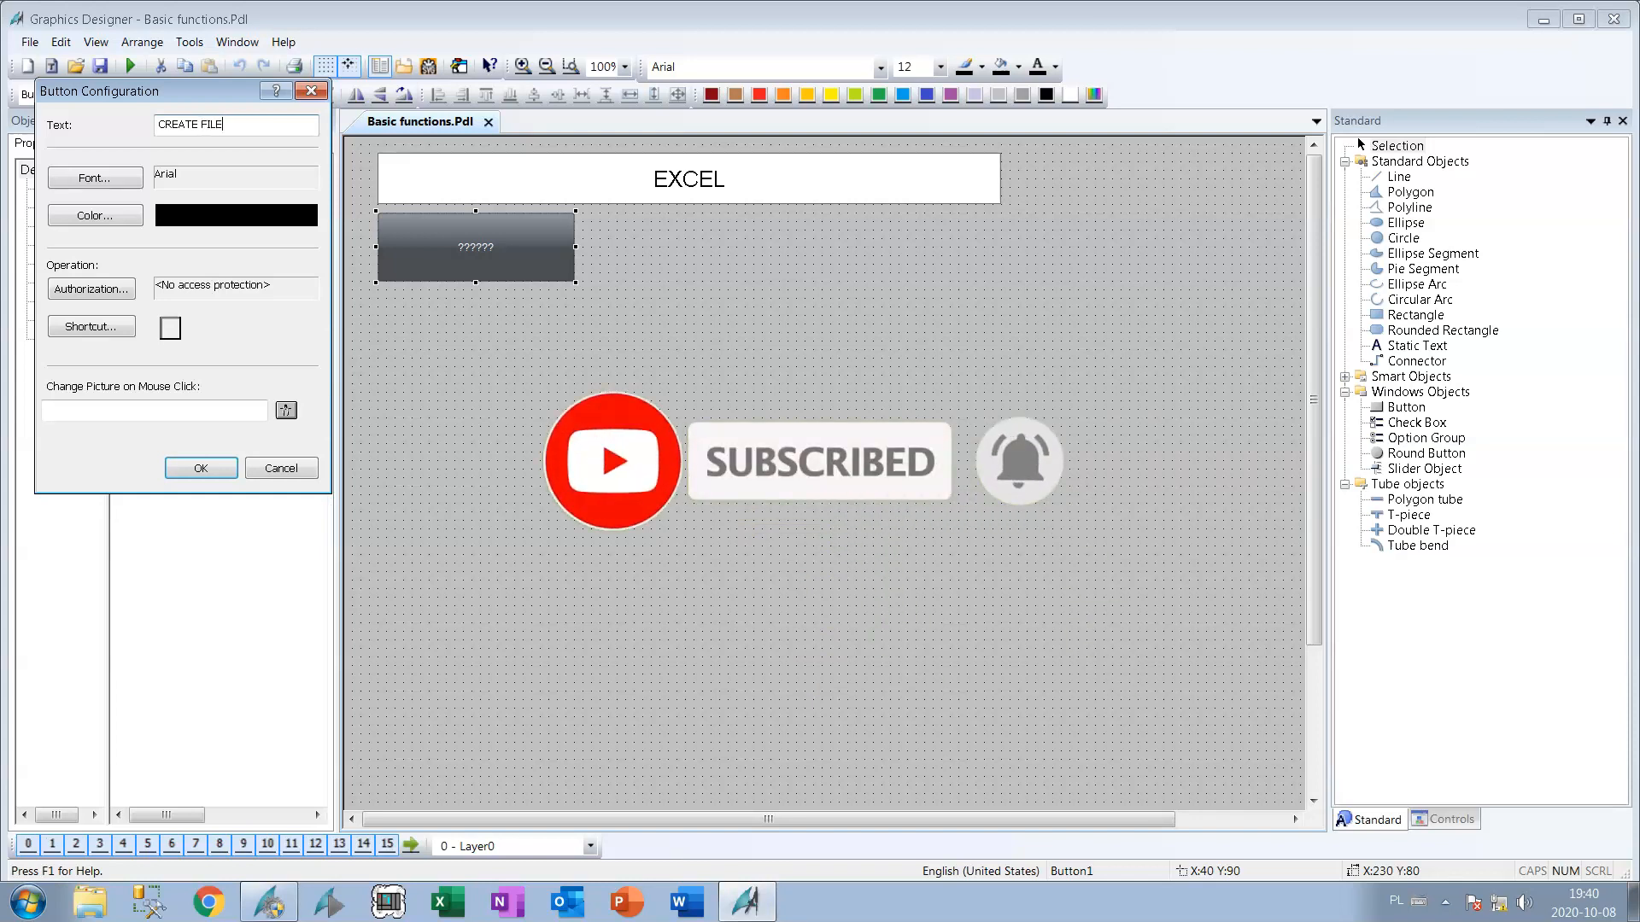
click(200, 468)
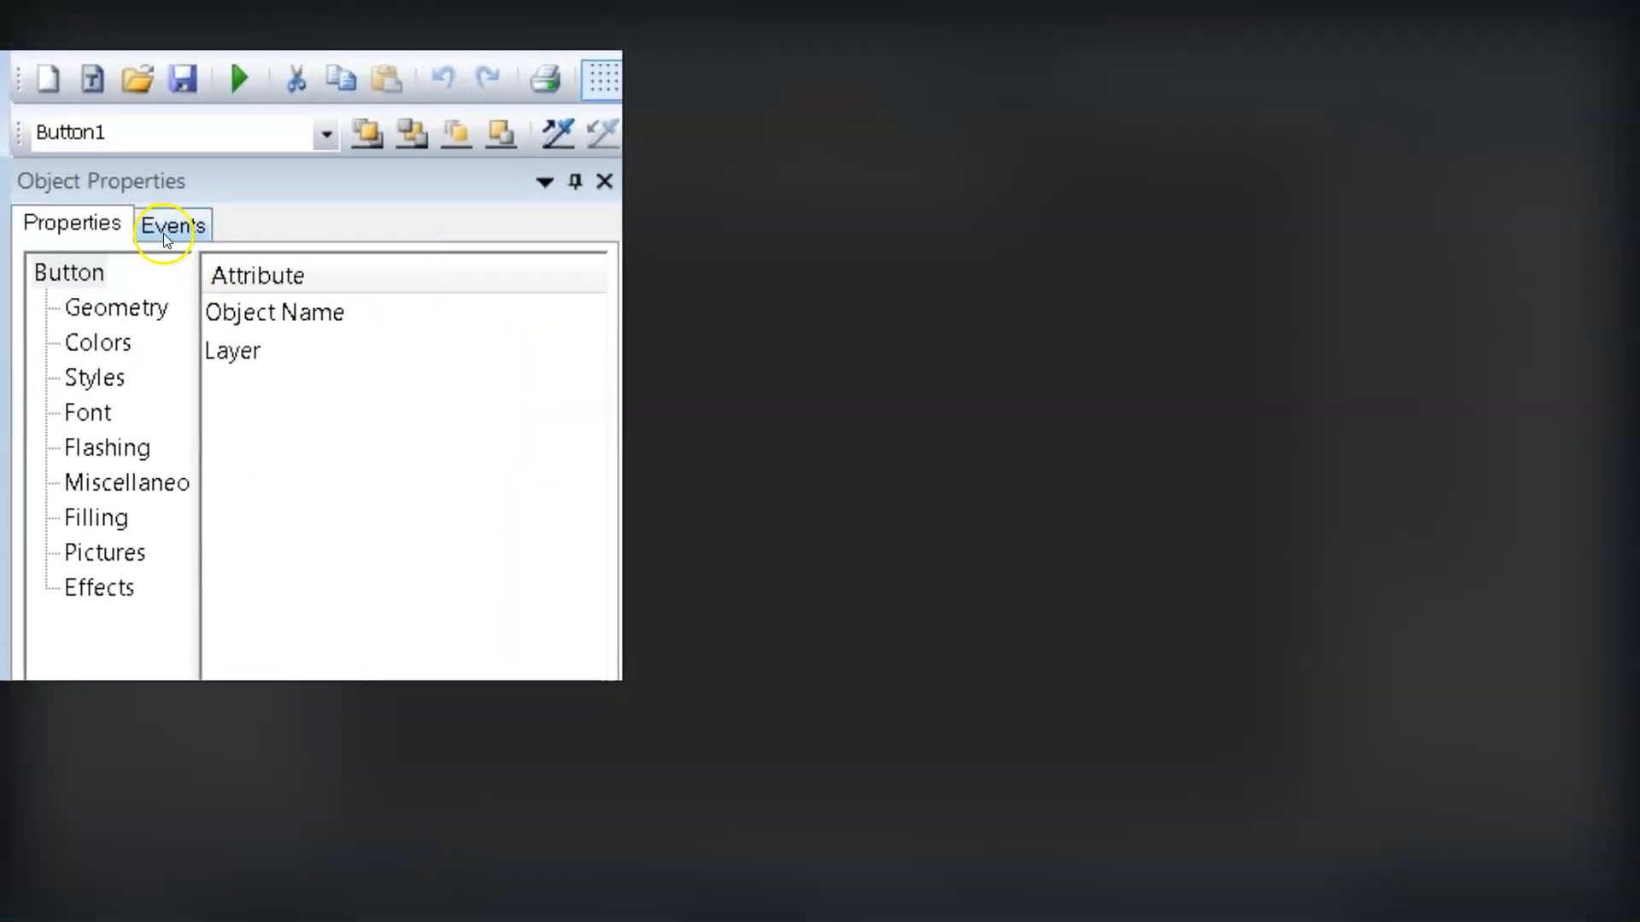
Attach a VBS action to the new button's Mouse Click event.
click(172, 224)
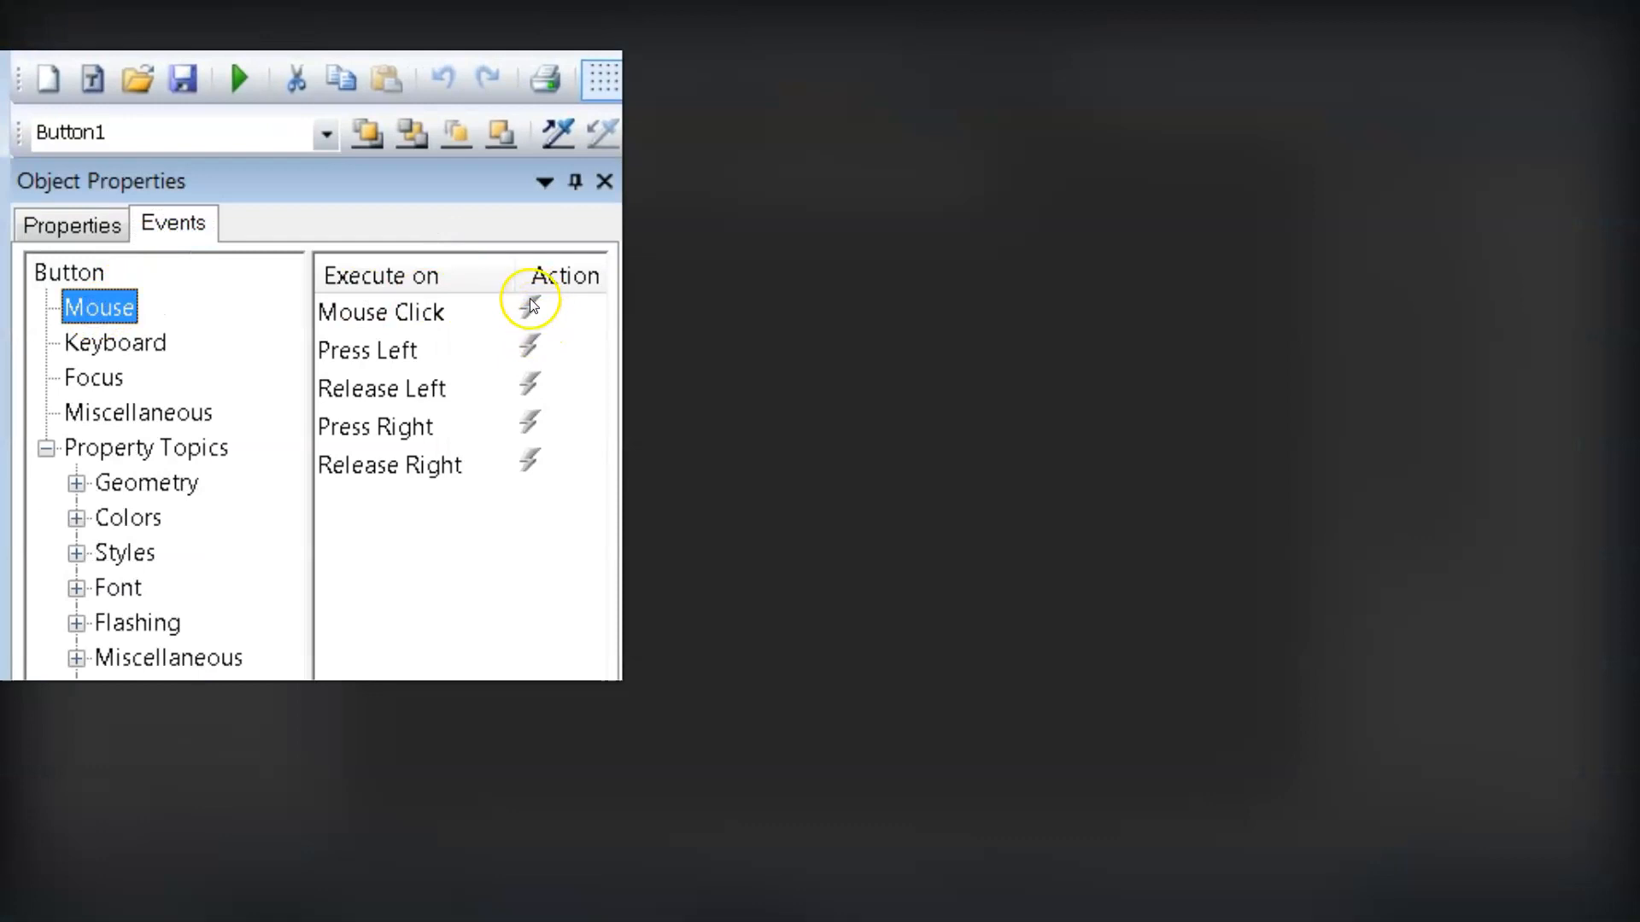
click(530, 304)
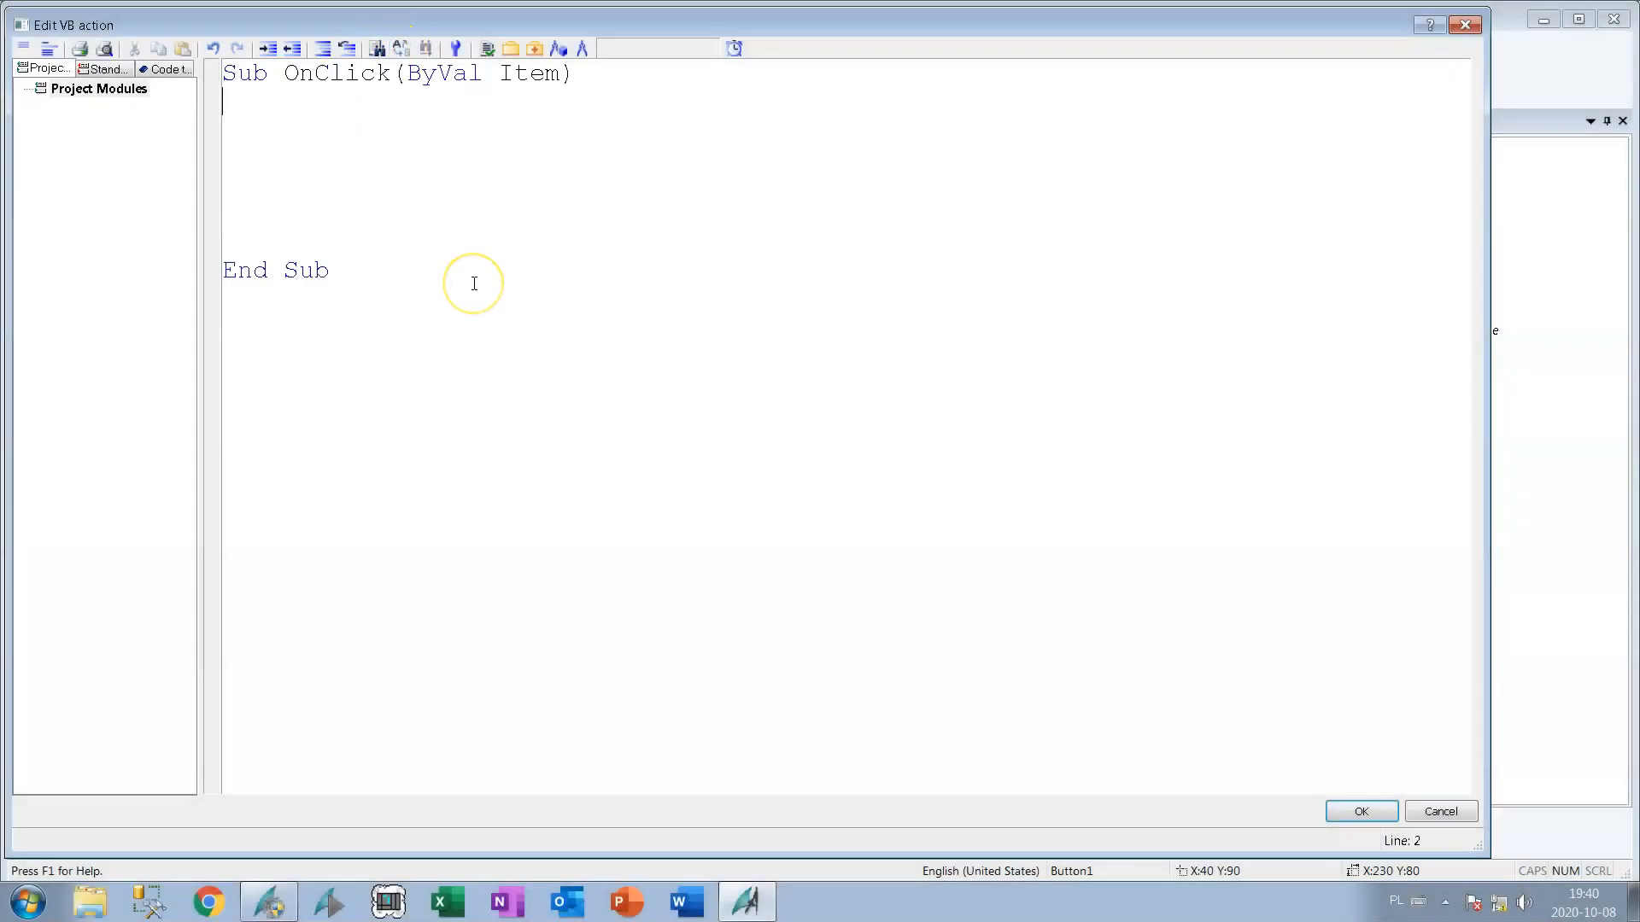
Write Dim objExcel, Dim File and Dim objWorkbook inside Sub OnClick.
text(di)
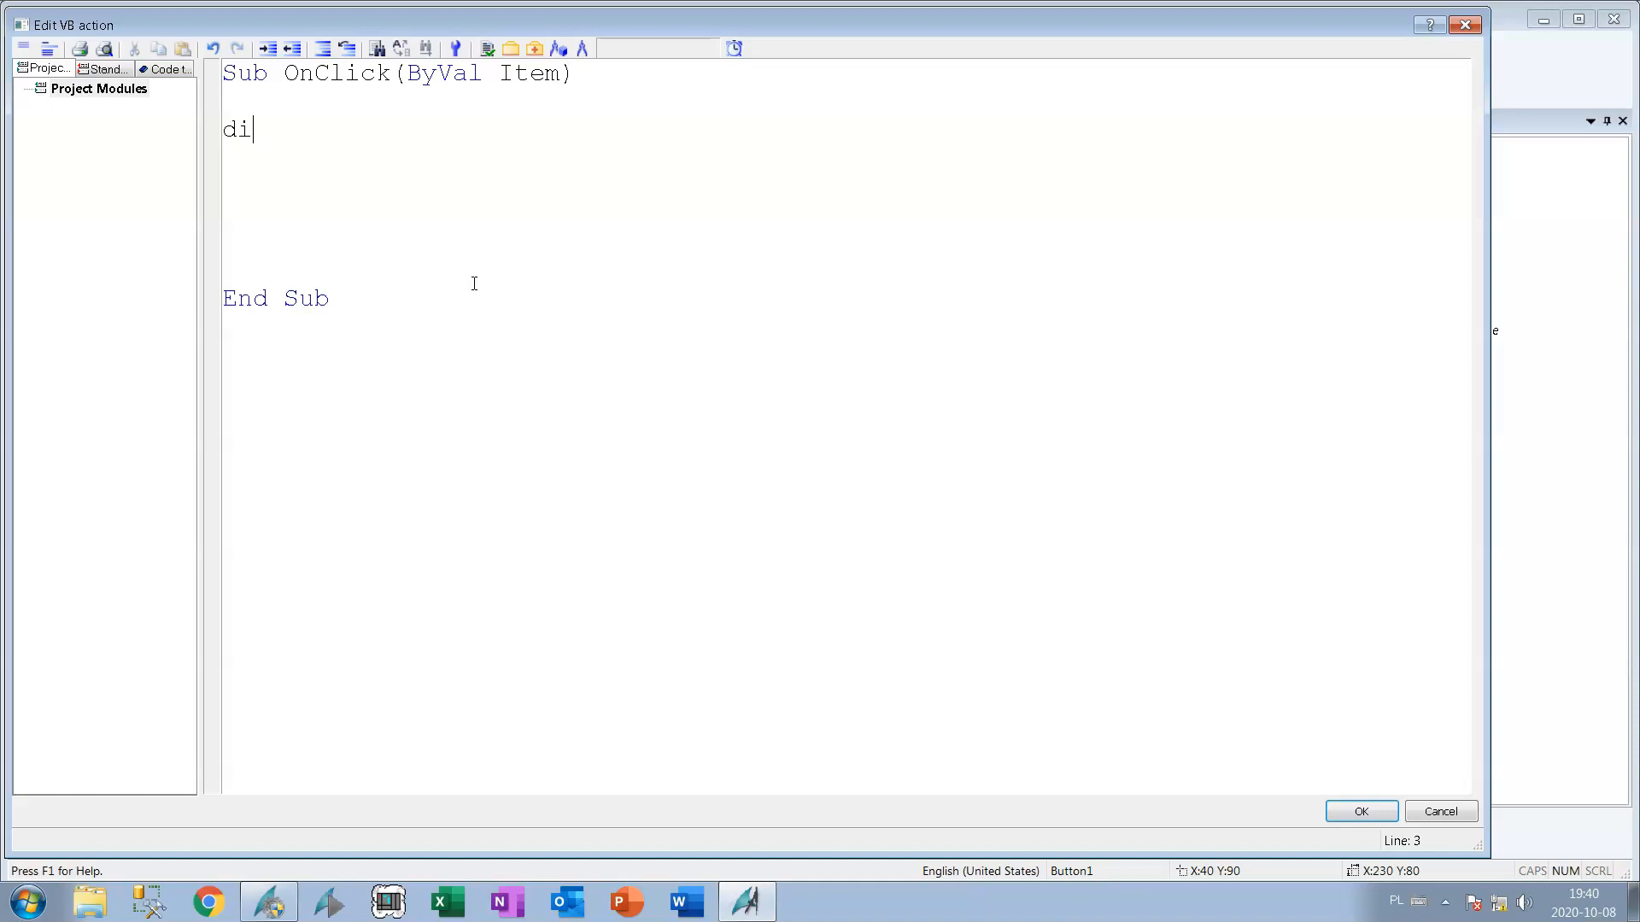
text(m obj)
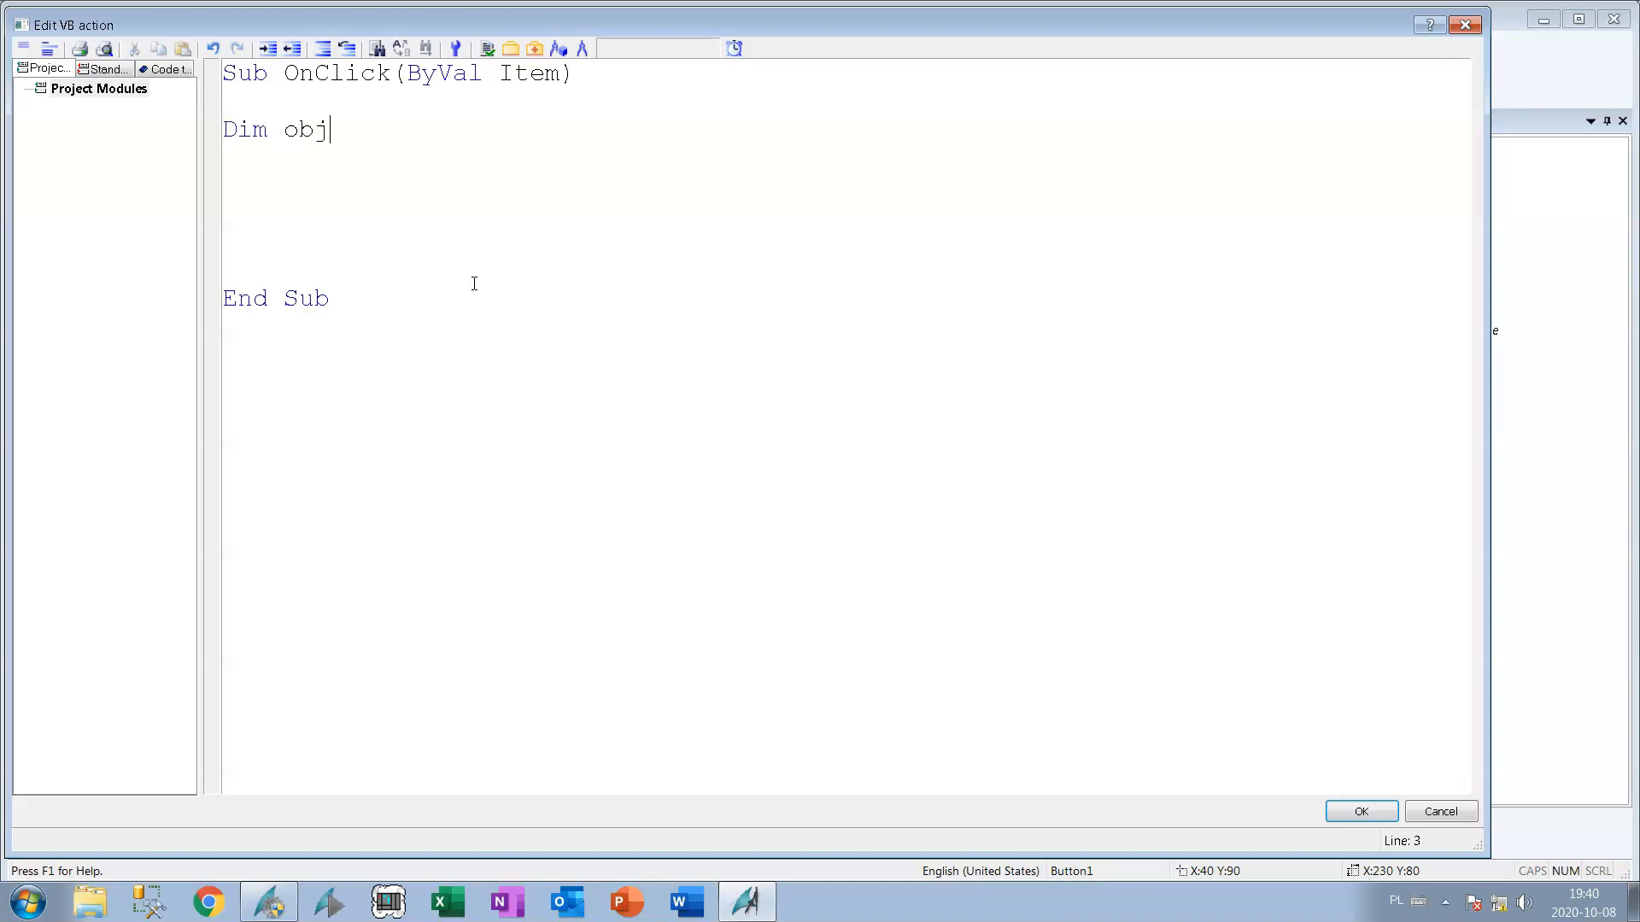
text(Ex)
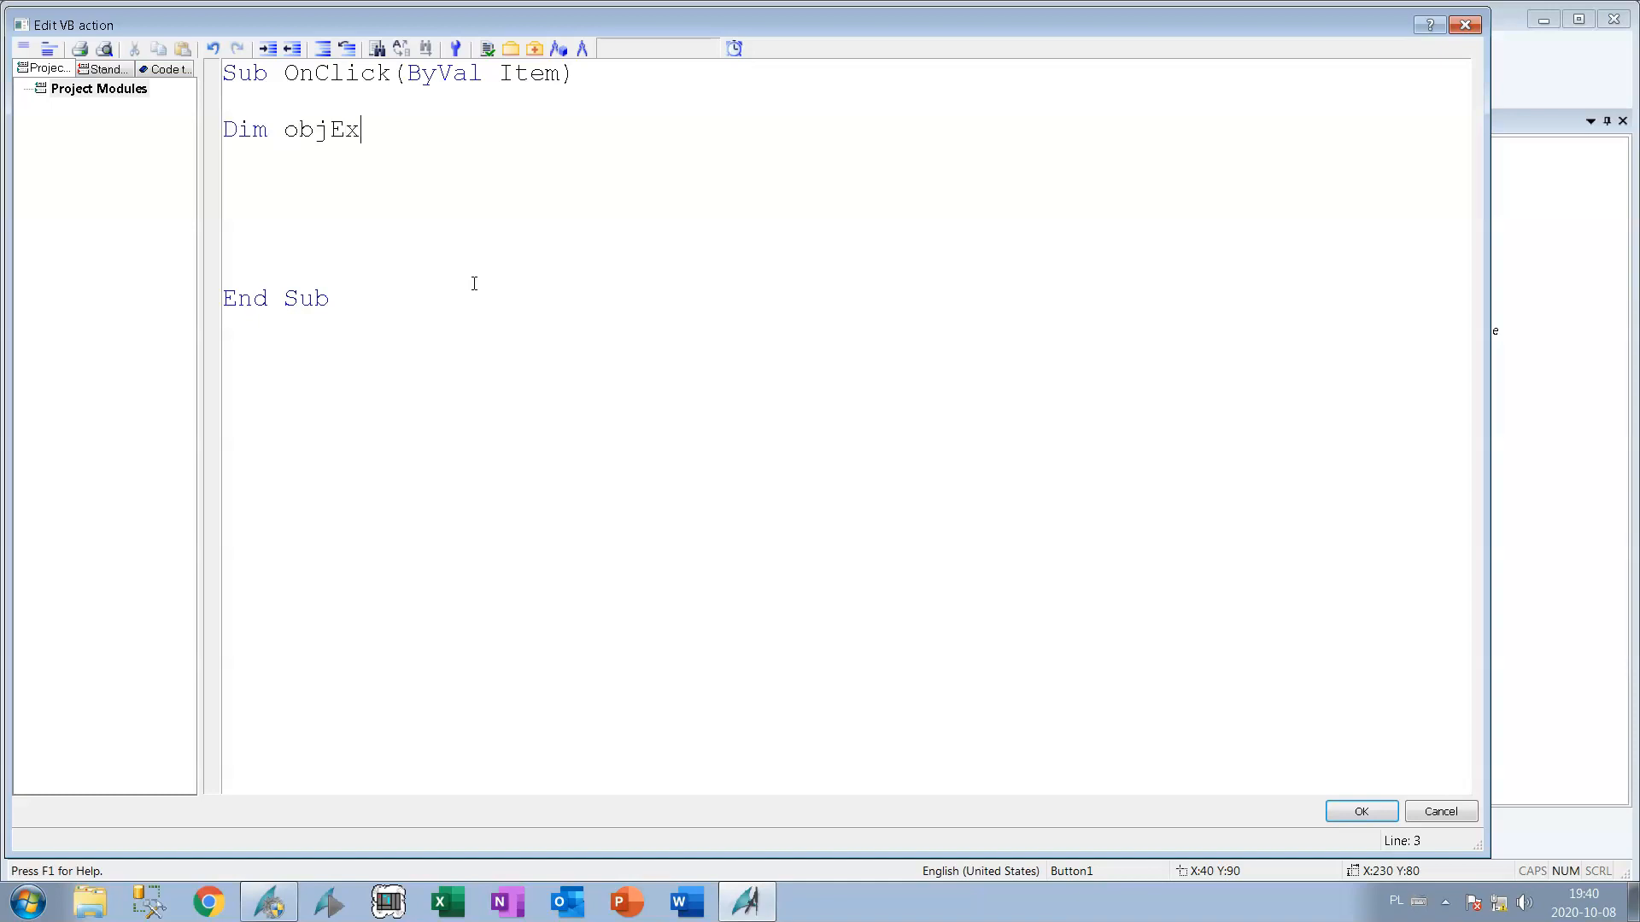
text(cel)
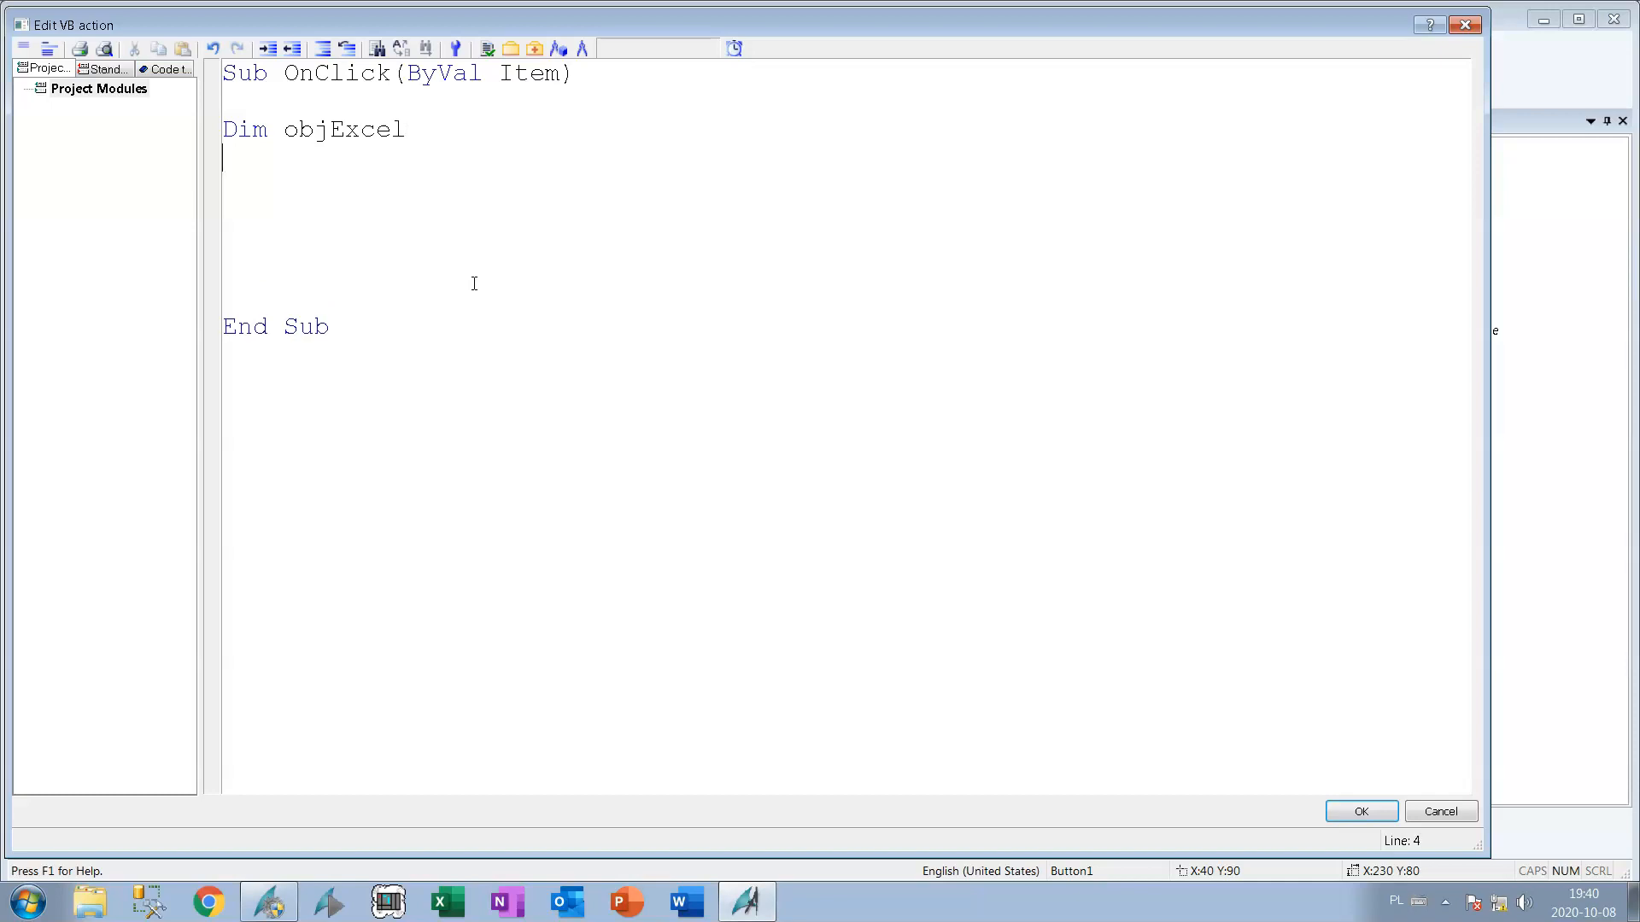
text(Dim)
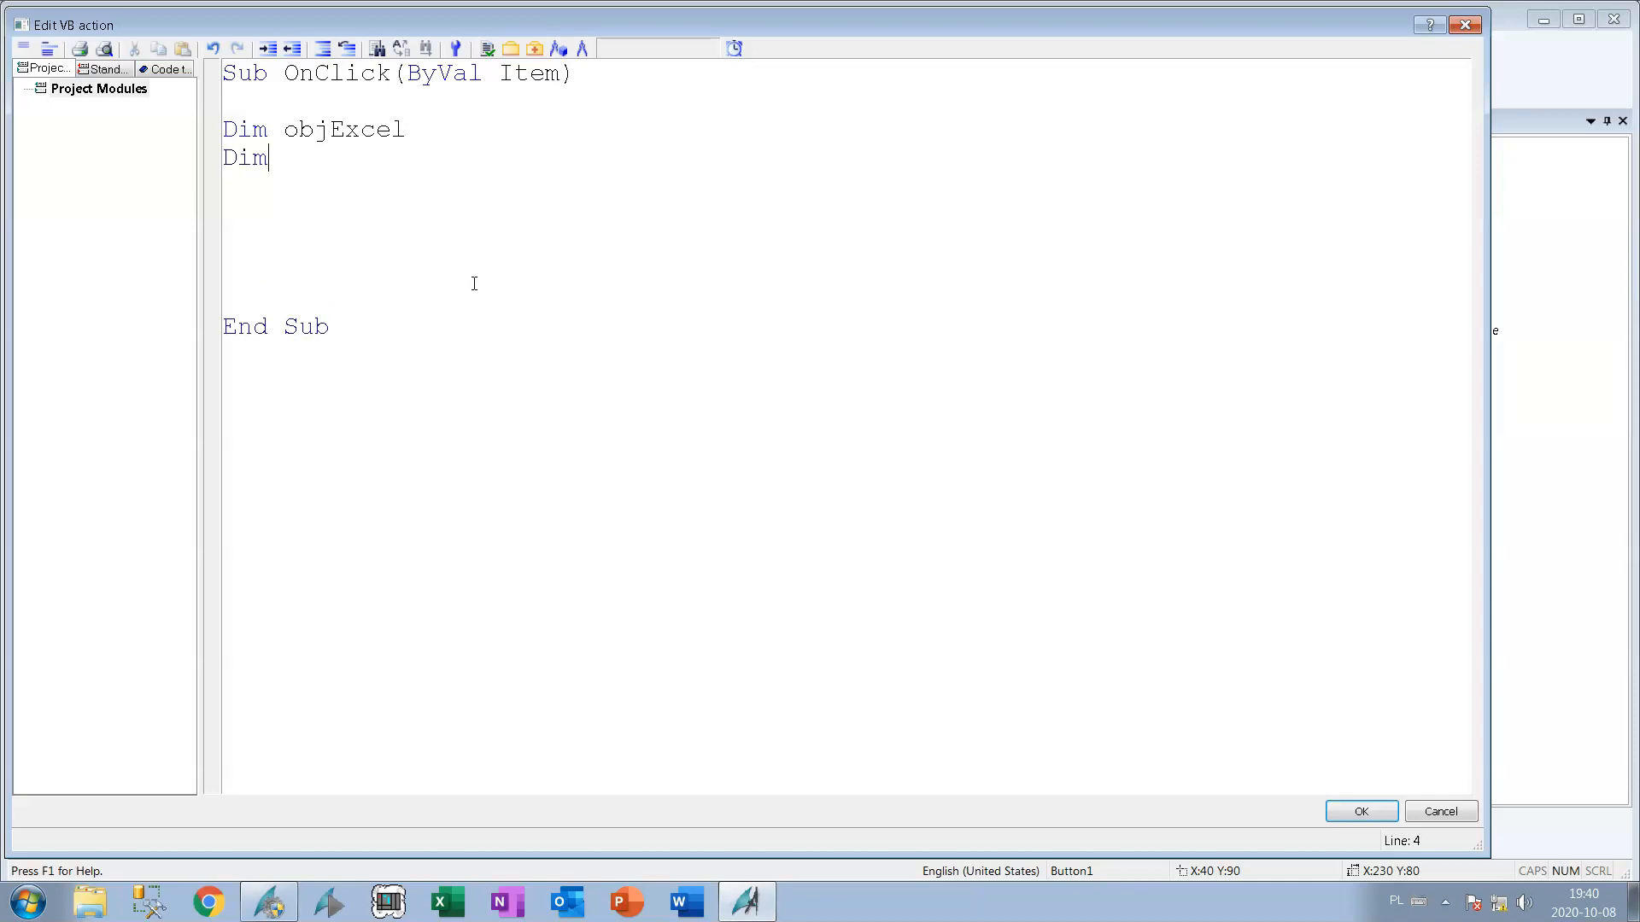
text(File)
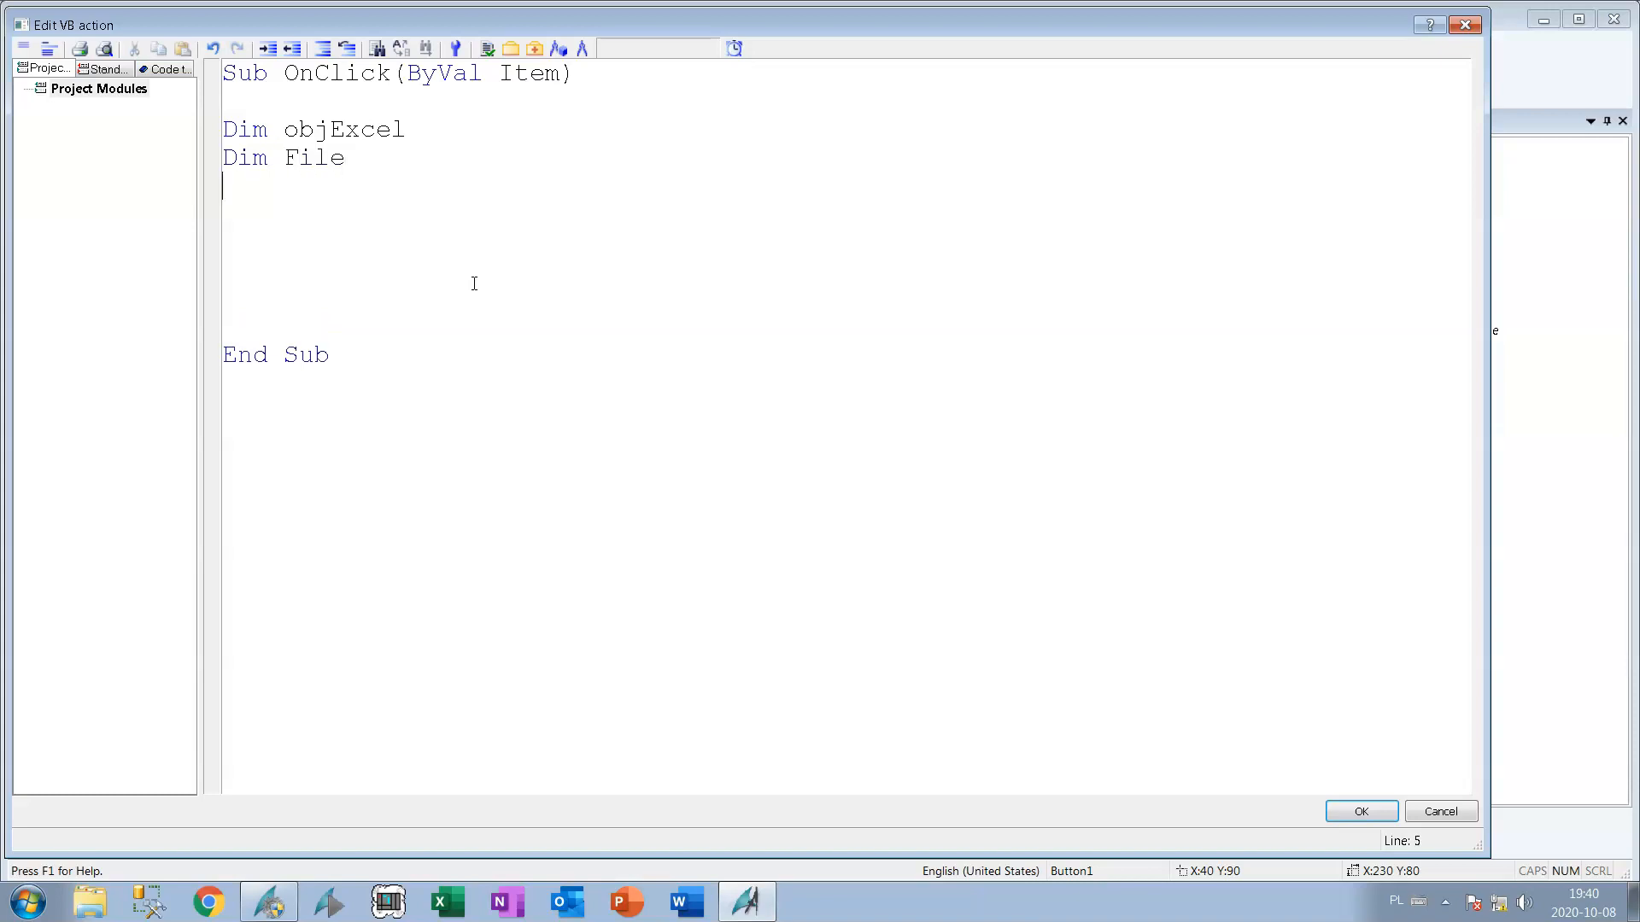
text(Dim)
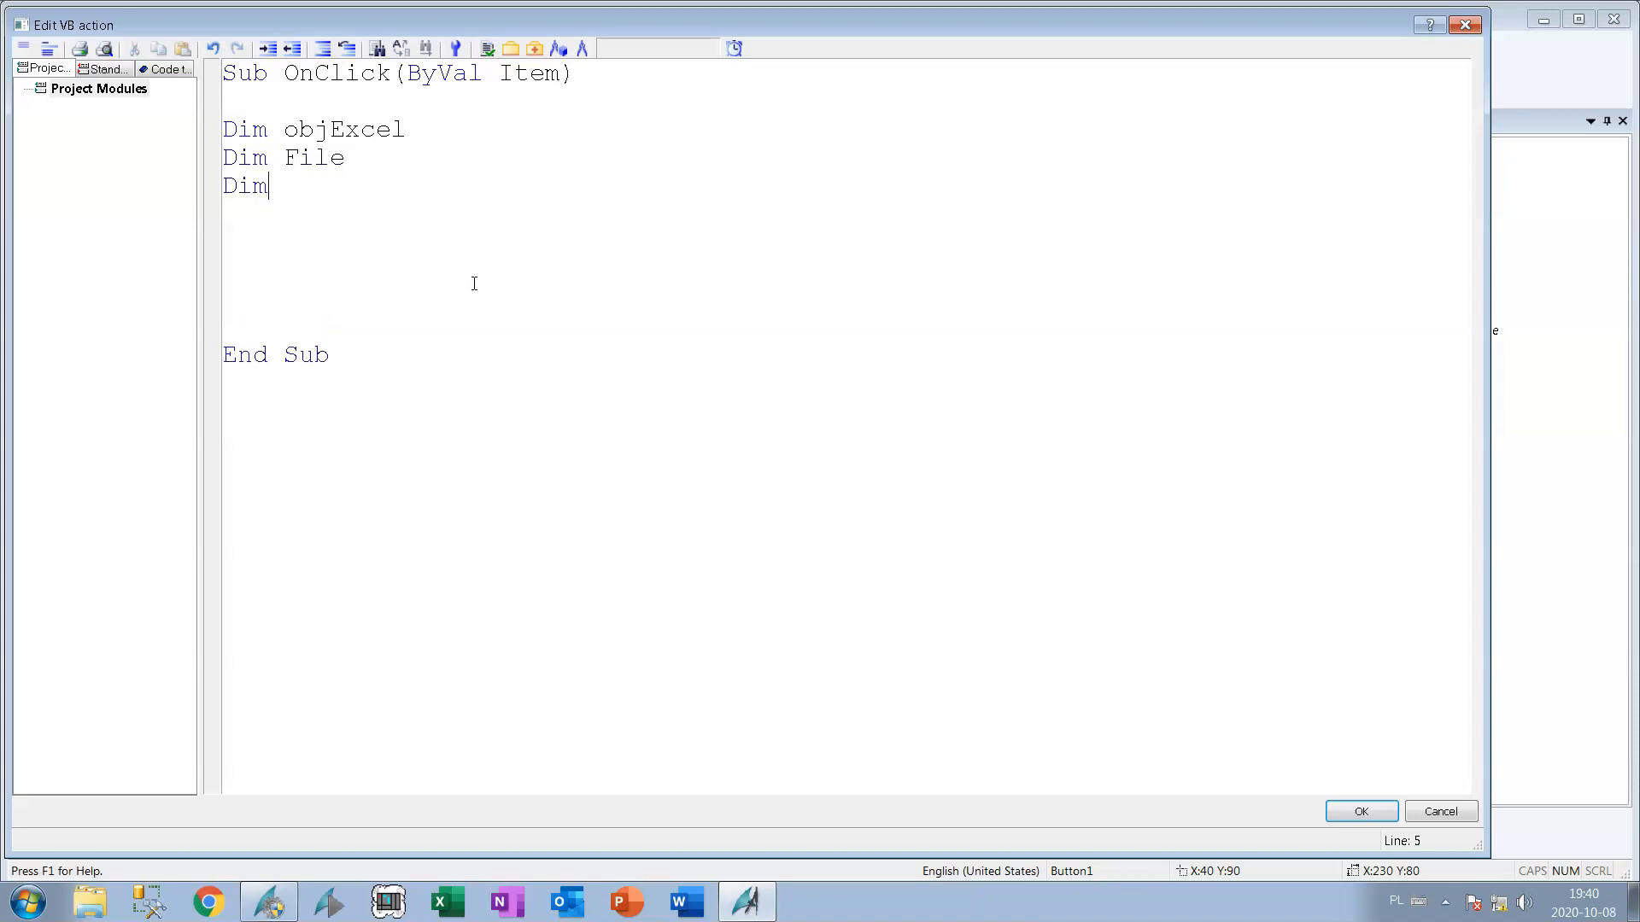
text(obj)
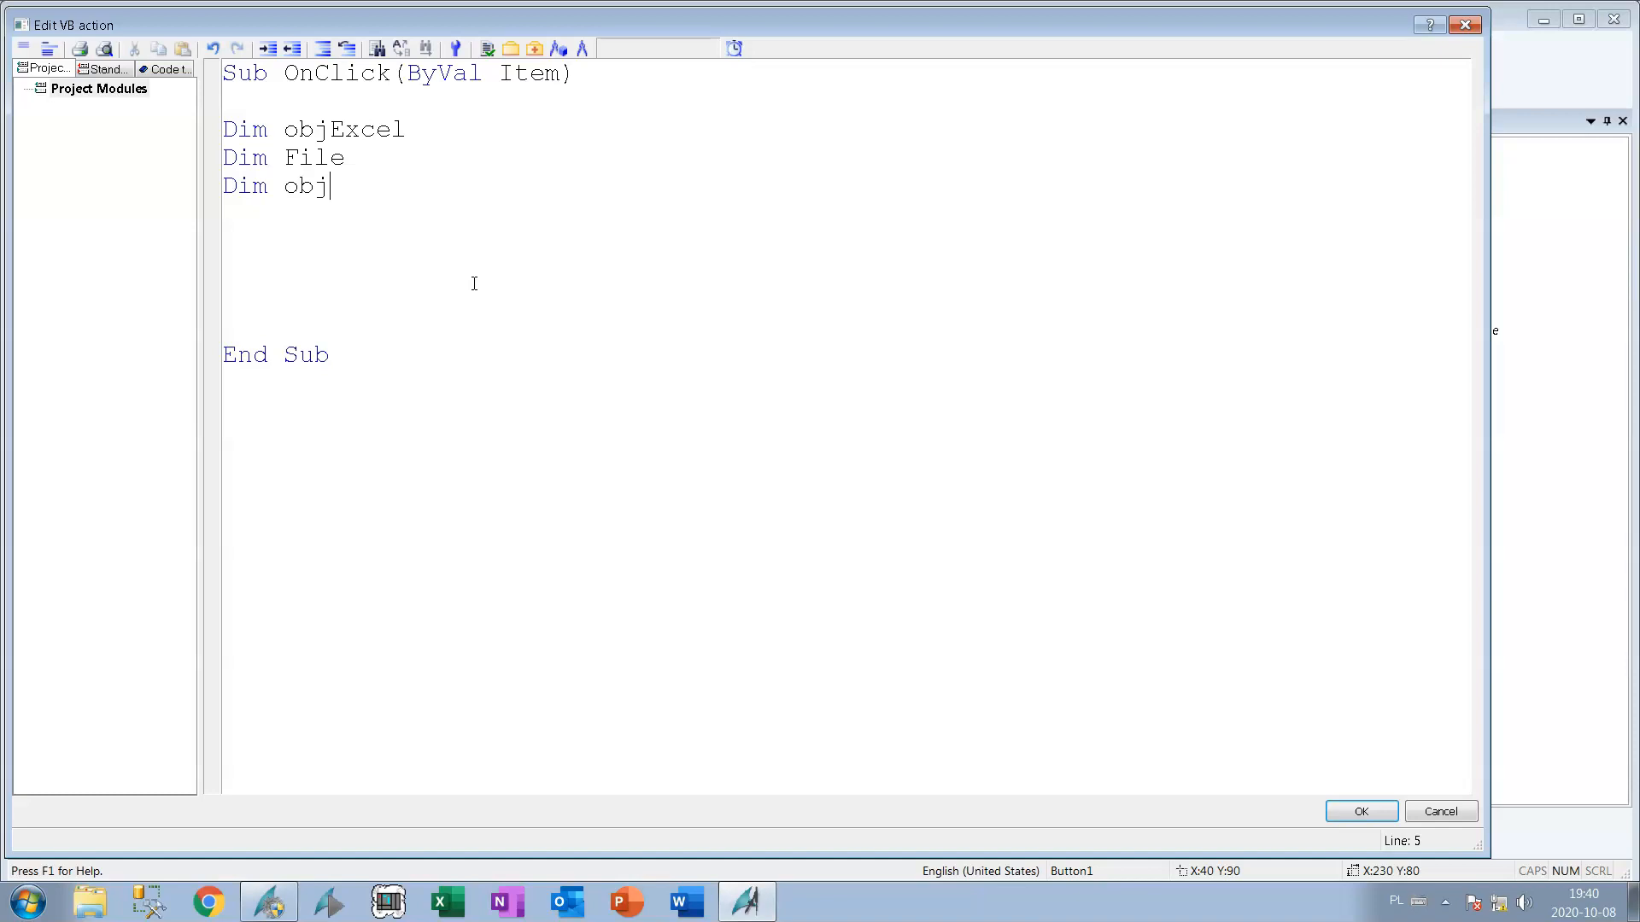
text(Workboo)
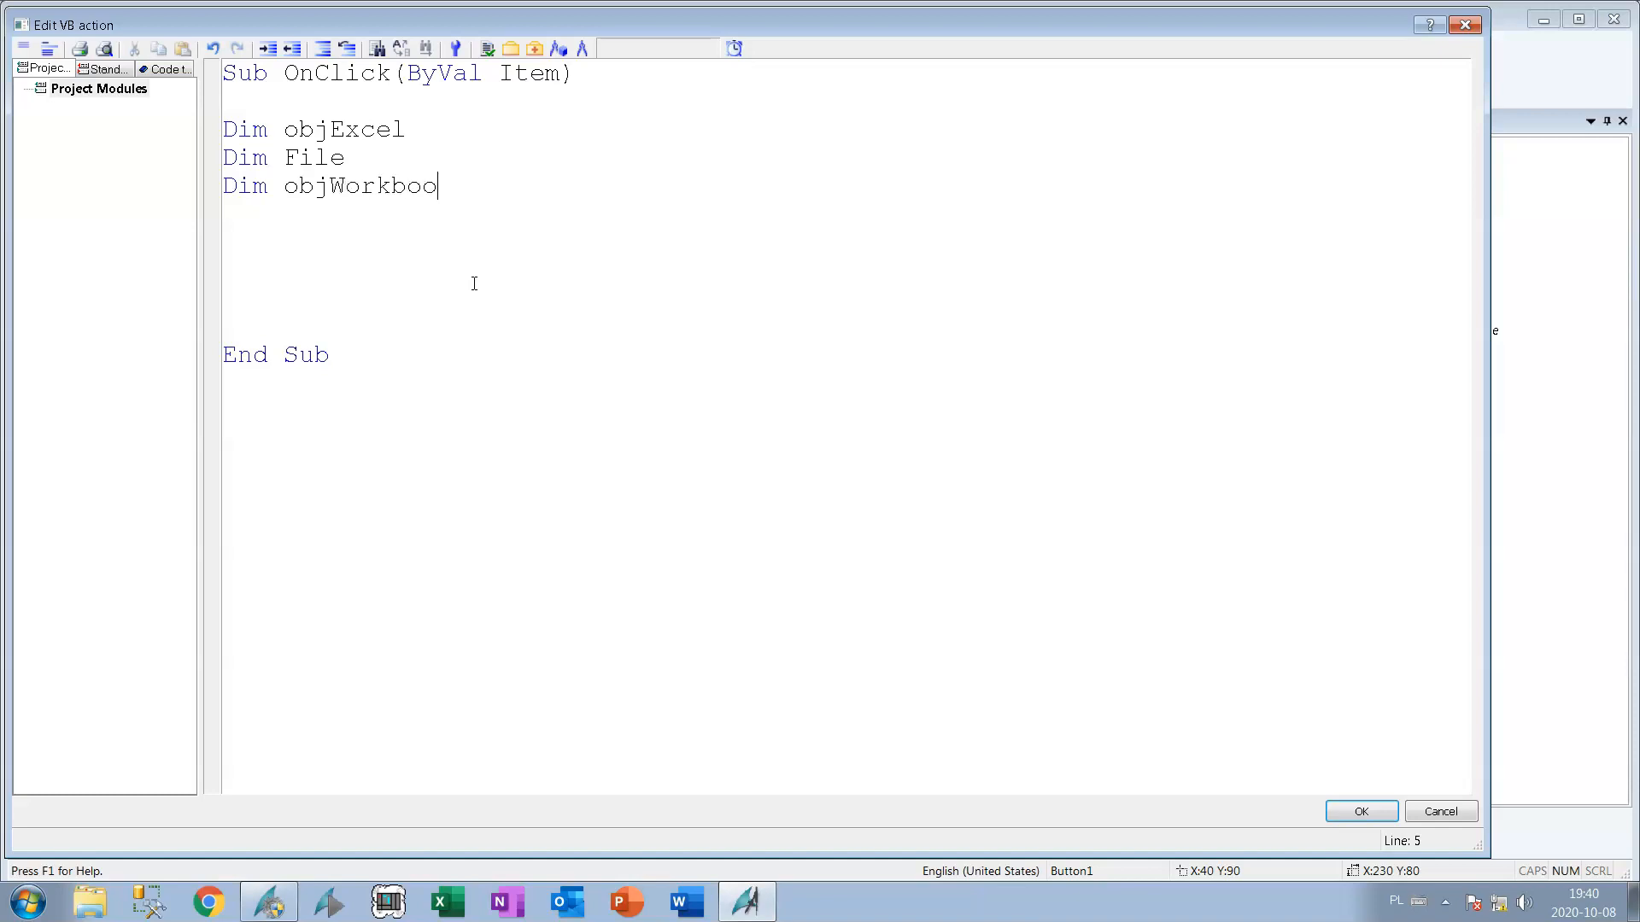
text(k)
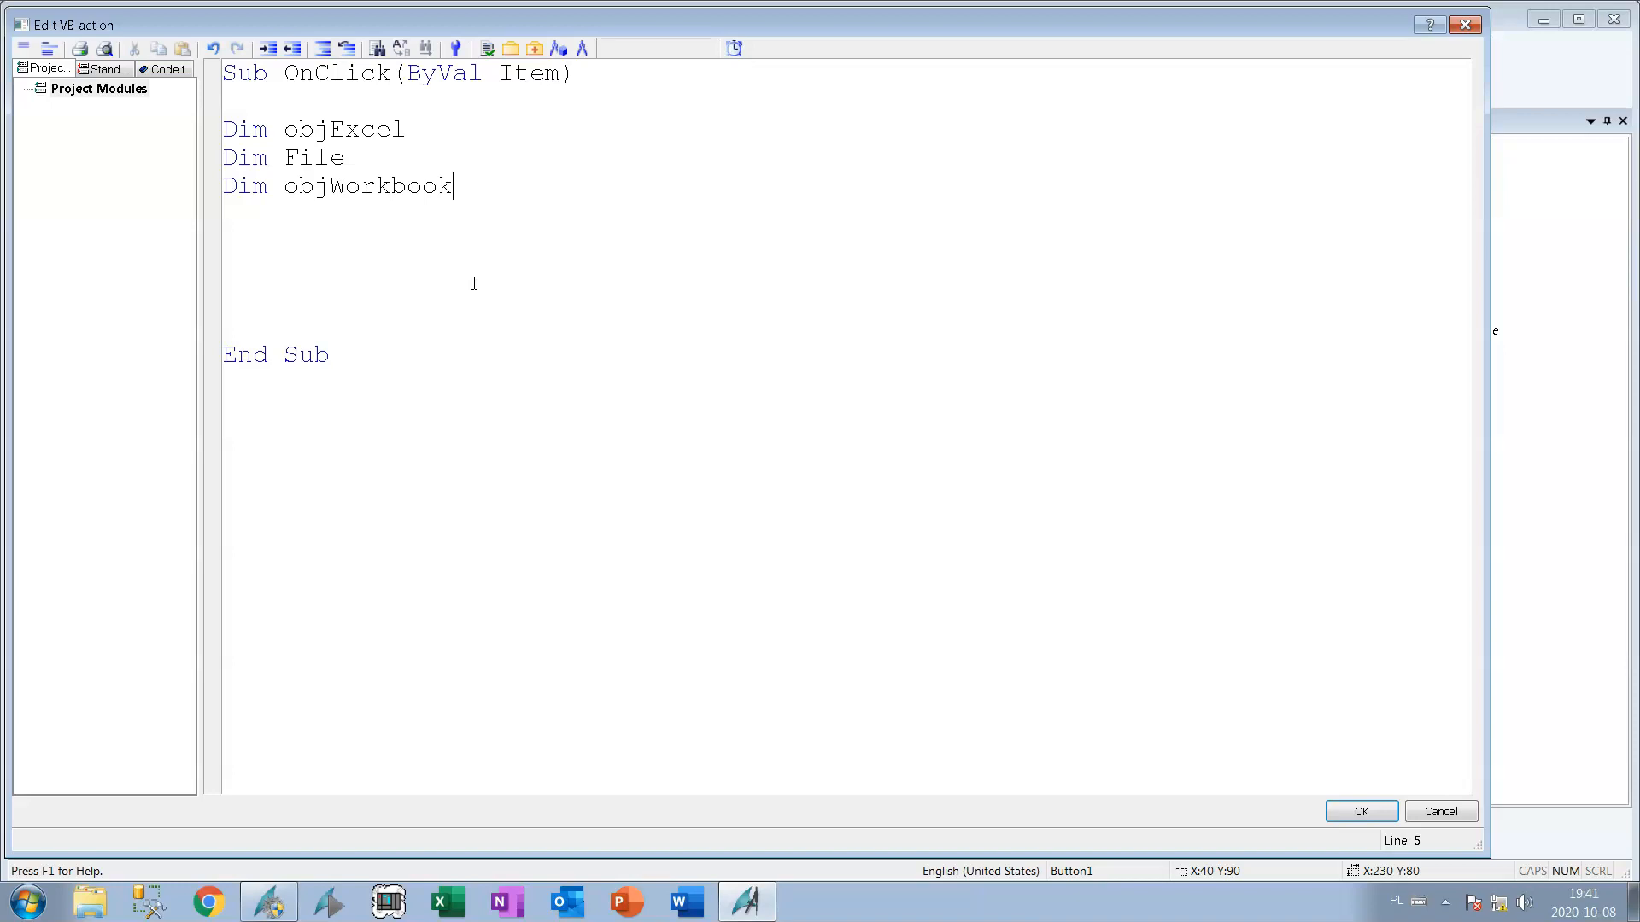
key(enter)
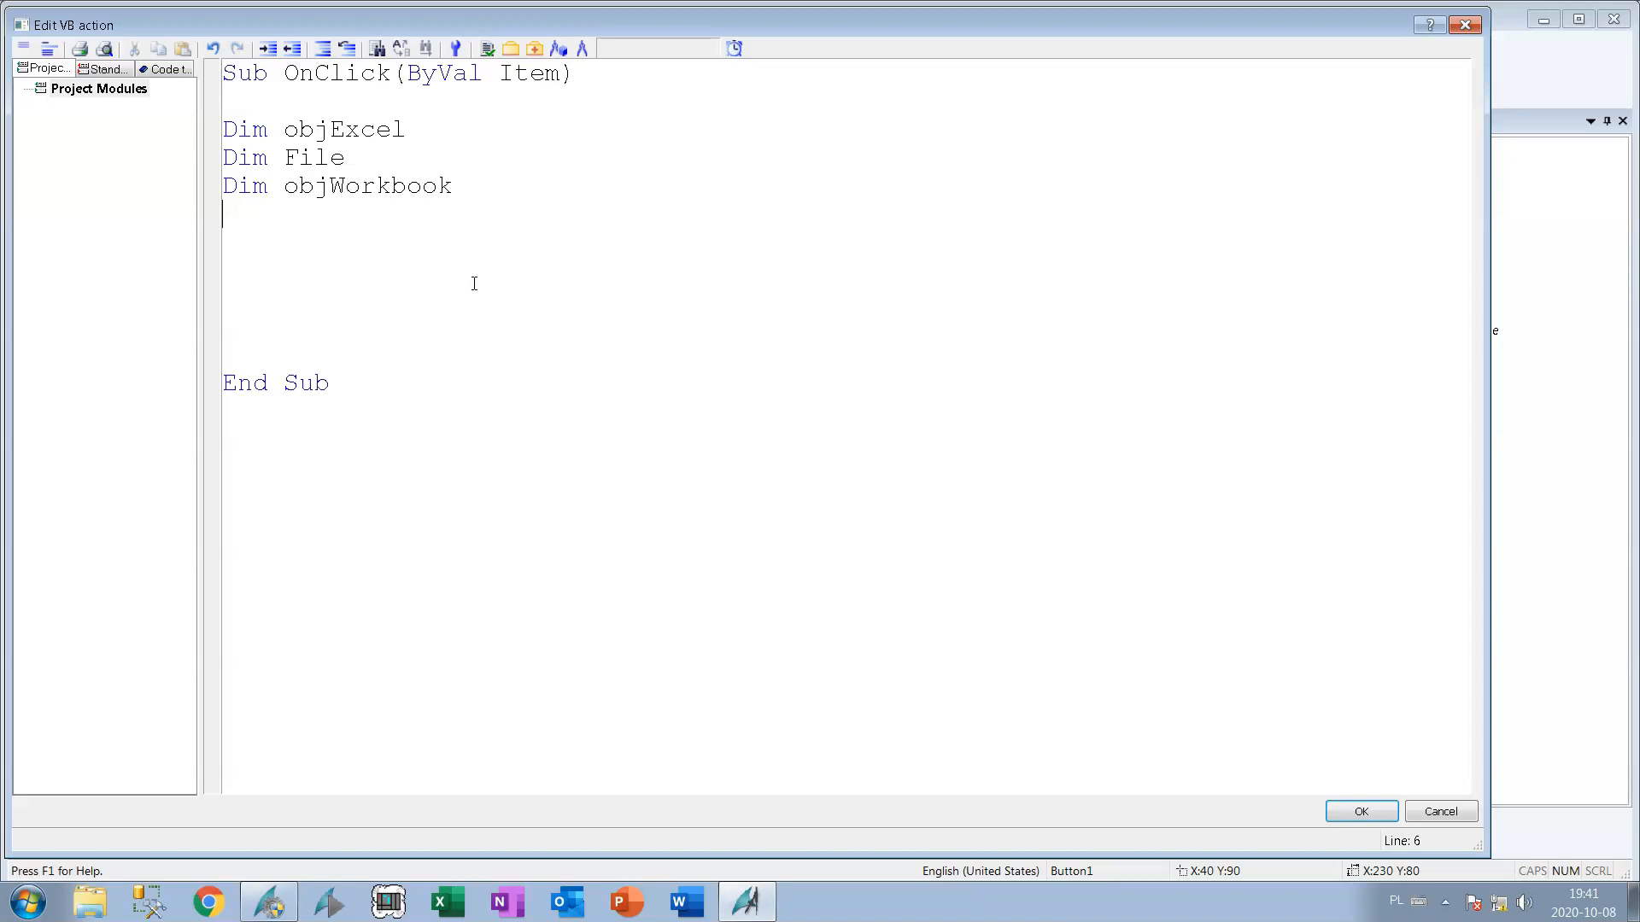
text(D)
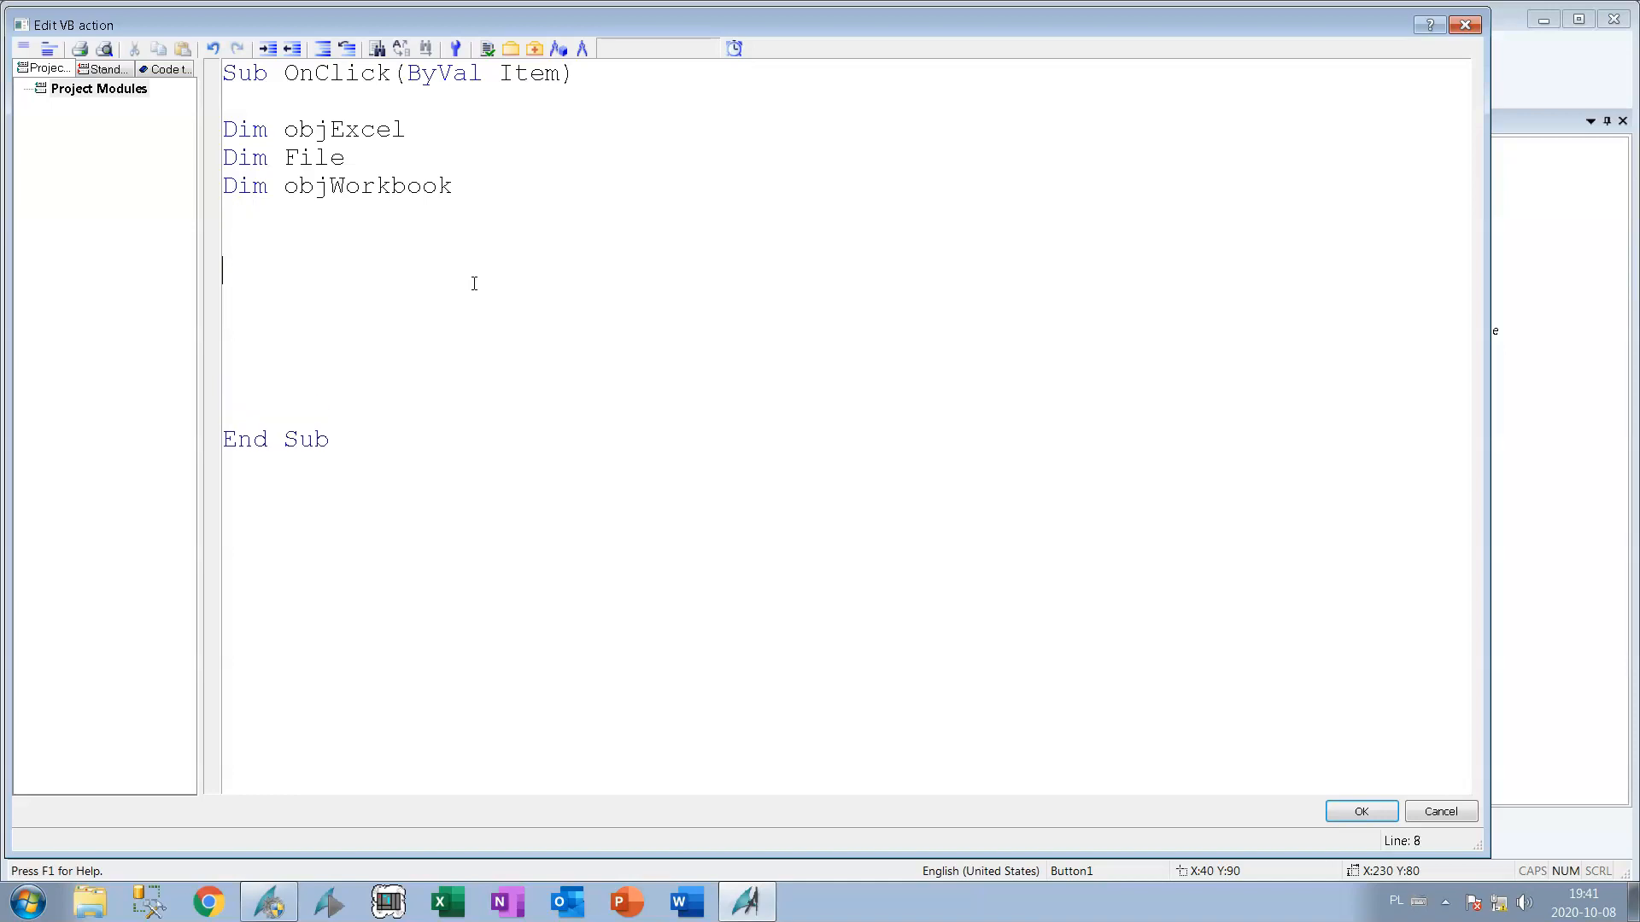
Declare a fourth variable FilePath and start its assignment line.
key(Backspace)
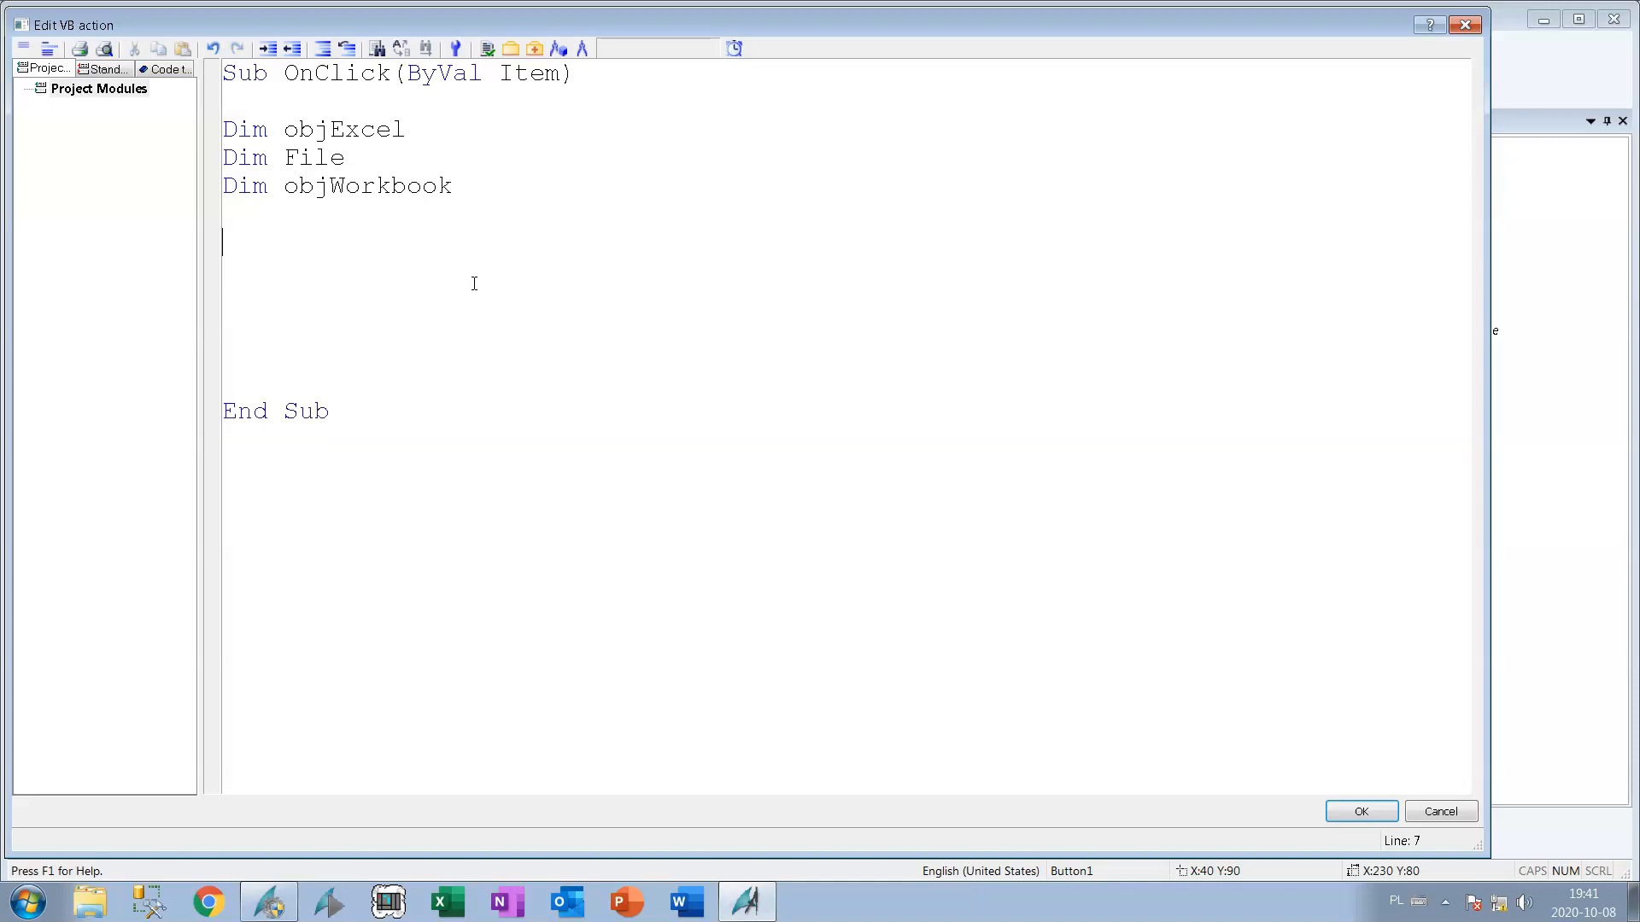
text(Di)
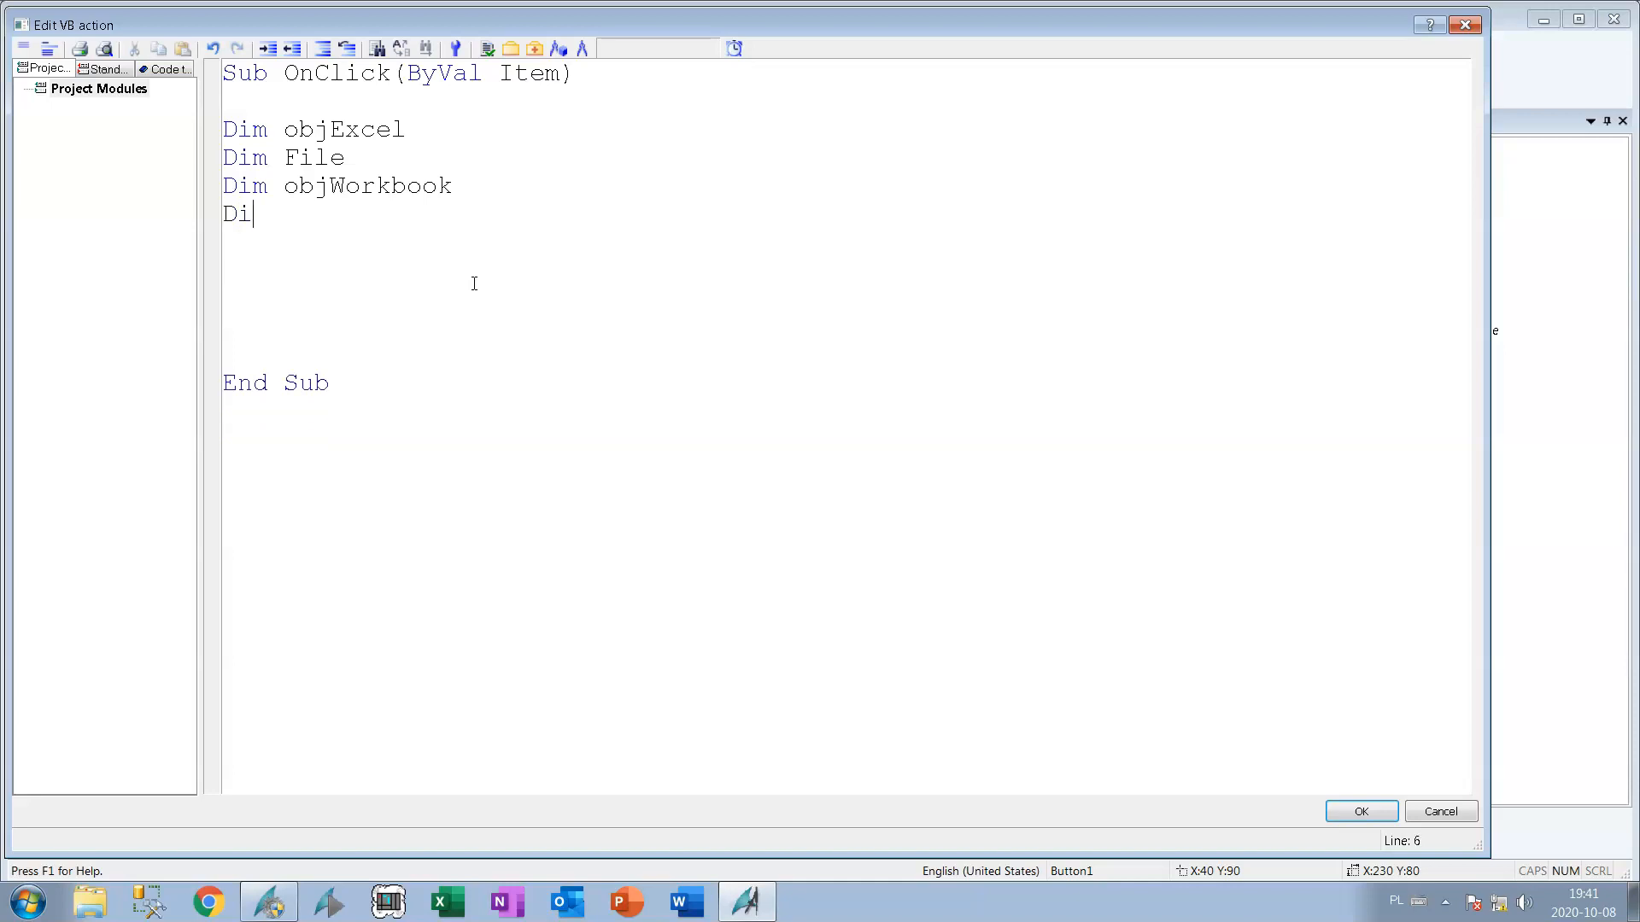
text(m)
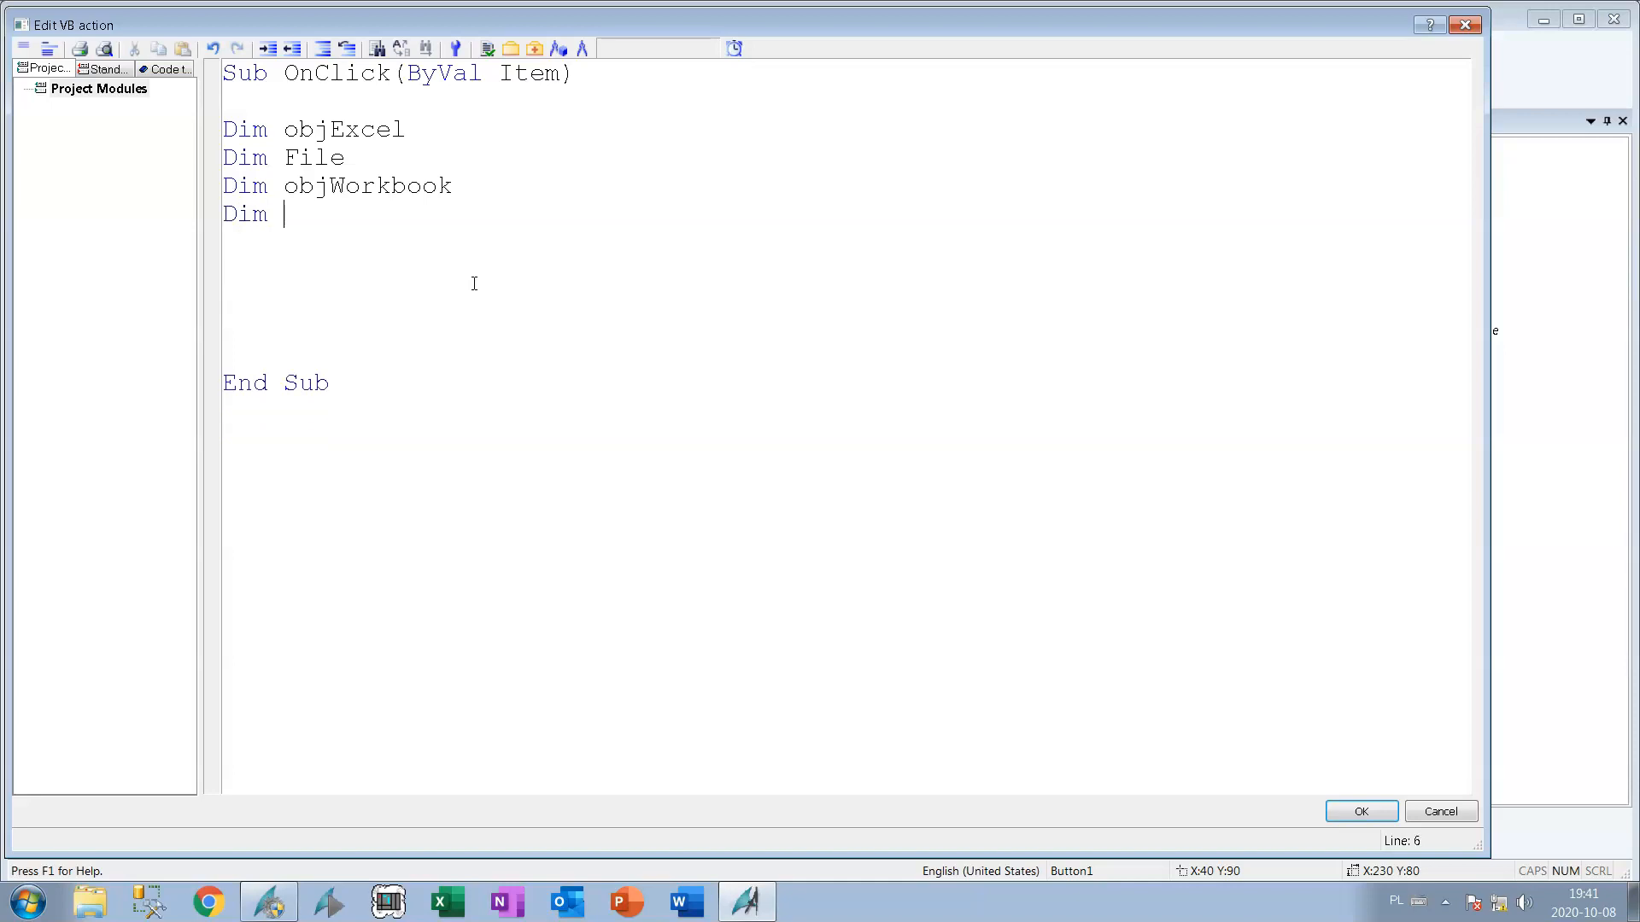
text(F)
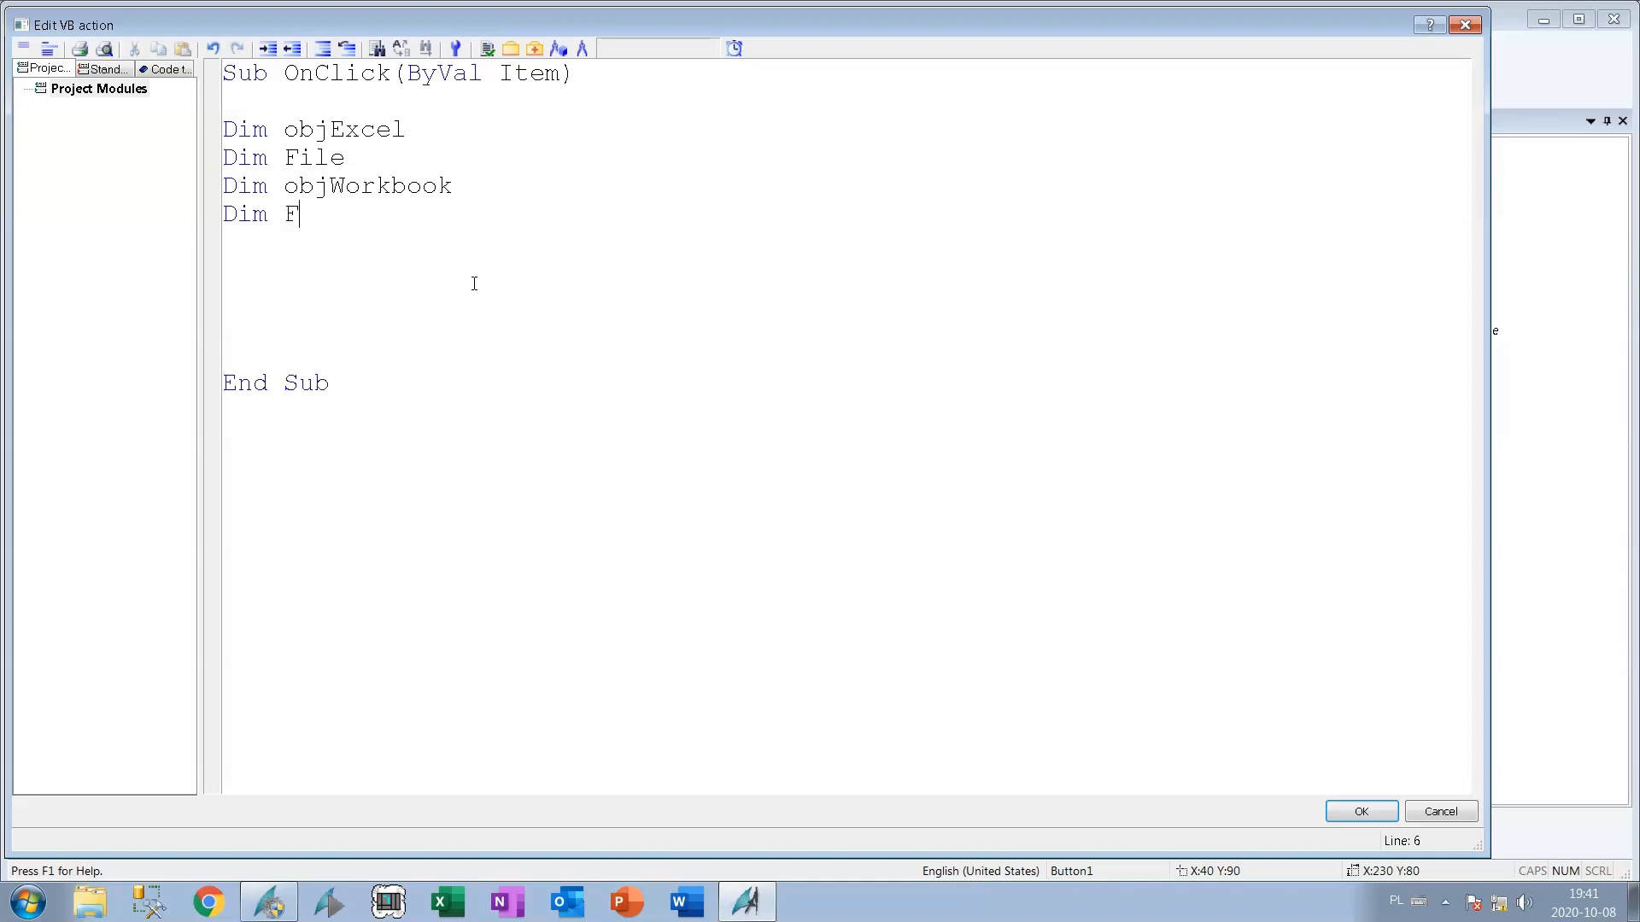
text(ilePat)
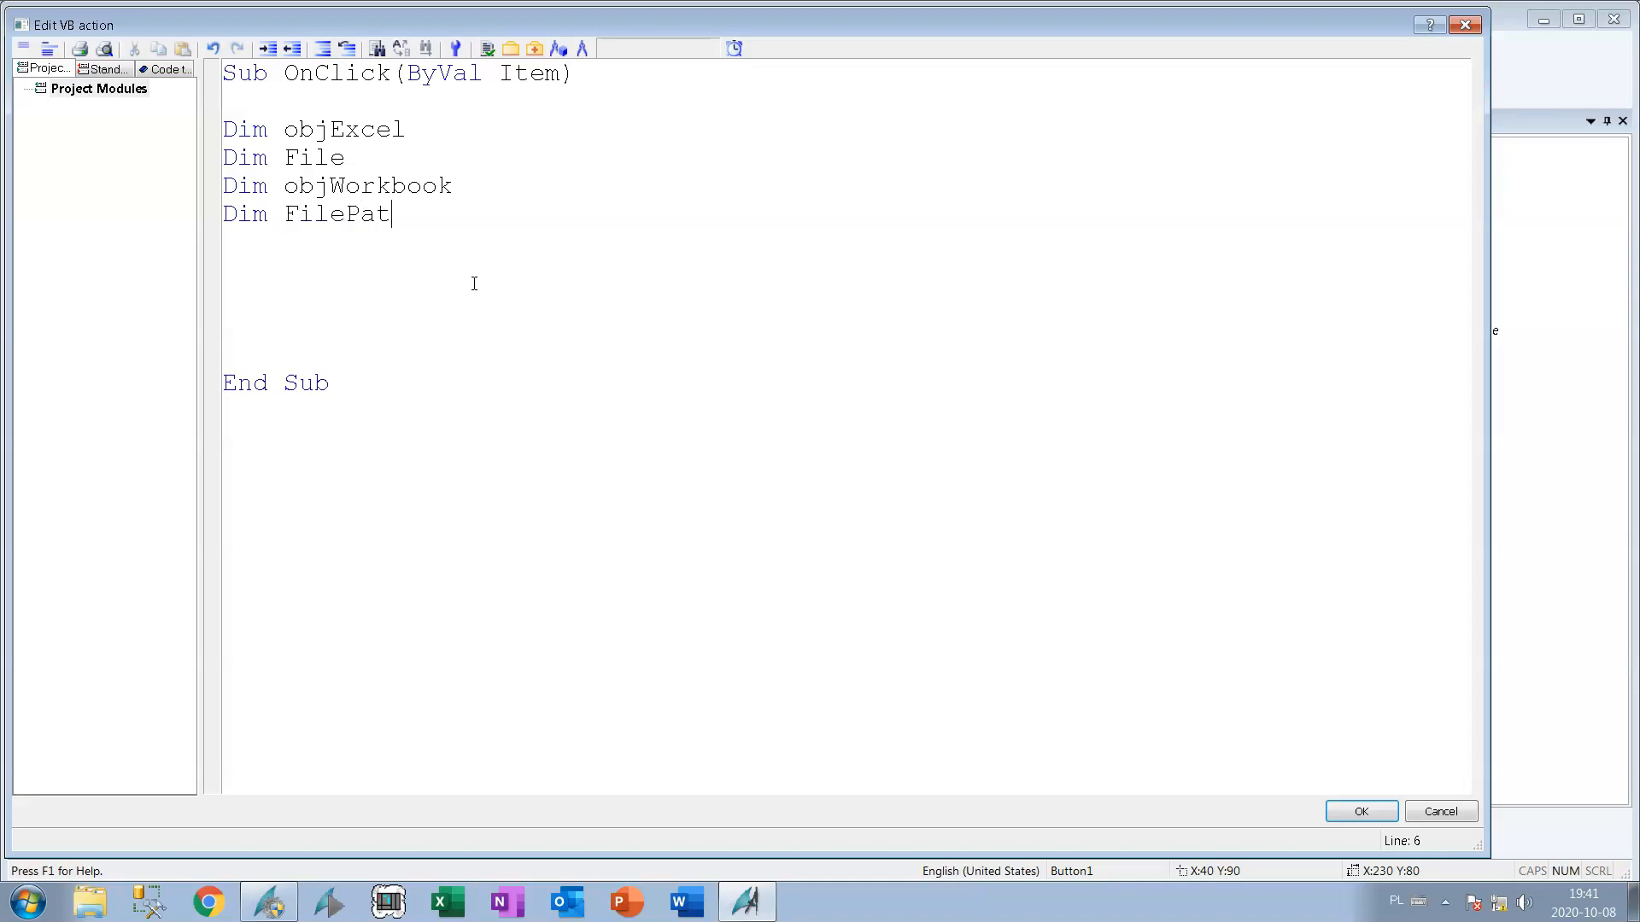
text(h)
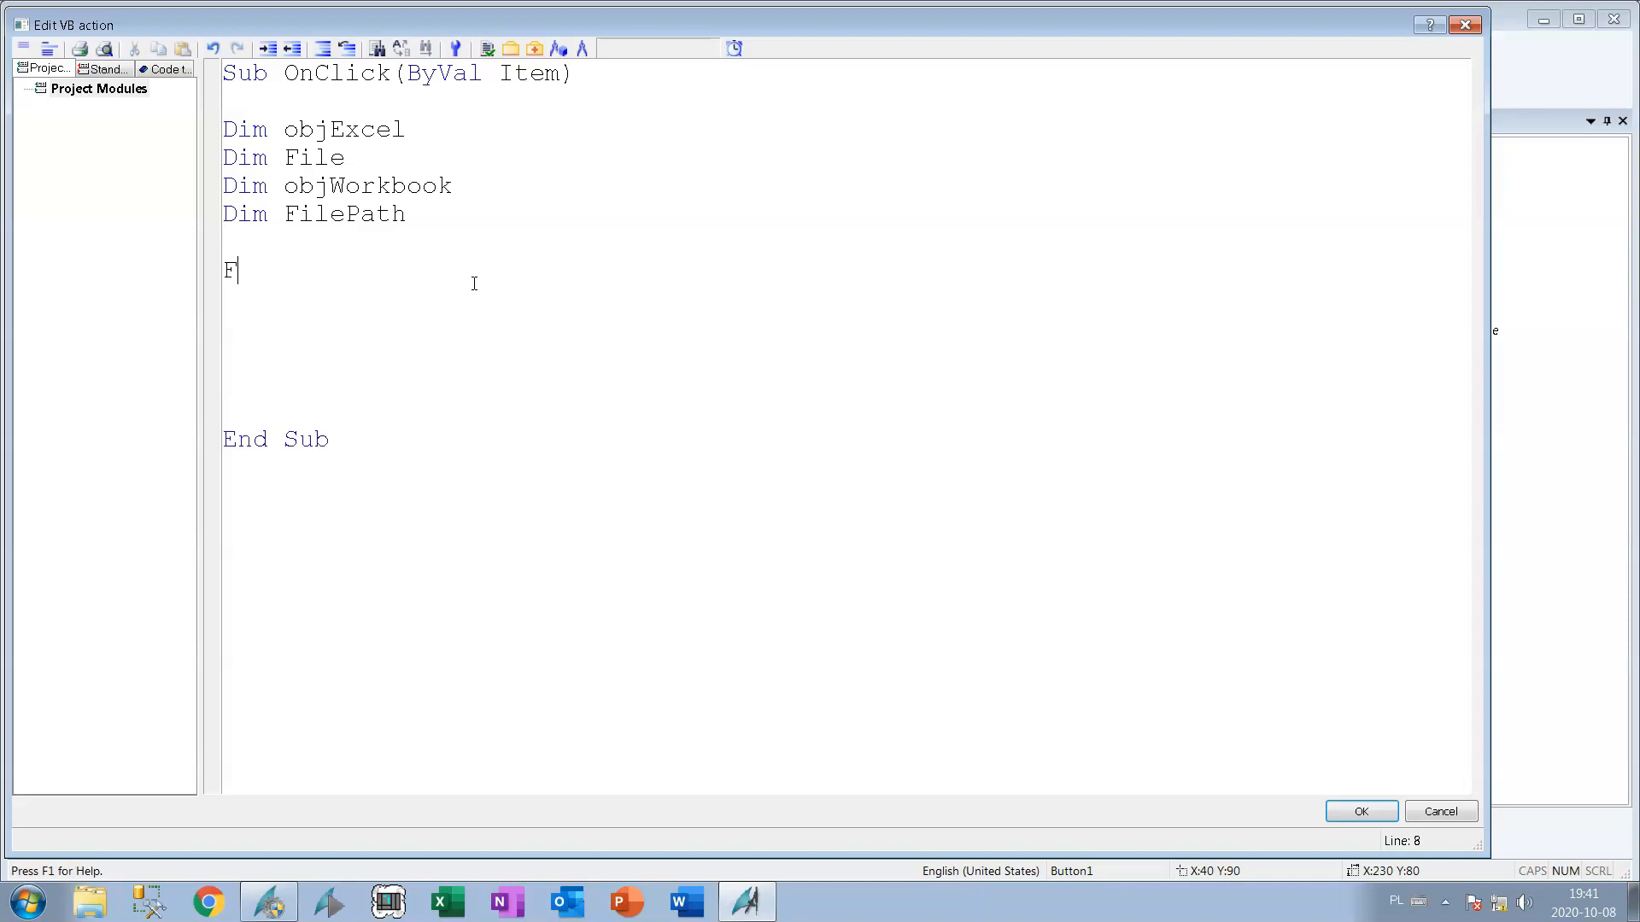
text(ilePa)
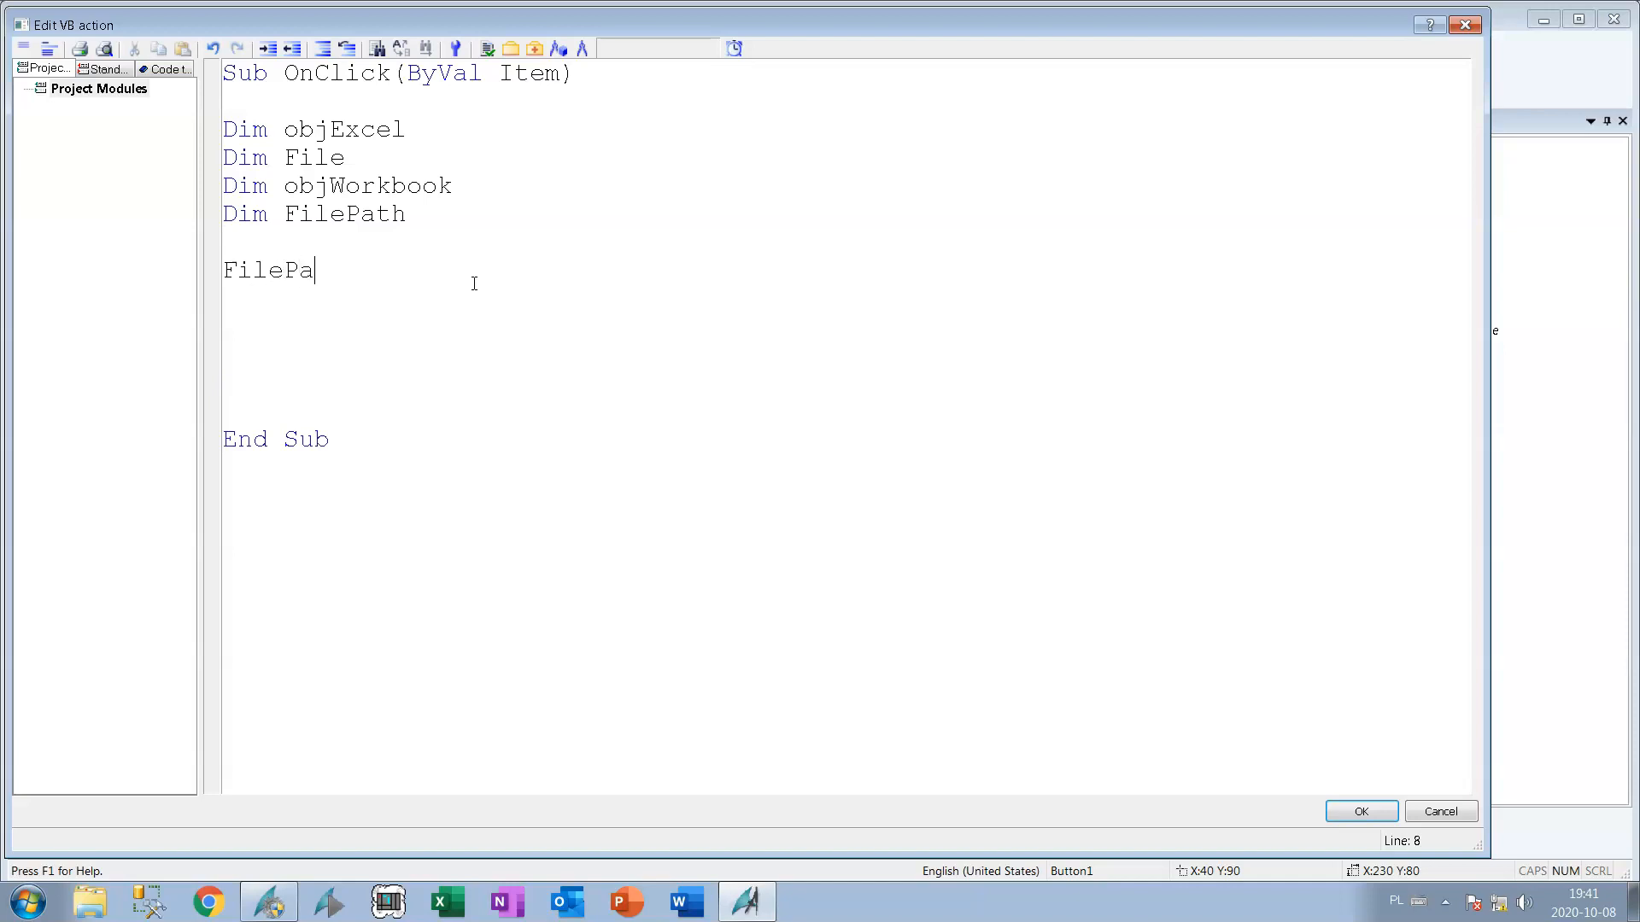
text(th)
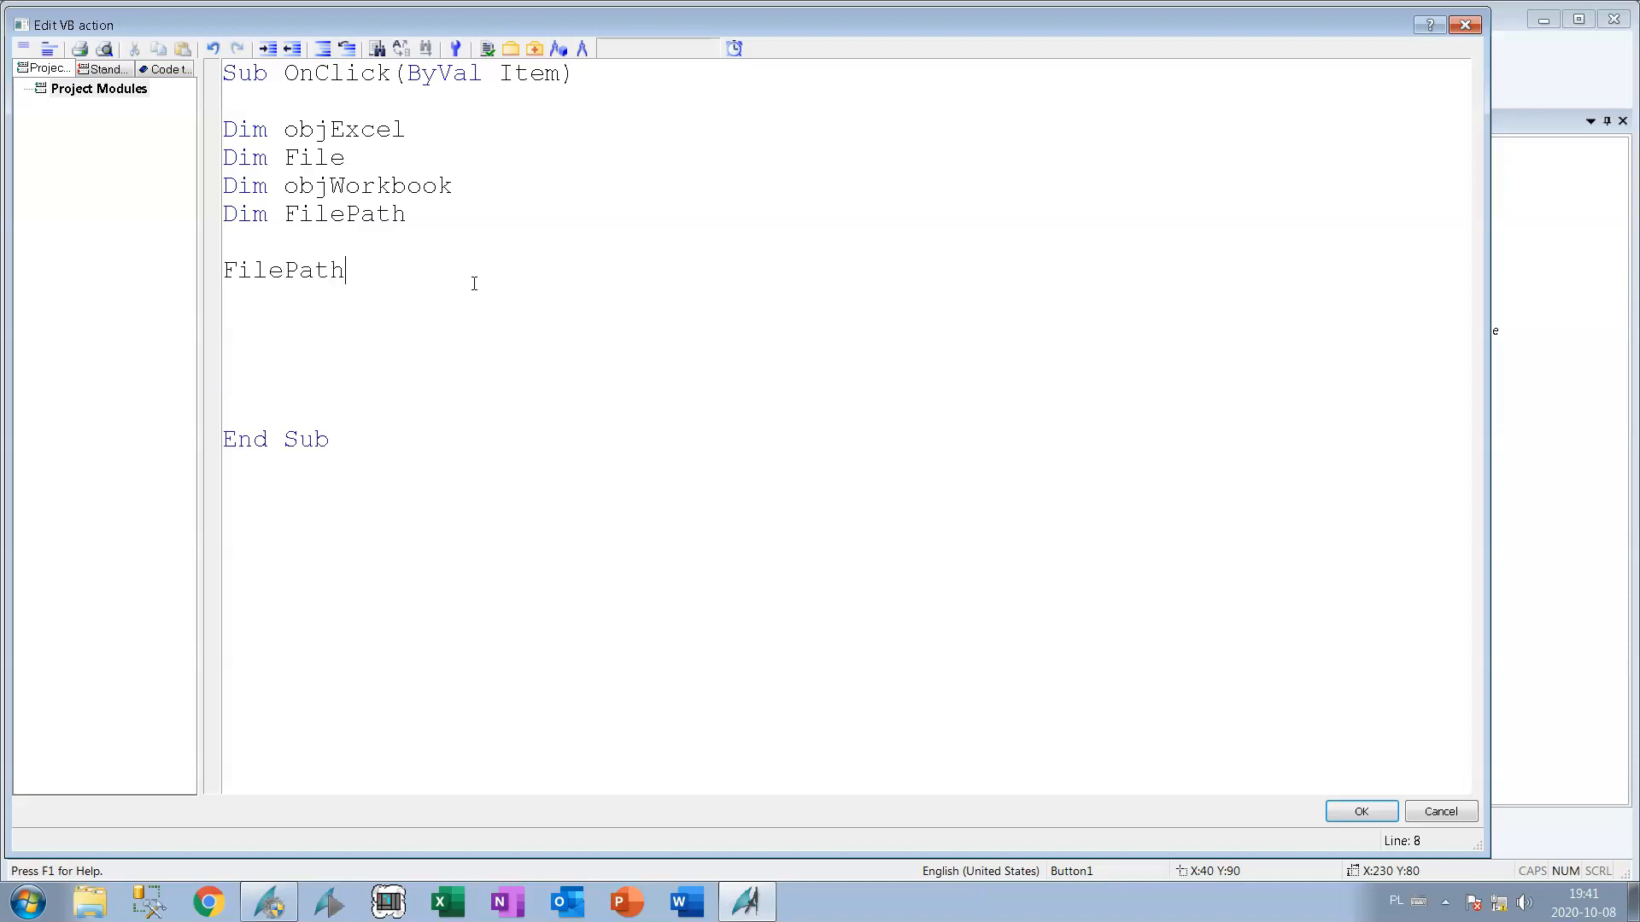
Assign FilePath = "D:\TEST.xlsx" and start a 'file path comment above it.
text(=)
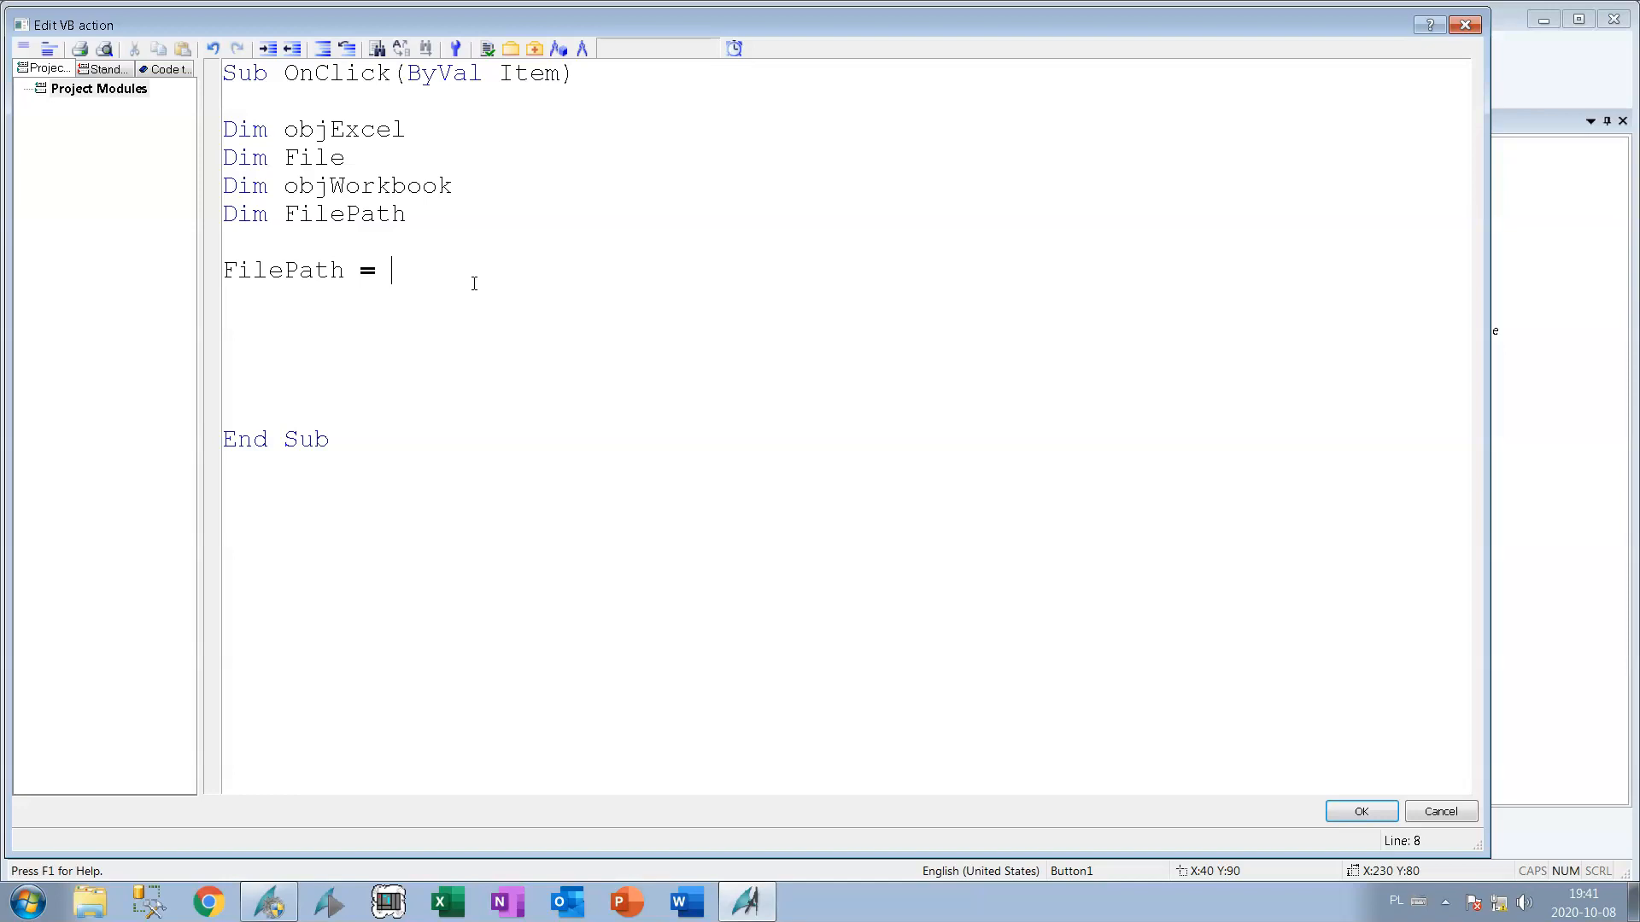
text("D)
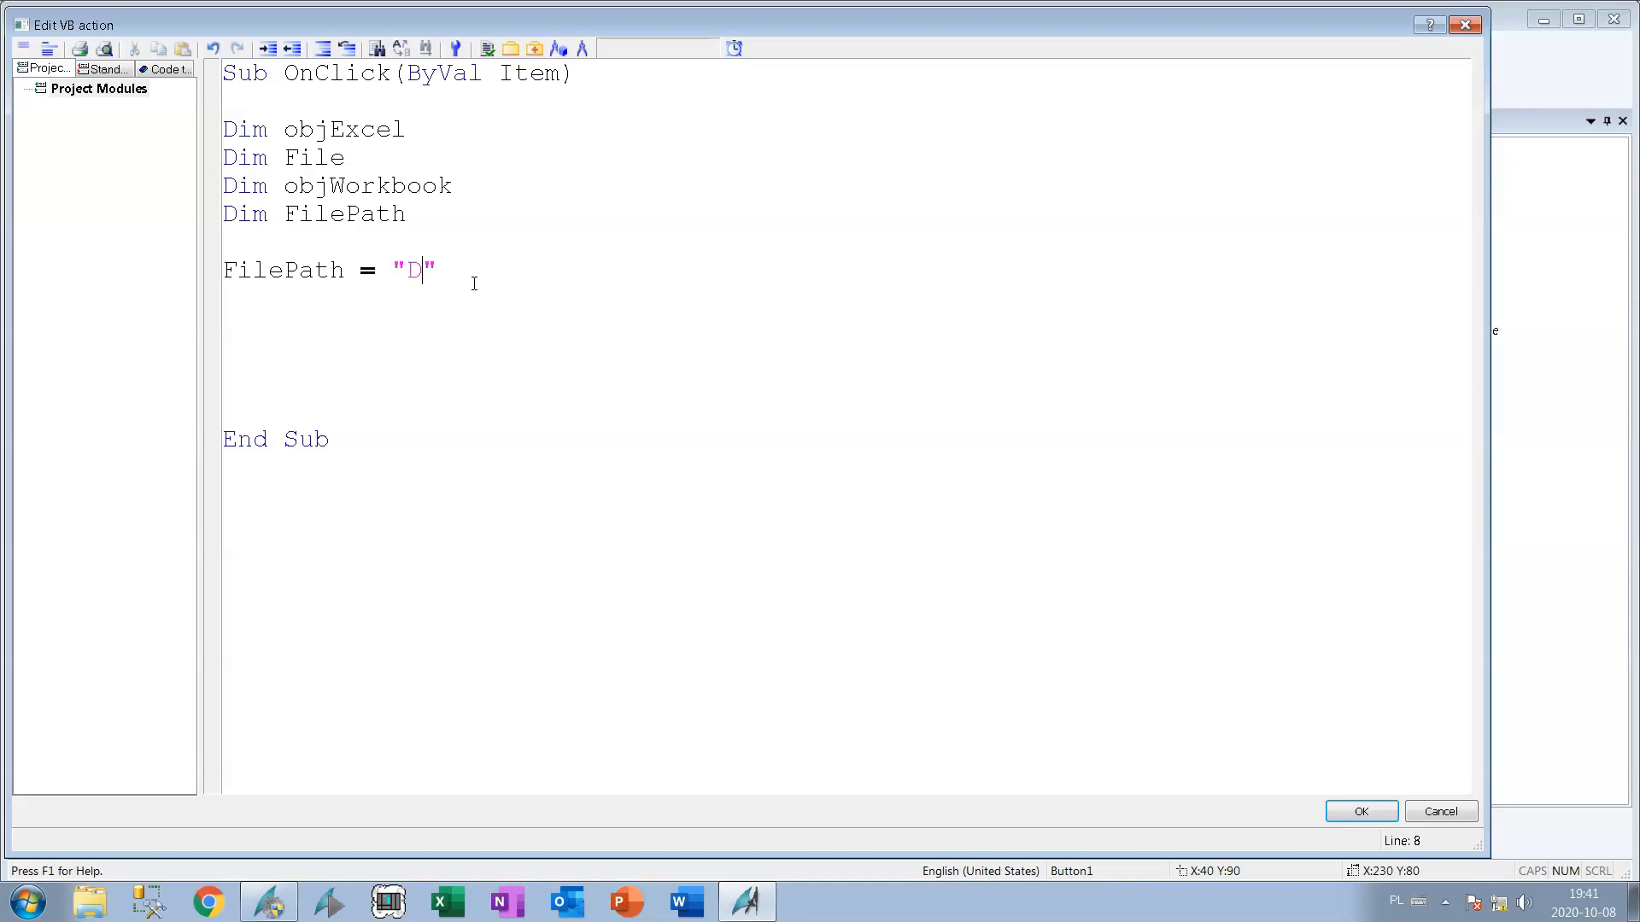
text(:)
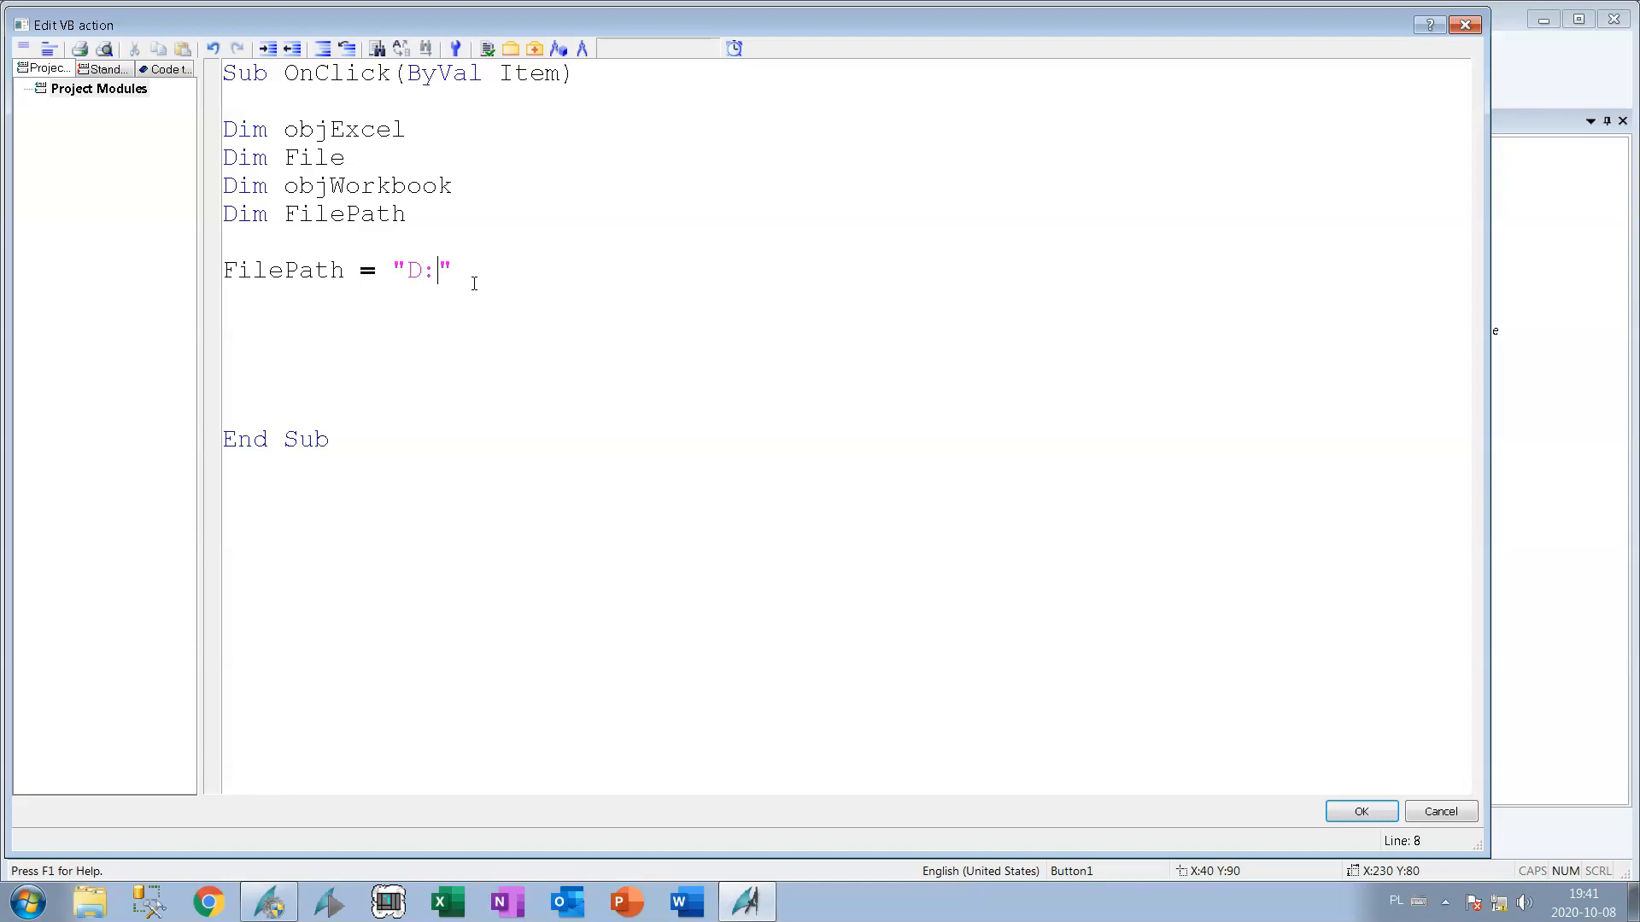
text(\TF)
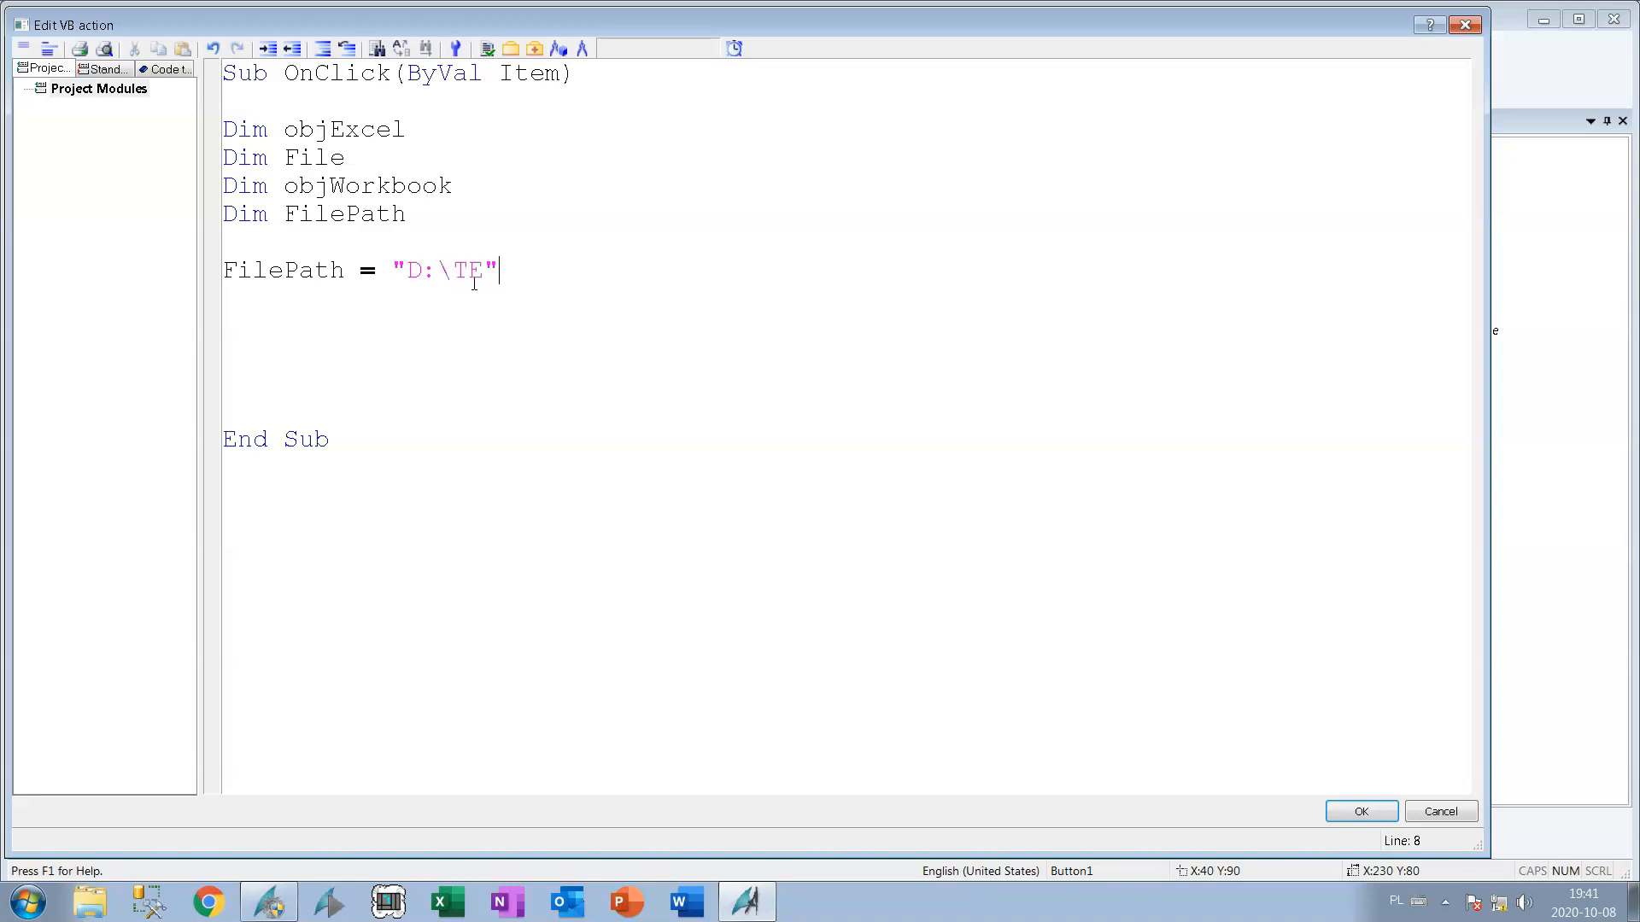
text(ST.x)
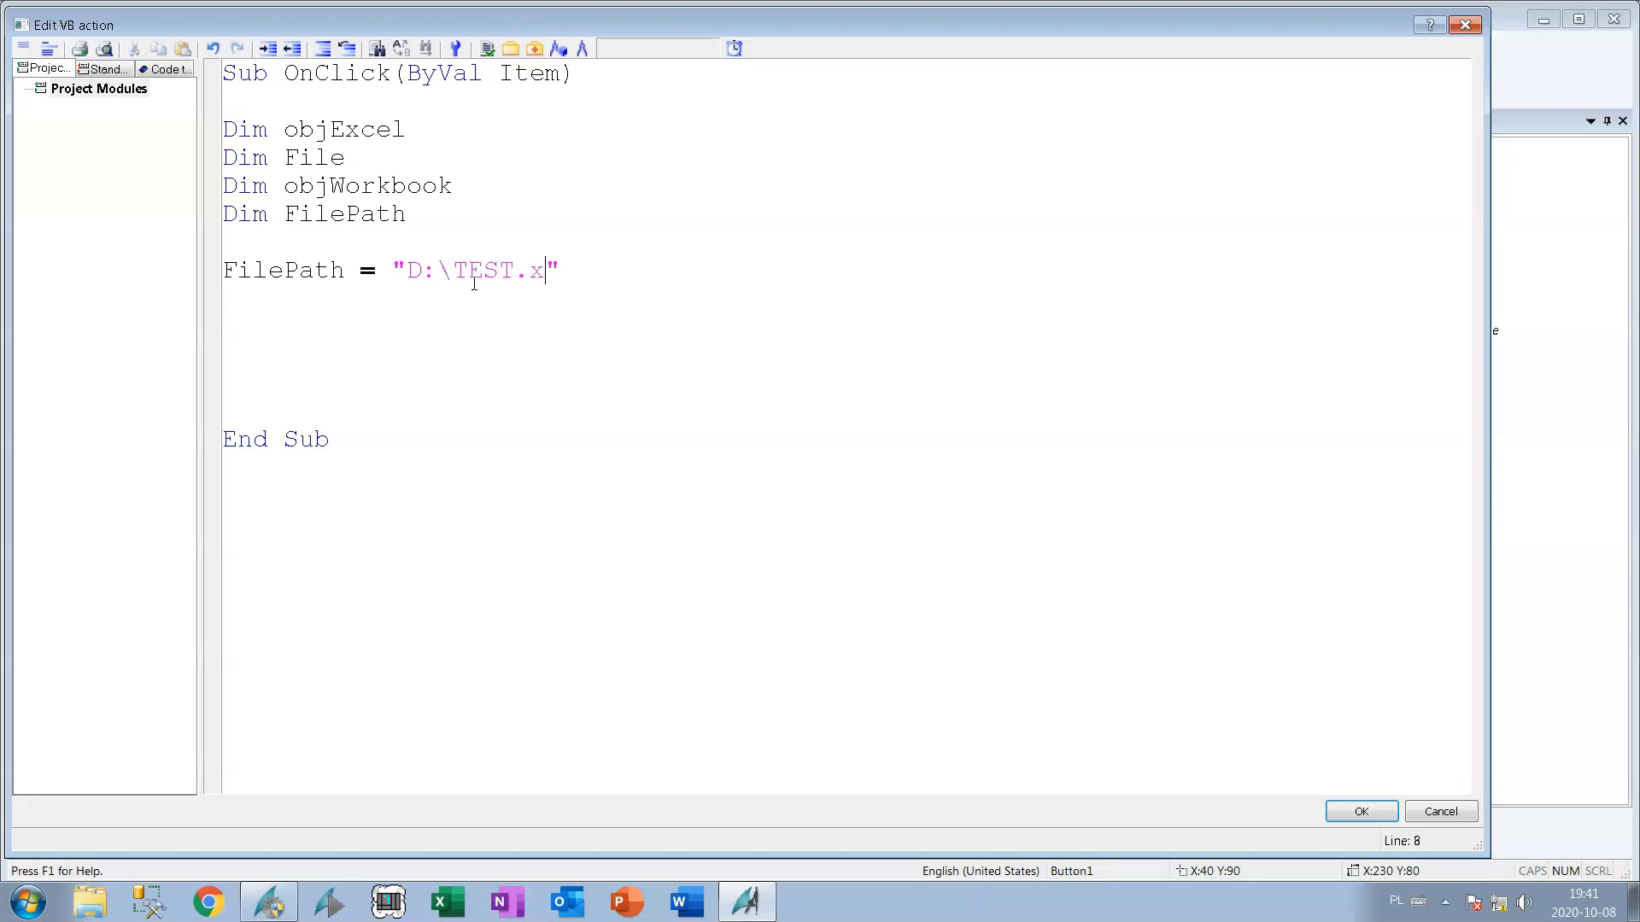
text(lsx)
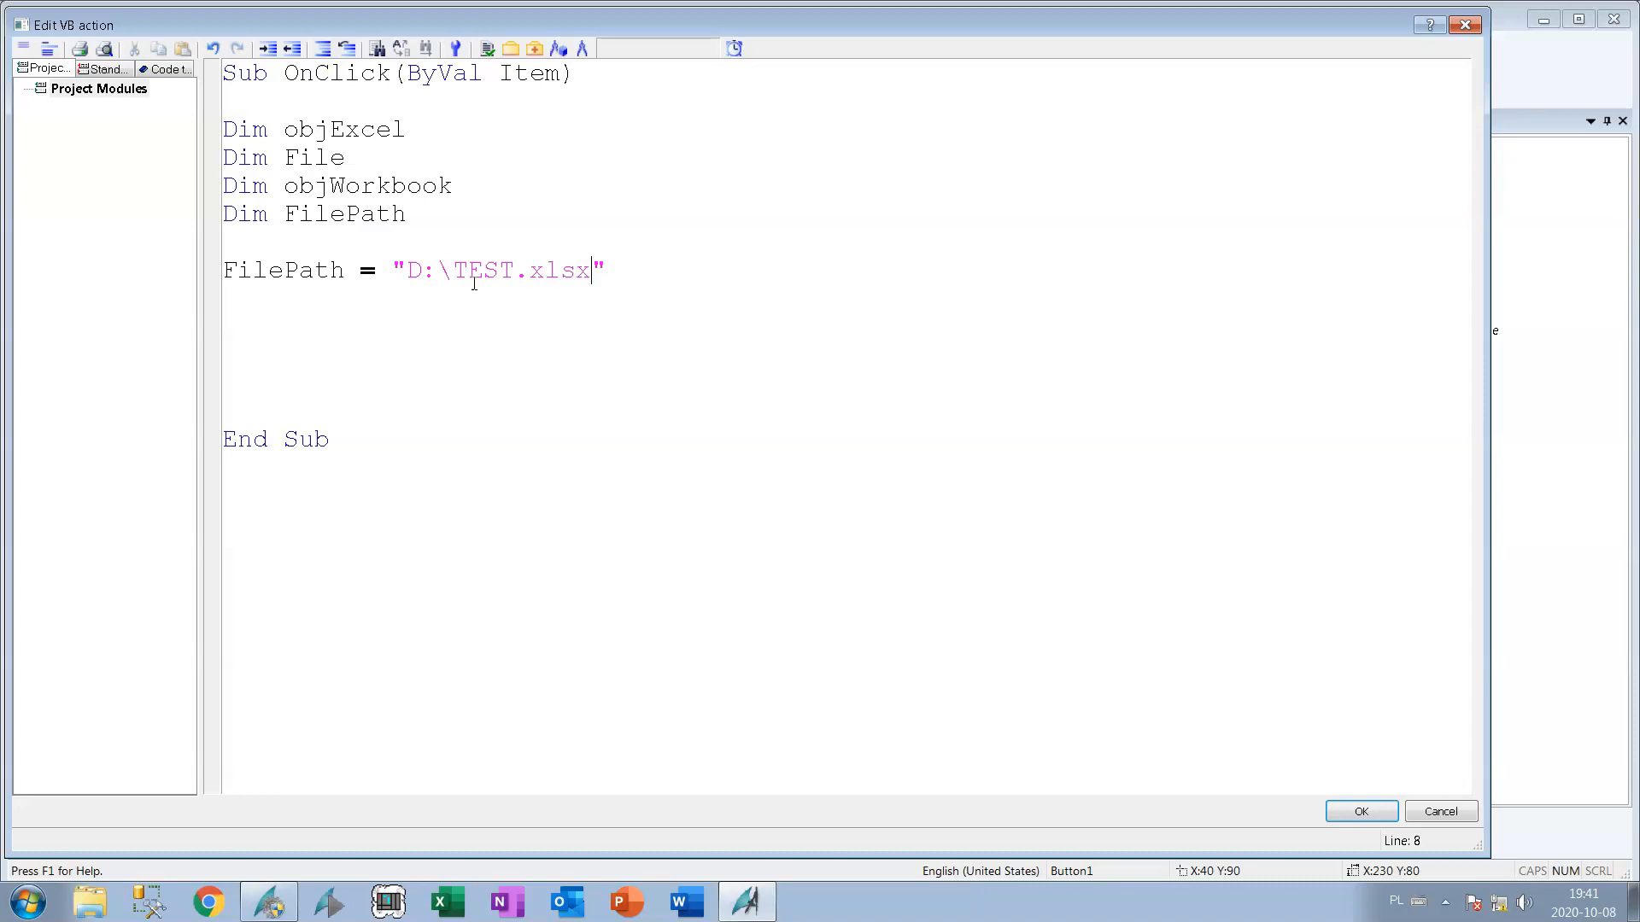
key(Enter)
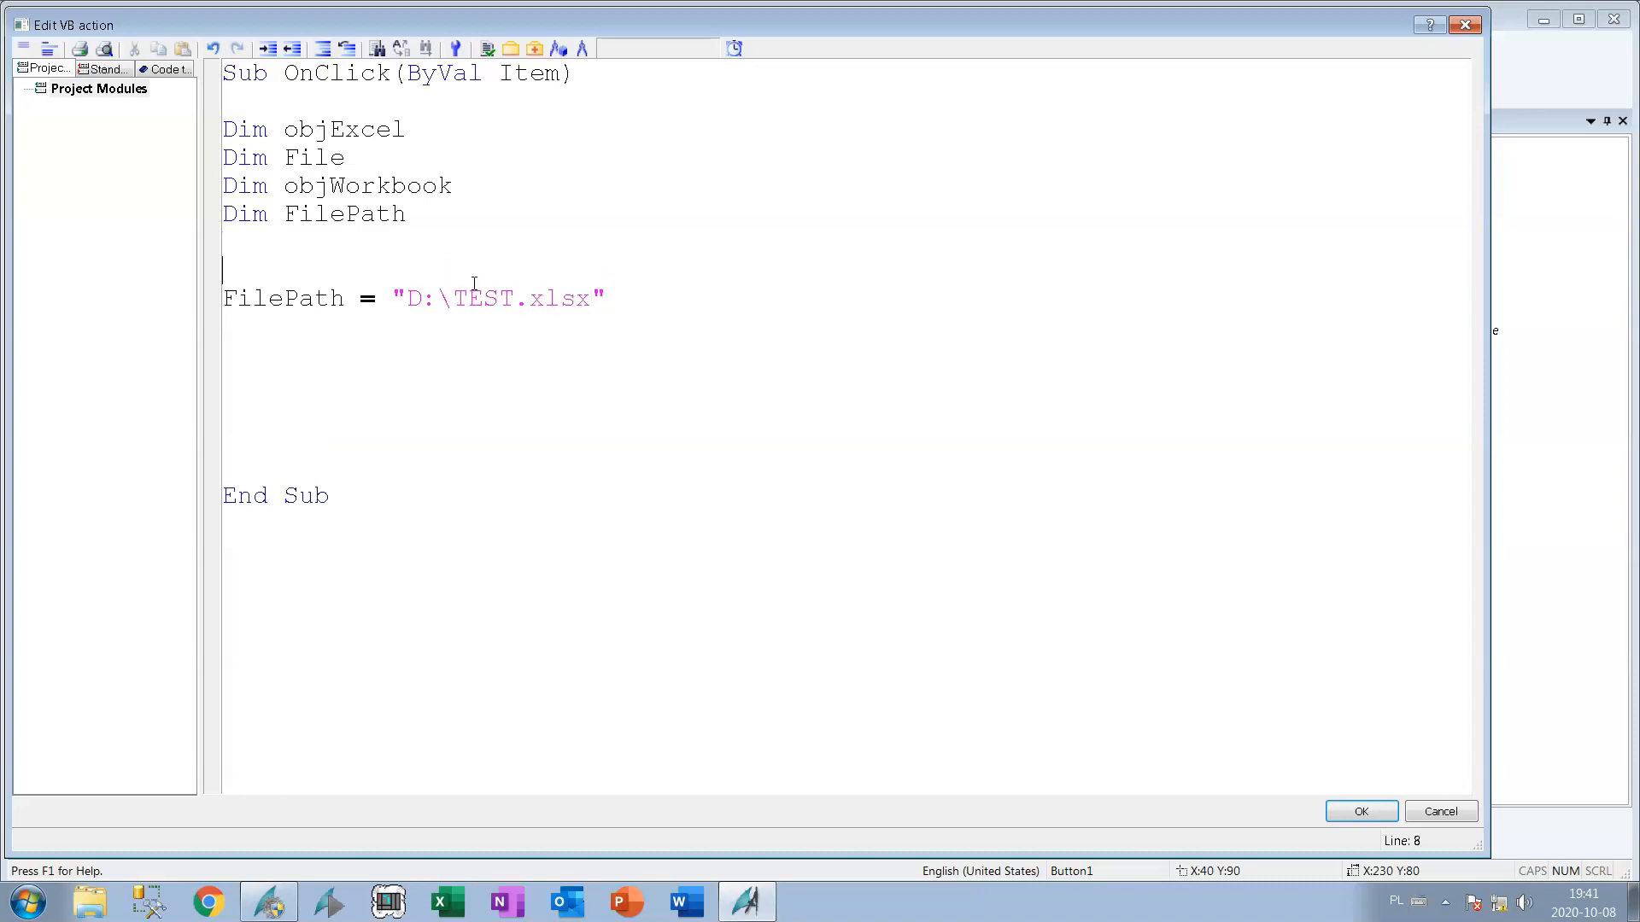
text('file path)
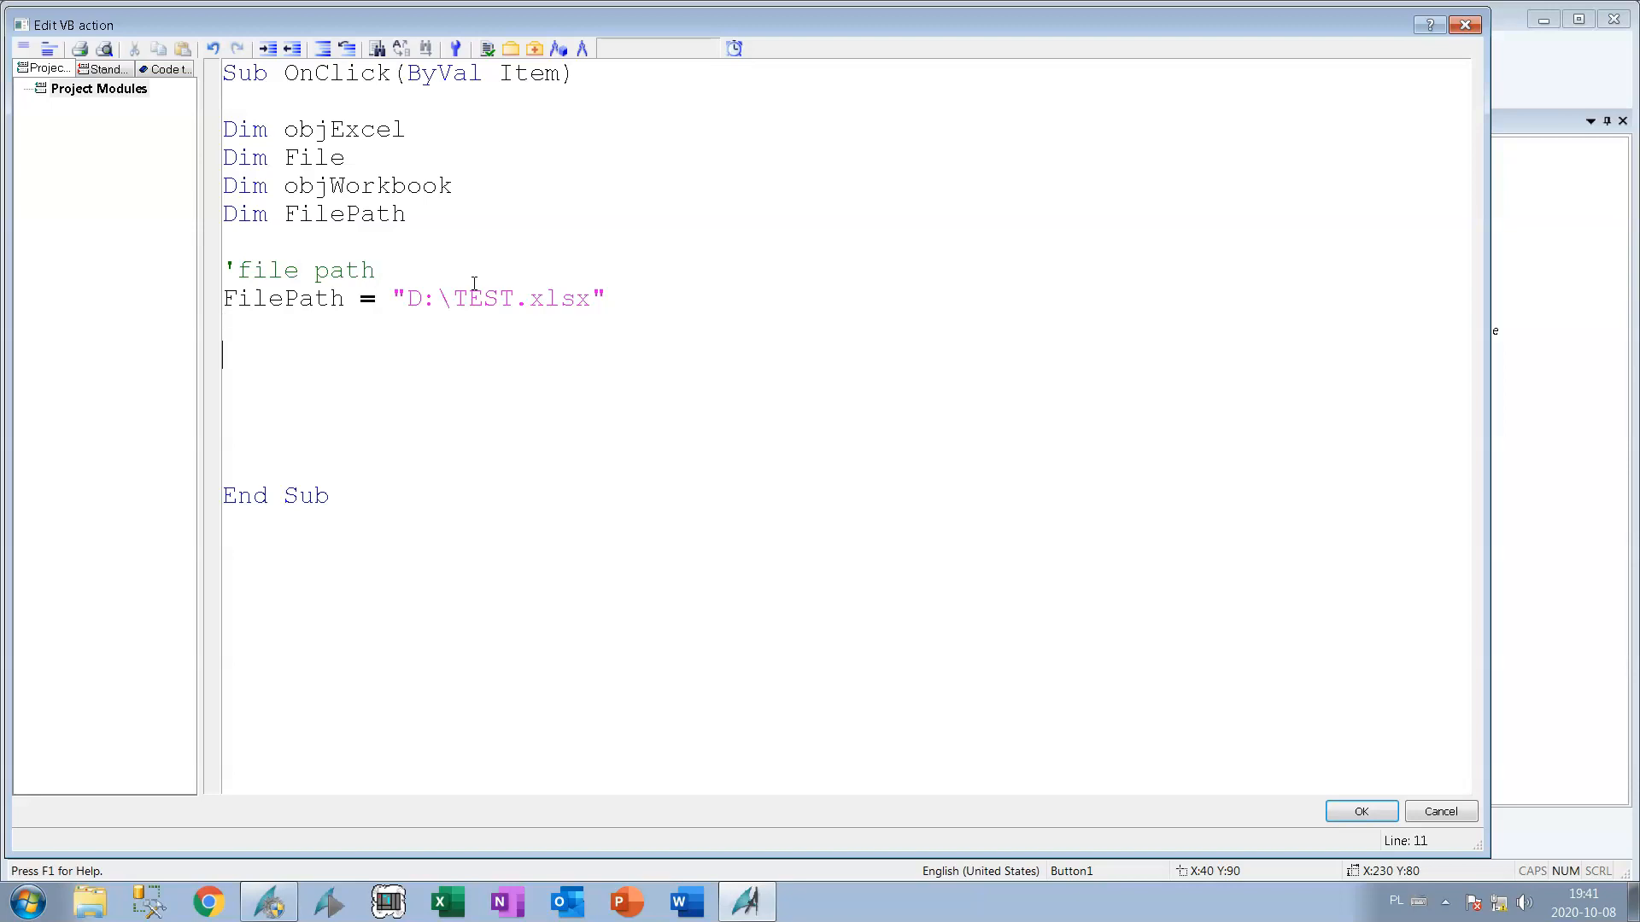
Add a 'create excel object comment under the FilePath line.
text('create ex)
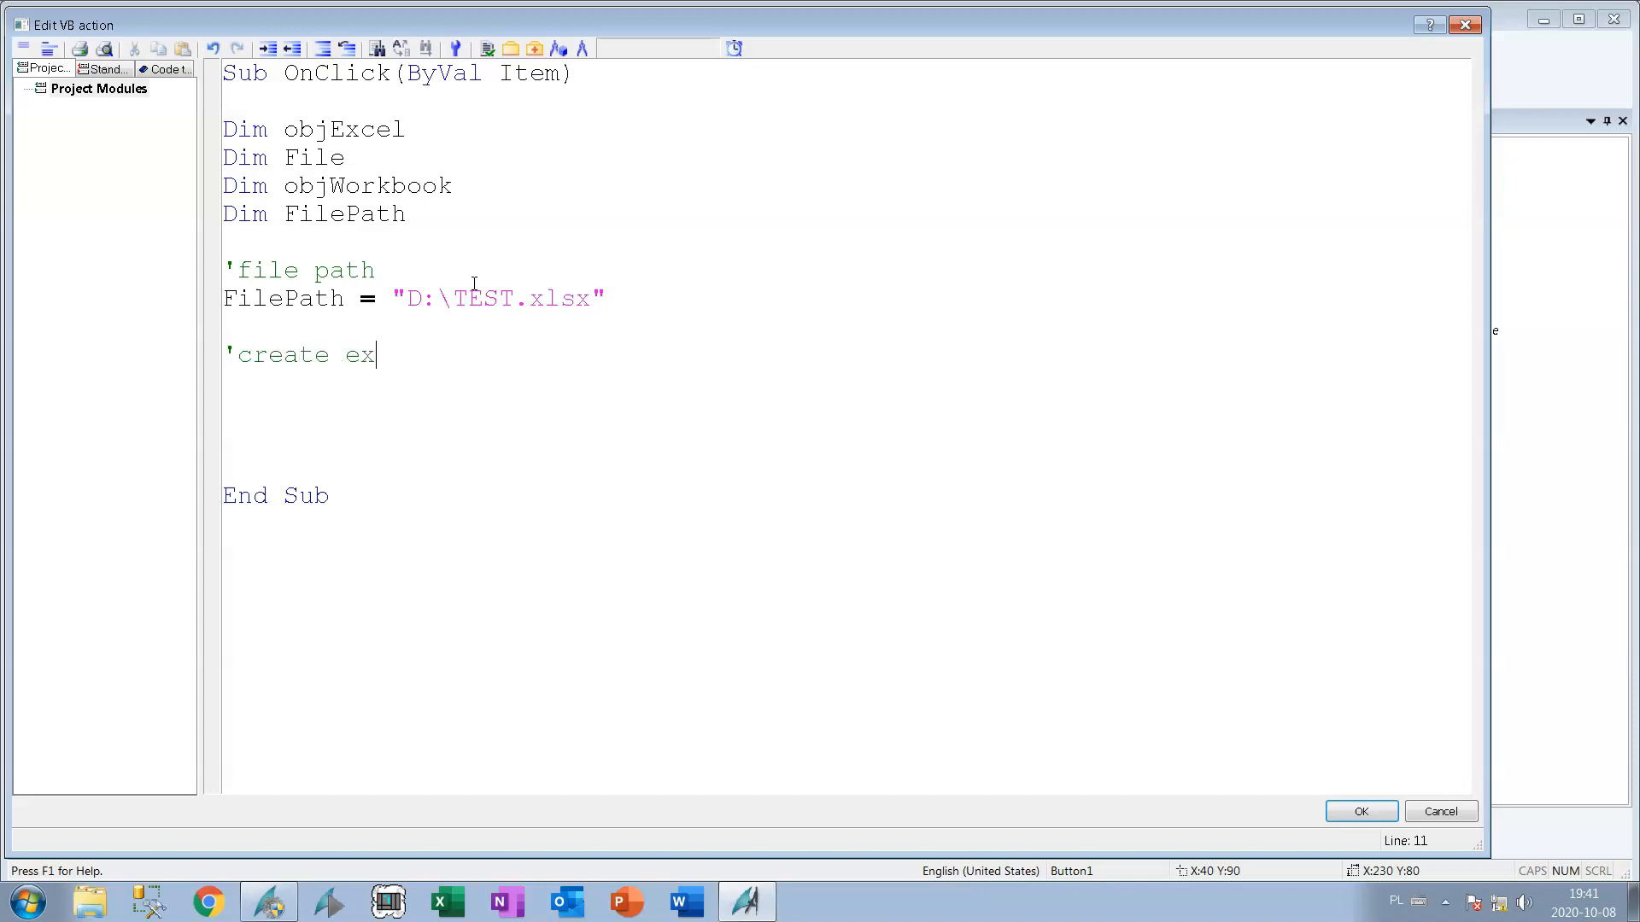
text(cel objec)
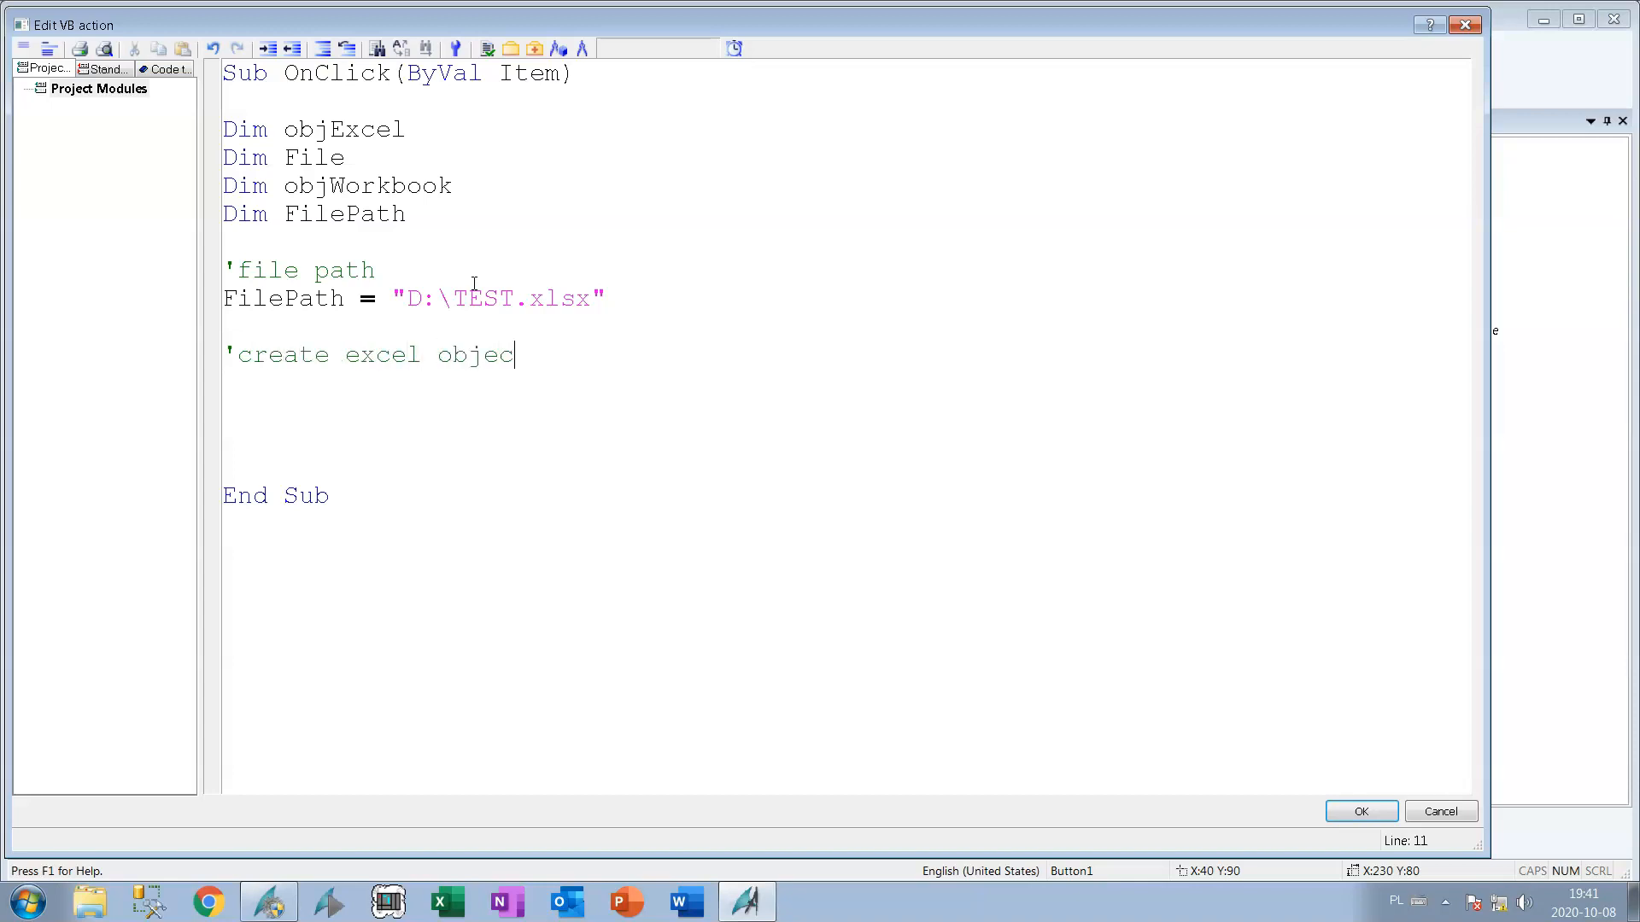
key(enter)
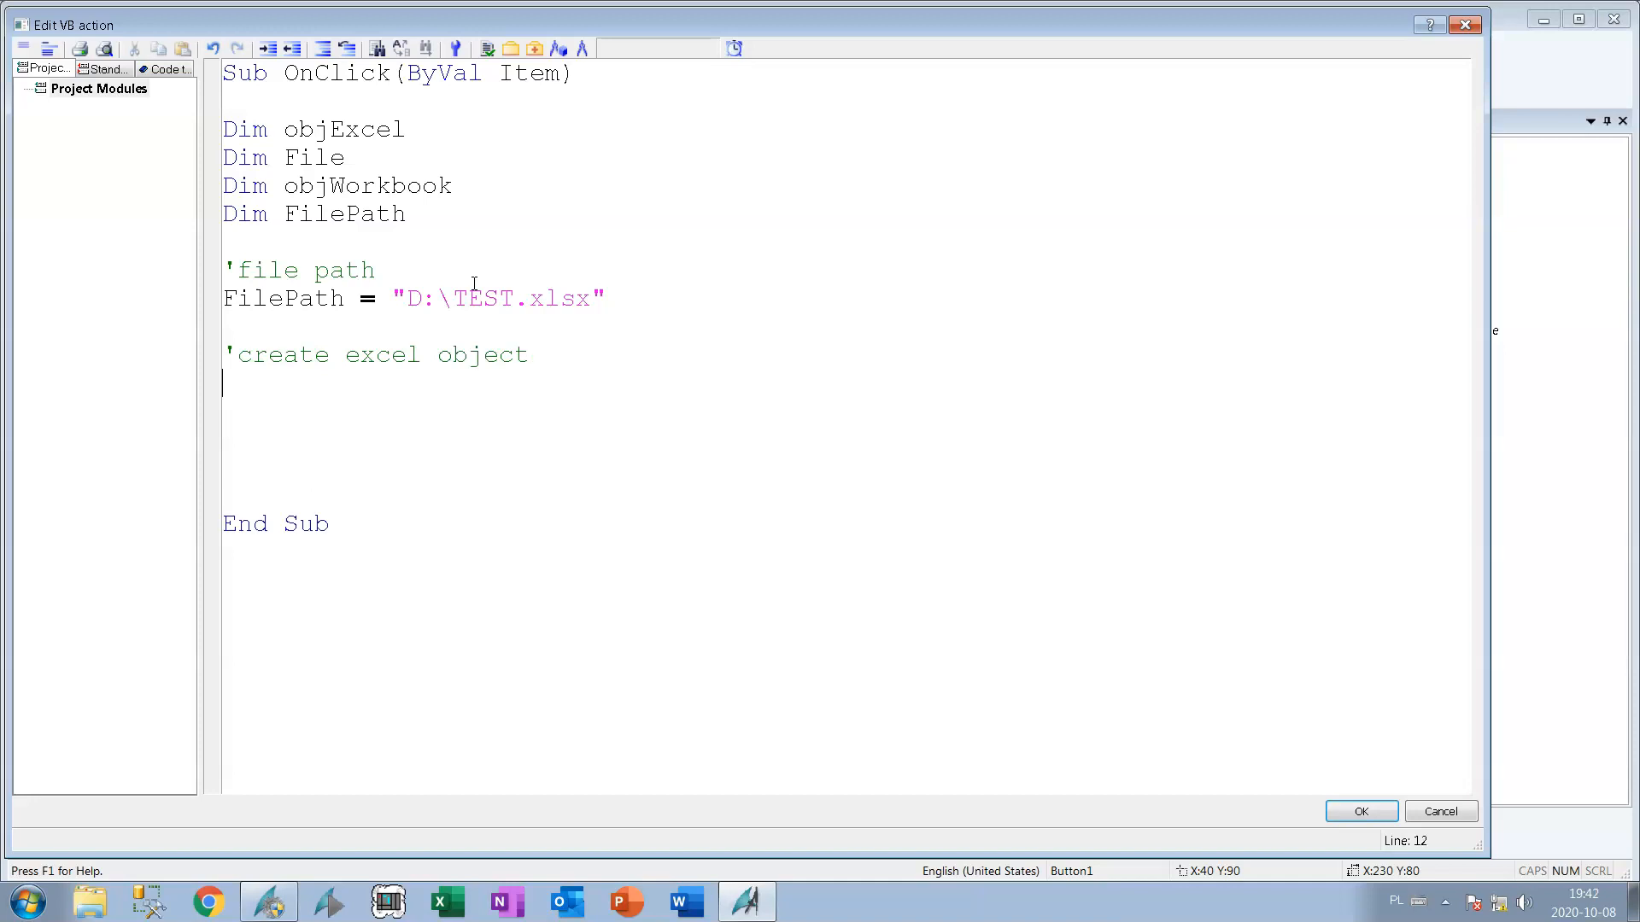
Write Set File = CreateObject("Scripting.filesystemobject") and move to a new line.
text(Set F)
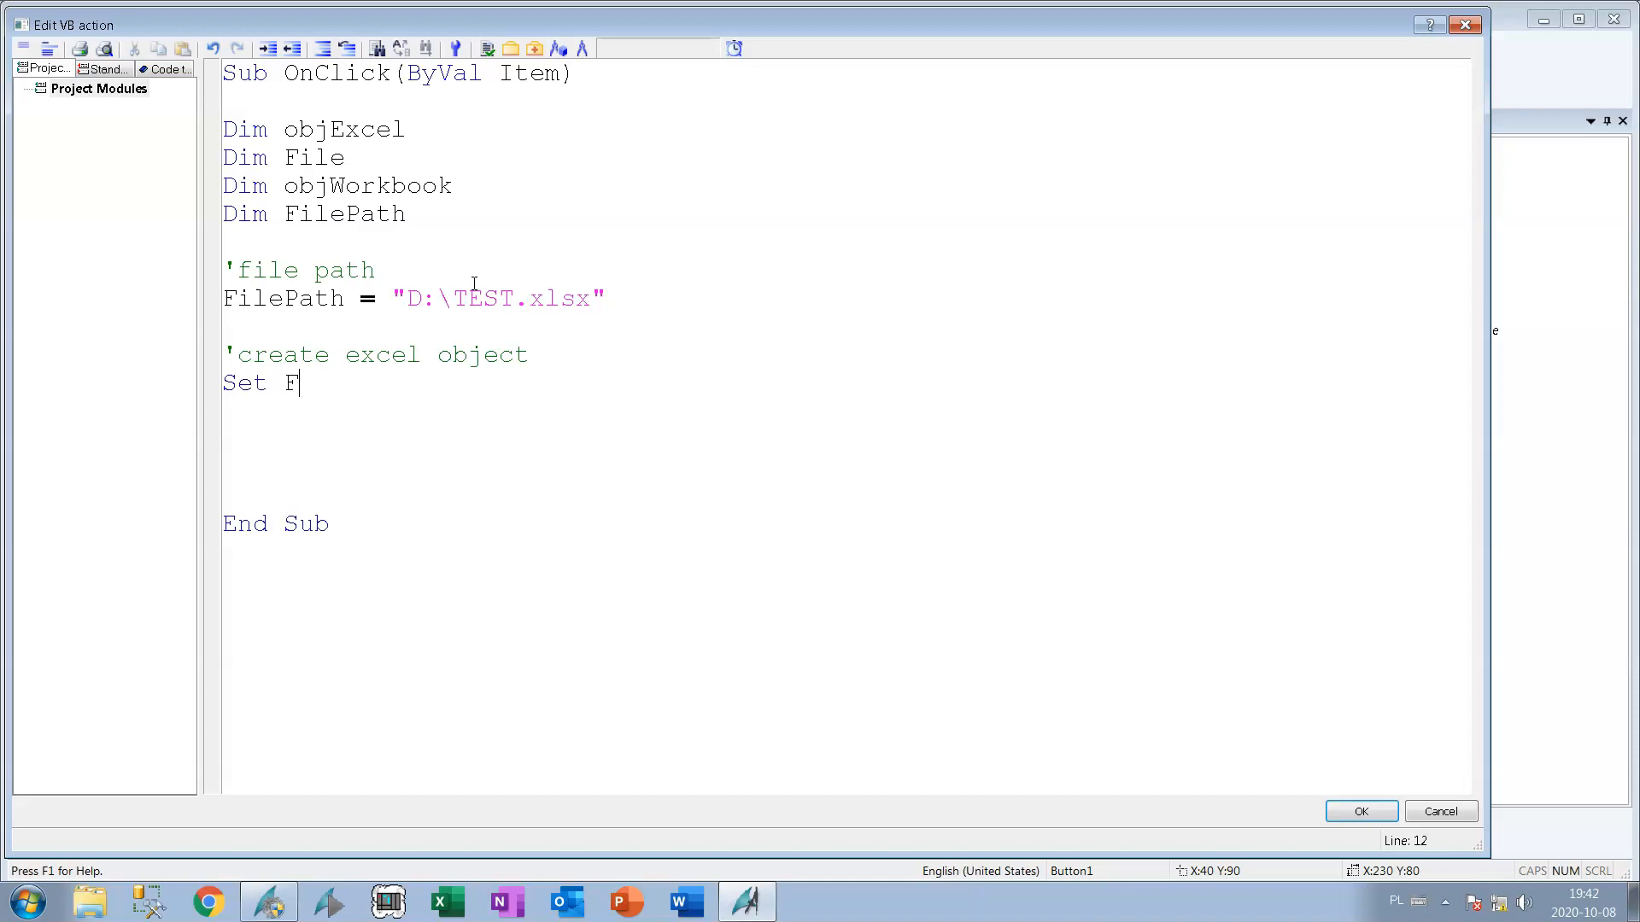
text(ile =)
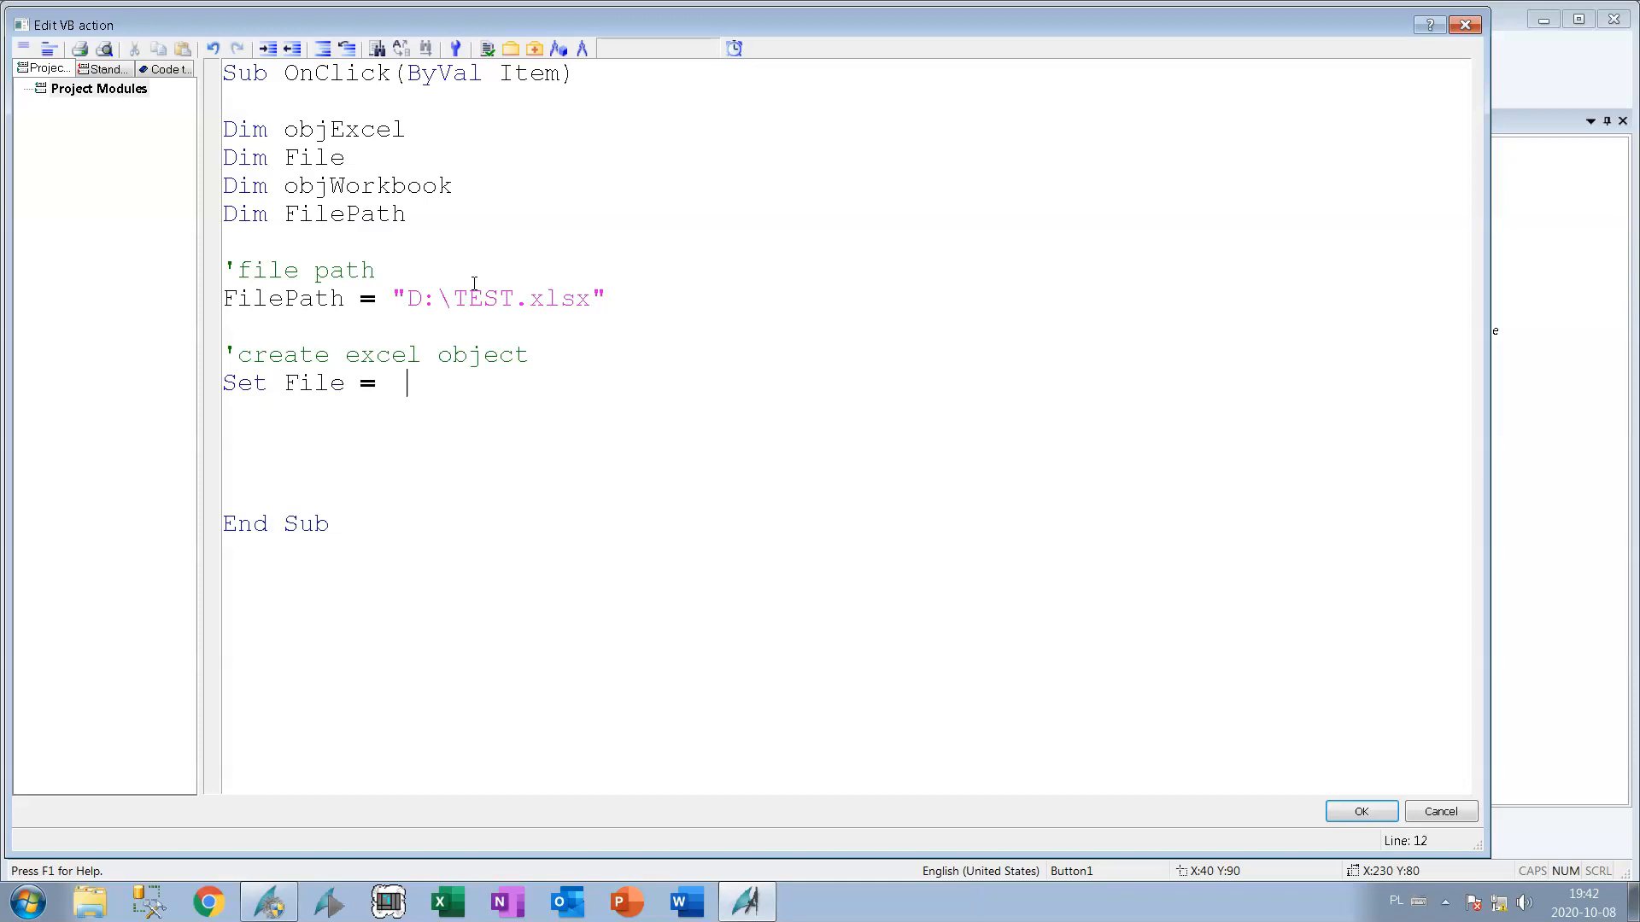
text(createob)
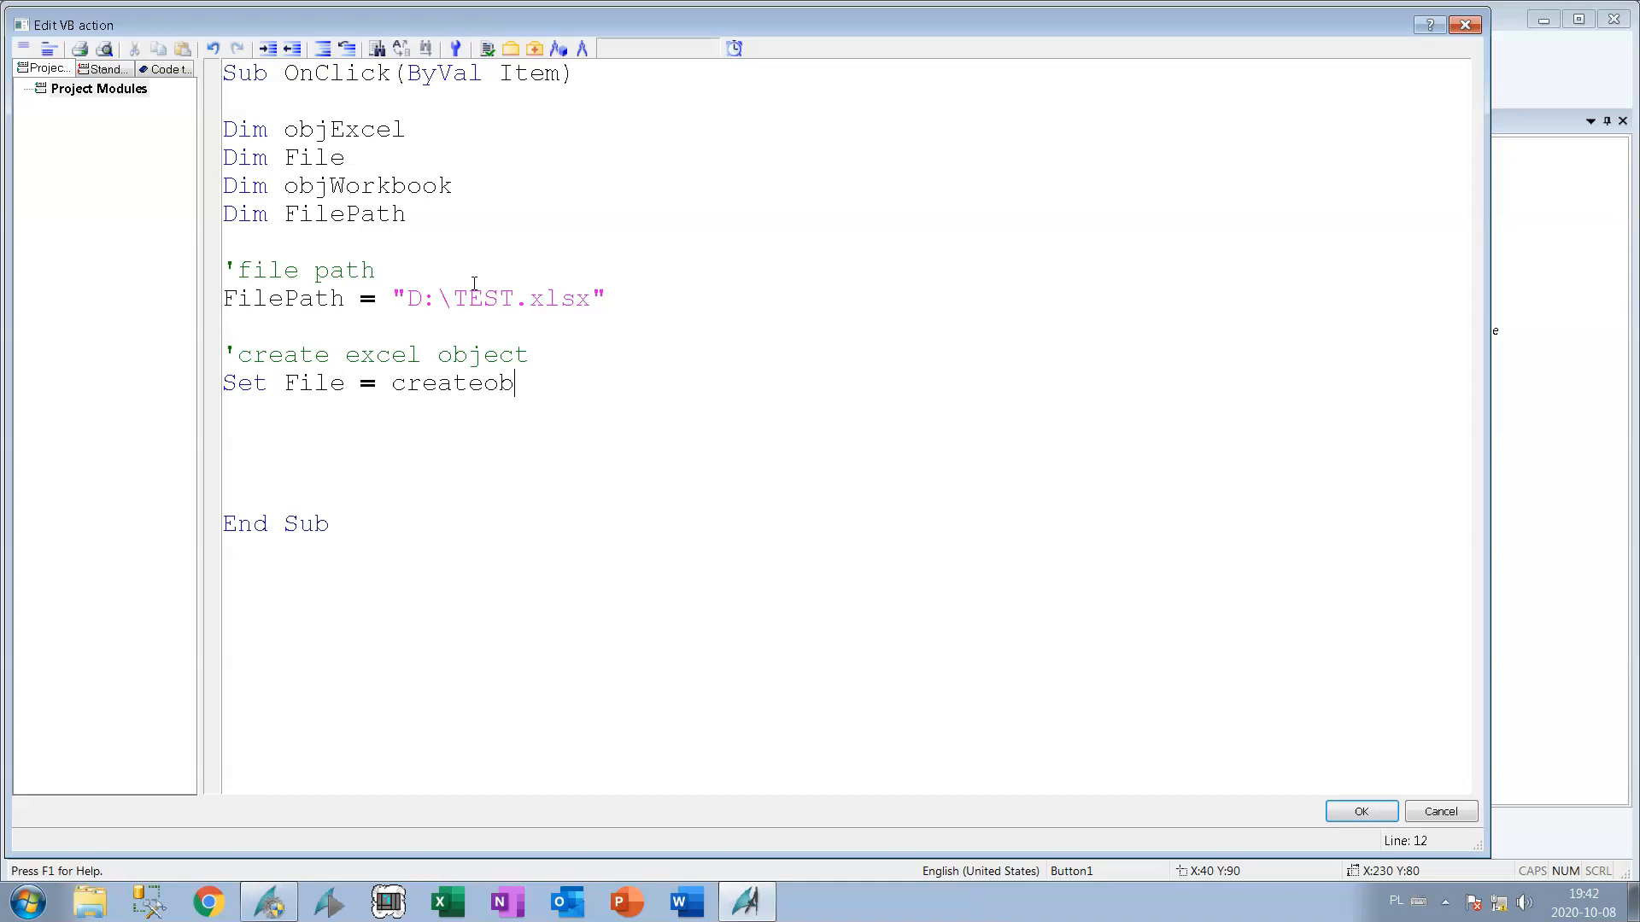
text(ject)
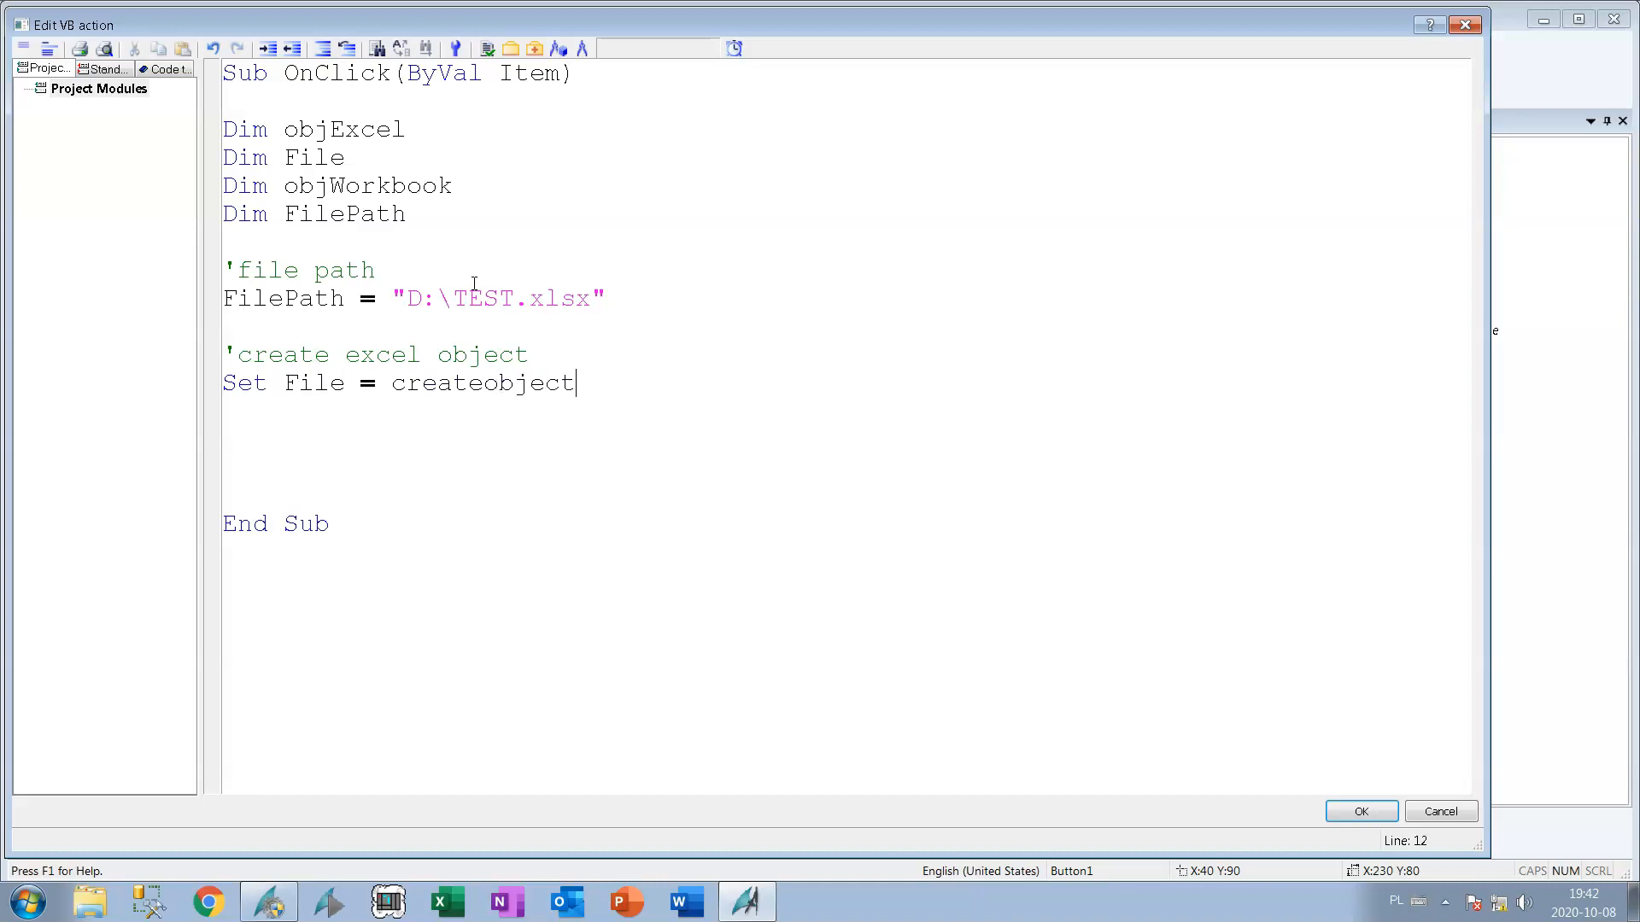
text(()
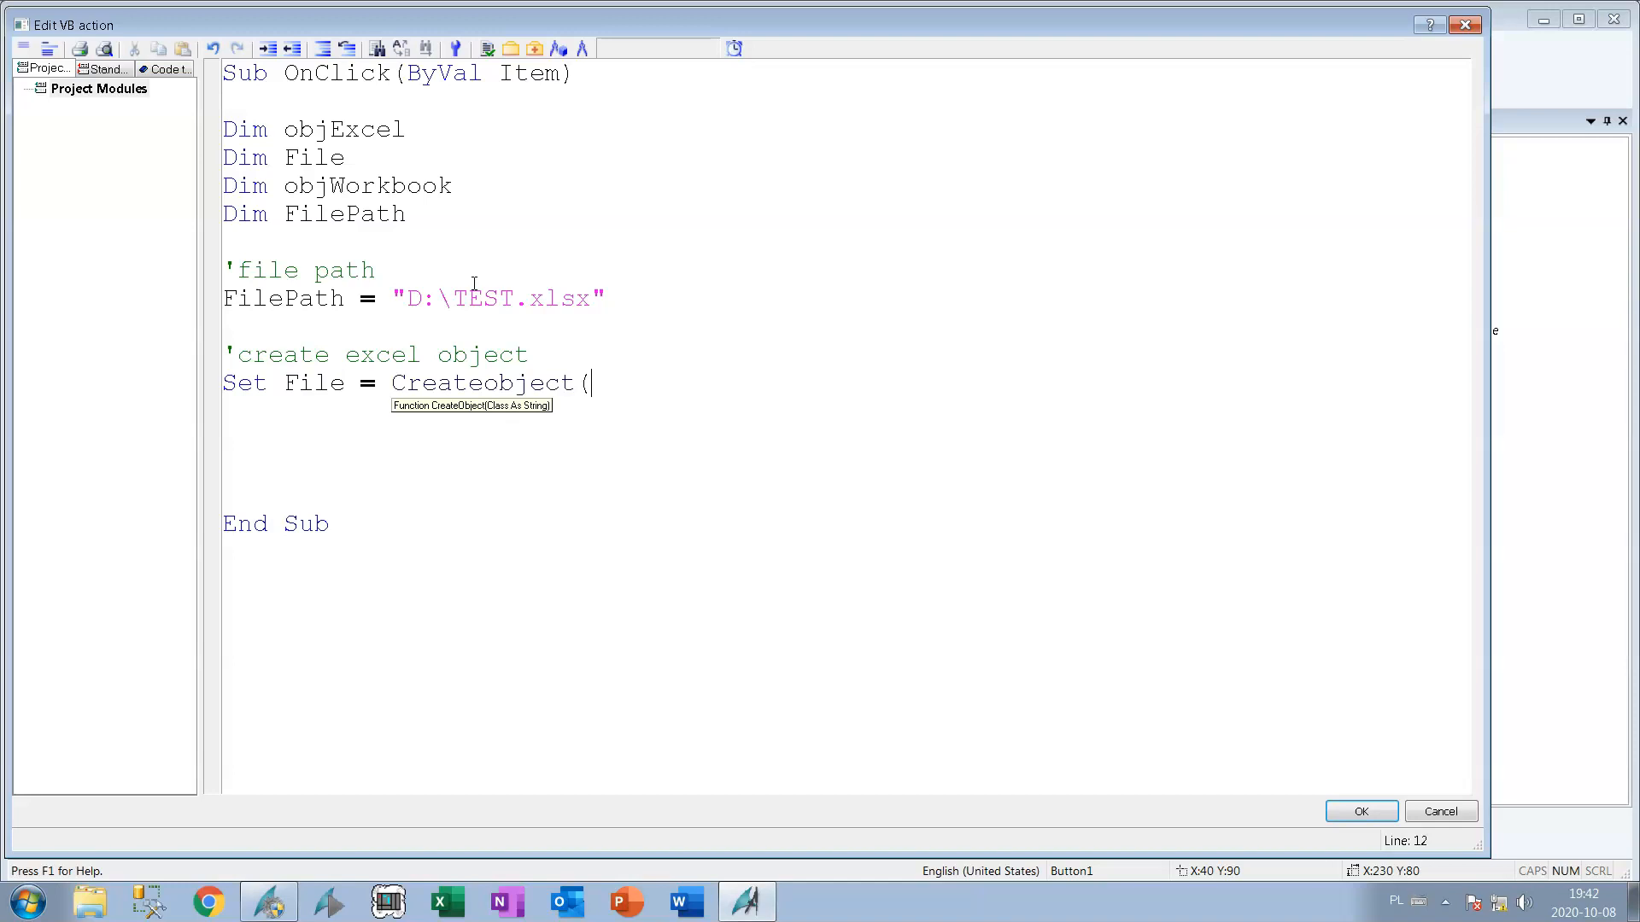
text(Scriptin)
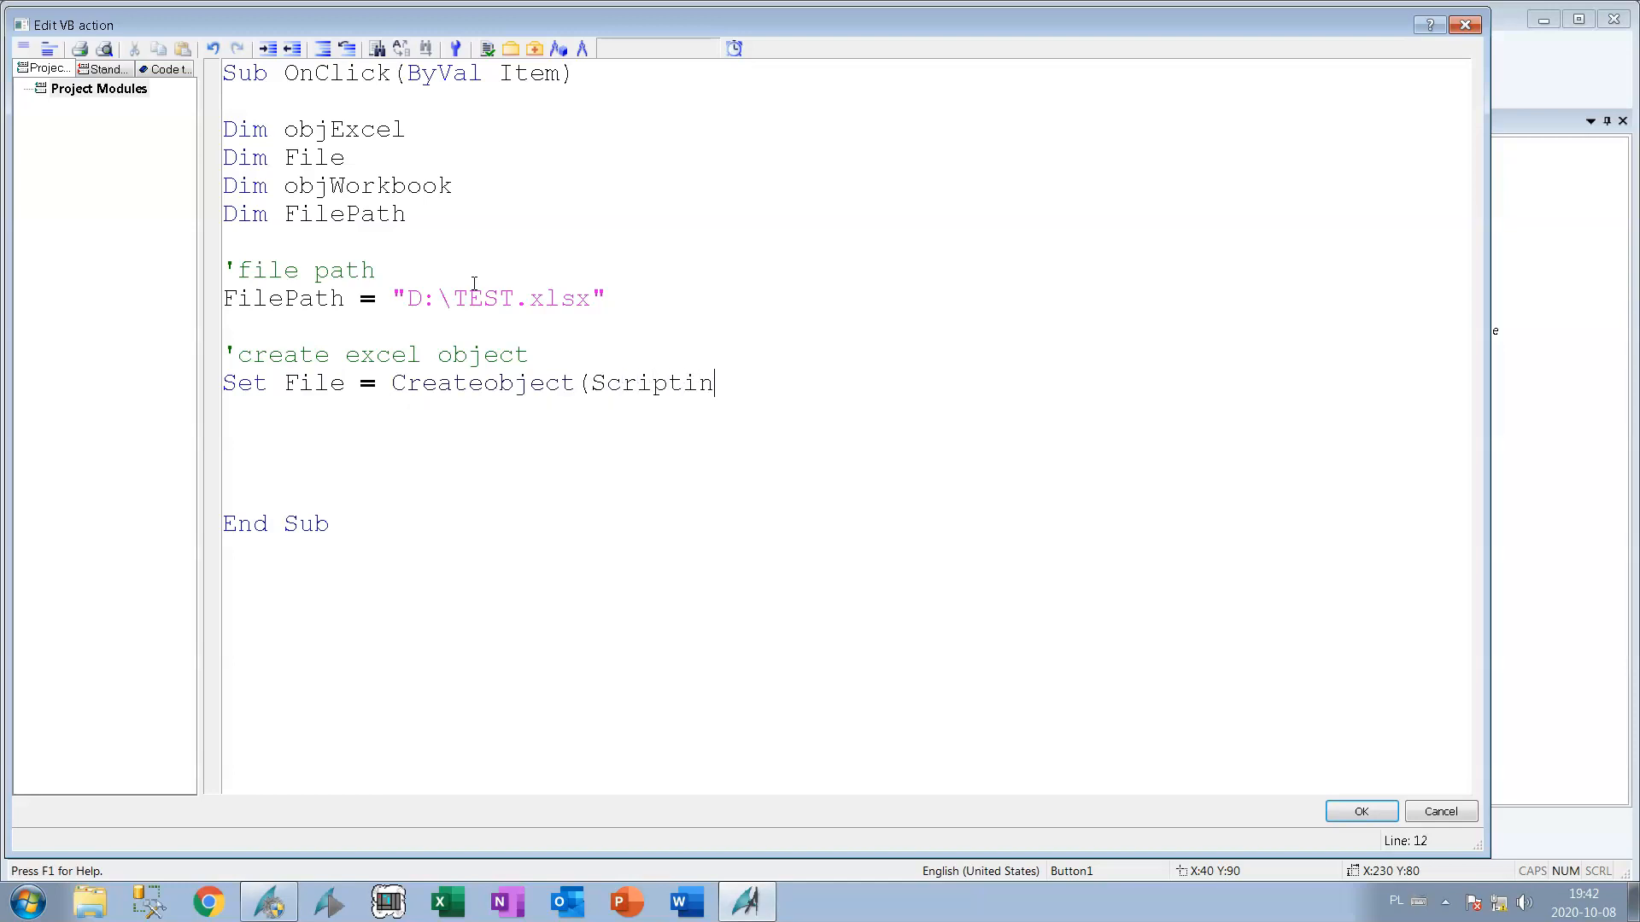
text(g.filesyste)
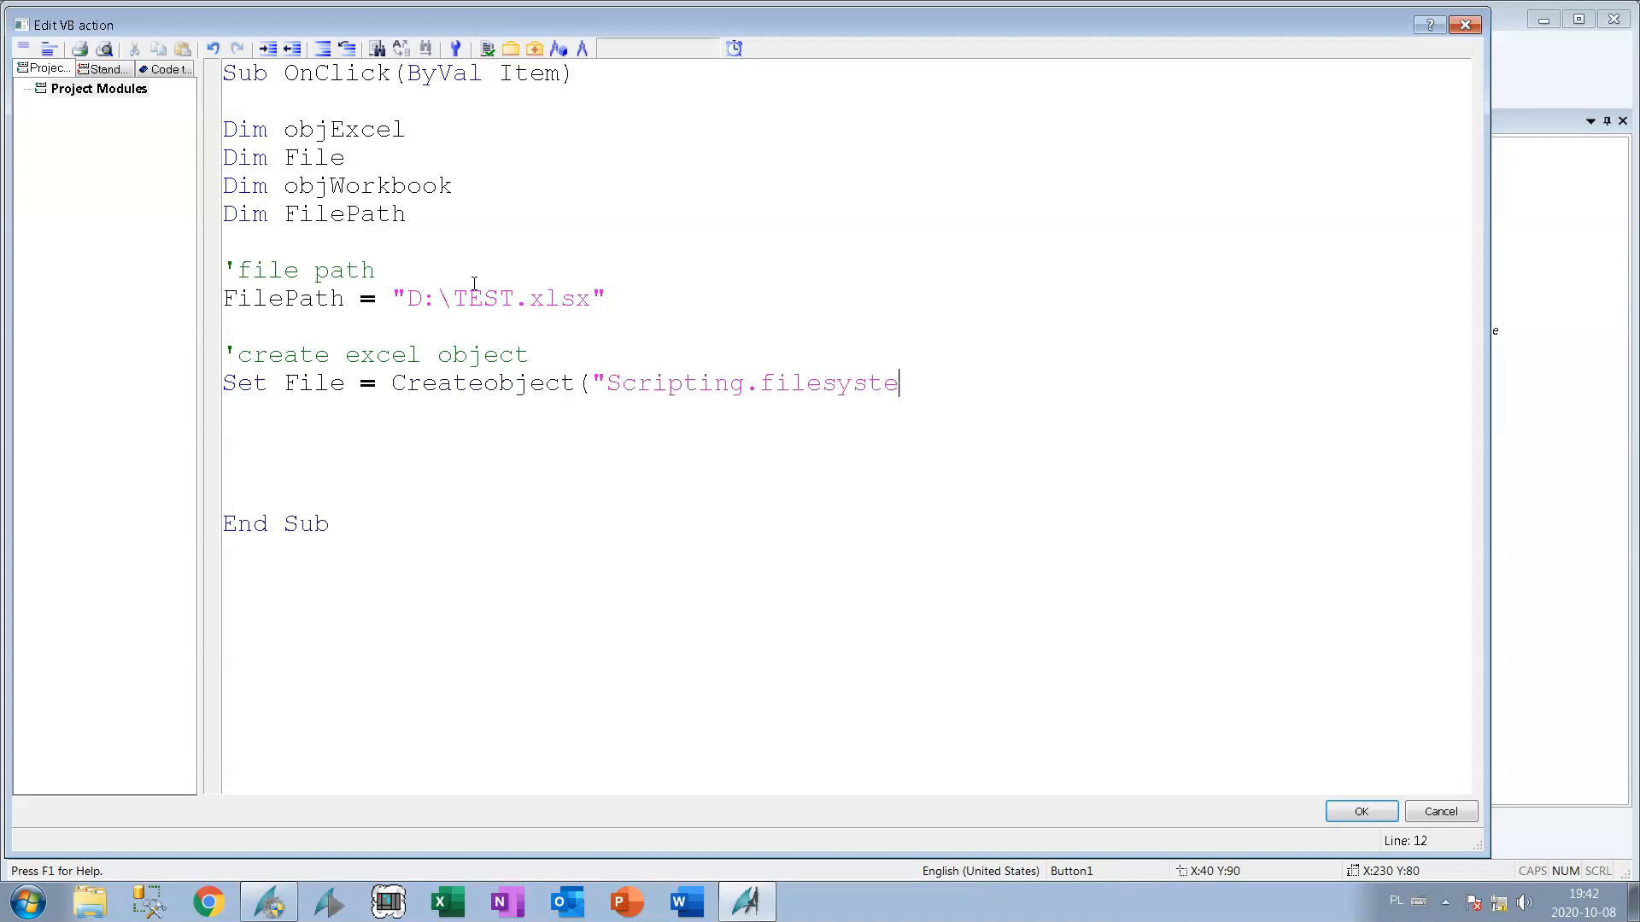
text(mobject")
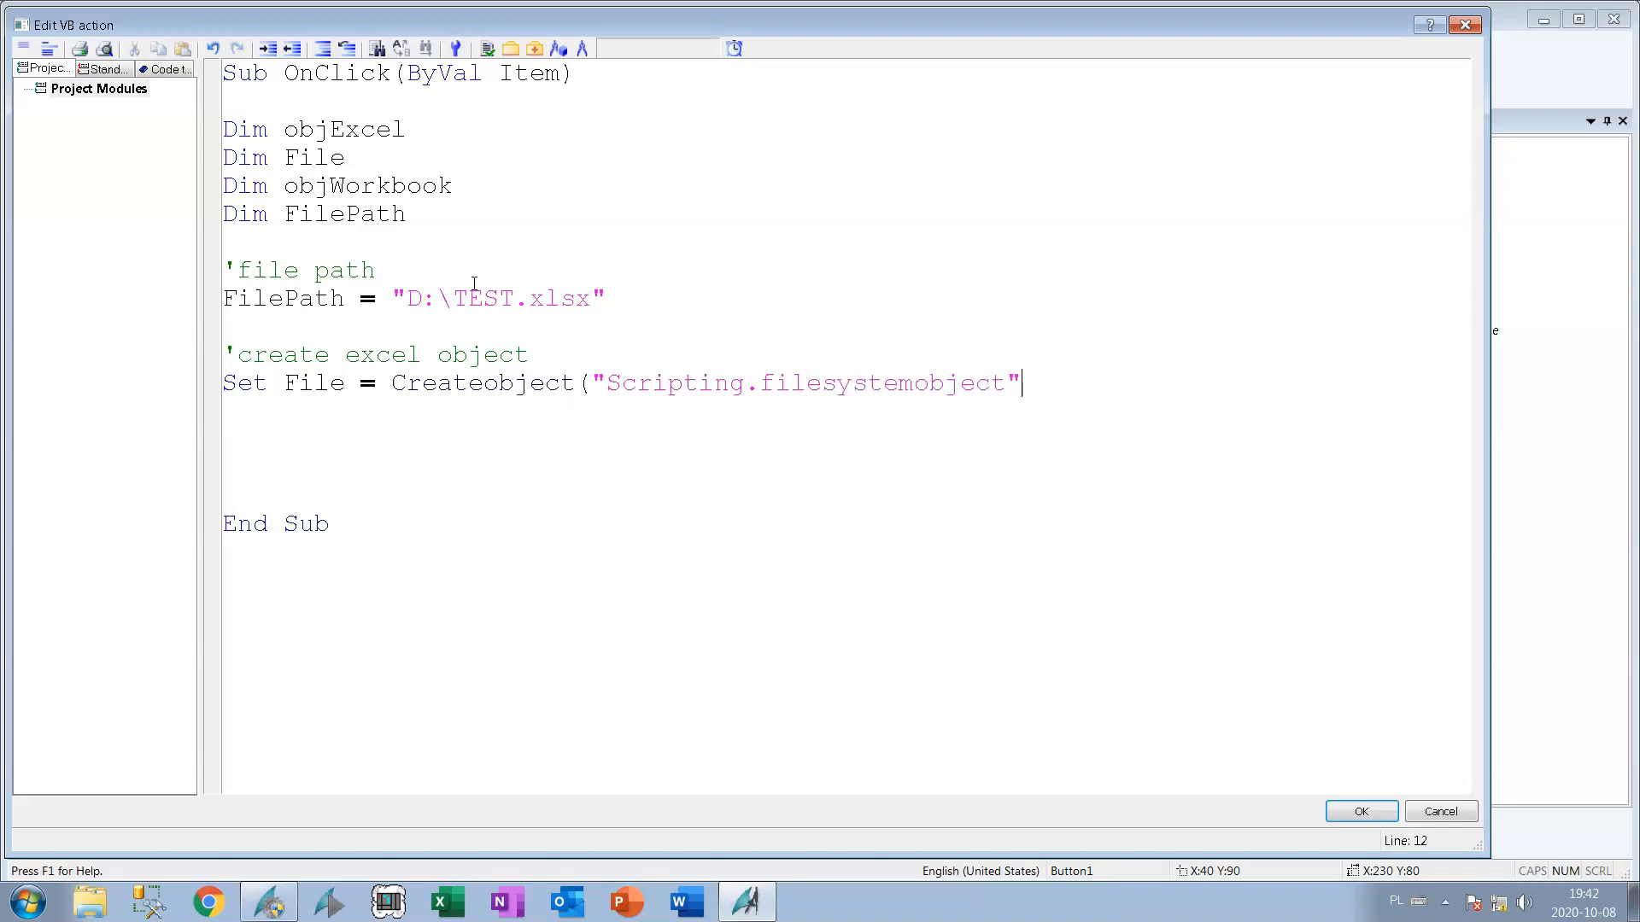
text())
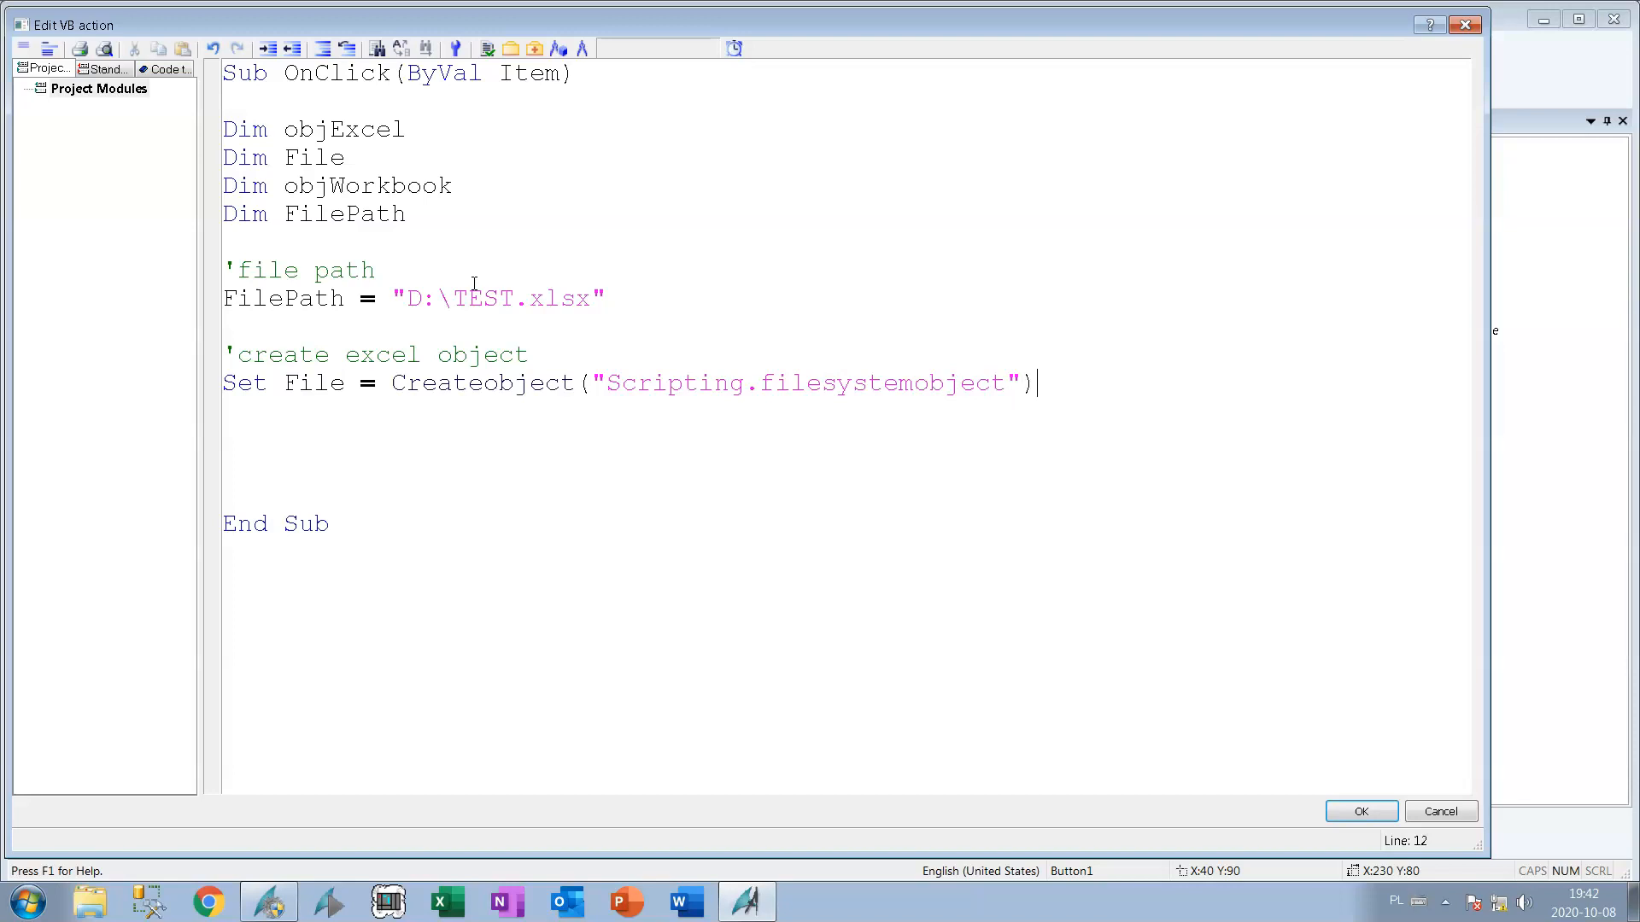
key(enter)
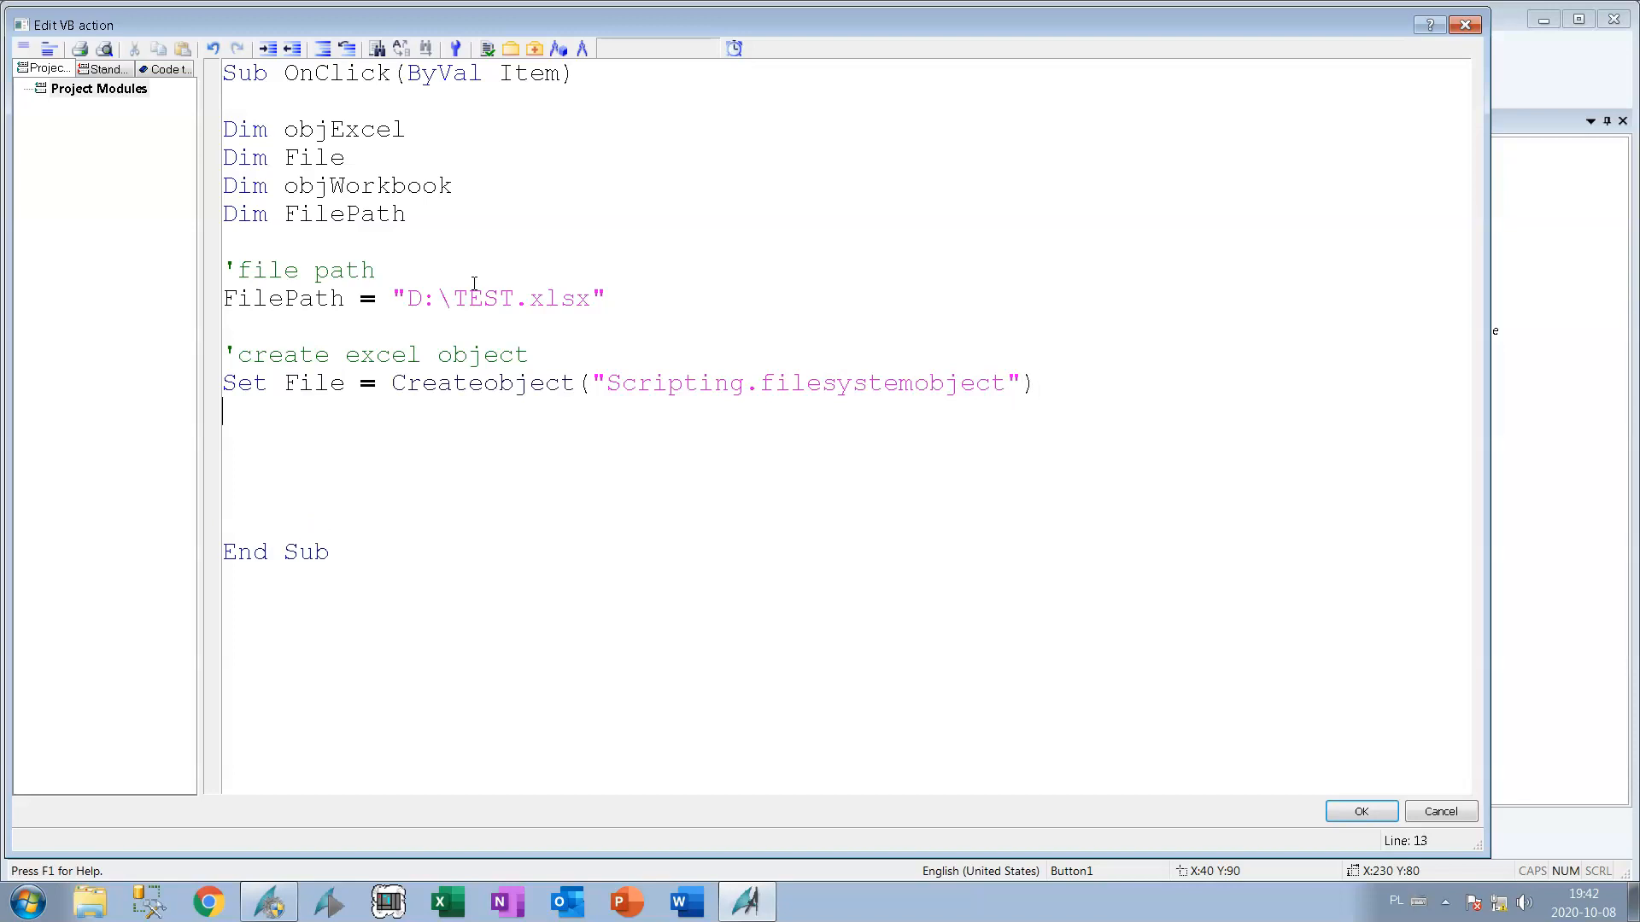
Write Set objExcel = CreateObject("Excel.Application") and leave blank lines below it.
text(obj)
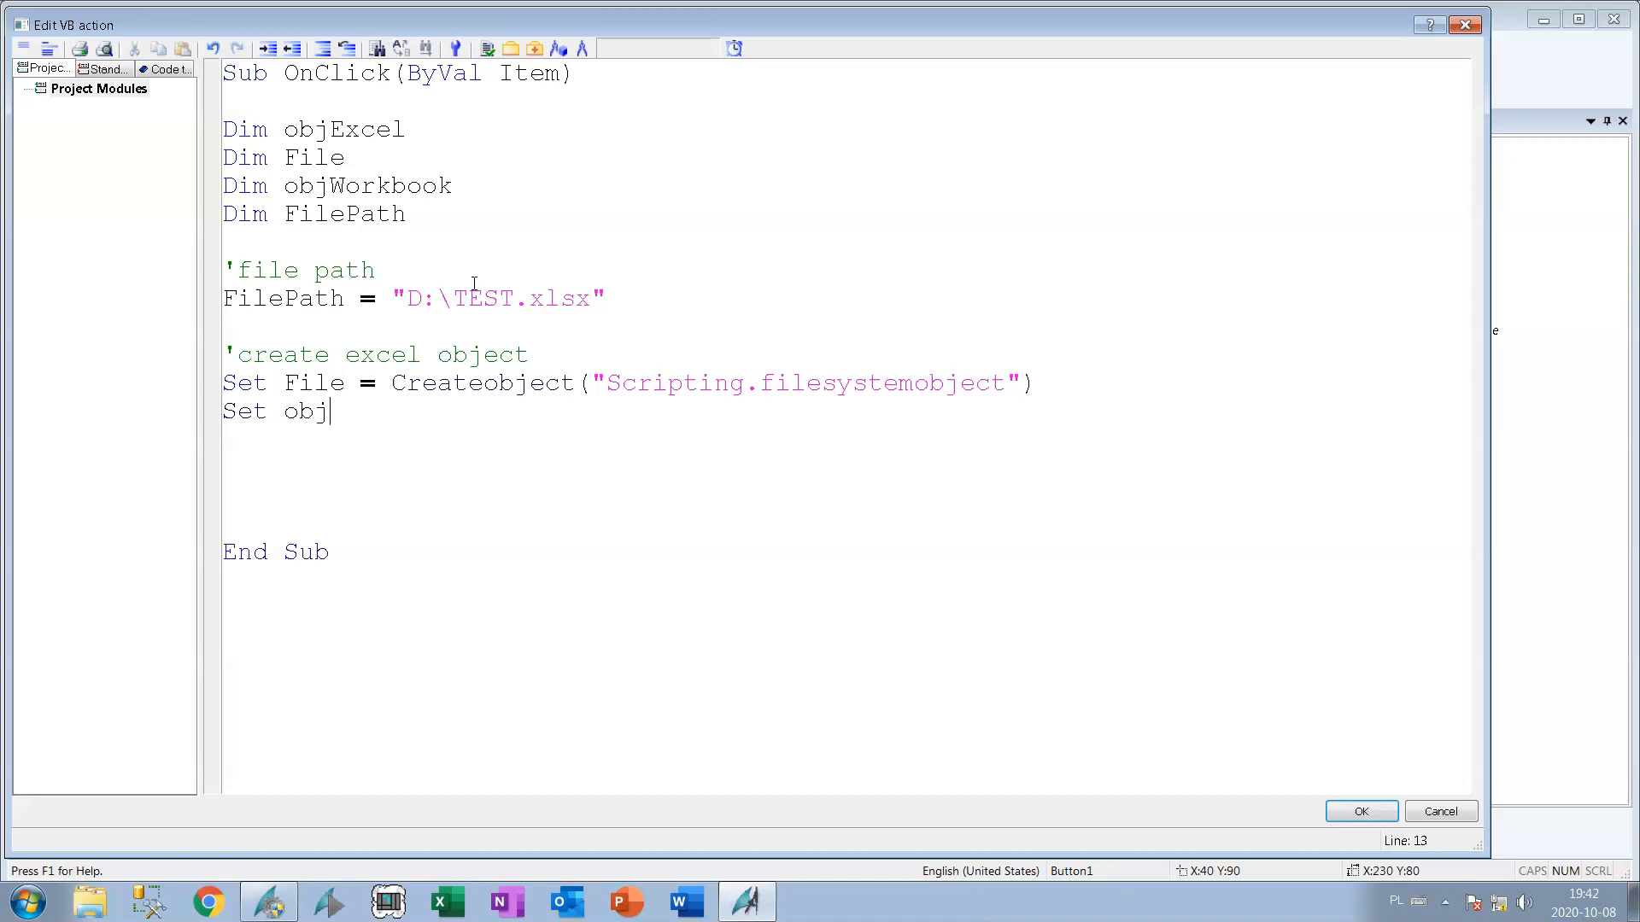
text(Excel =)
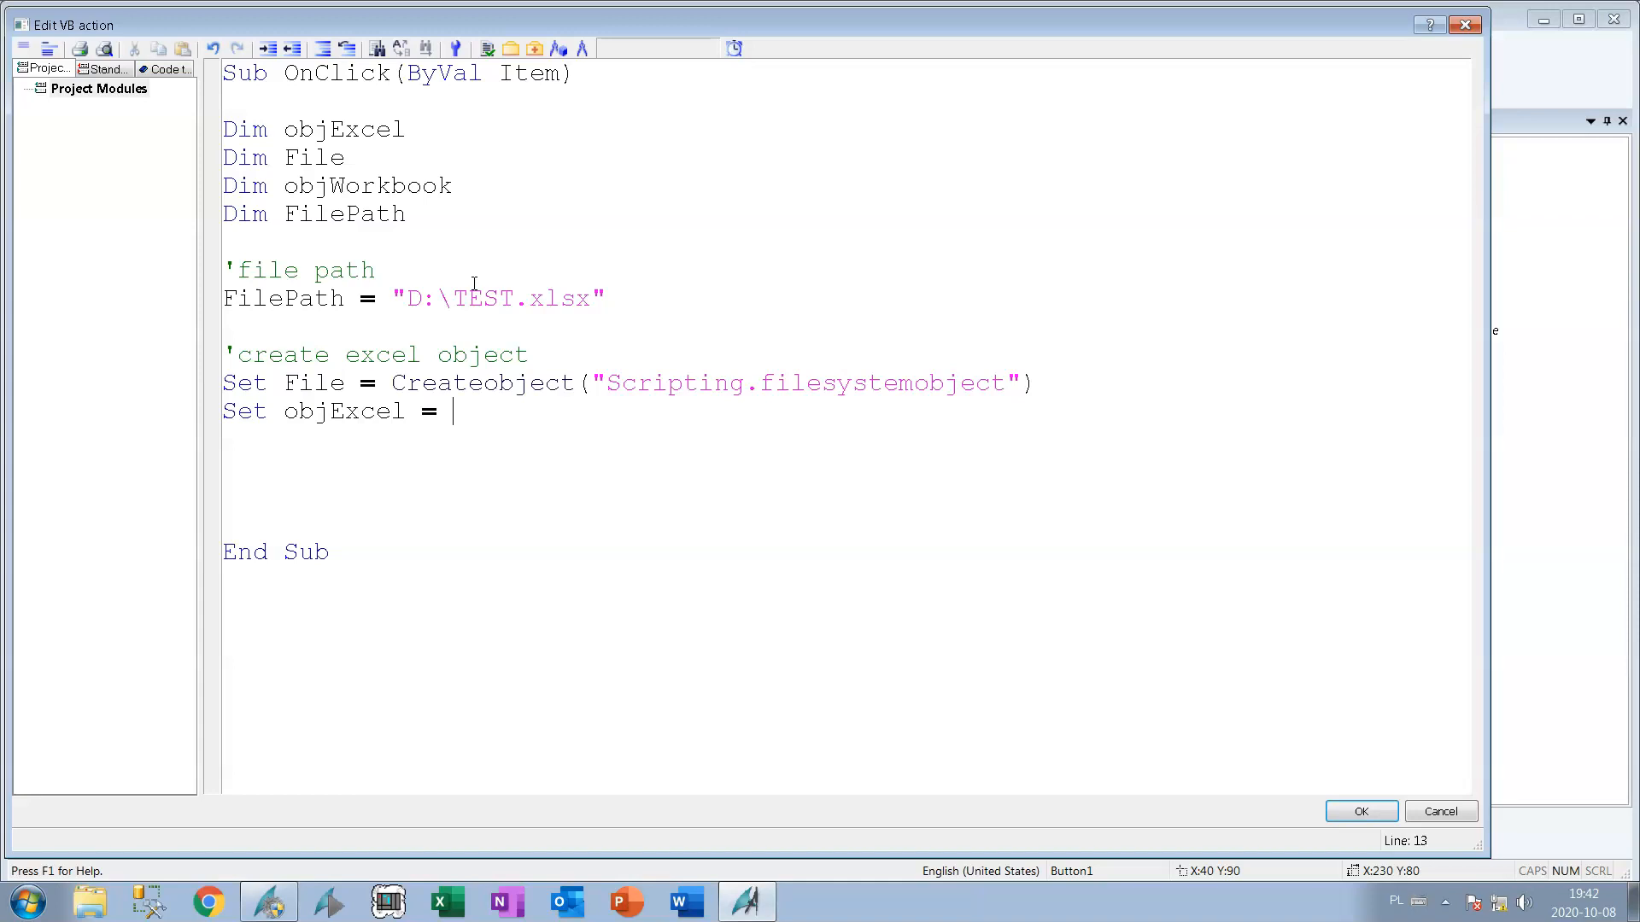
text(Crea)
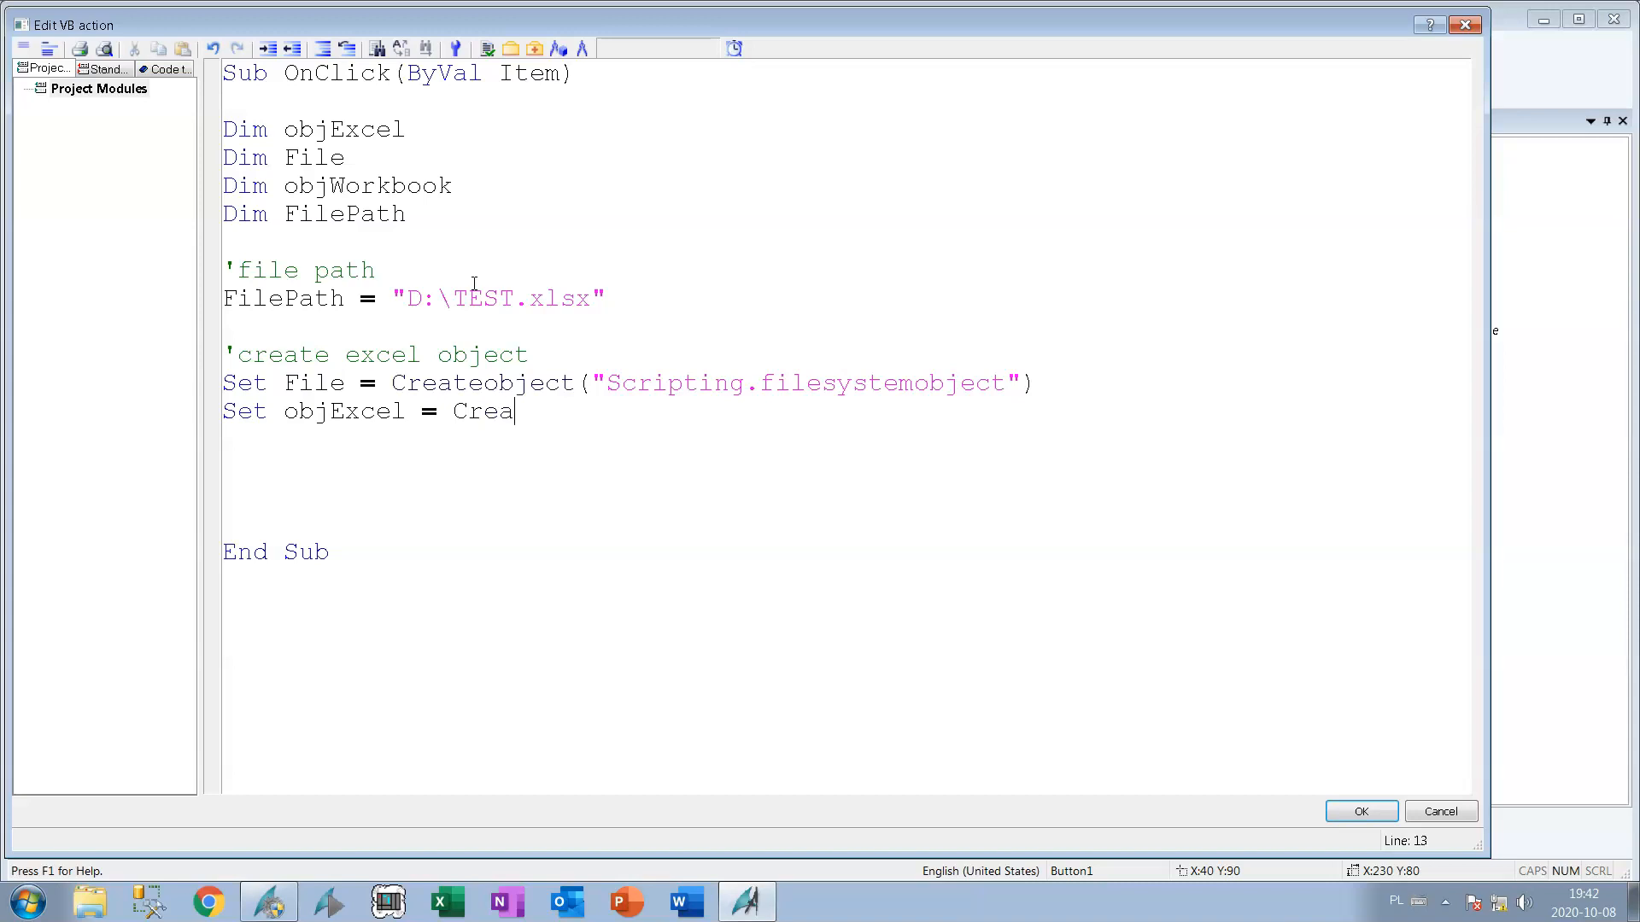
text(teObj)
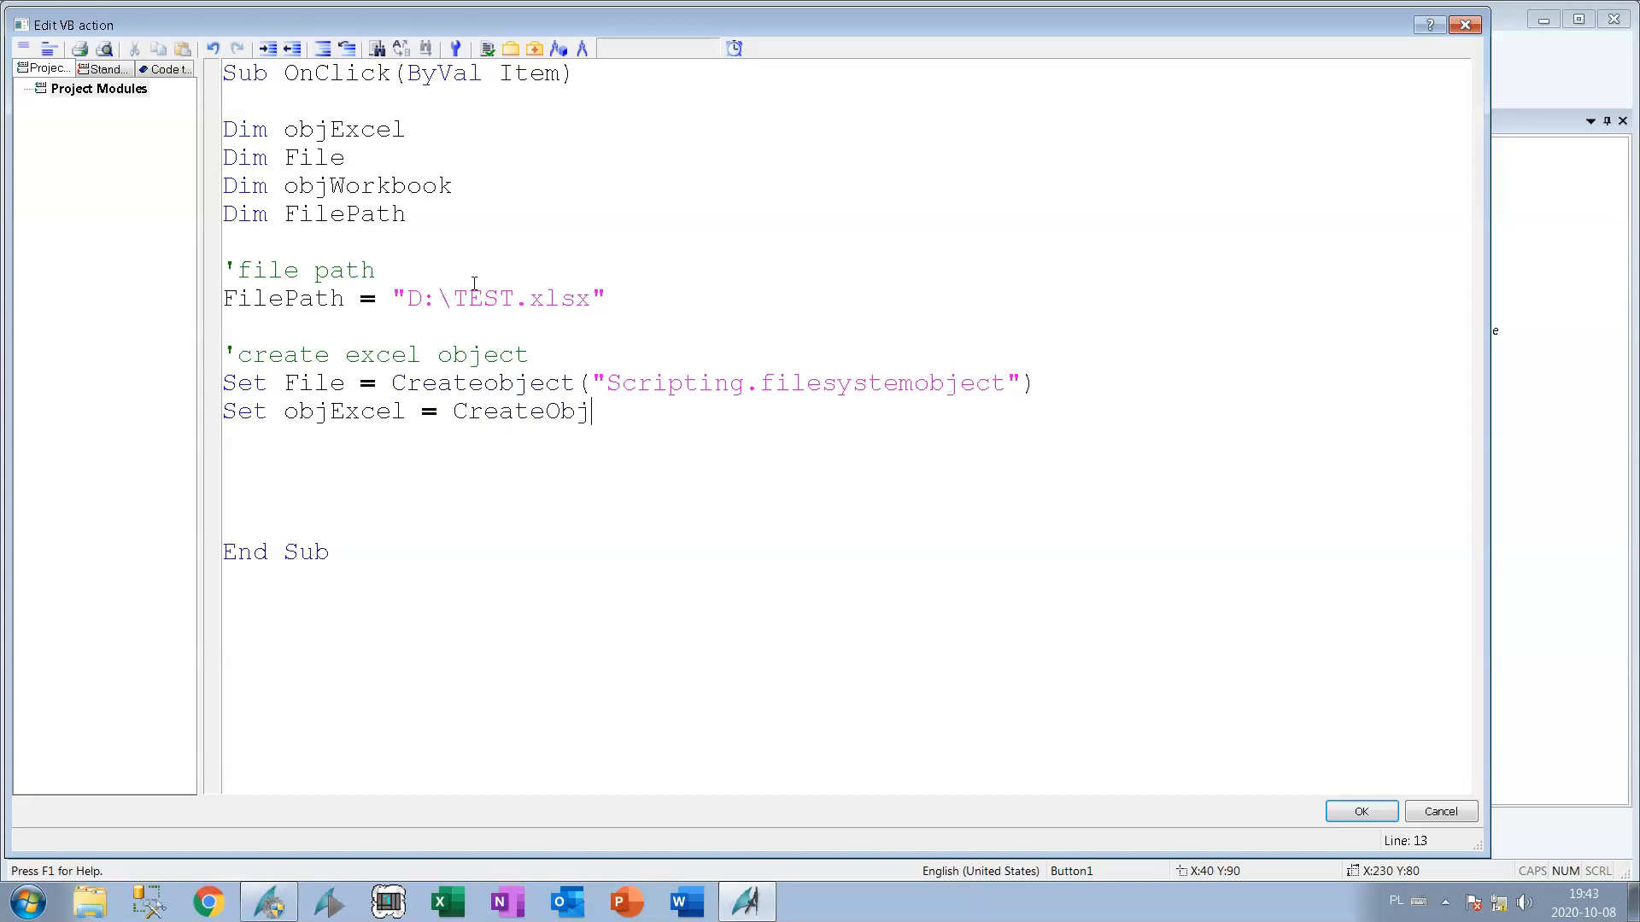
text(ect(")
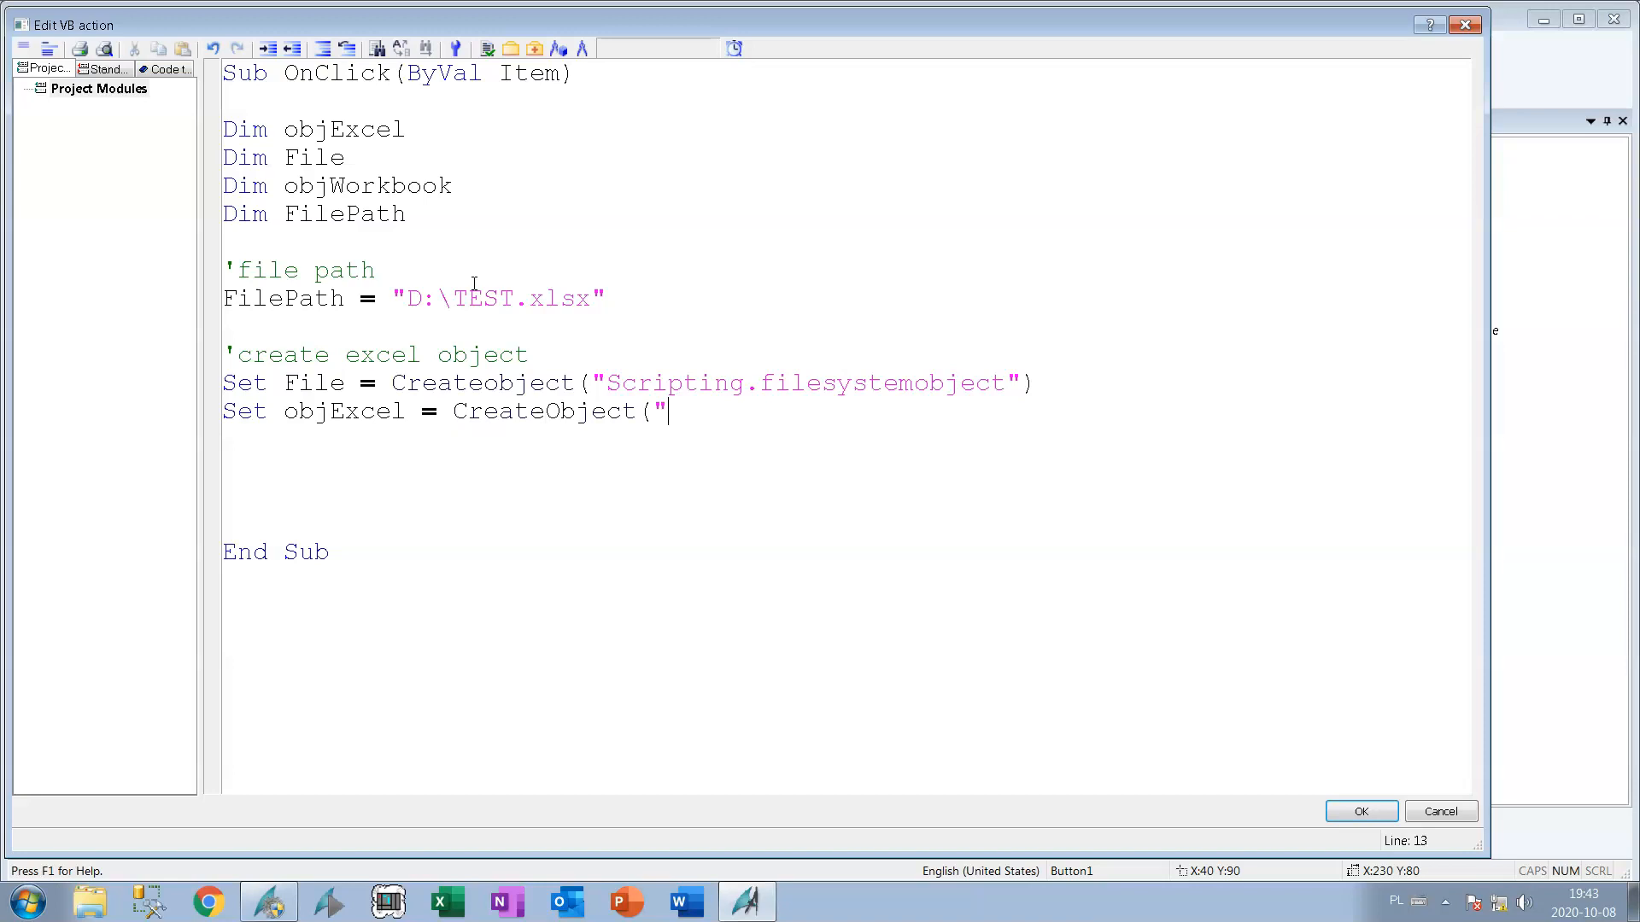
text(Excel)
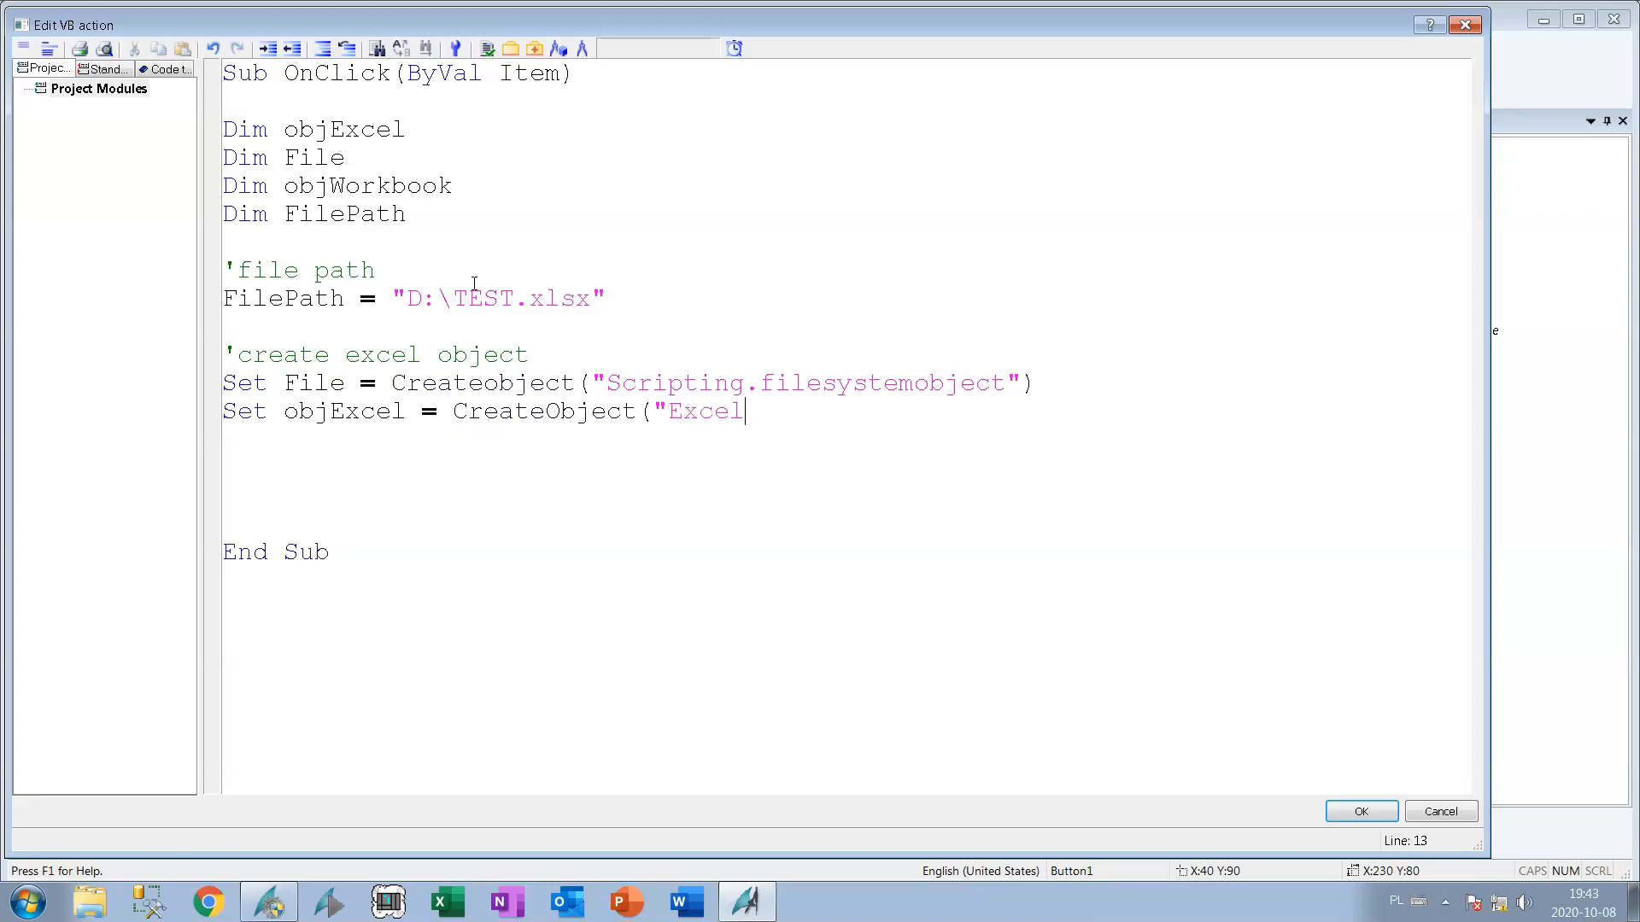
text(.A)
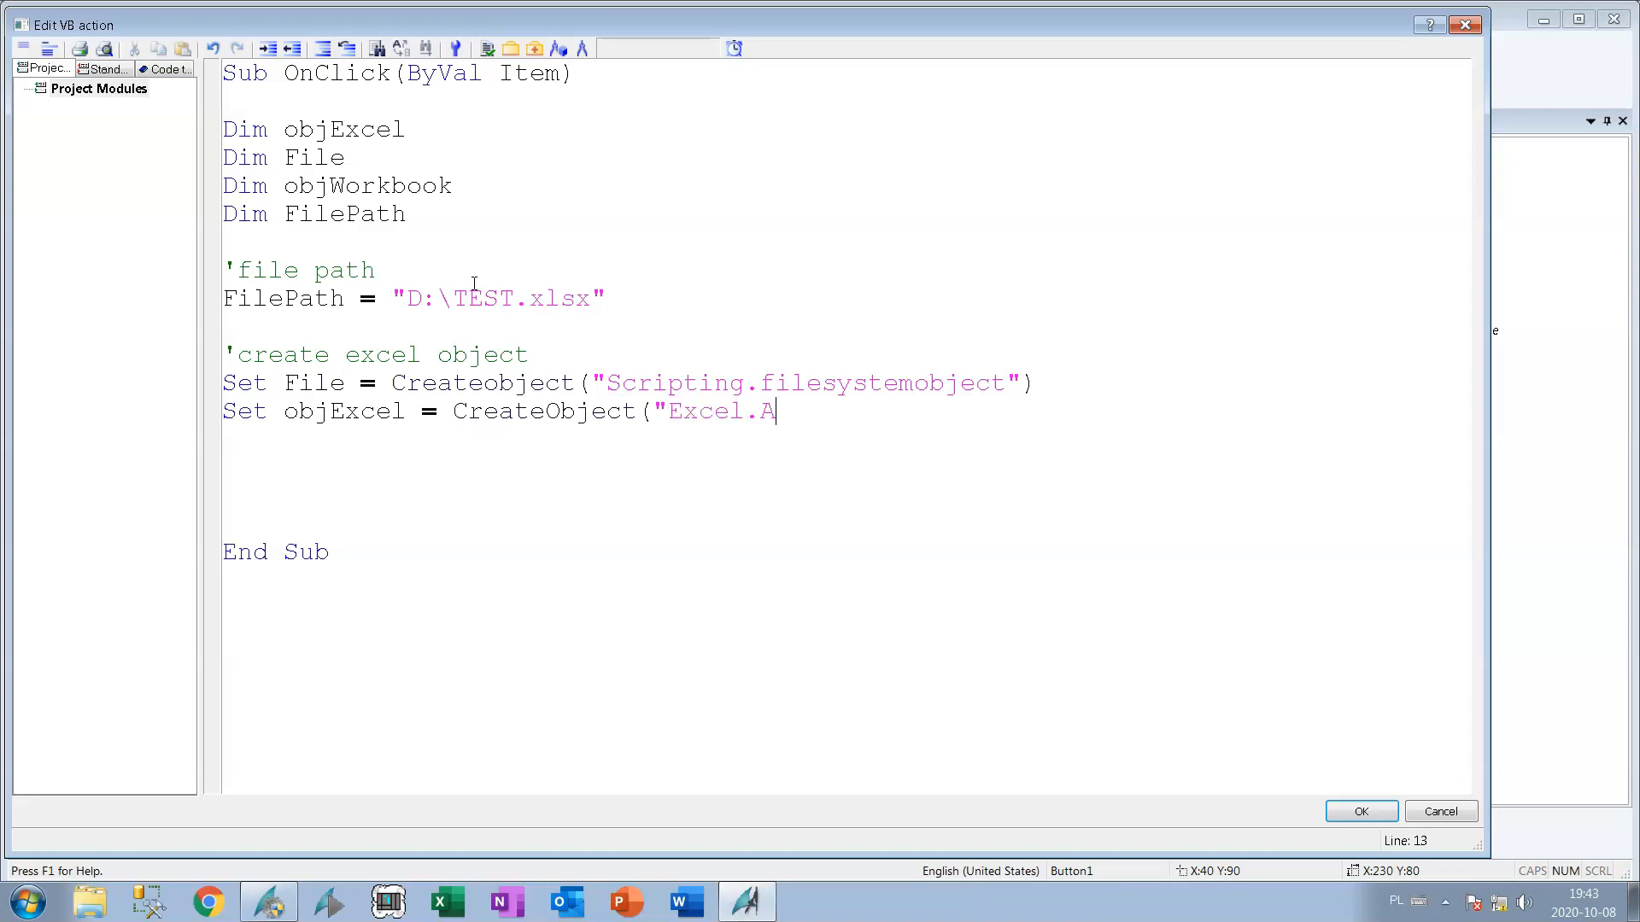
text(pplica)
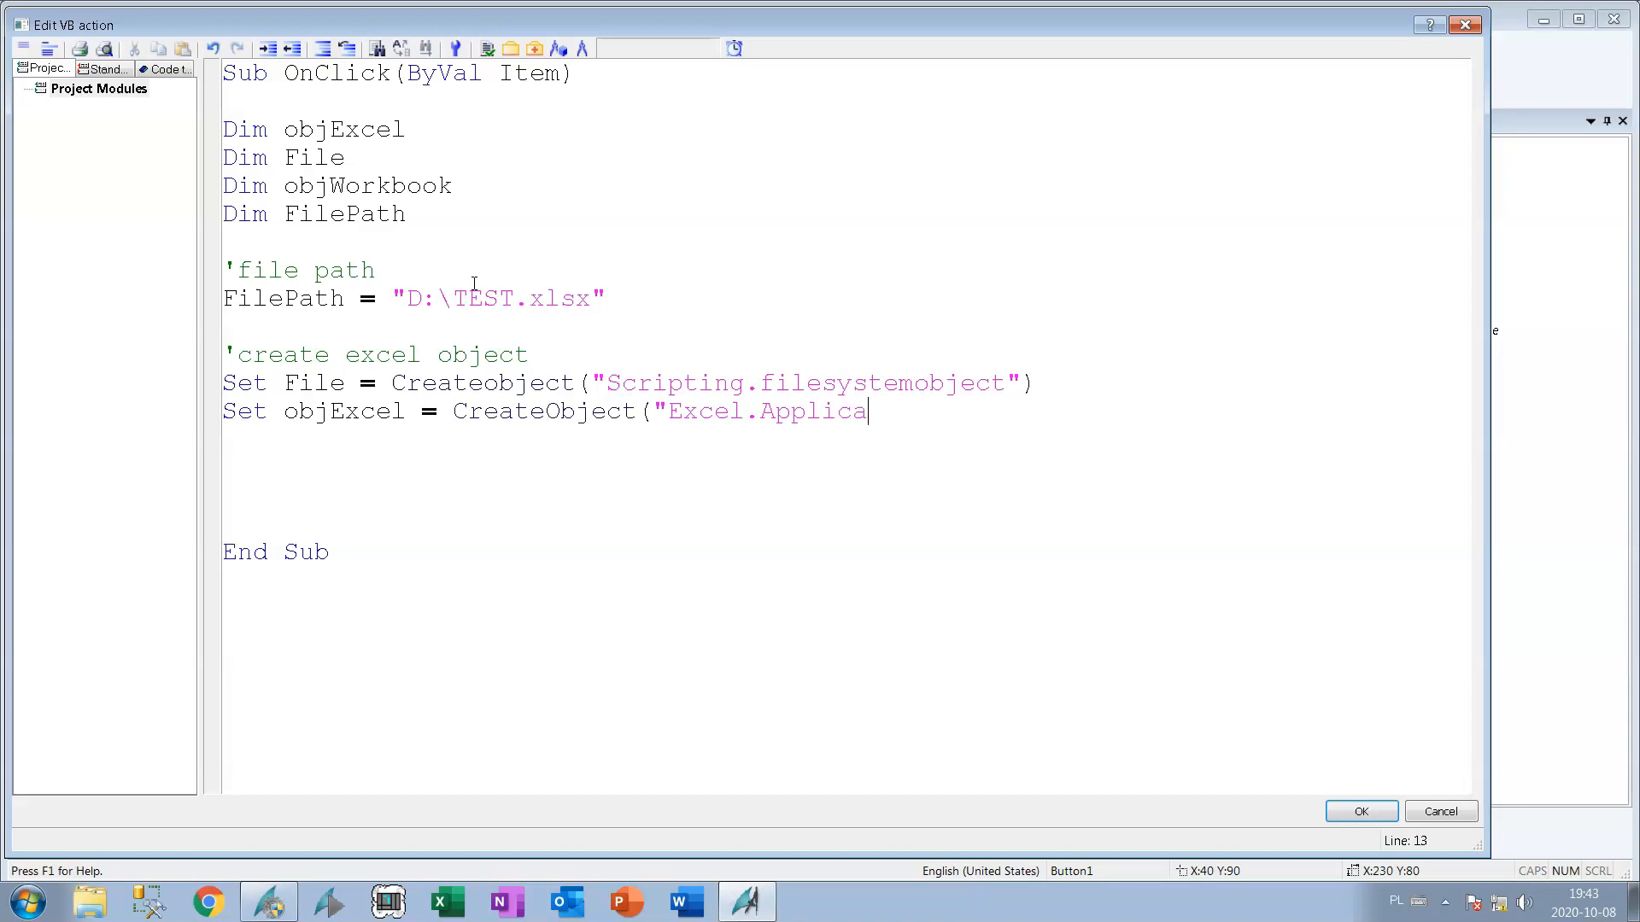
text(tion")
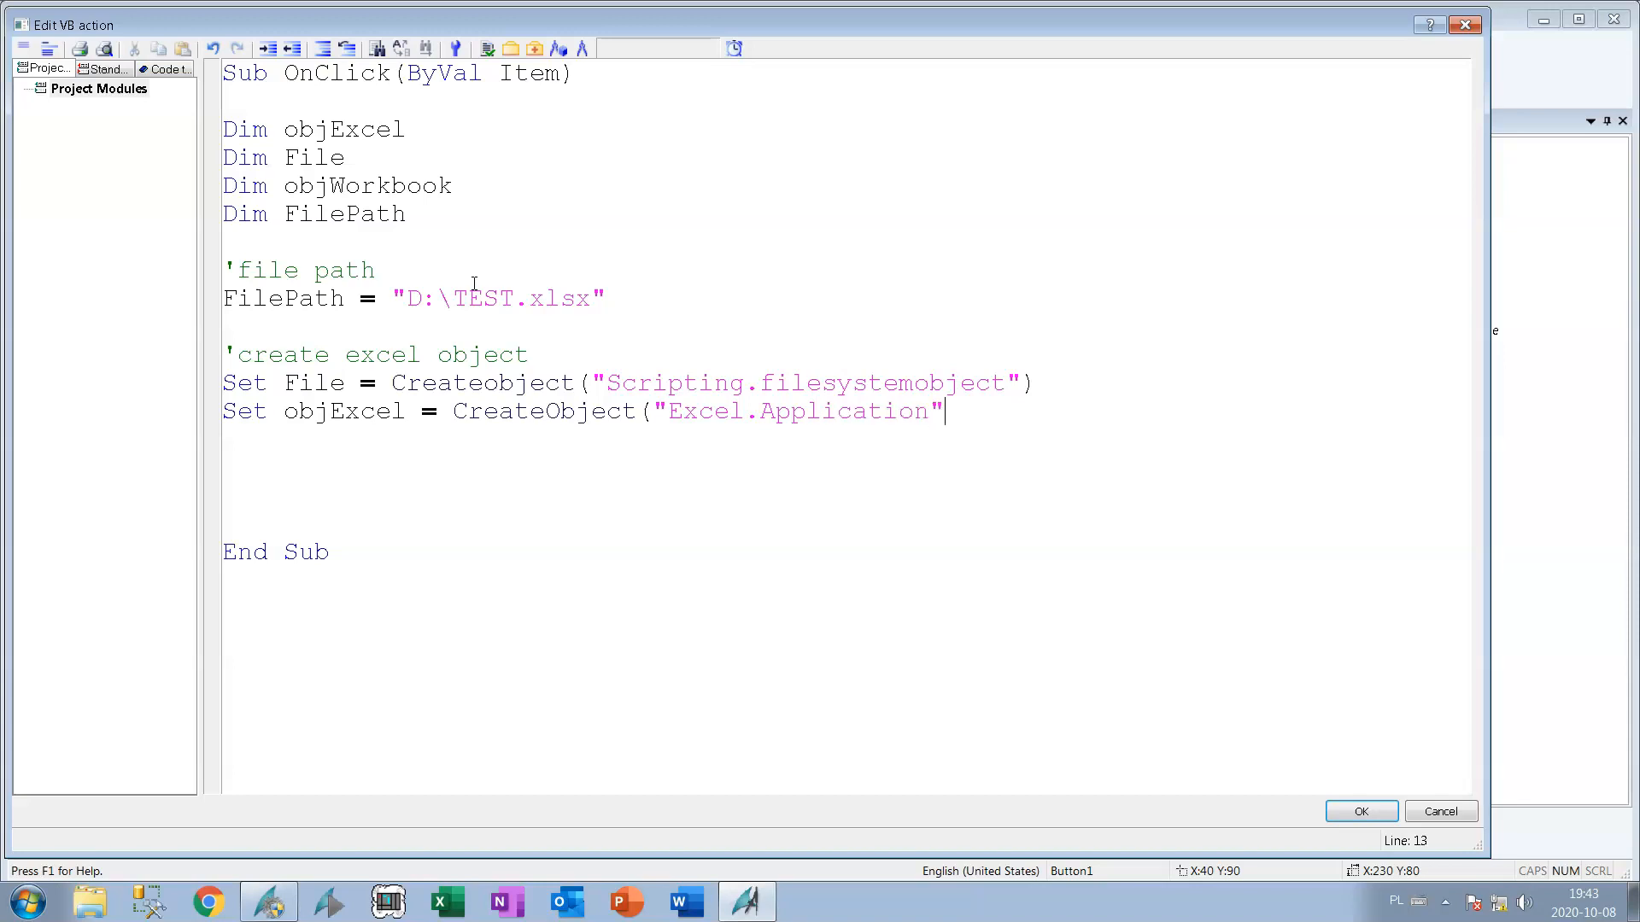
text())
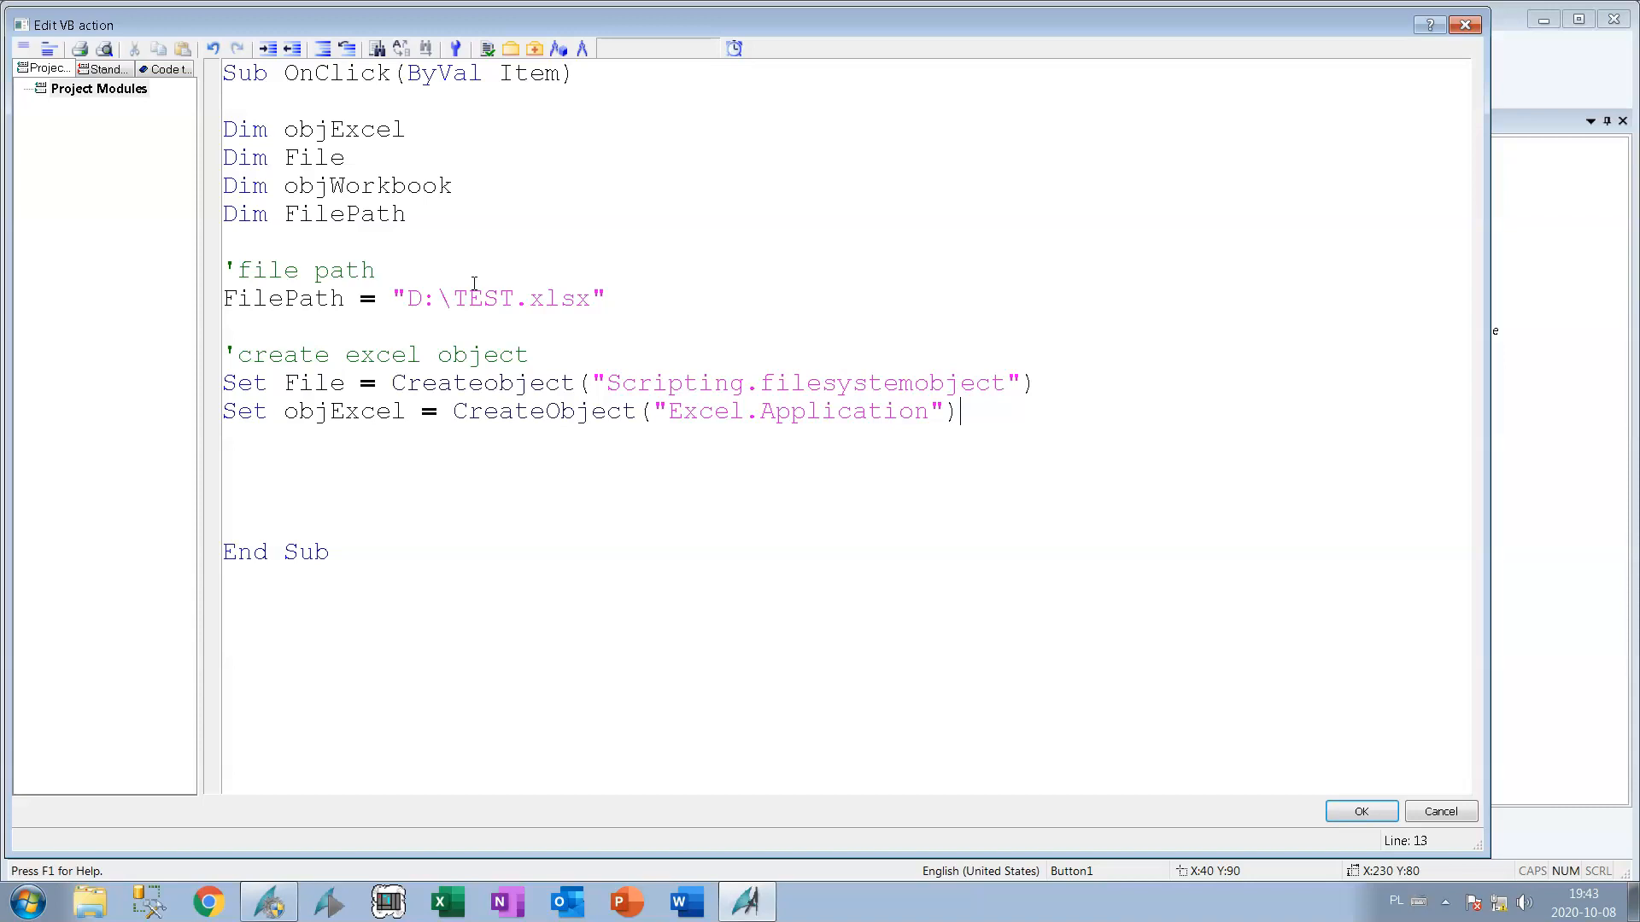
key(enter)
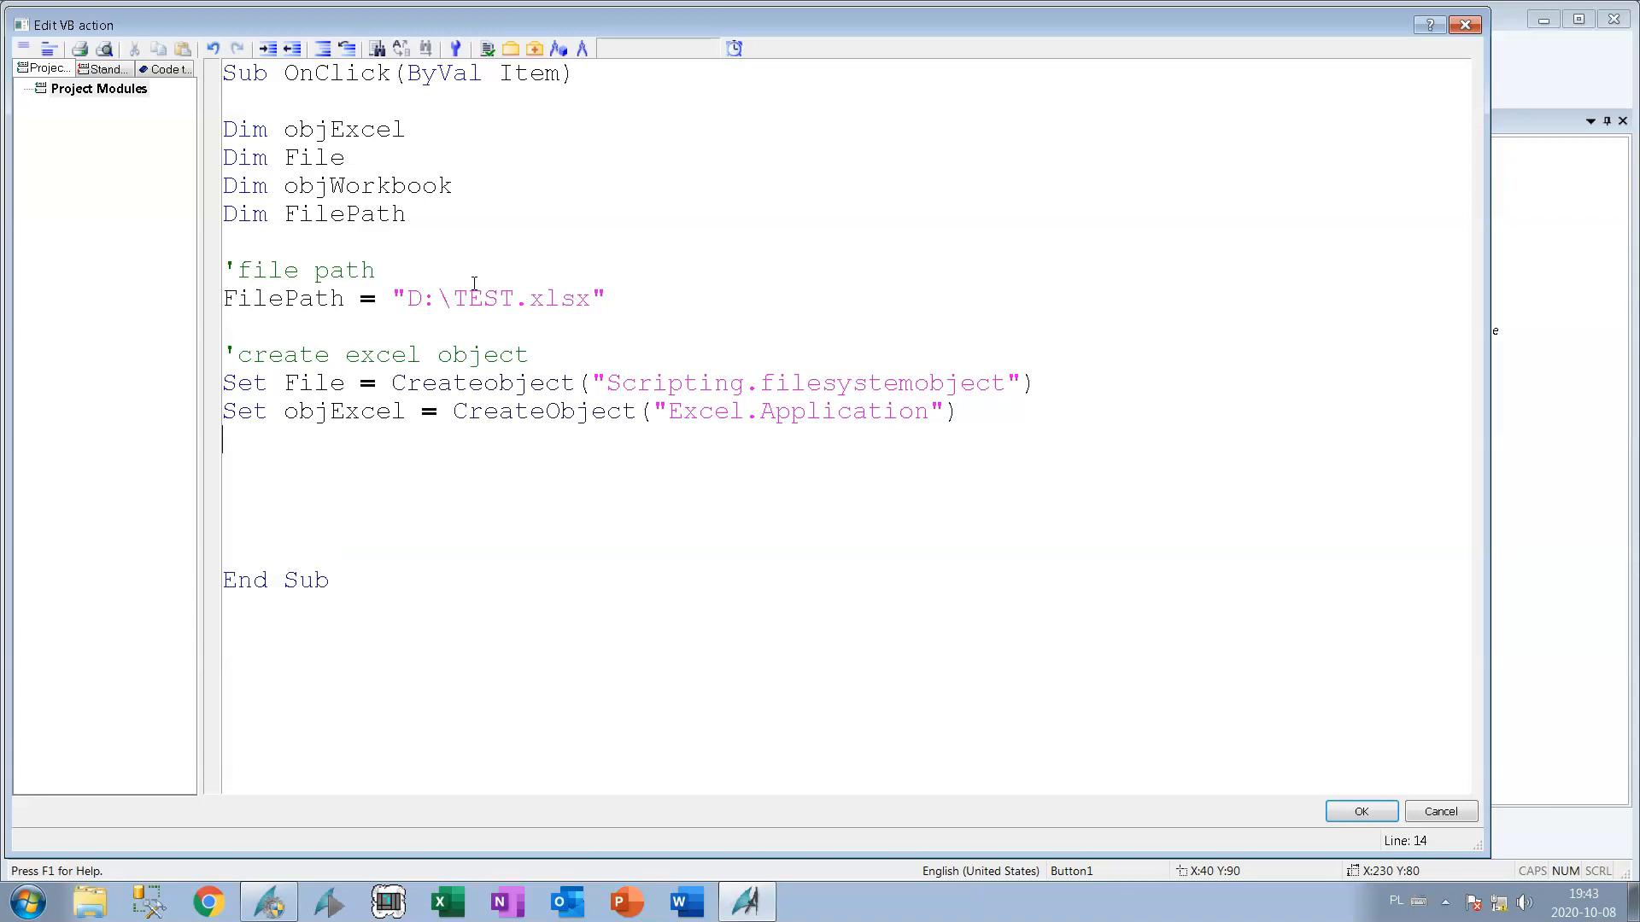
key(enter)
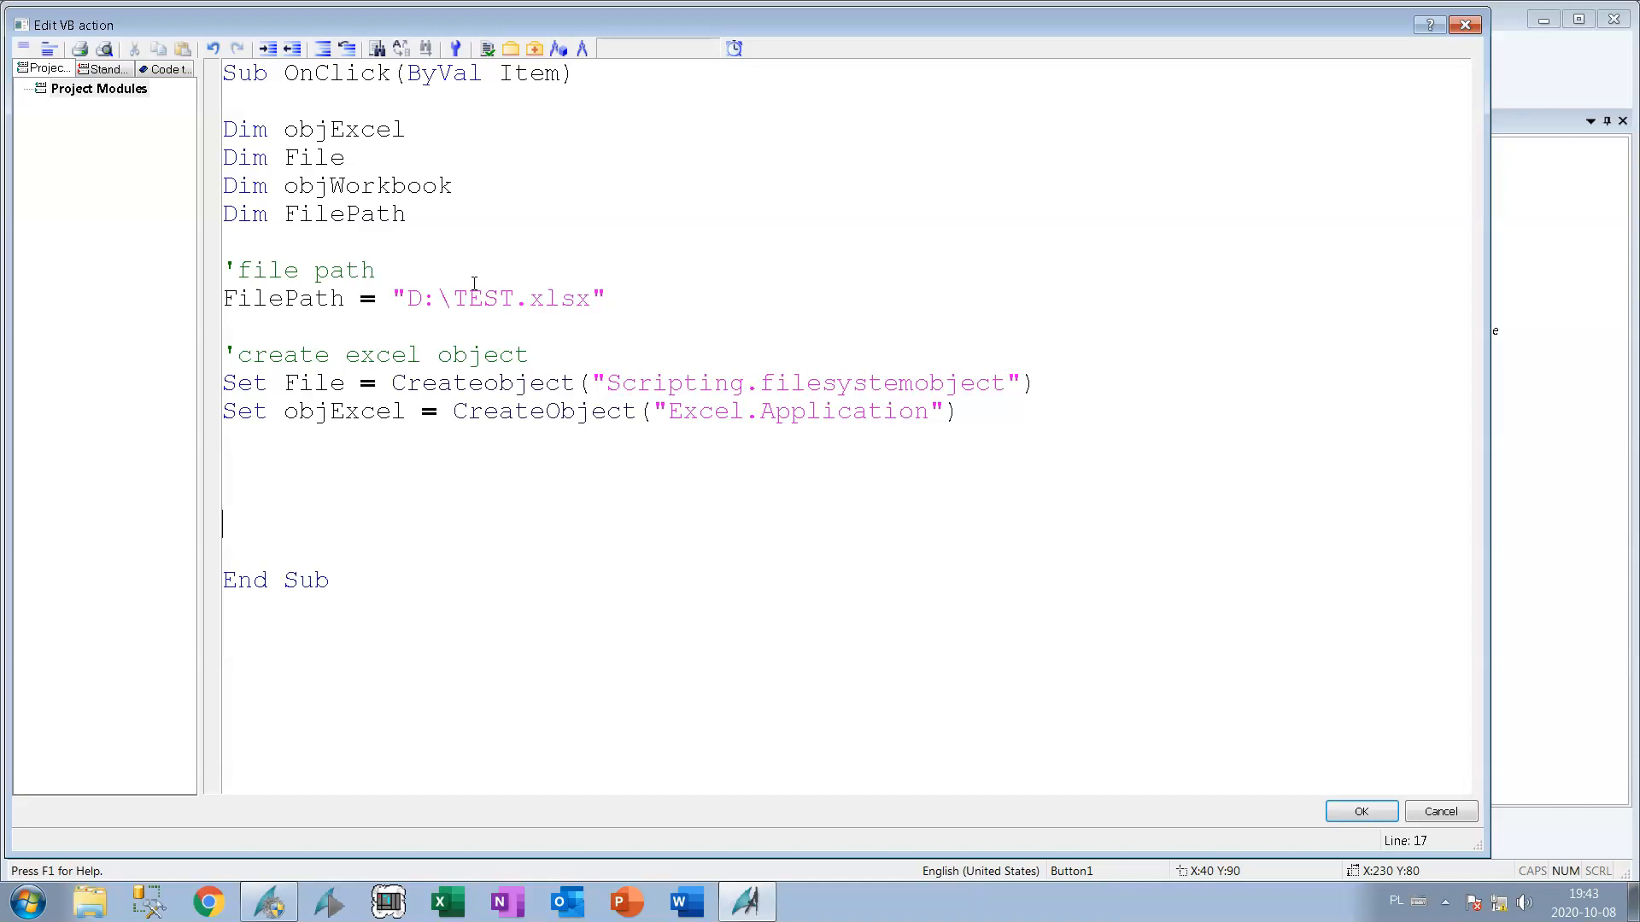
Write Set File = Nothing and a duplicate line changed to release objExcel.
text(Set)
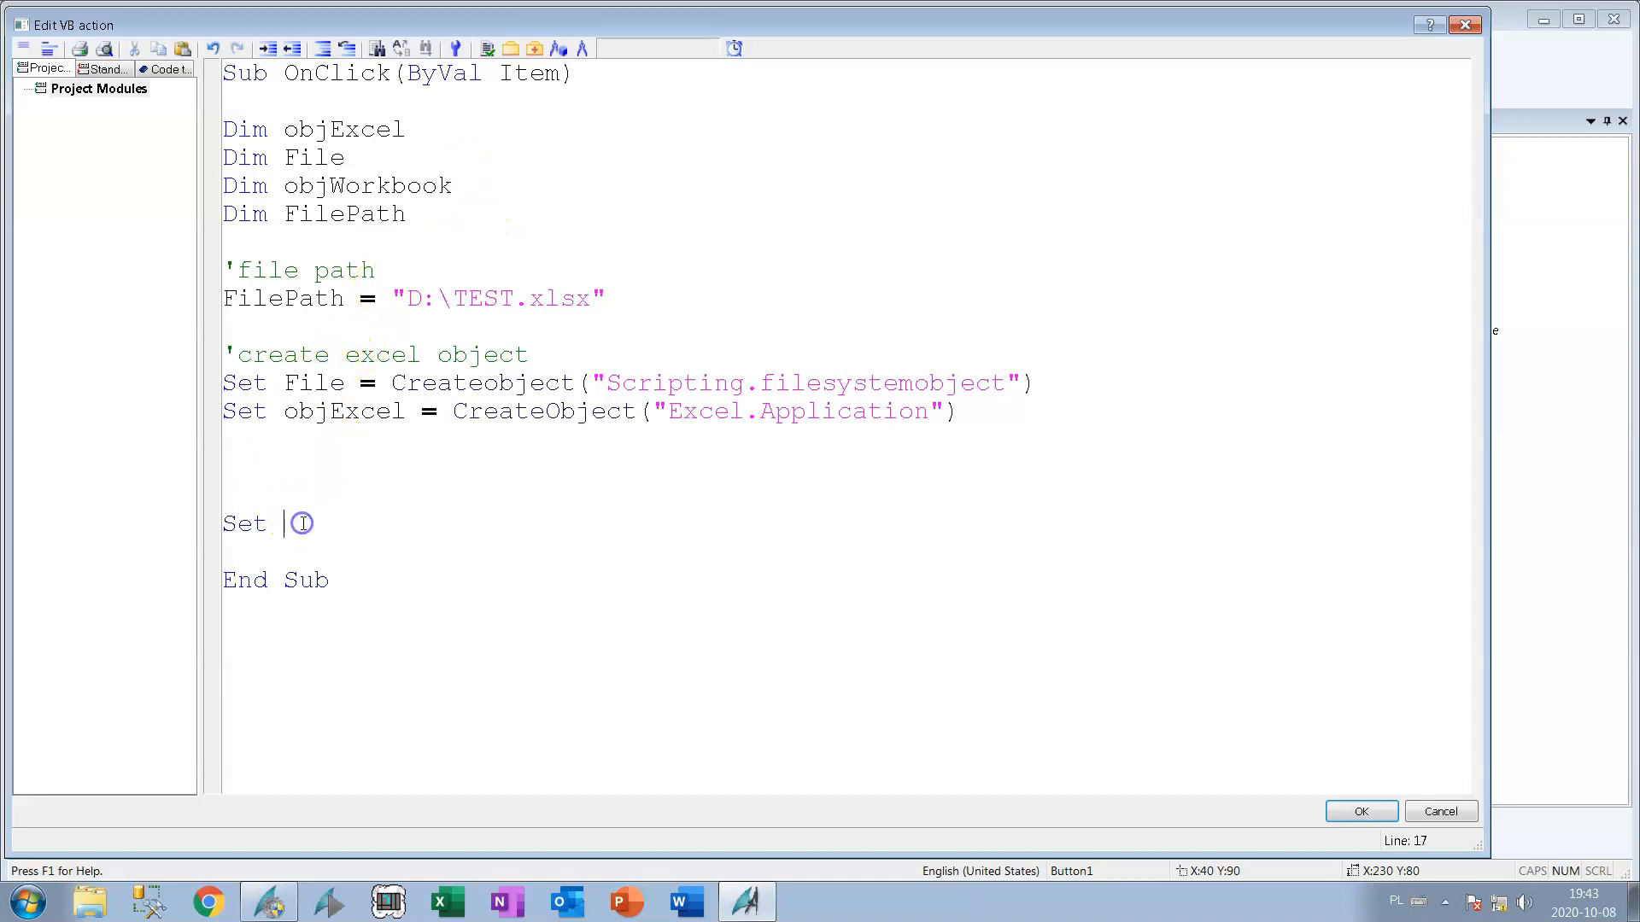
text(File =)
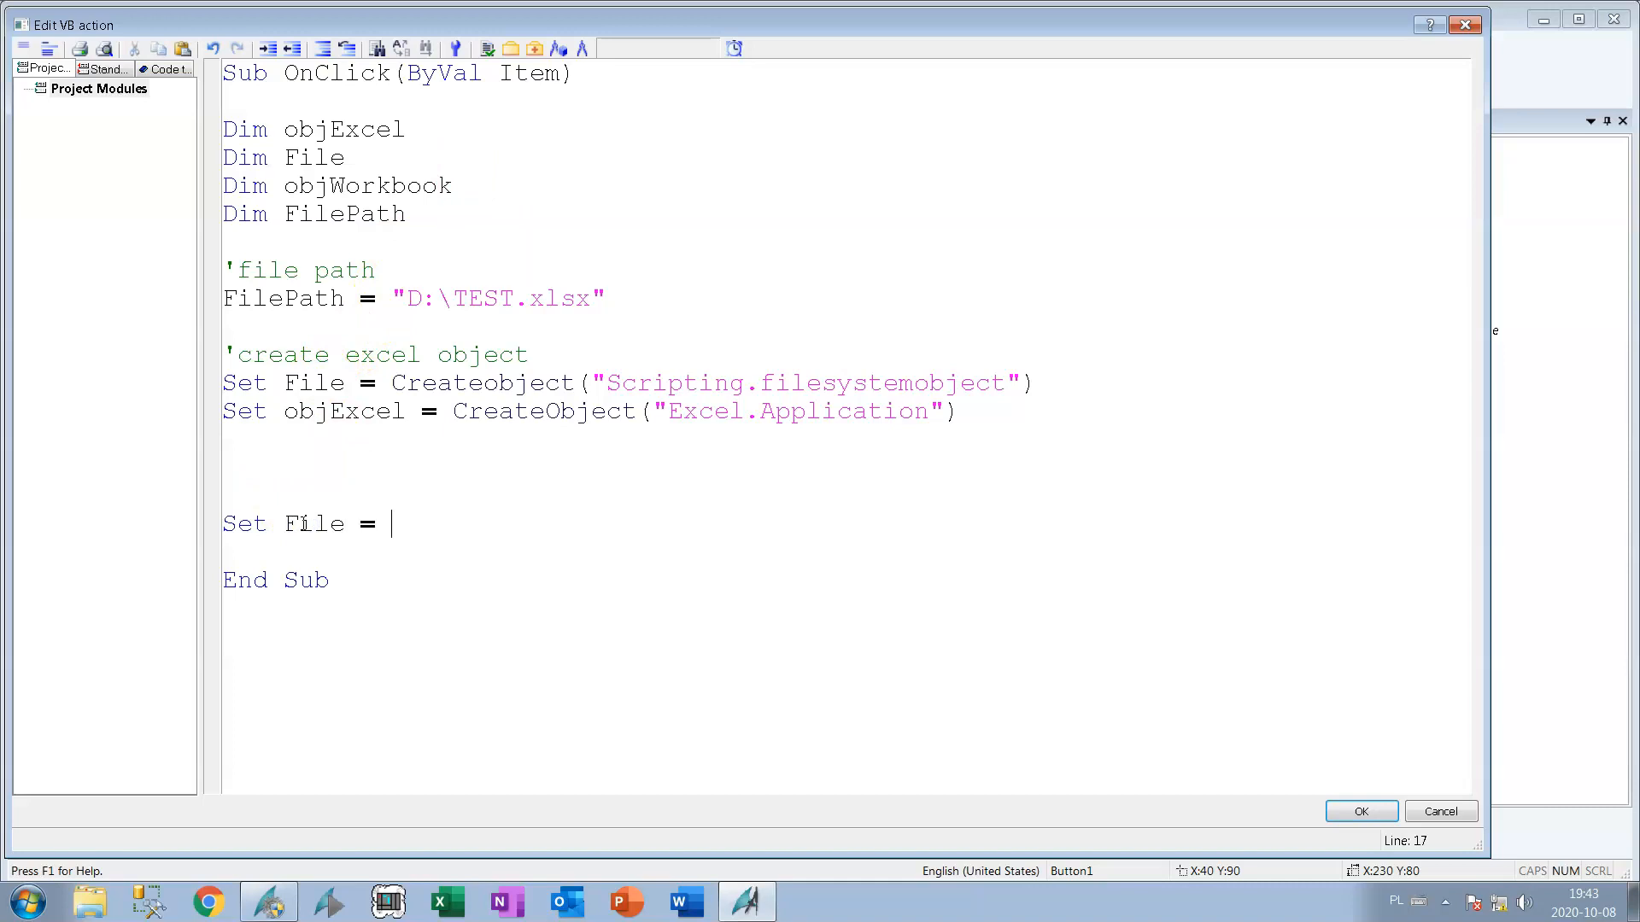
text(Nothing)
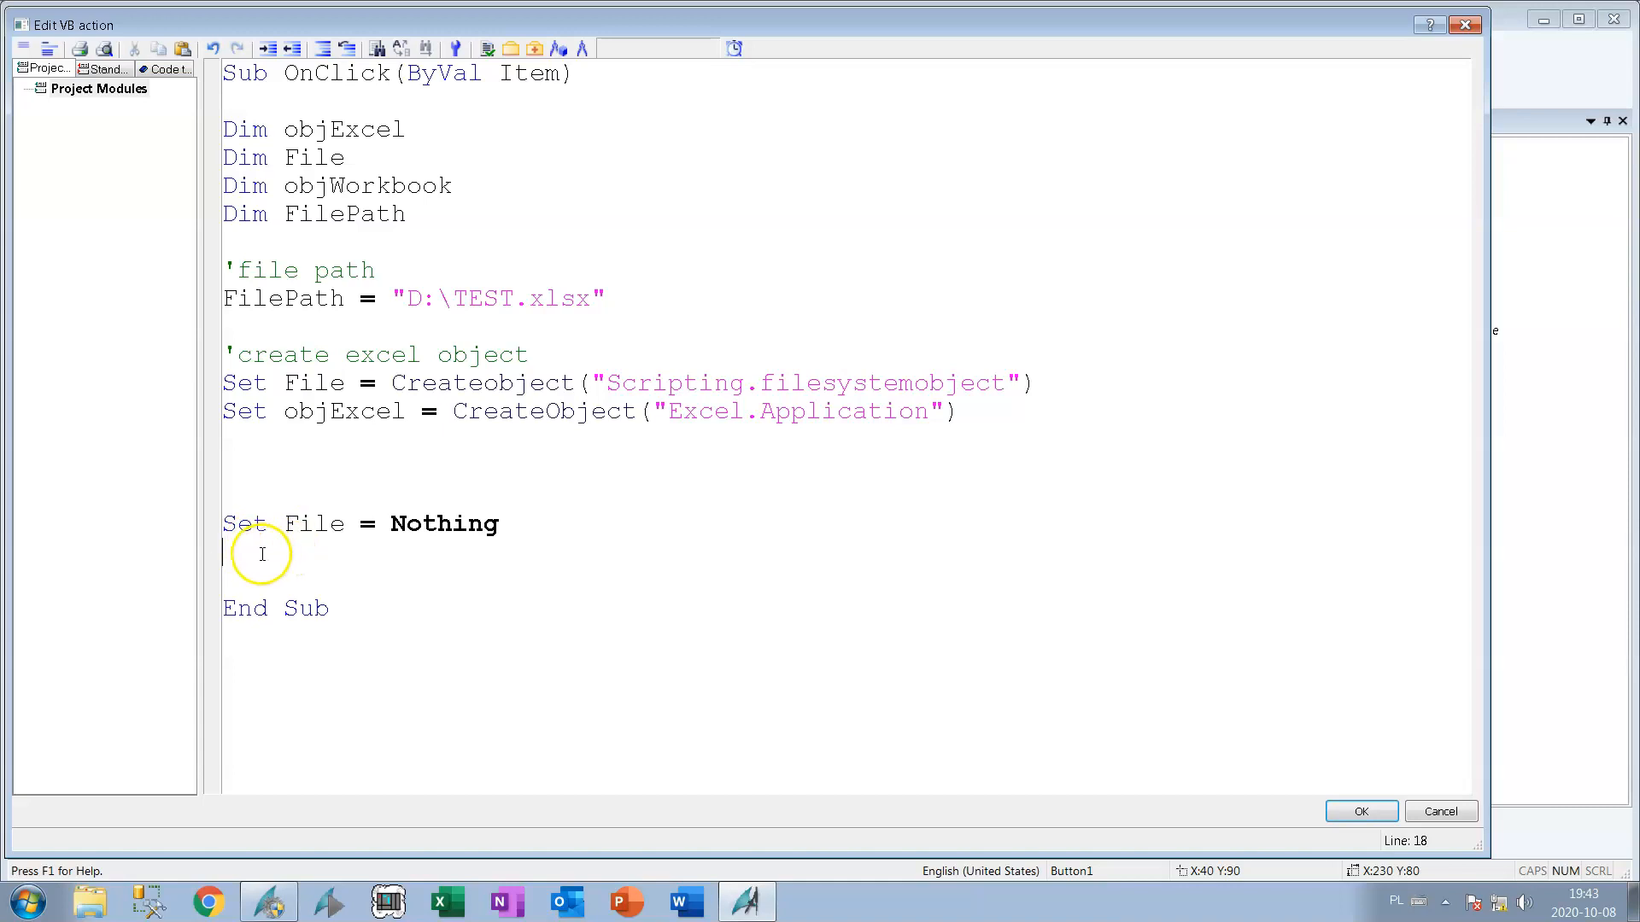
text(Set File = Nothing)
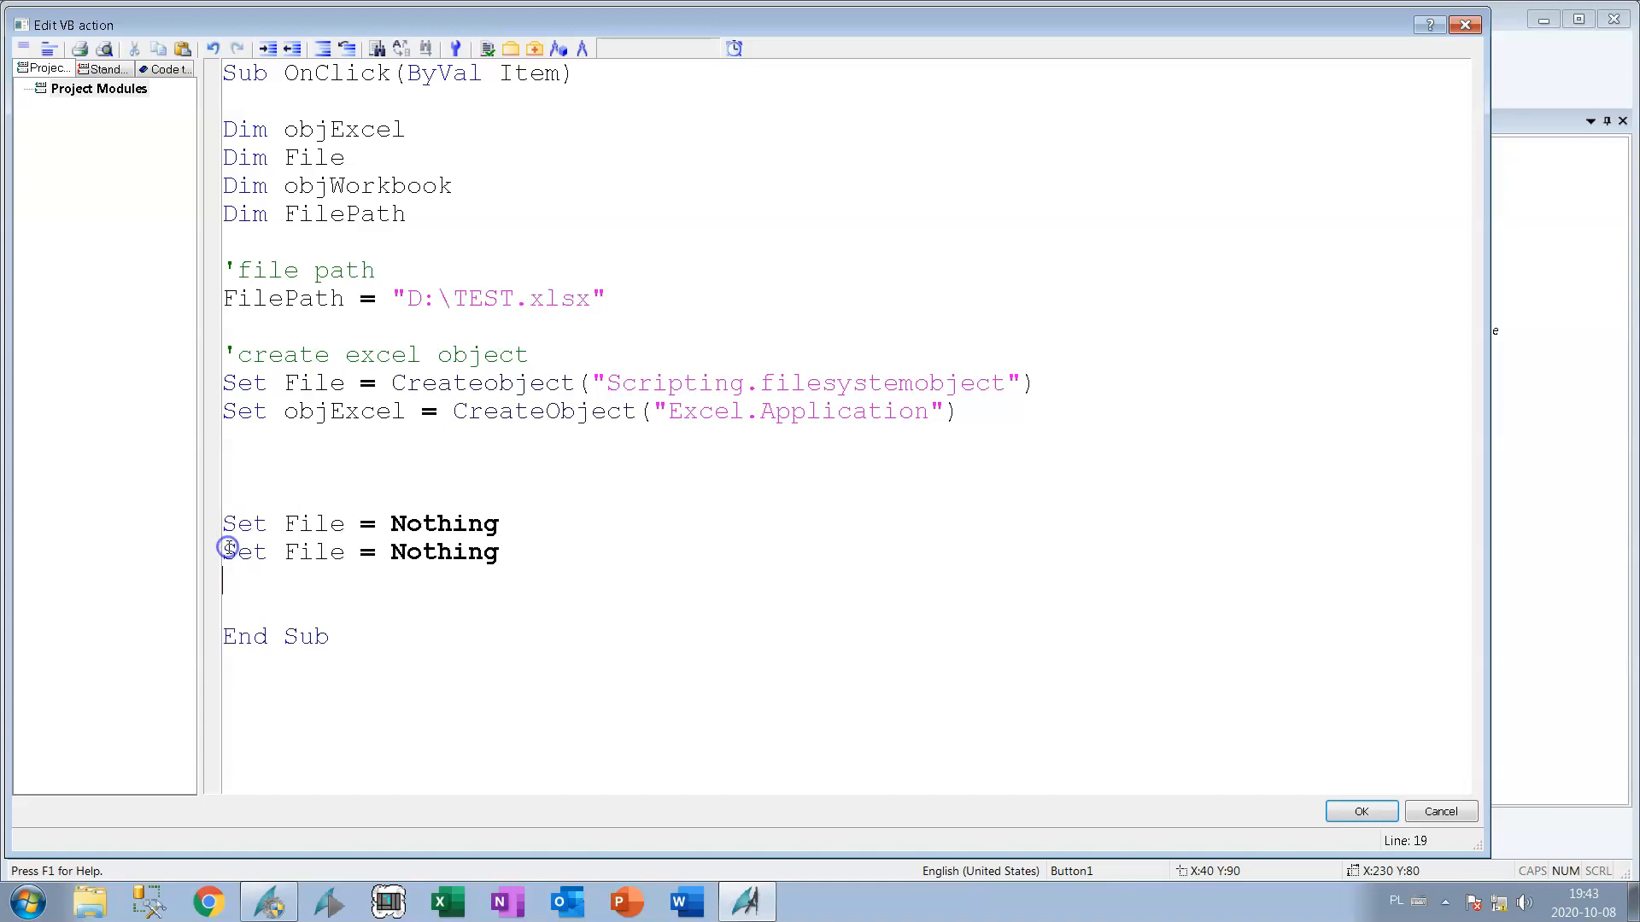
double_click(343, 412)
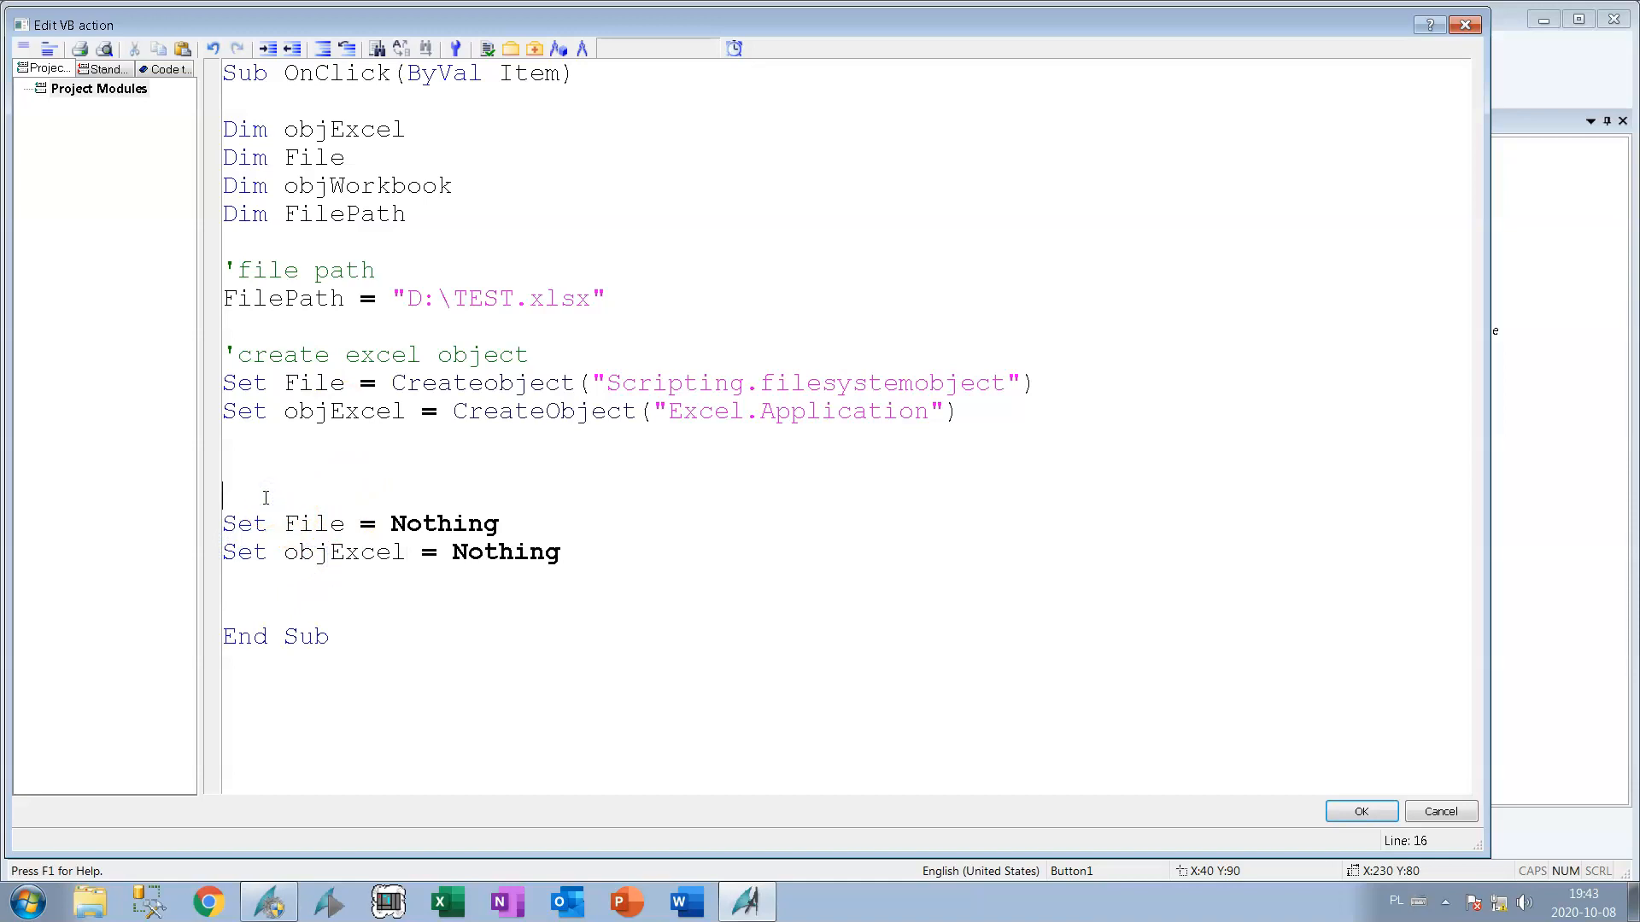
Add the comment 'memory free above the two release lines.
text(')
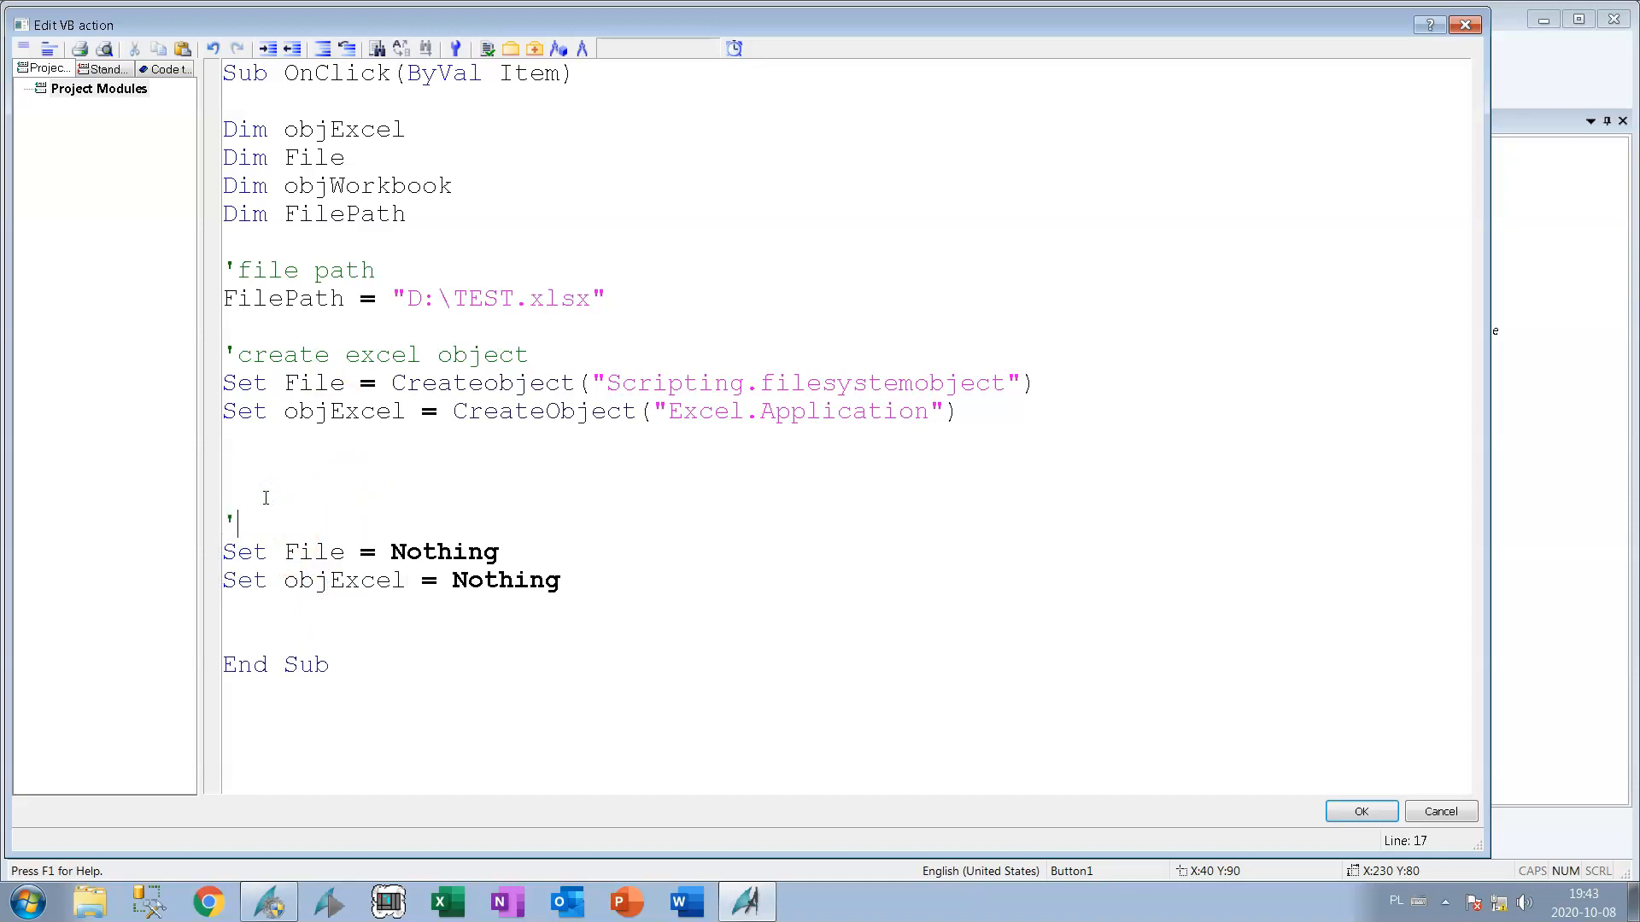
text(memory)
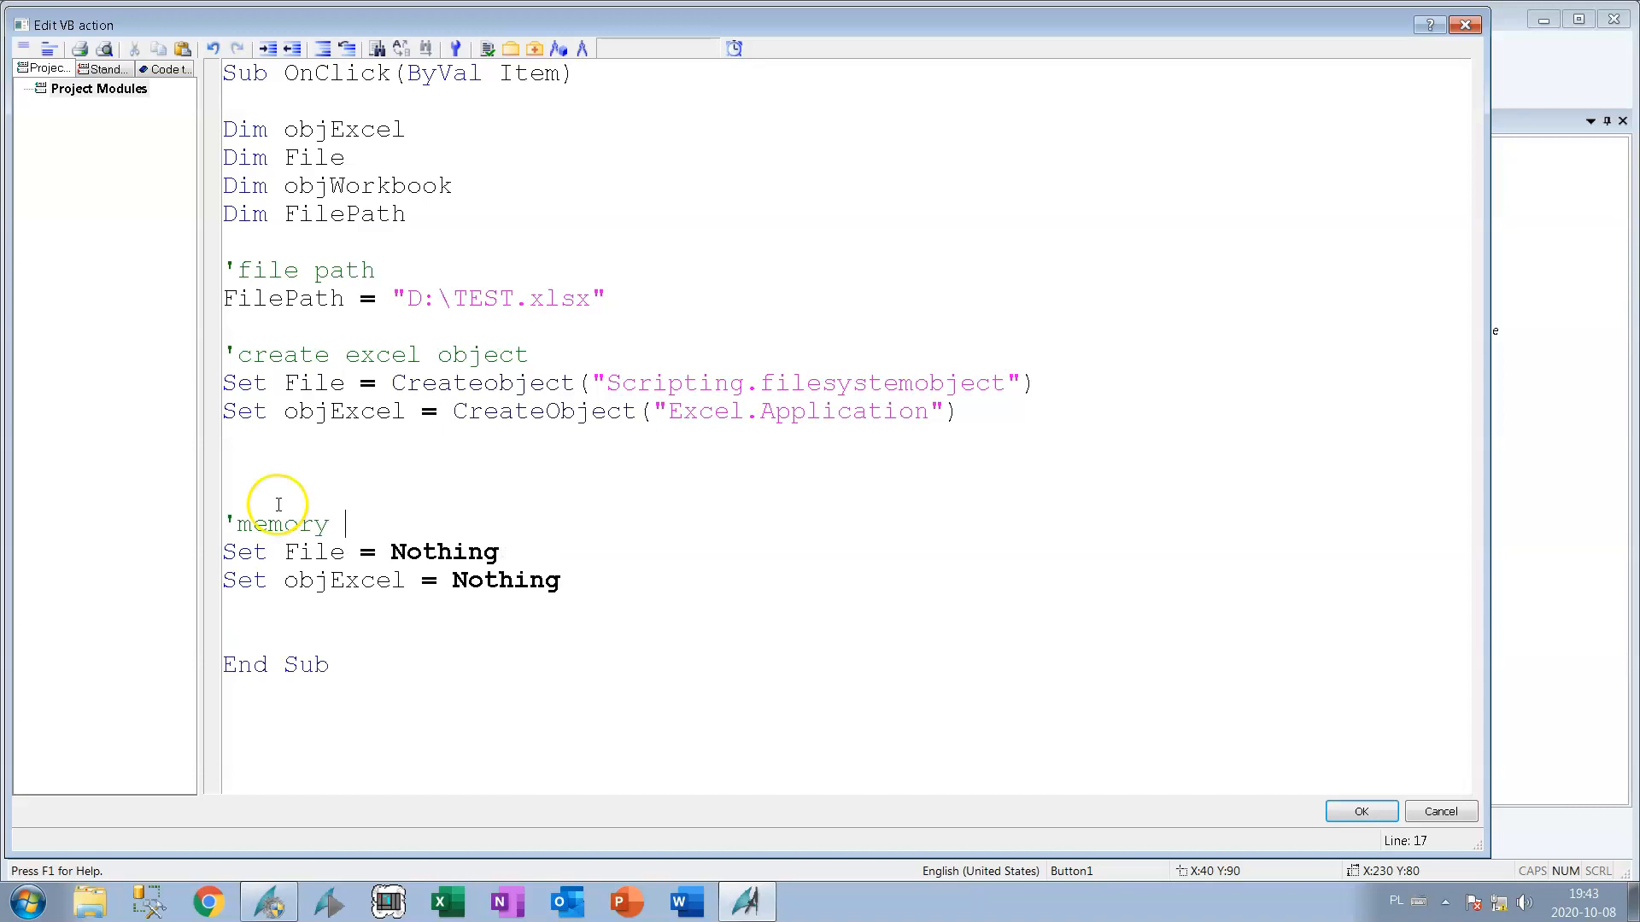
text(free)
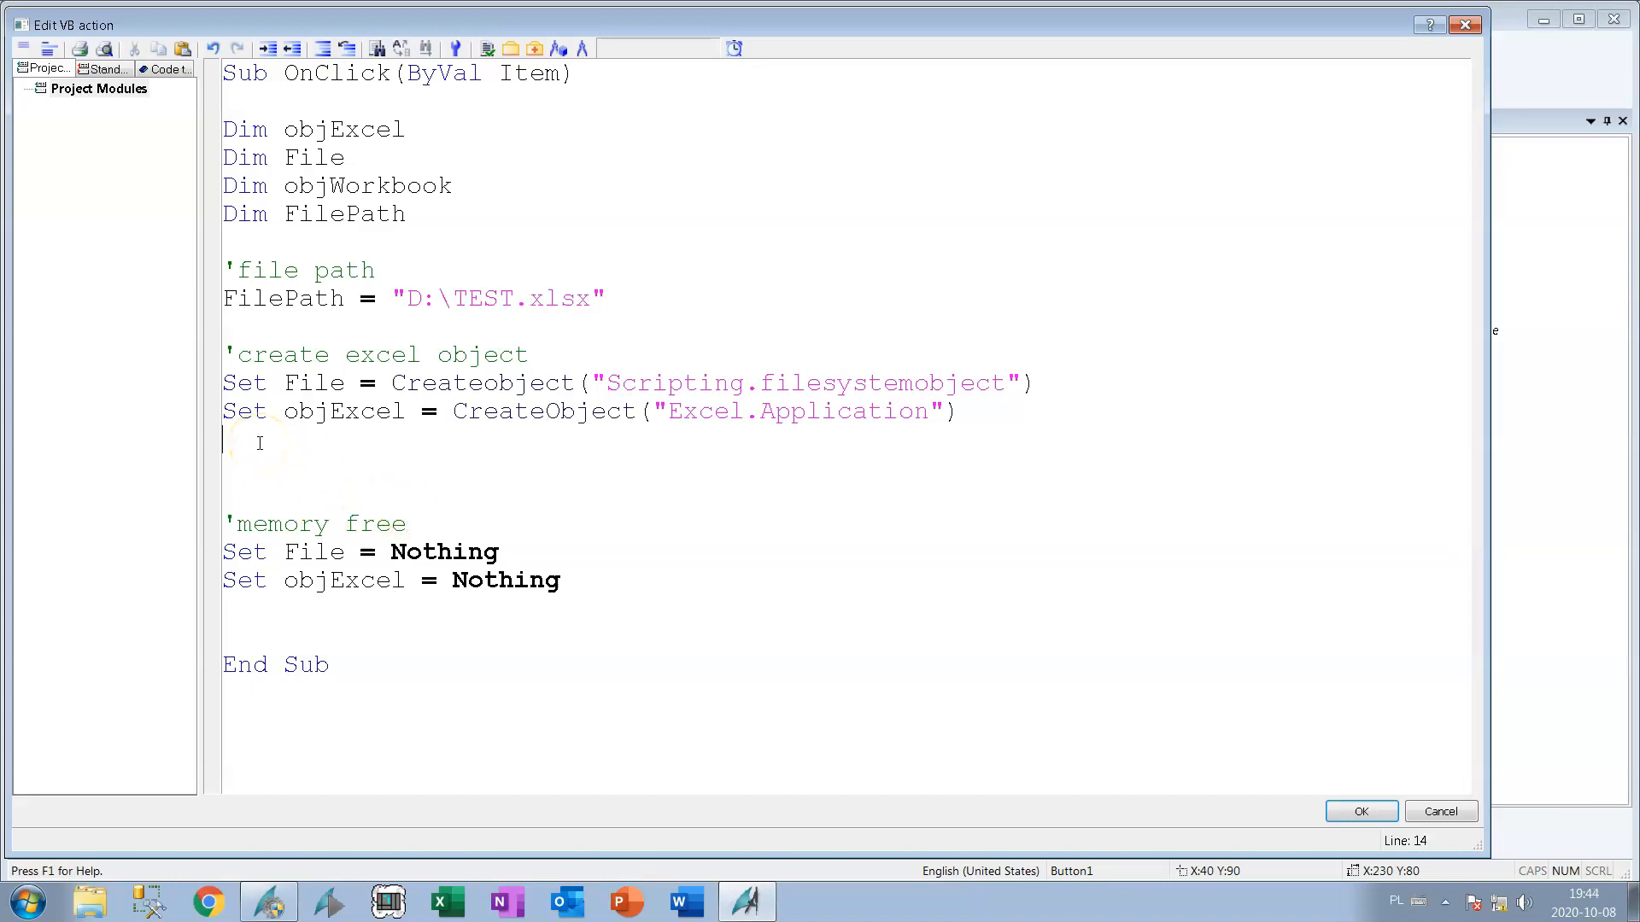
click(485, 48)
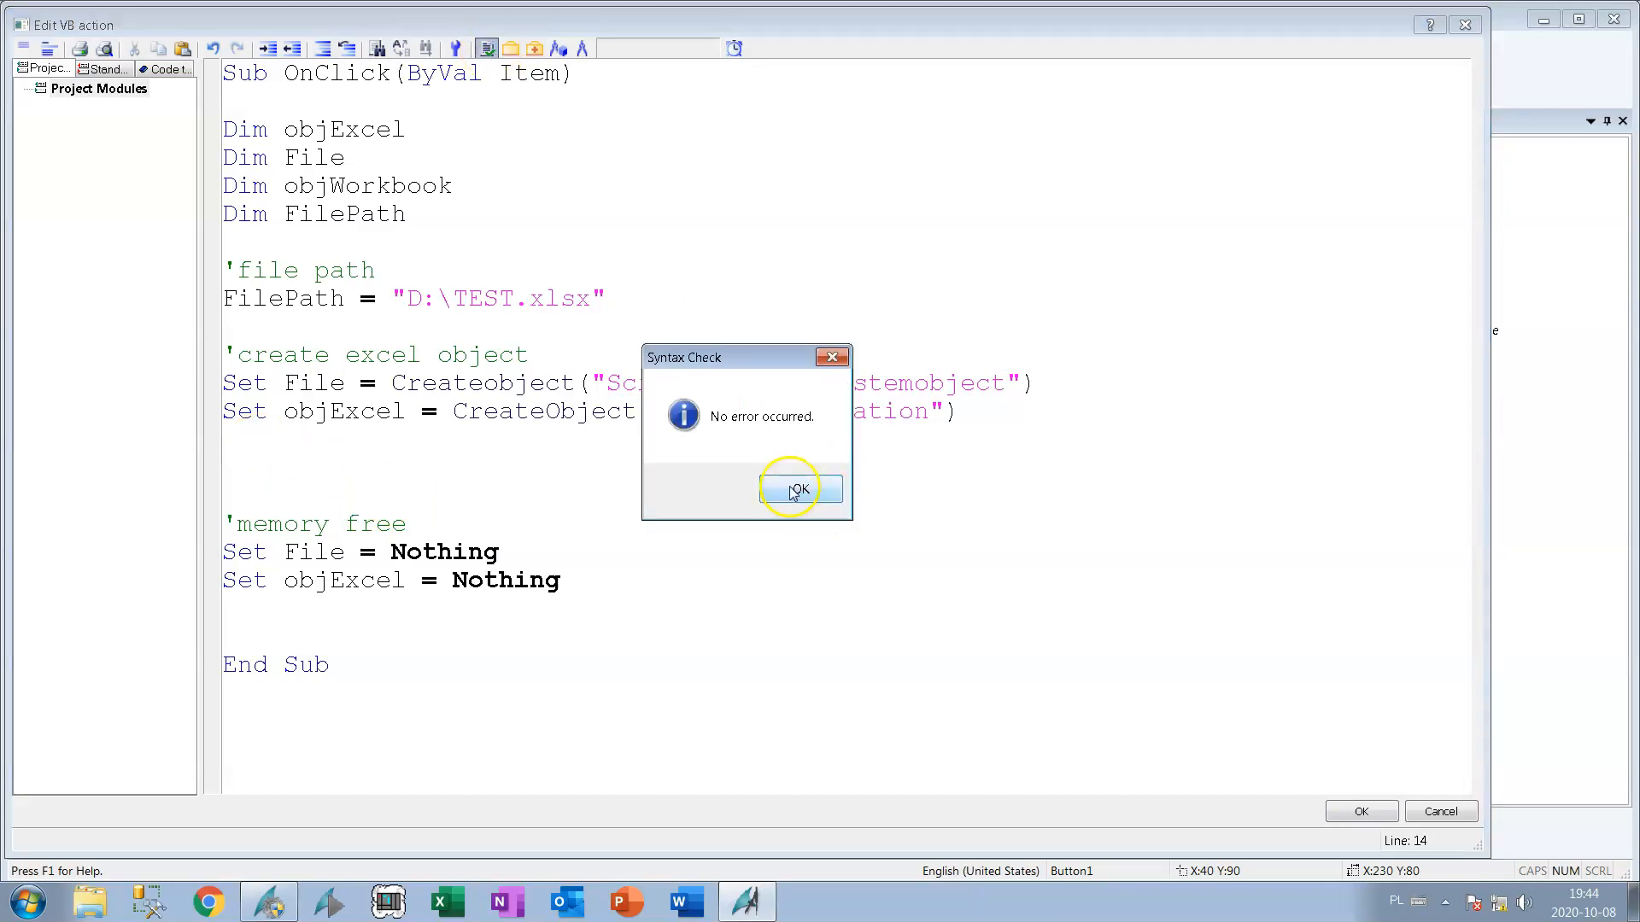
click(799, 490)
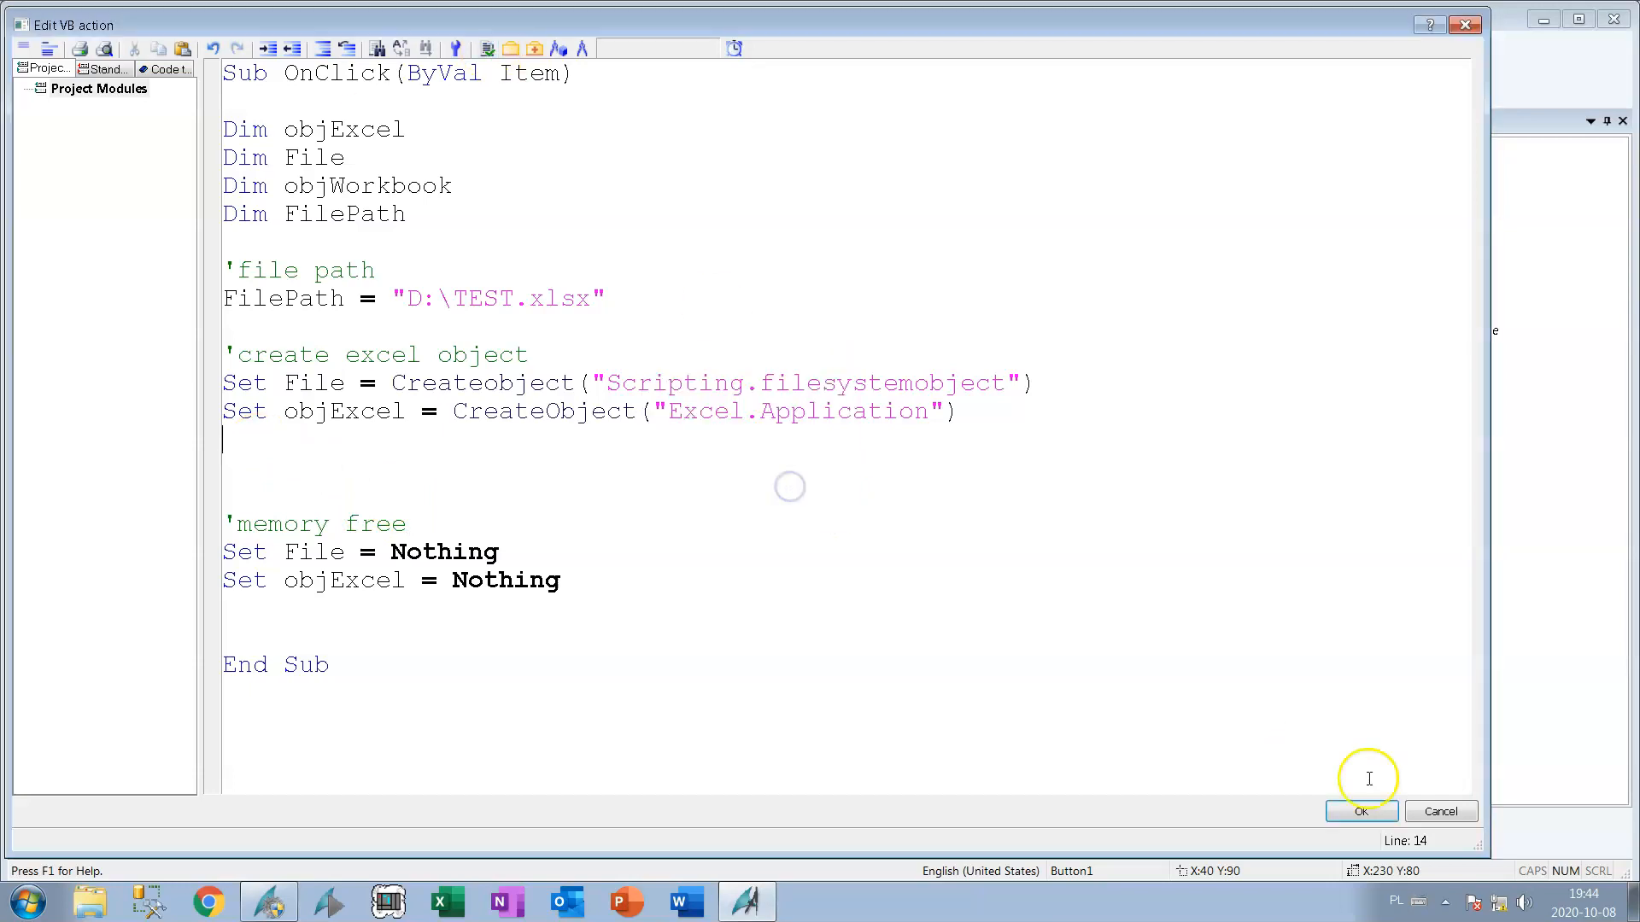
click(1362, 811)
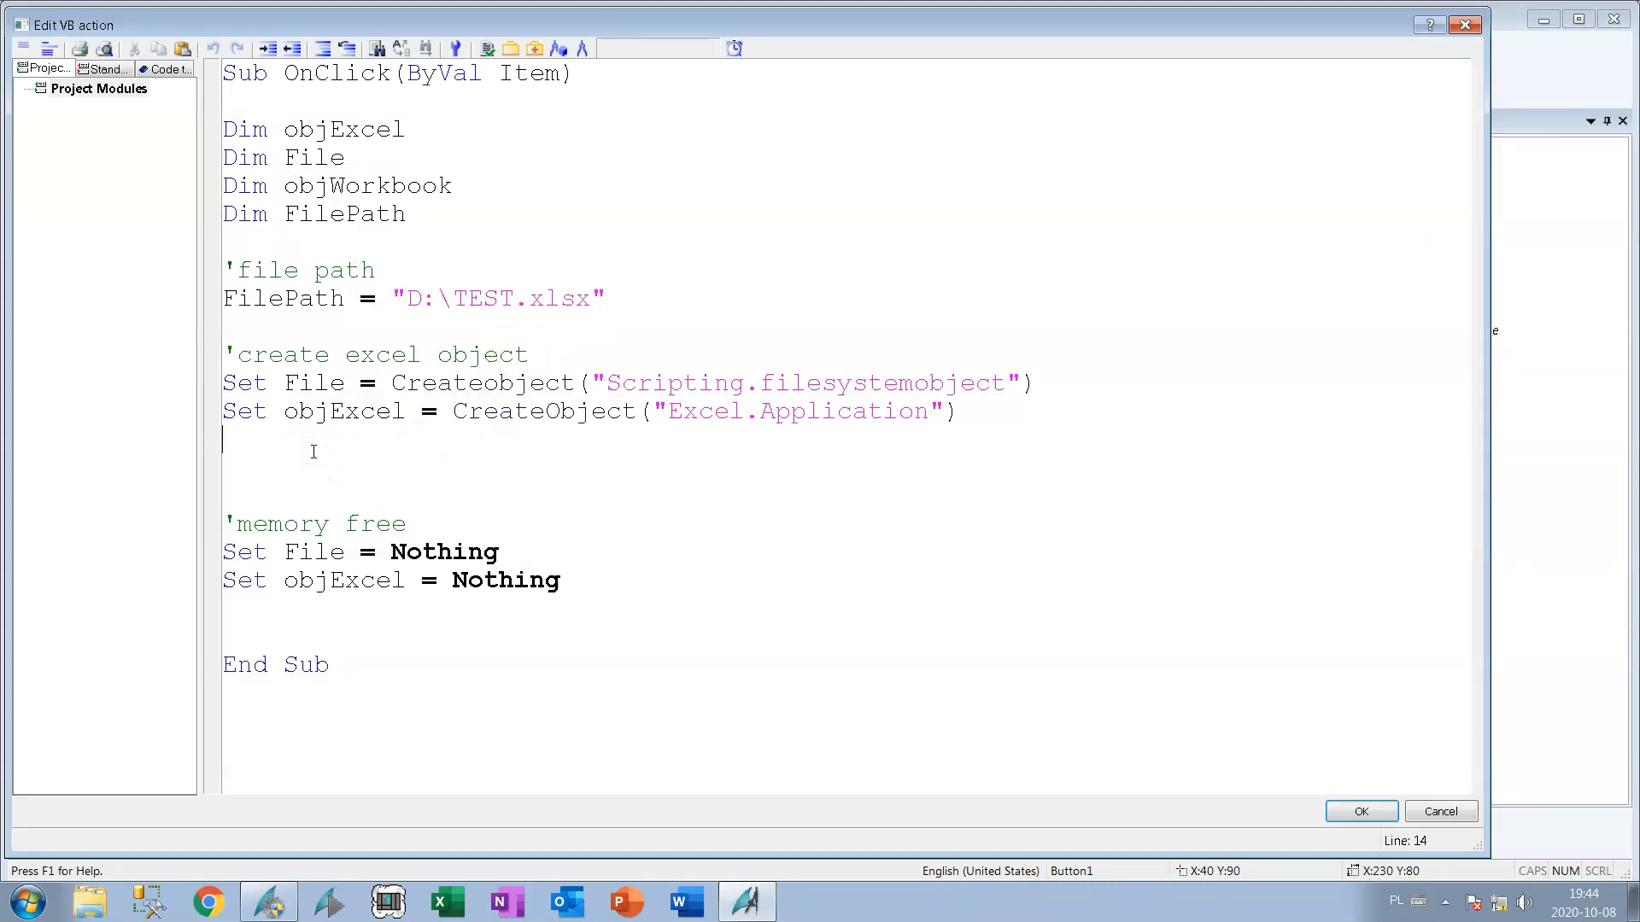
Write Set objWorkbook = objExcel.Workbooks.Add and begin an If line below it.
key(enter)
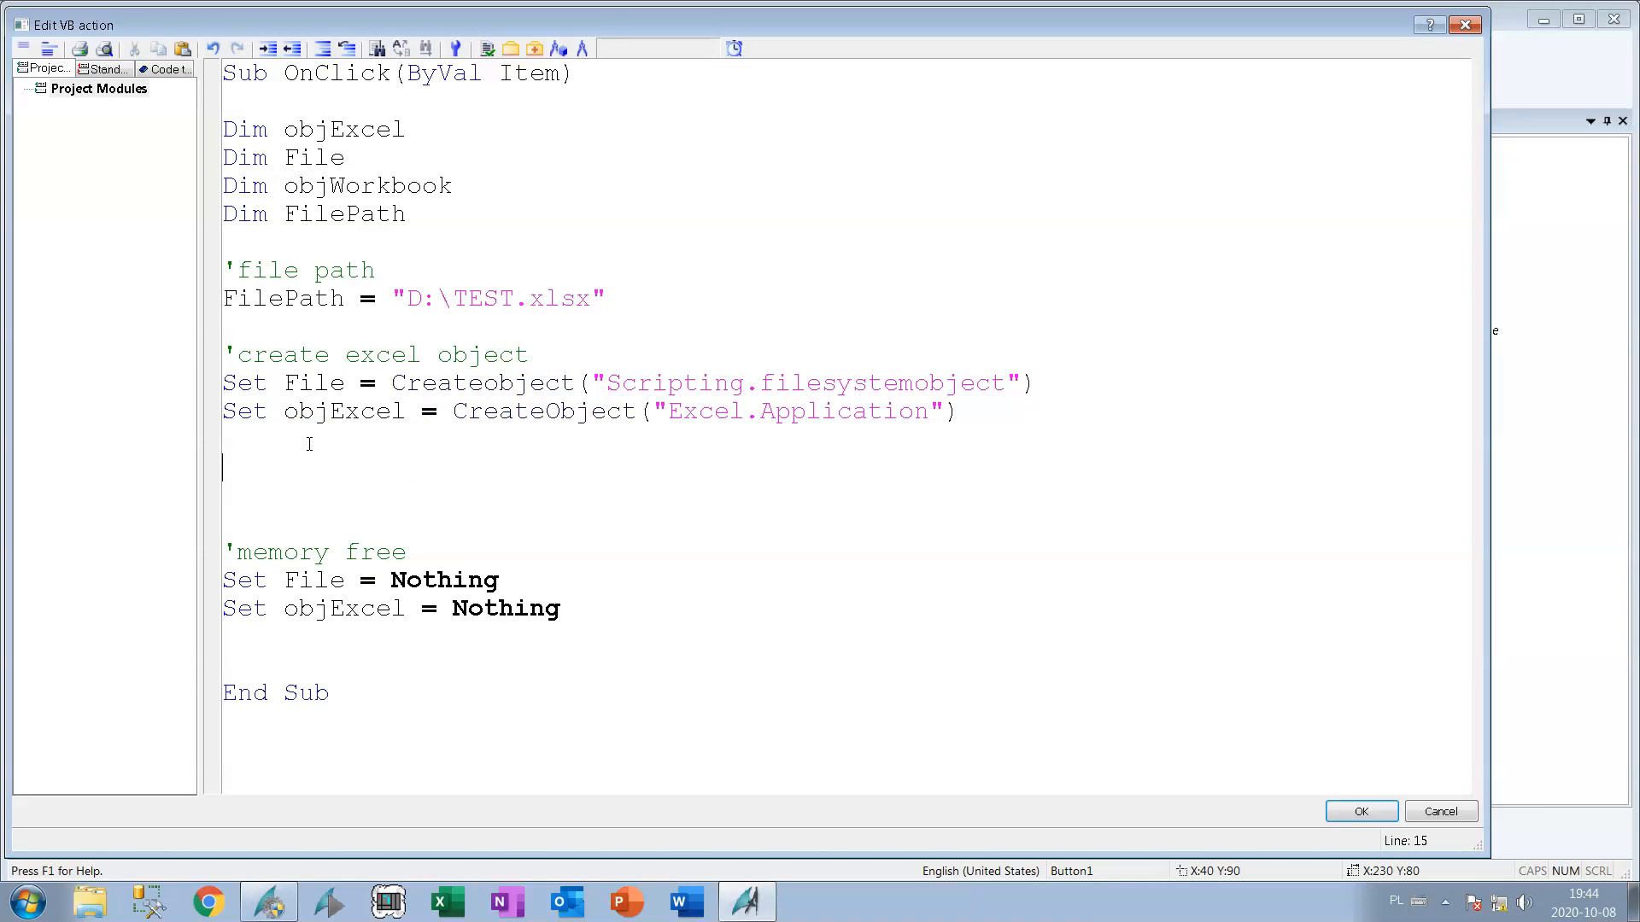
text(Set)
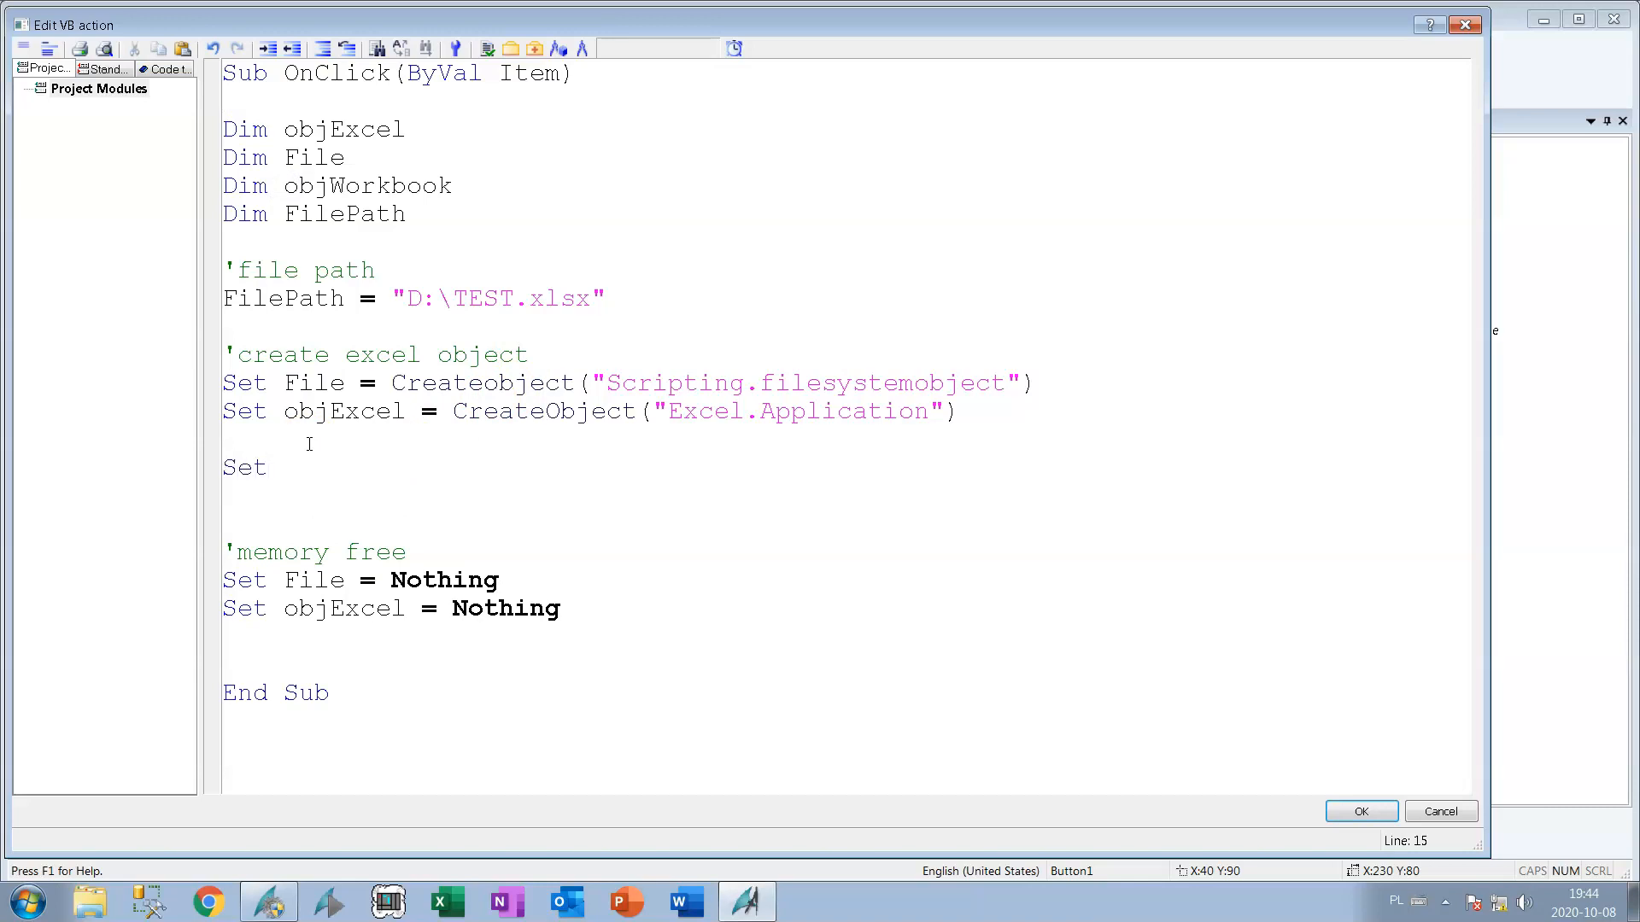
text(objW)
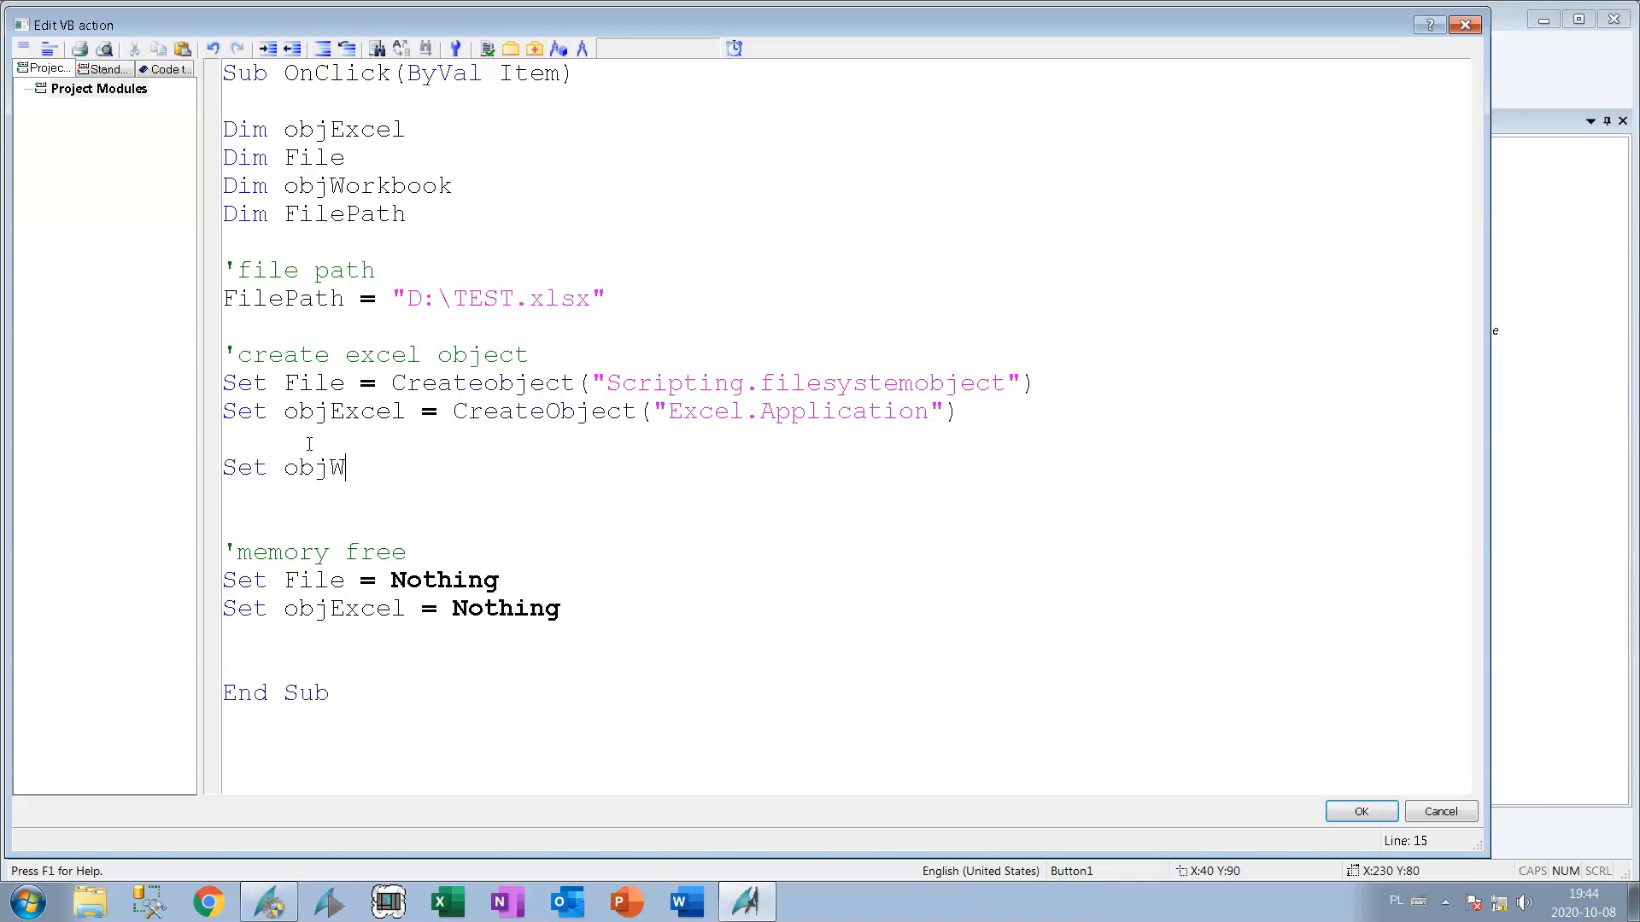
text(orkbook)
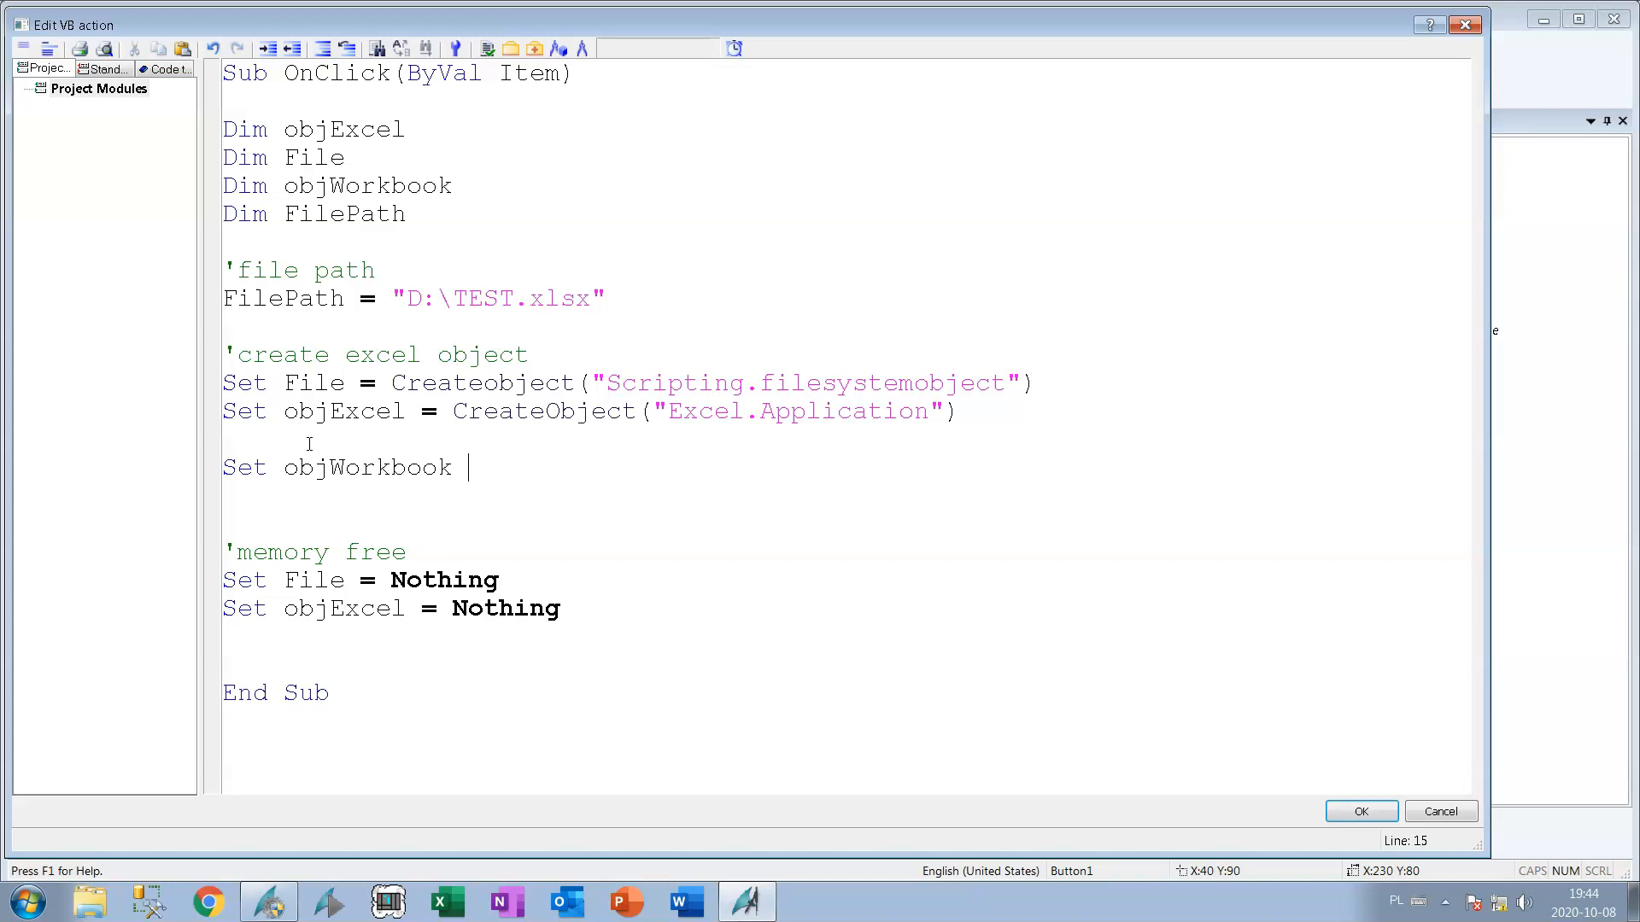
text(= obj)
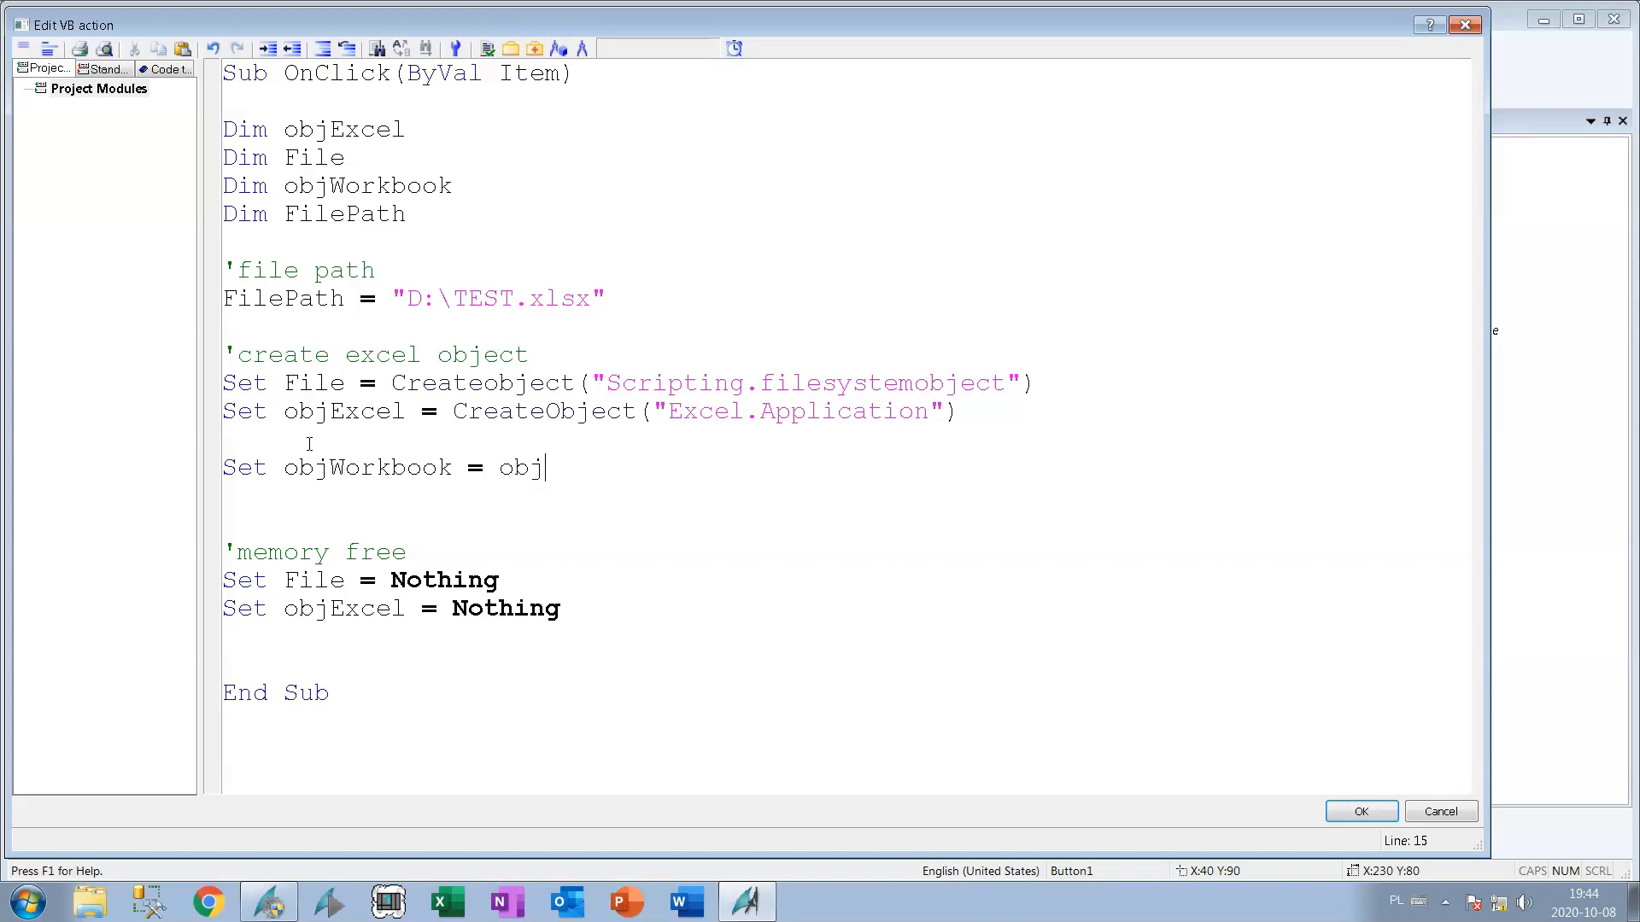
text(Excel.)
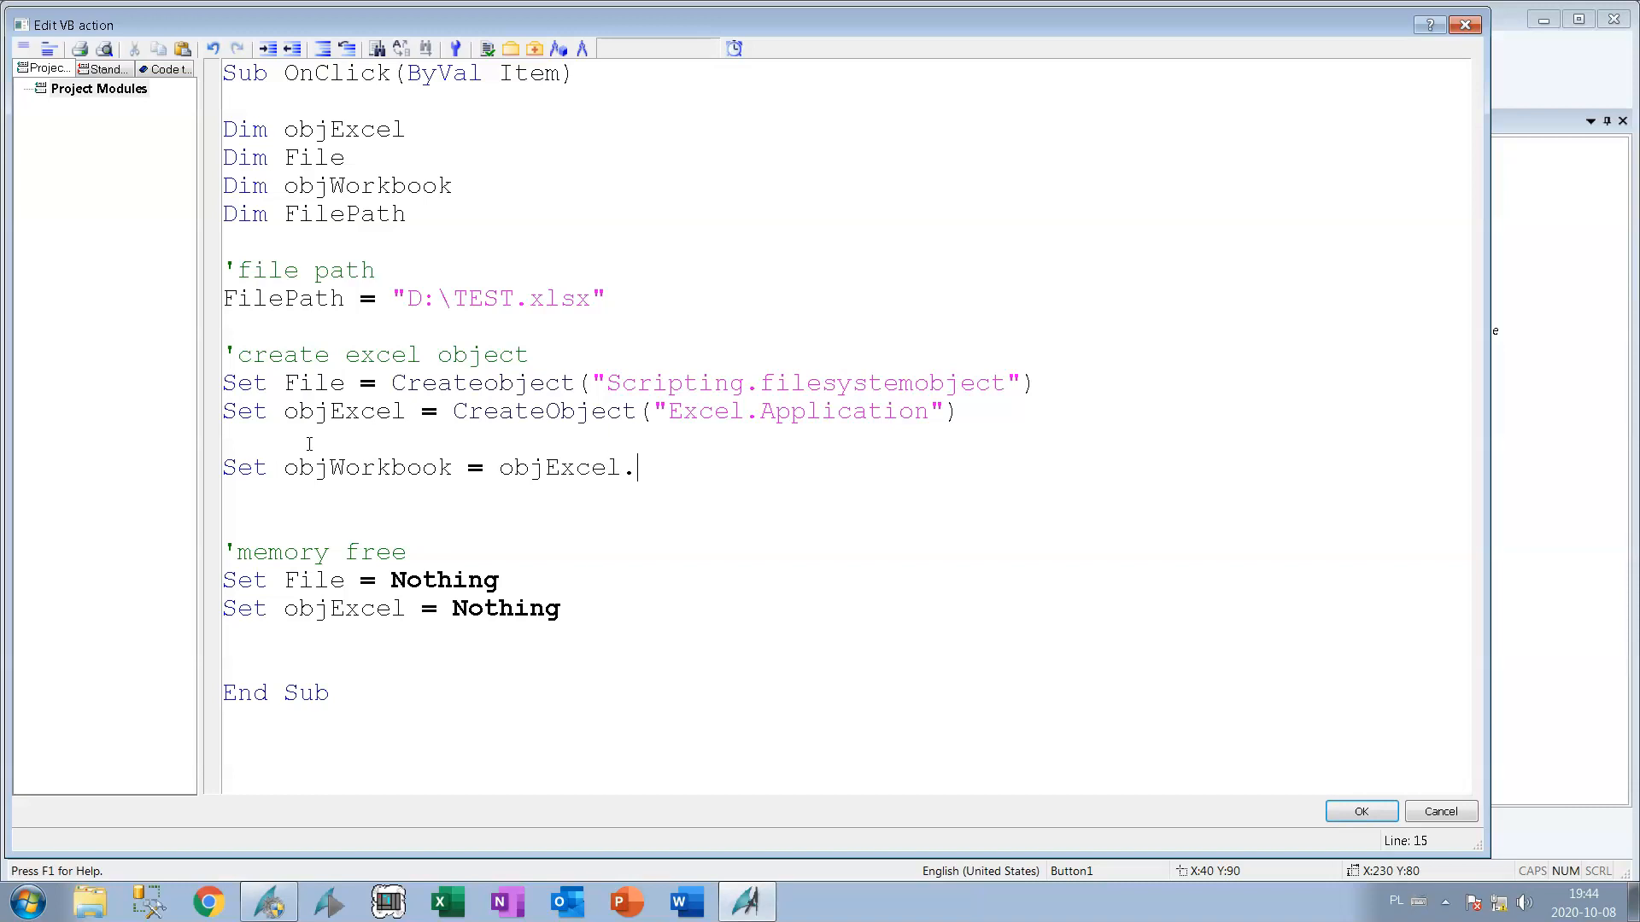
text(Wo)
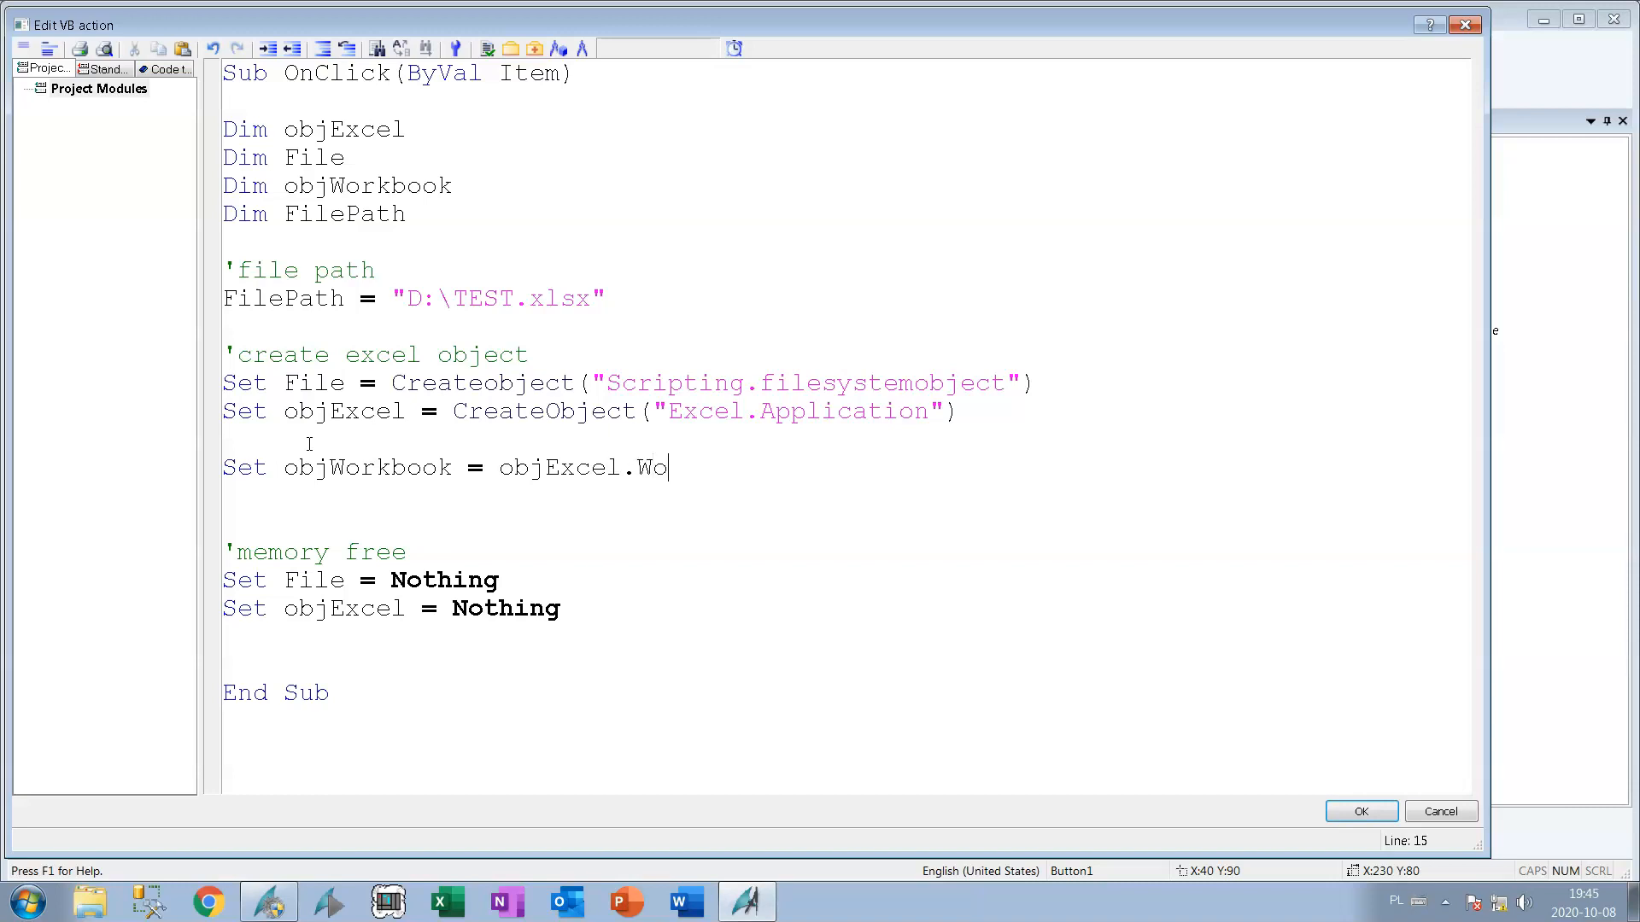
text(rkbooks)
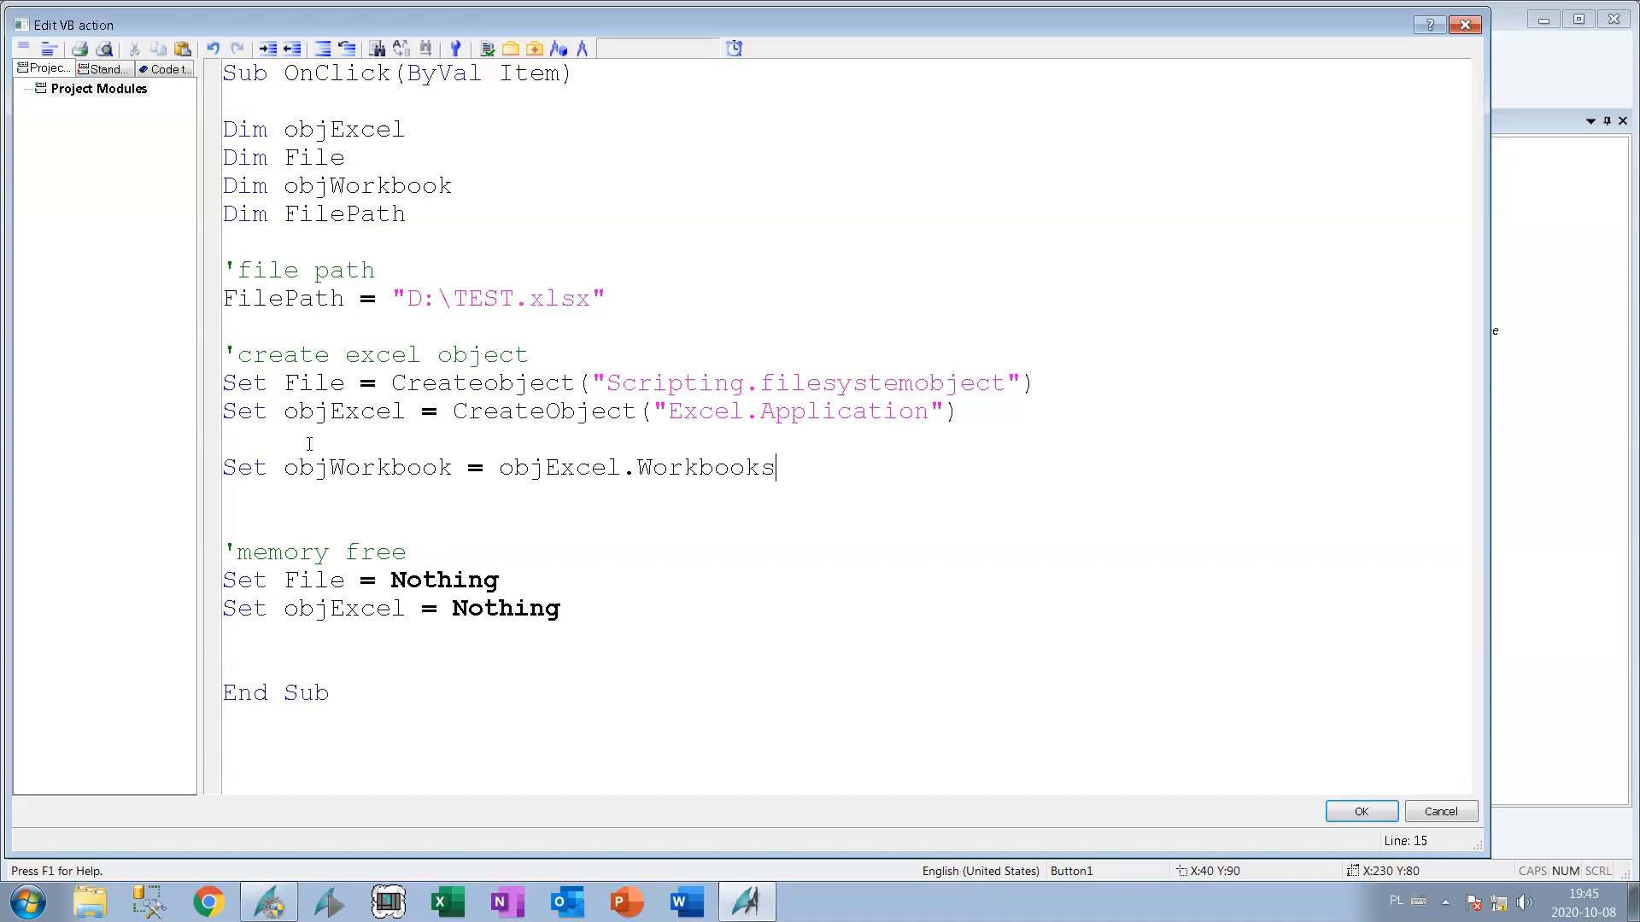
text(.)
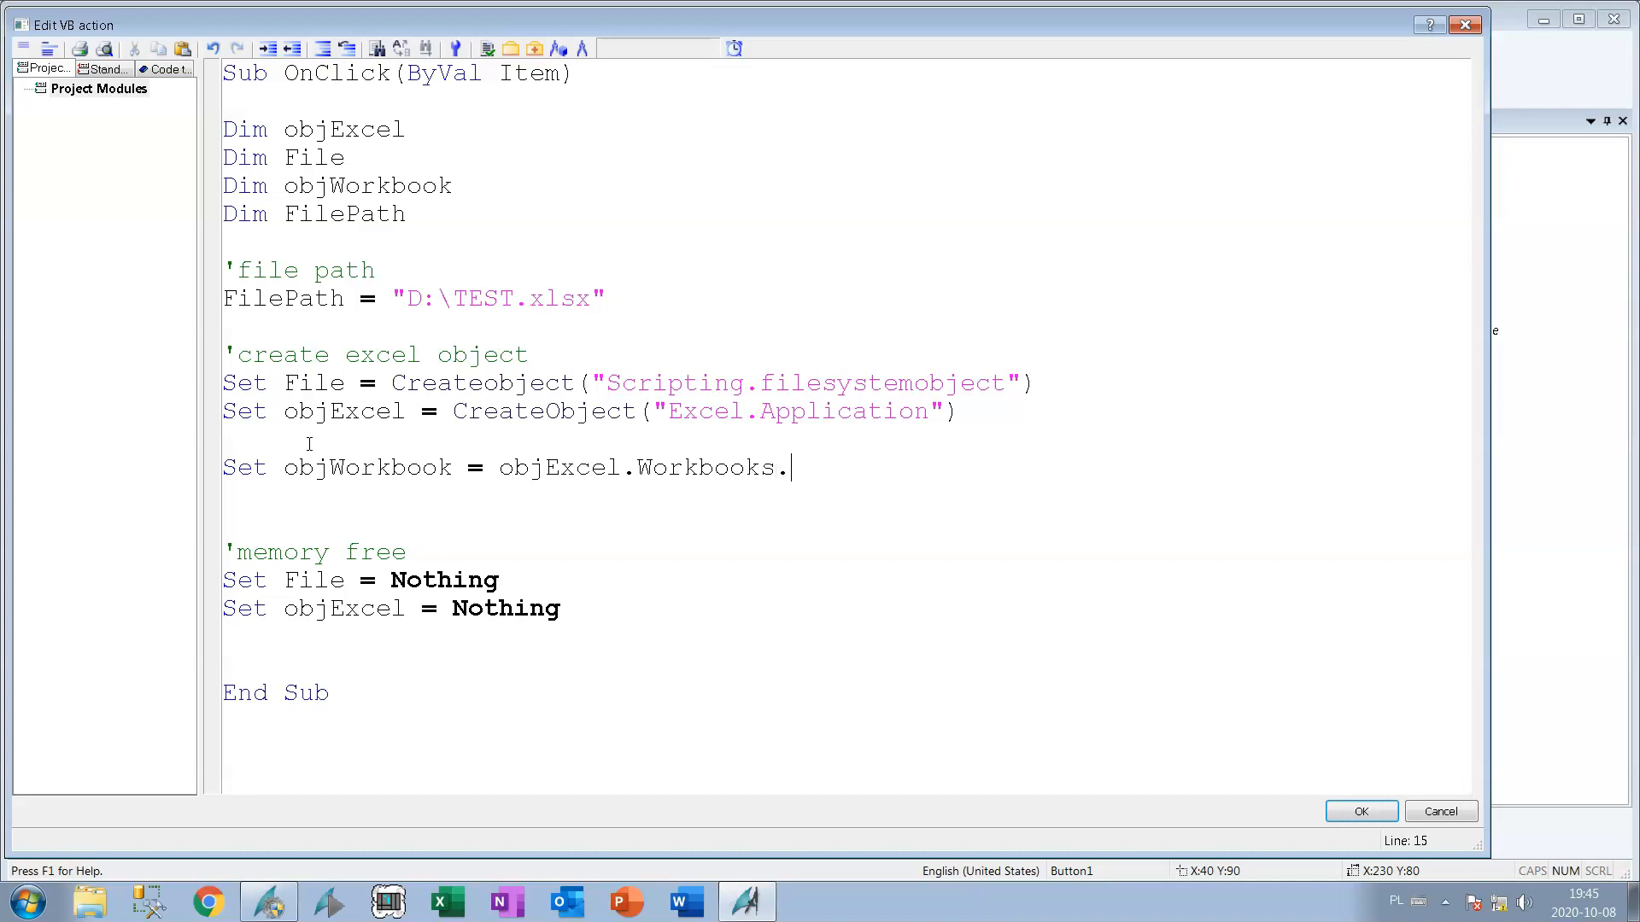
text(Add)
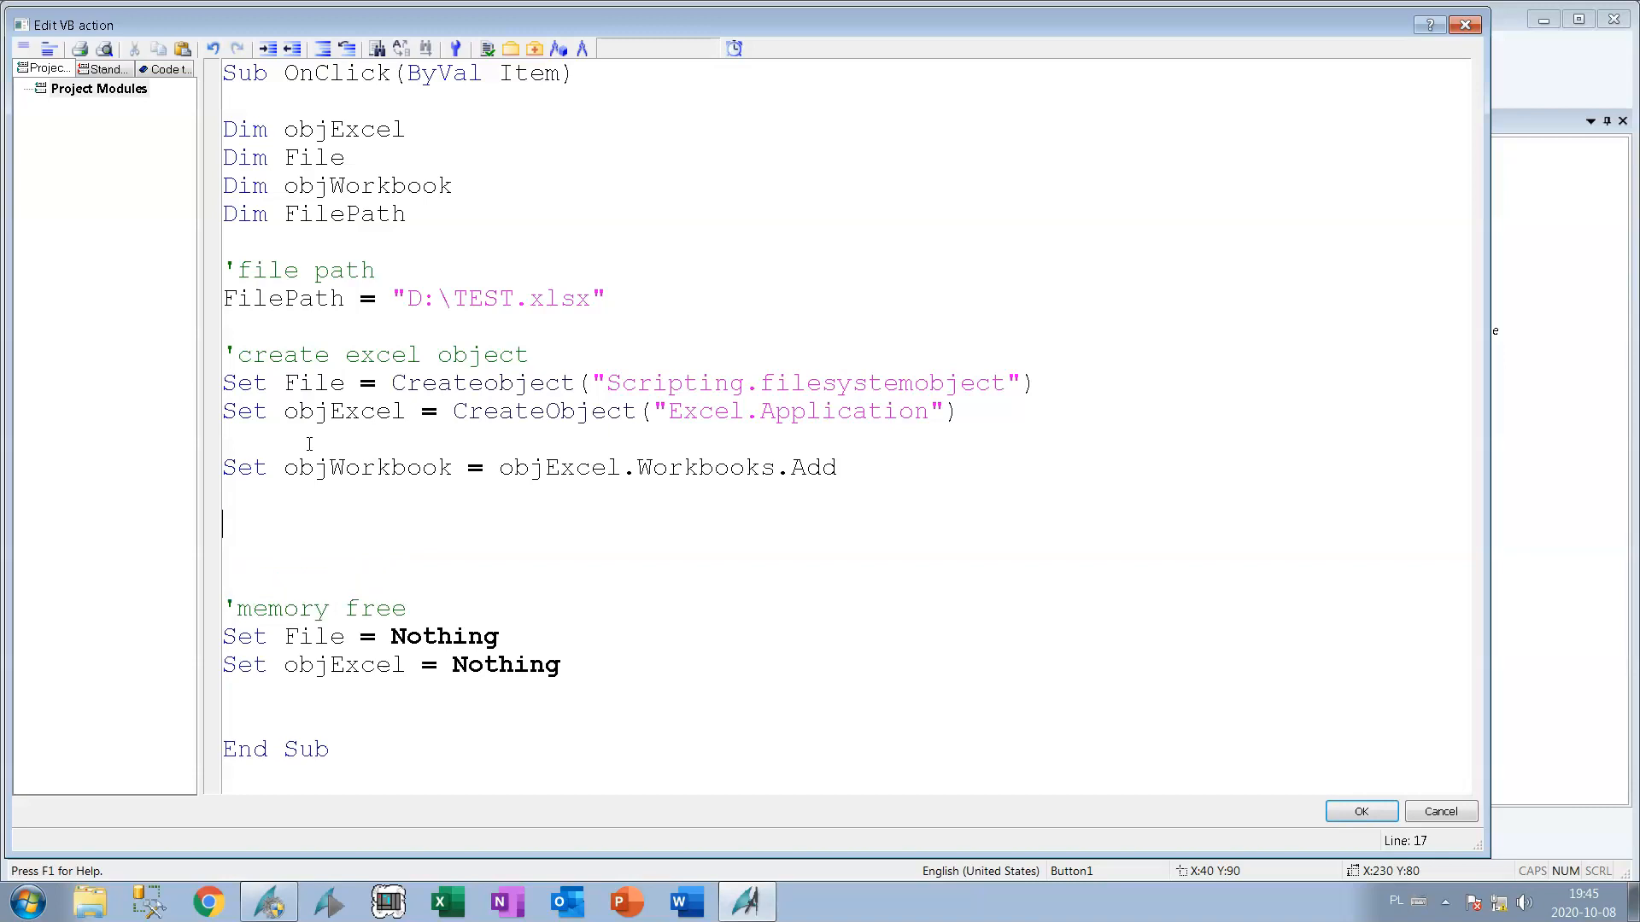
text(If File)
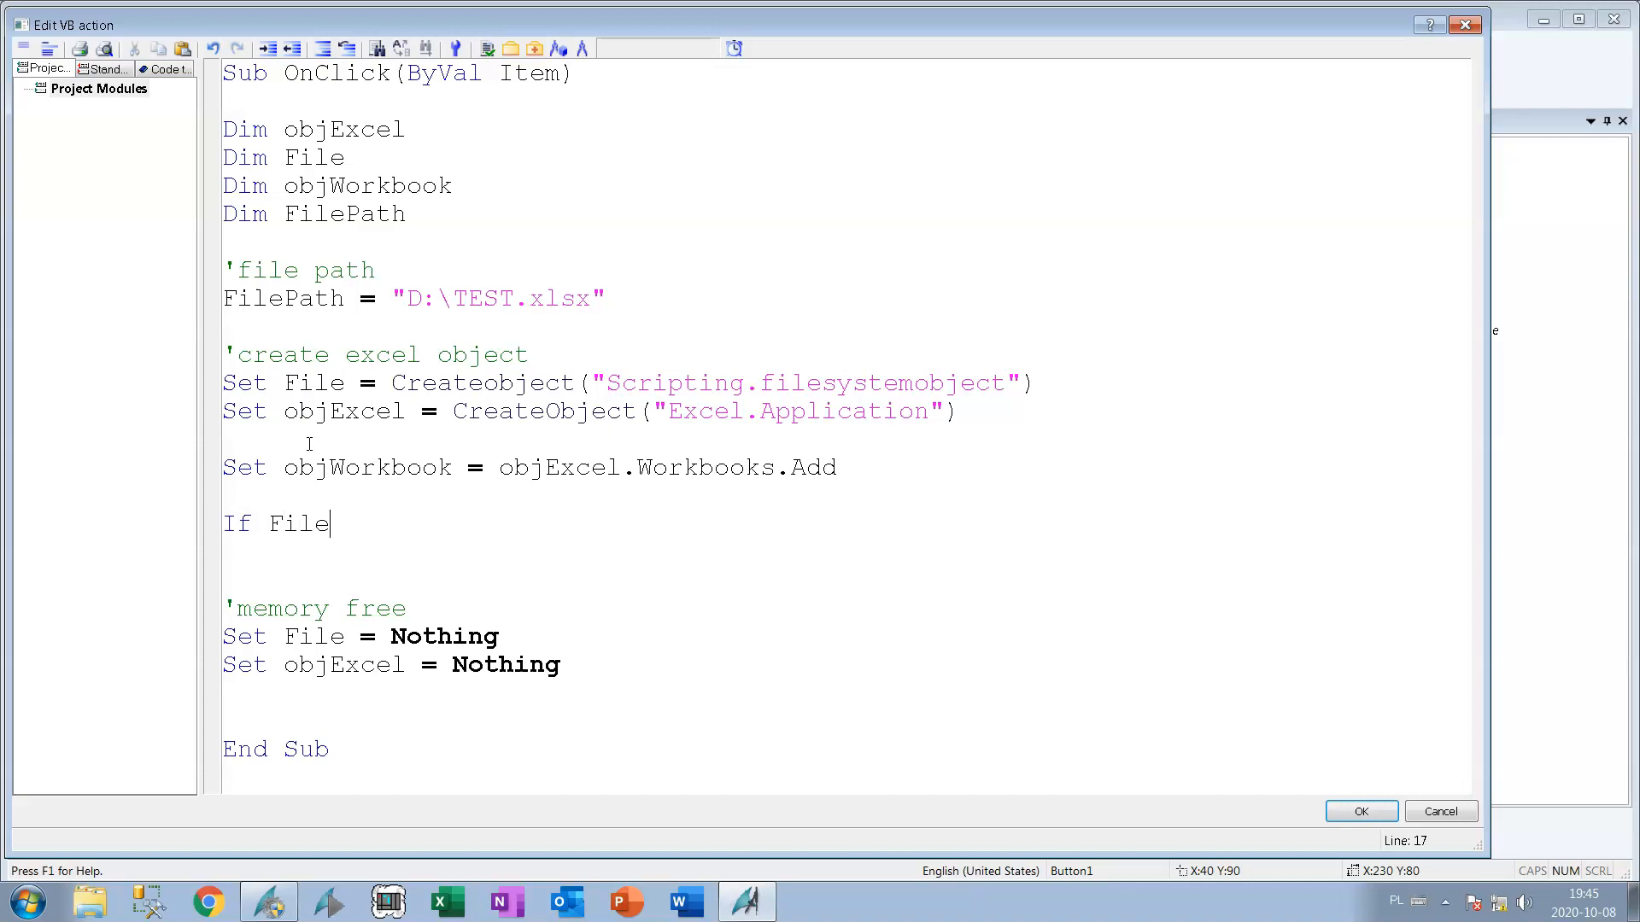
Write If File.FileExists(FilePath) = True Then with Else and End If skeleton.
text(.)
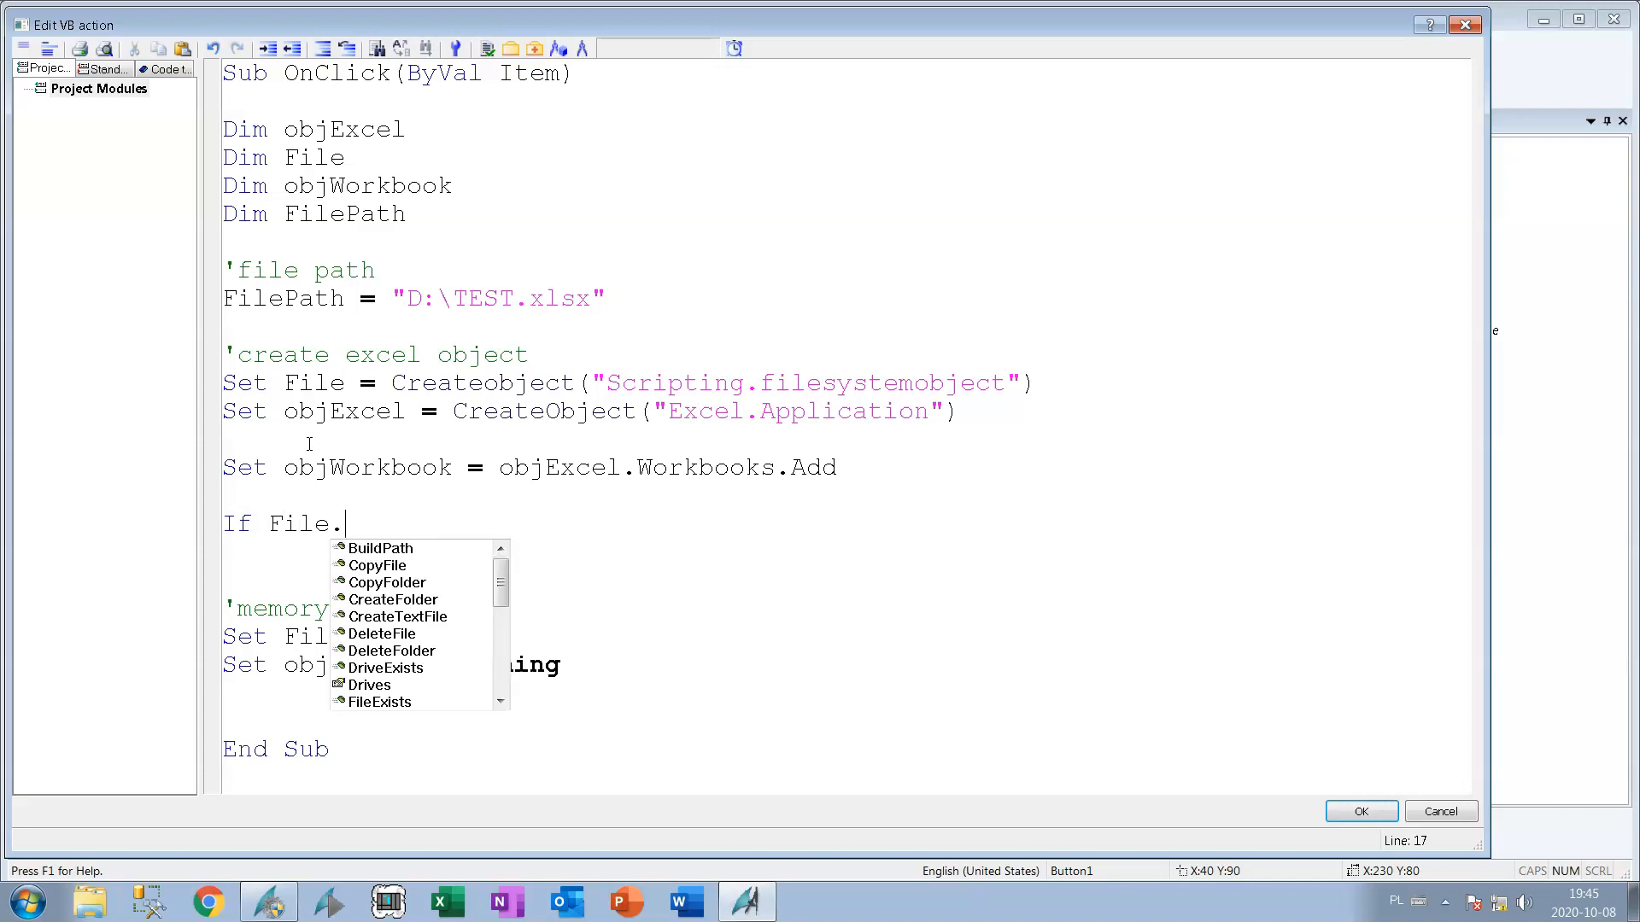
text(file)
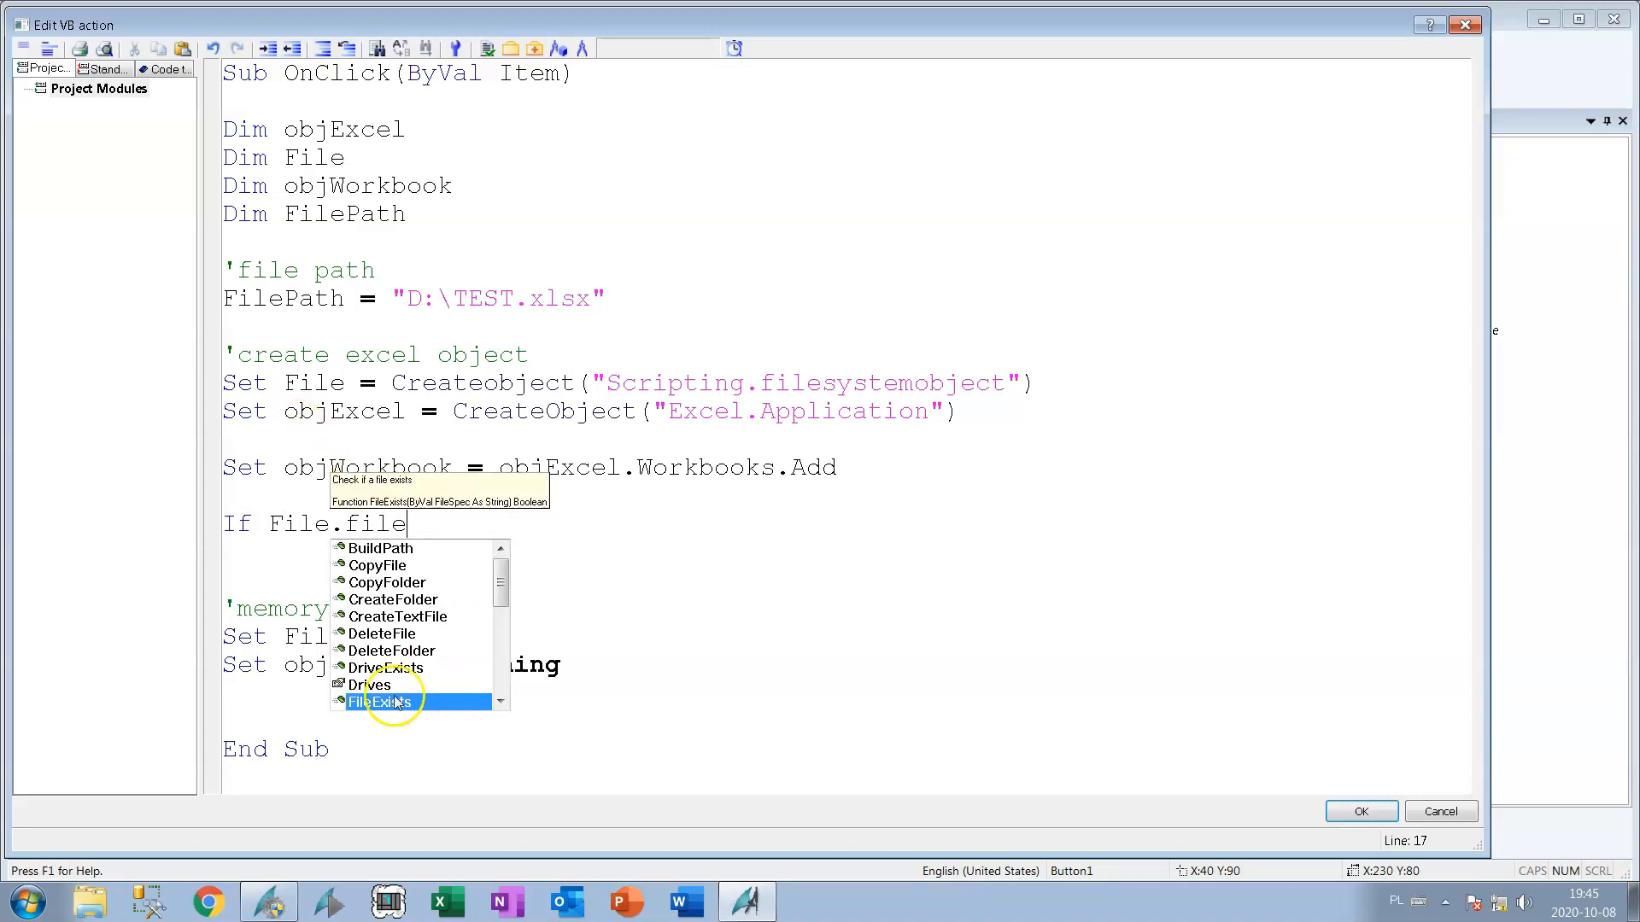
double_click(379, 700)
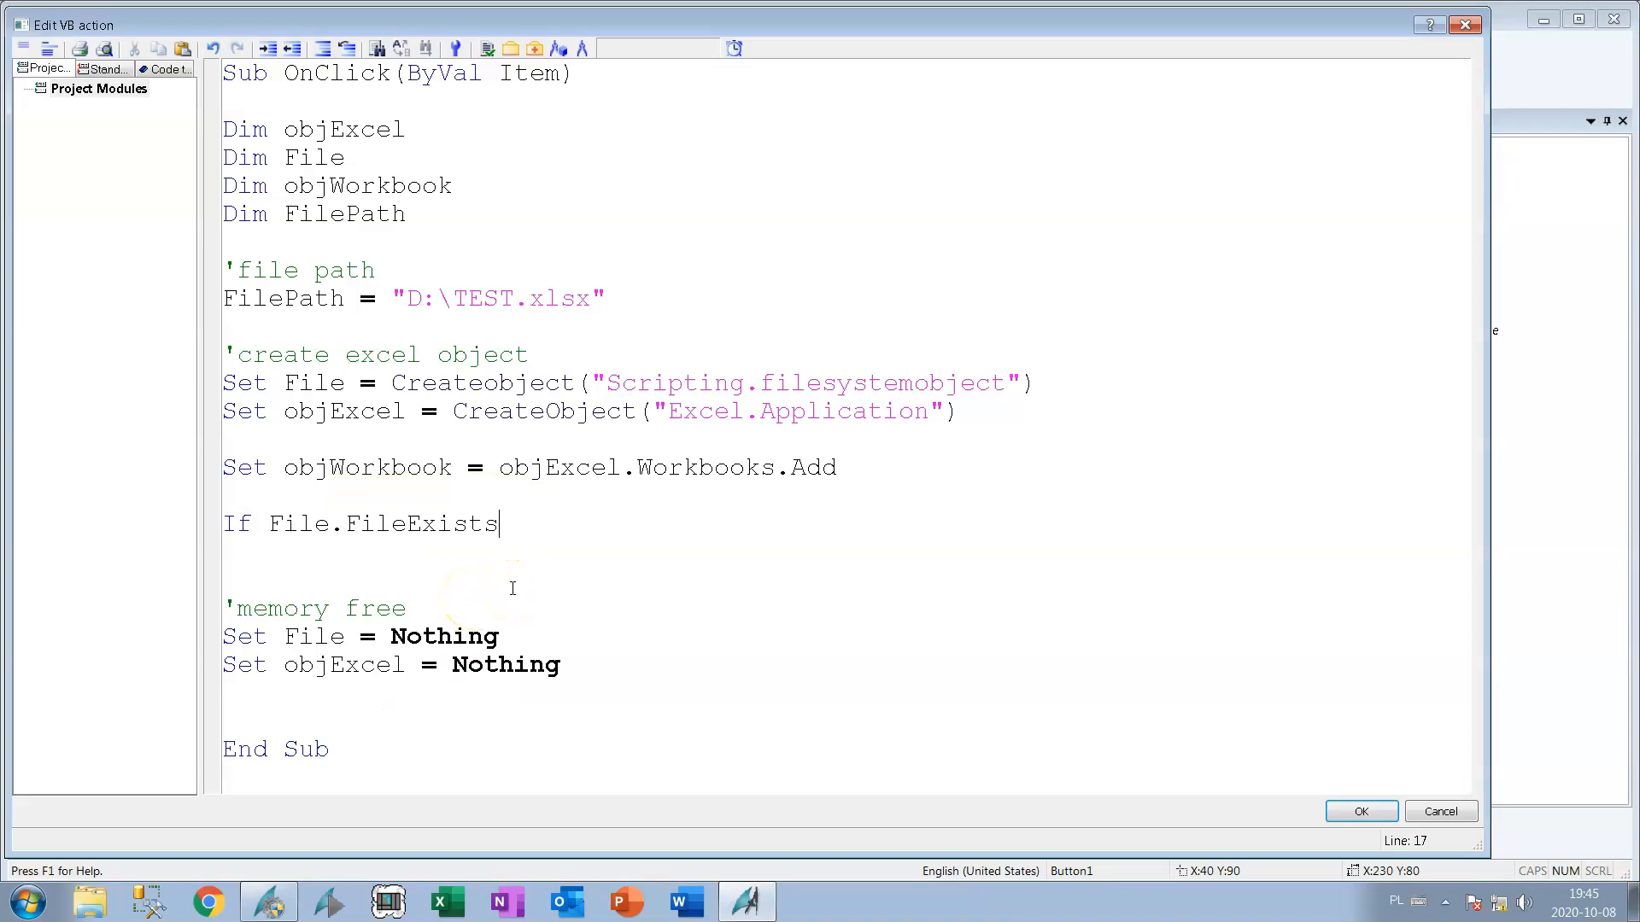
text((Fi)
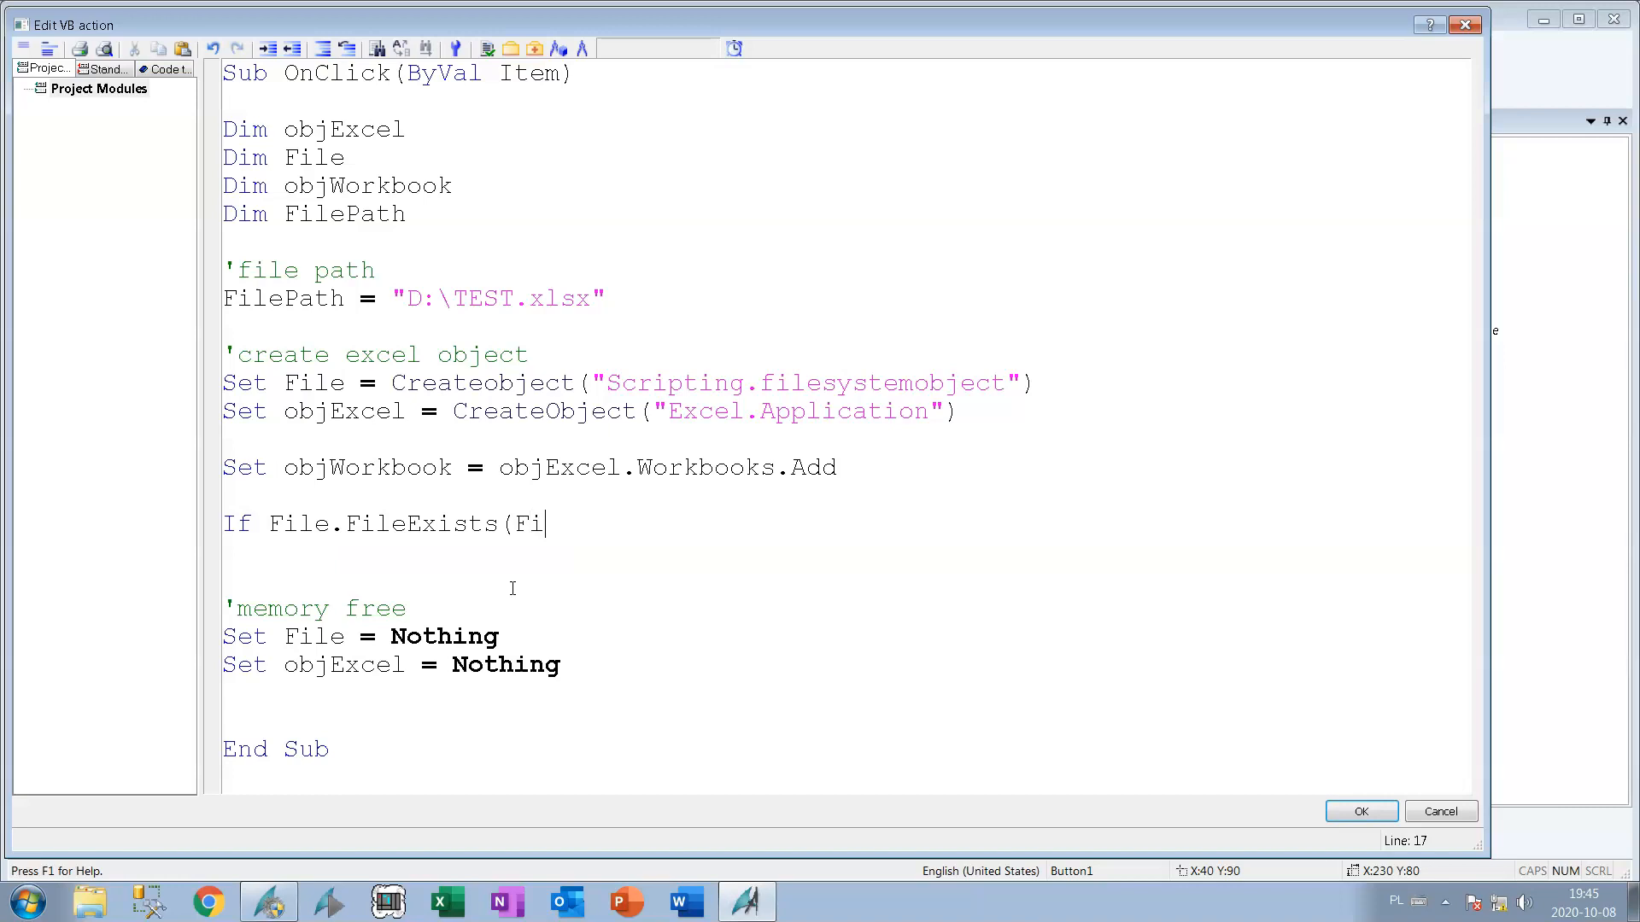
text(lePath)
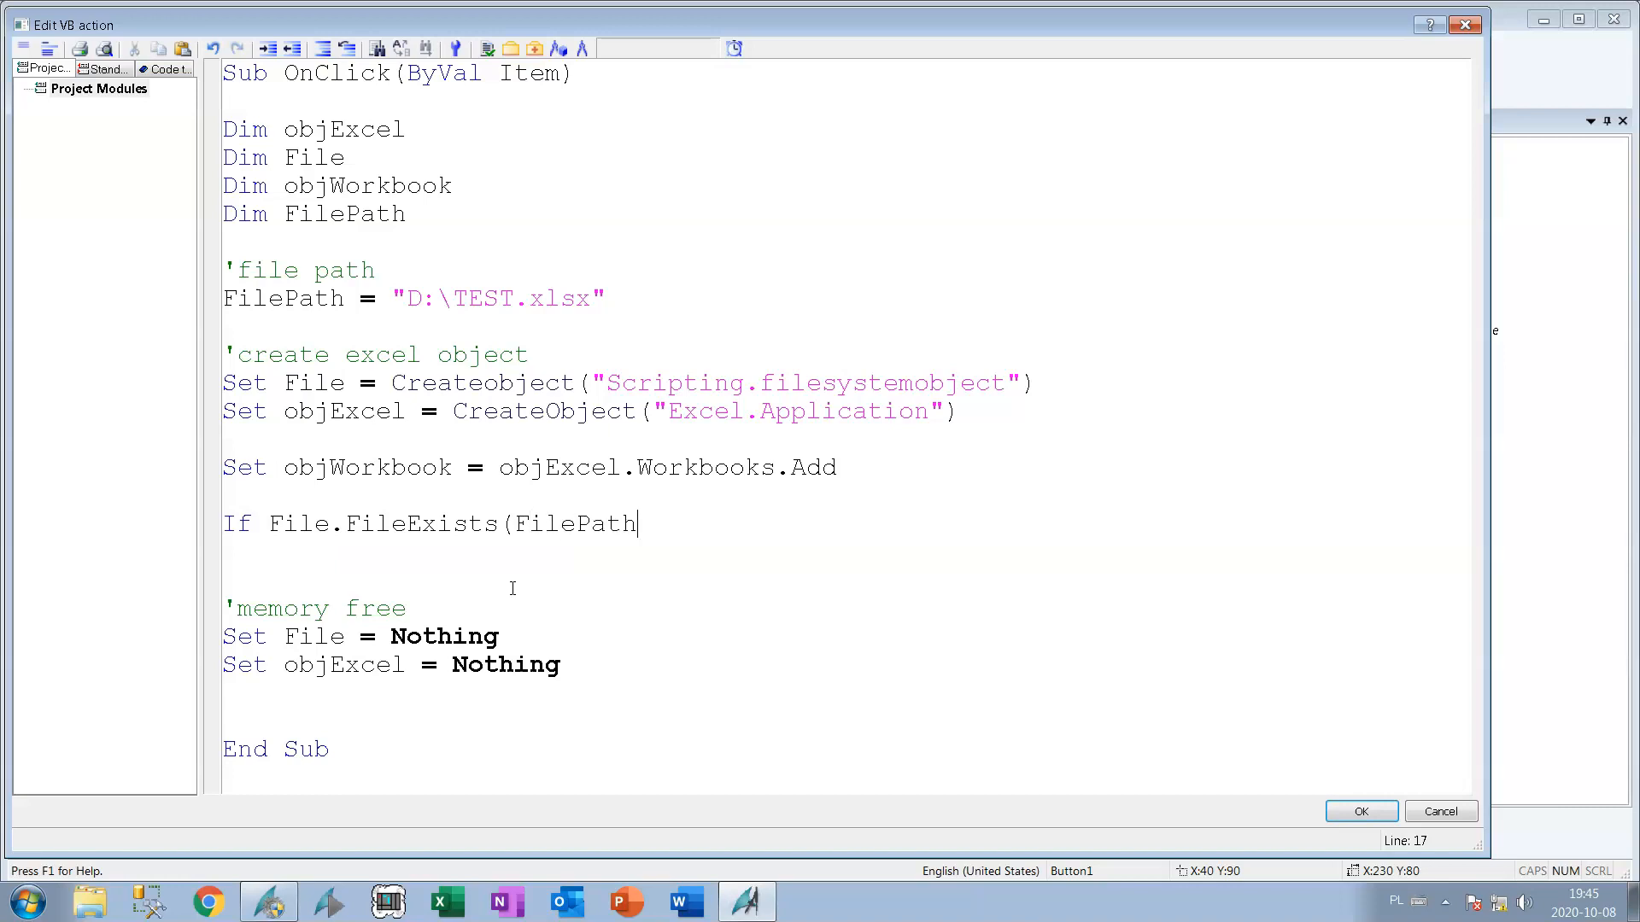
text())
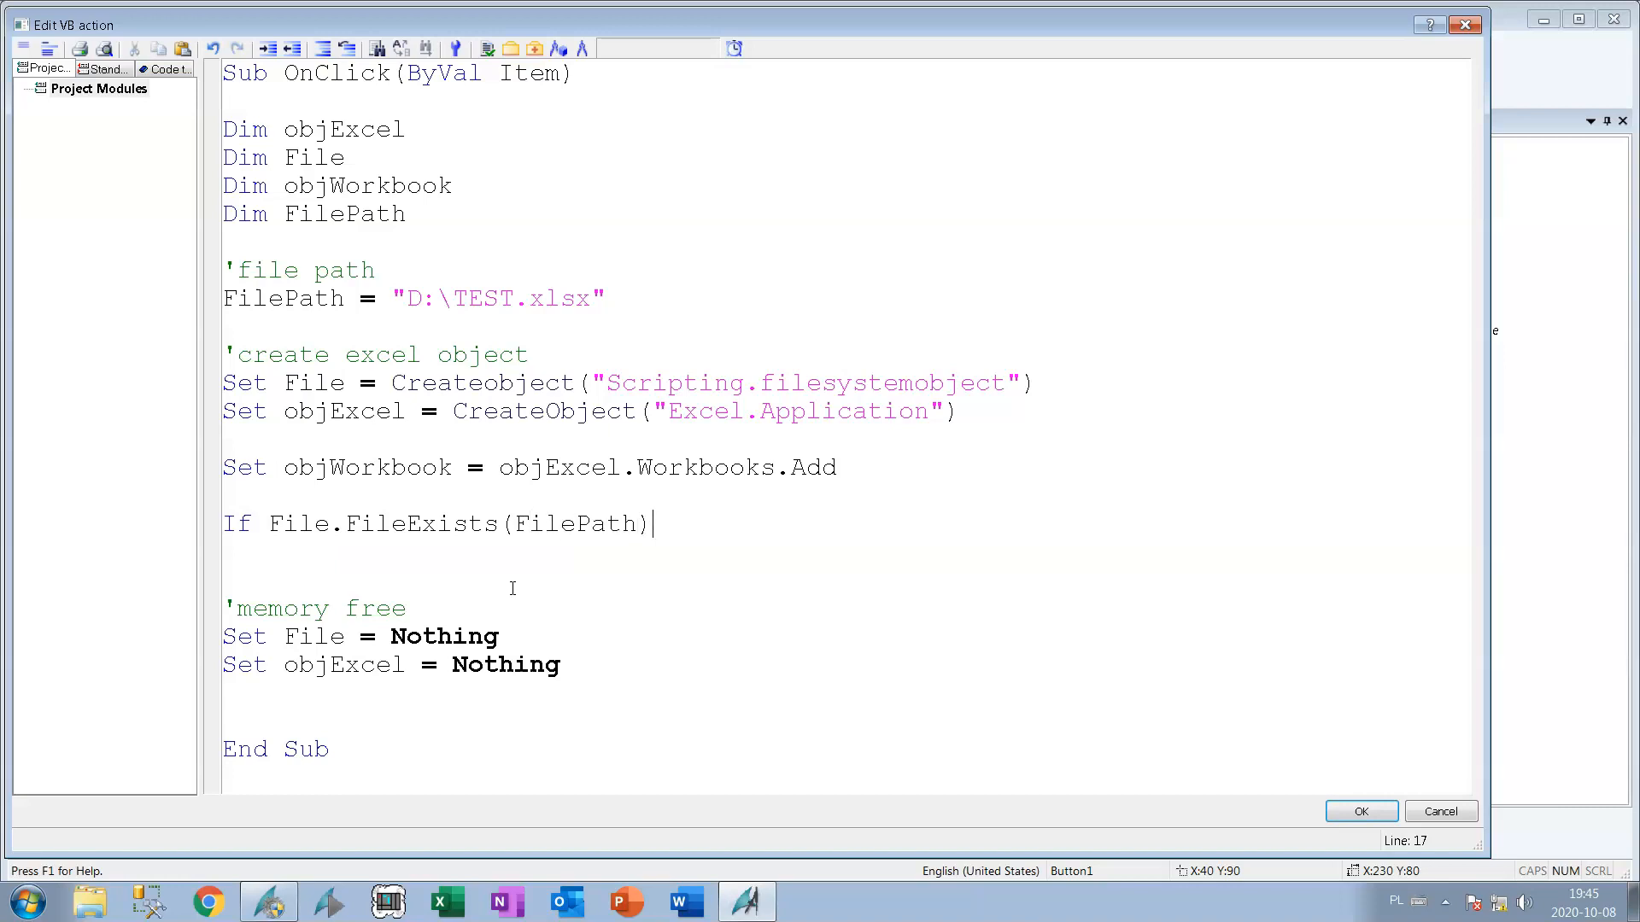
text(=)
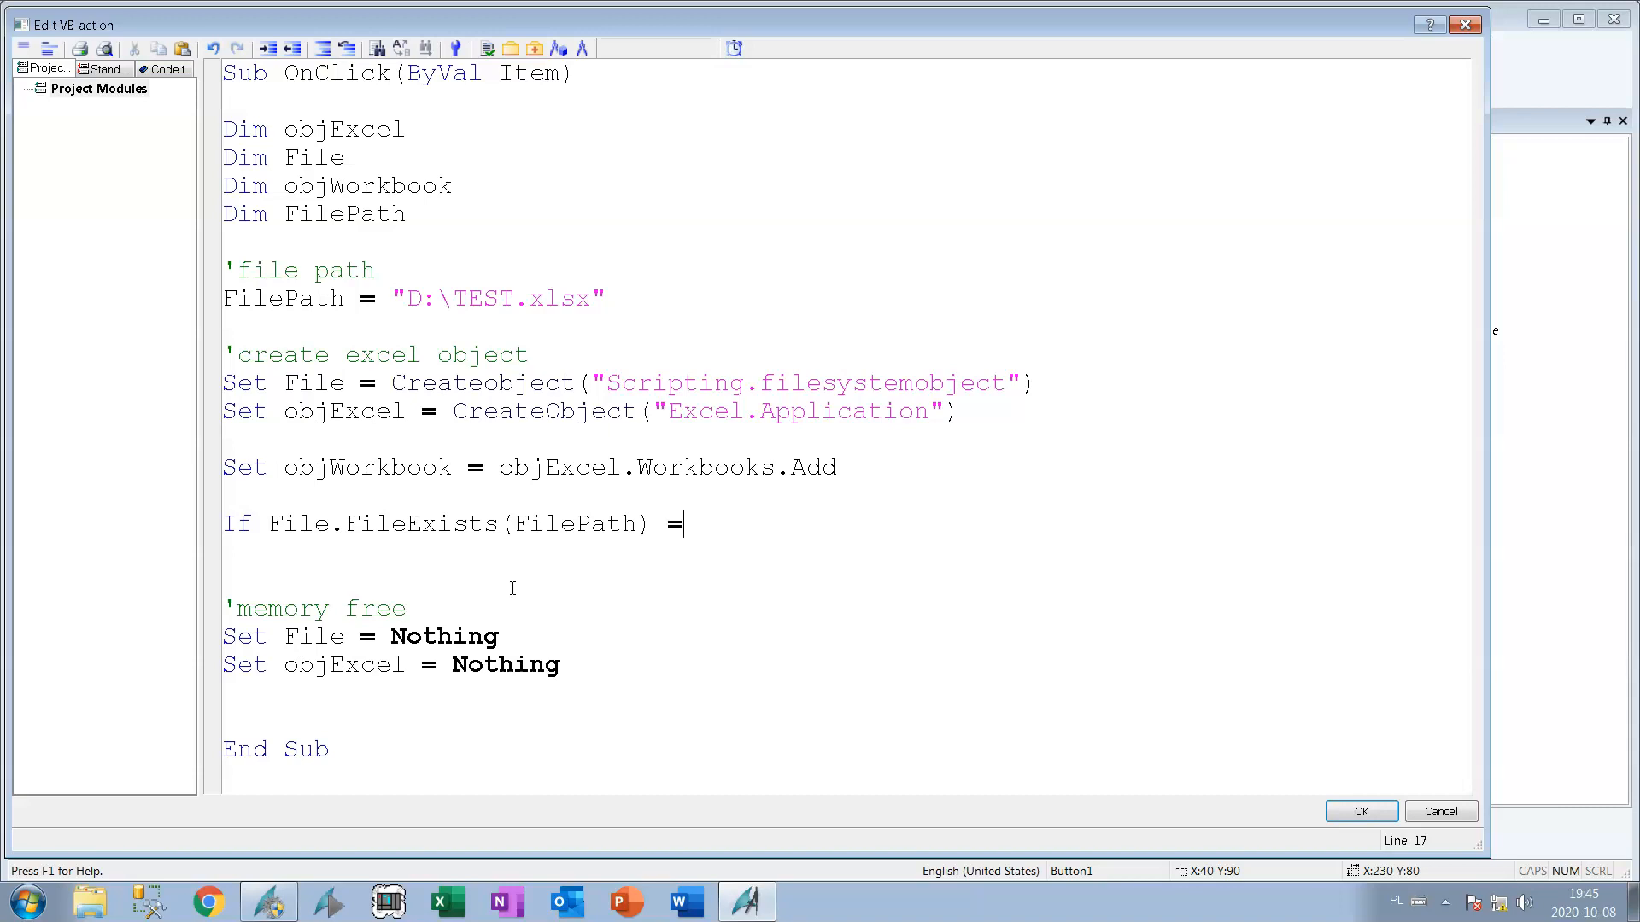
text(True)
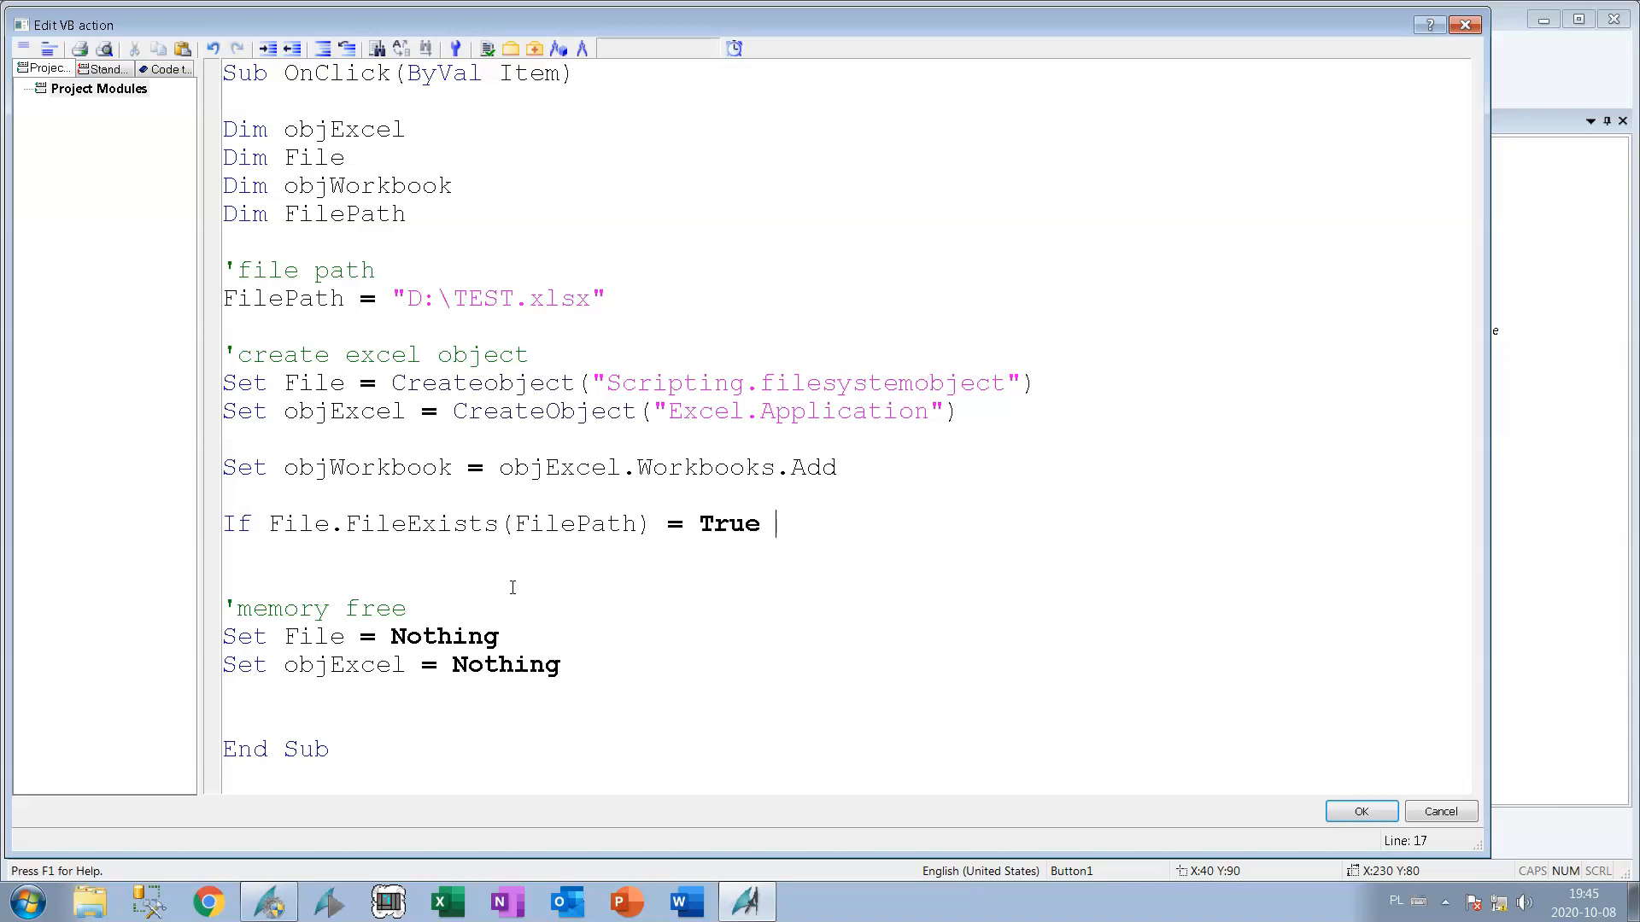
text(then)
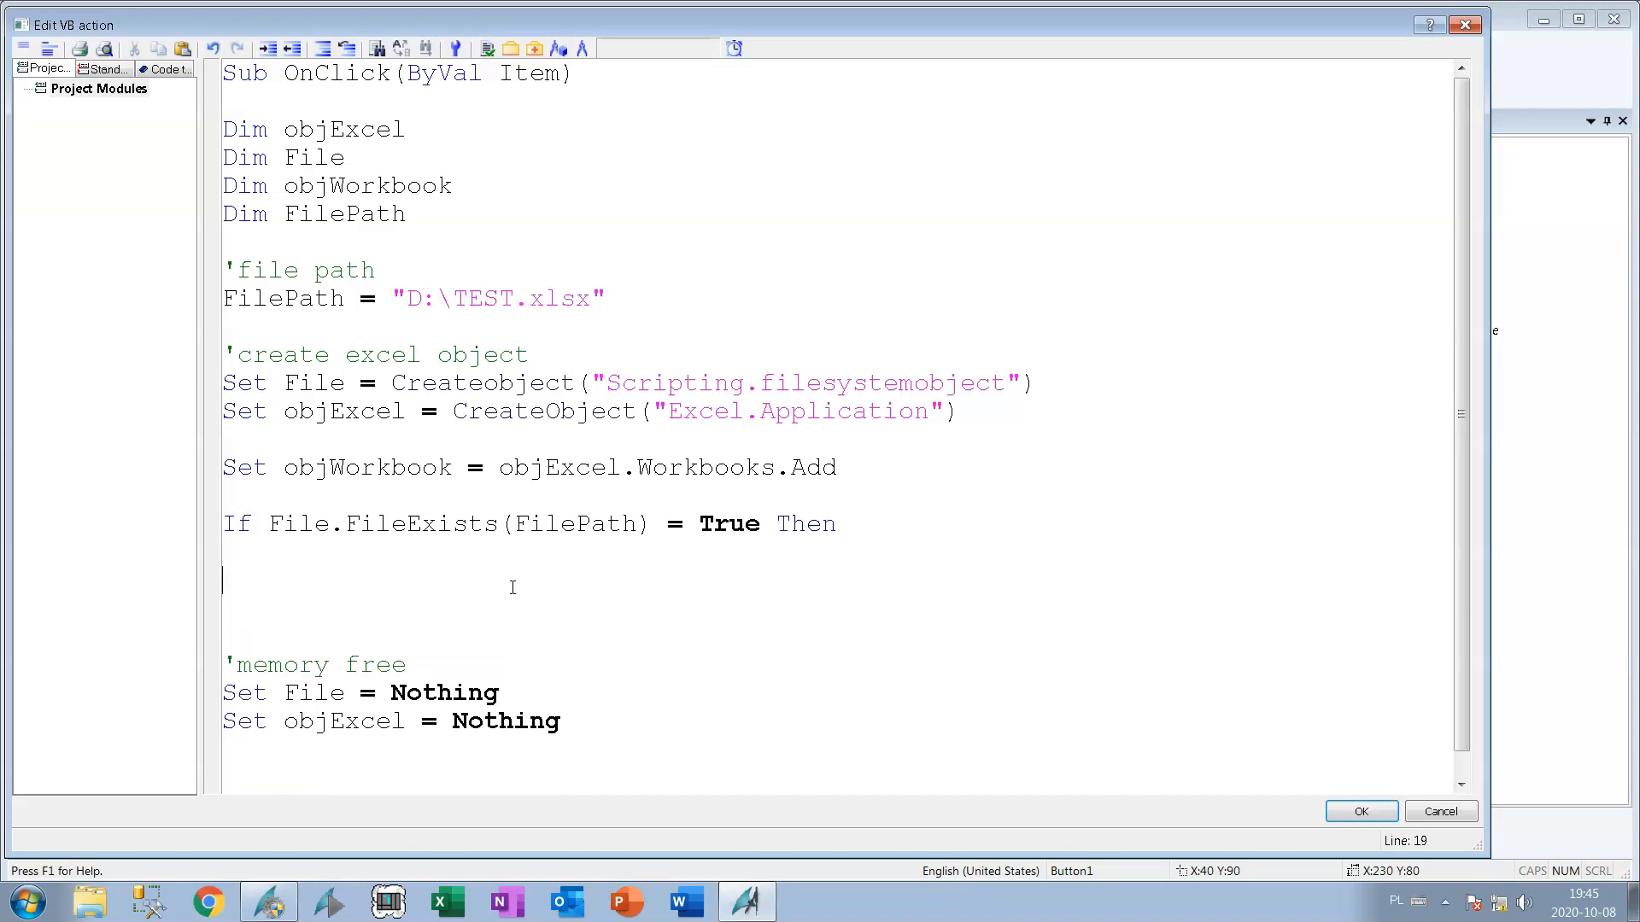
text(Else)
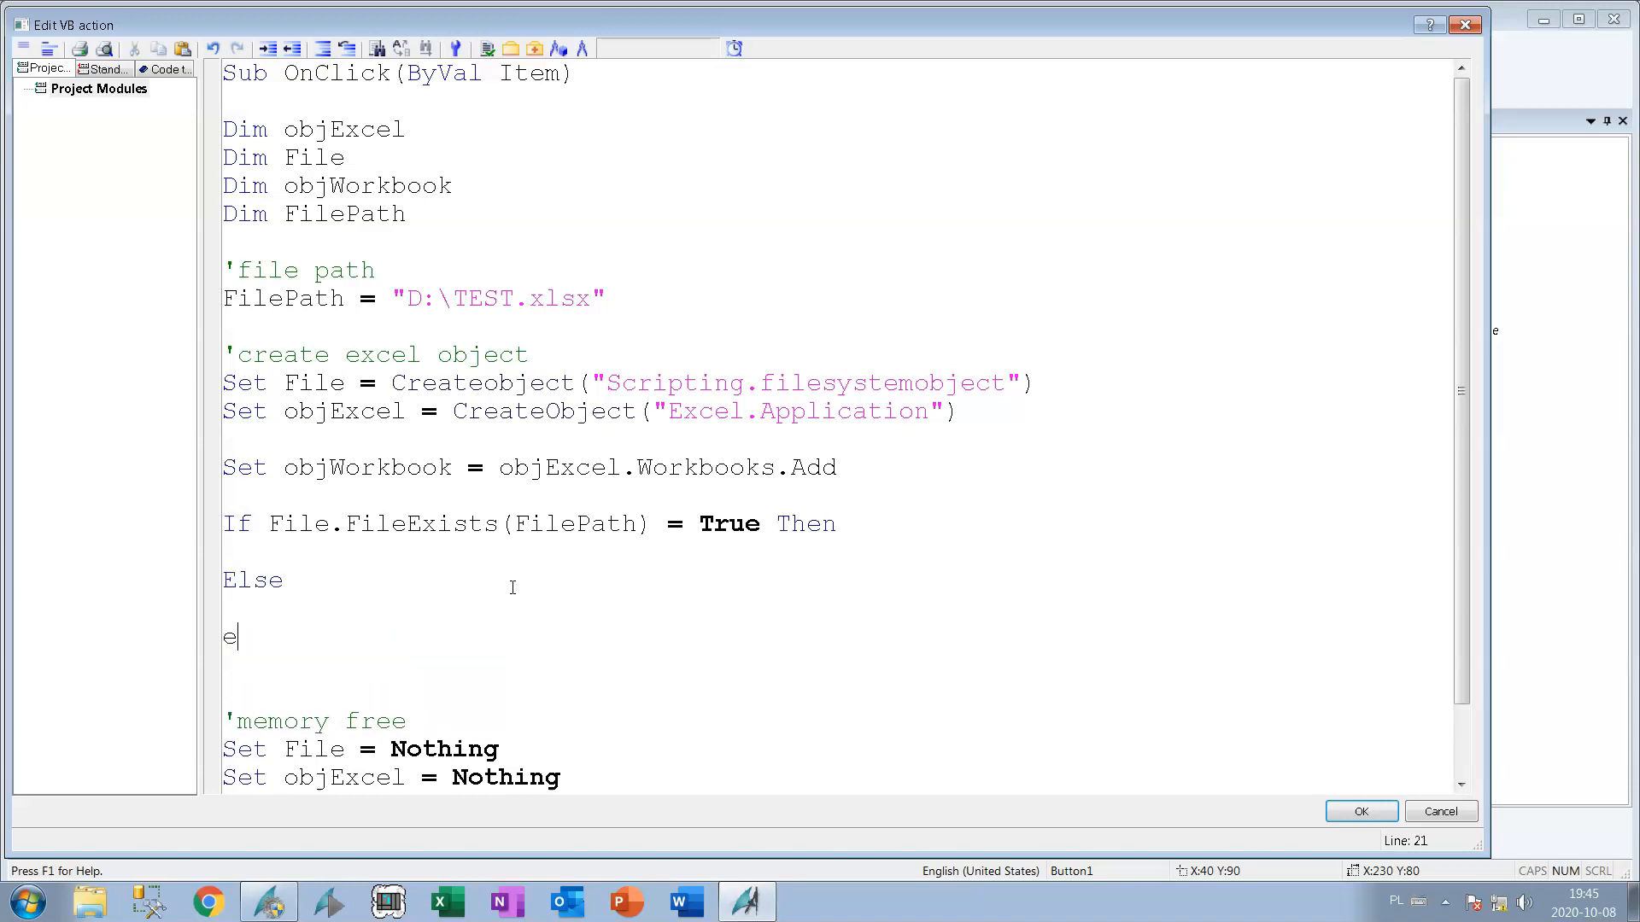
text(nd if)
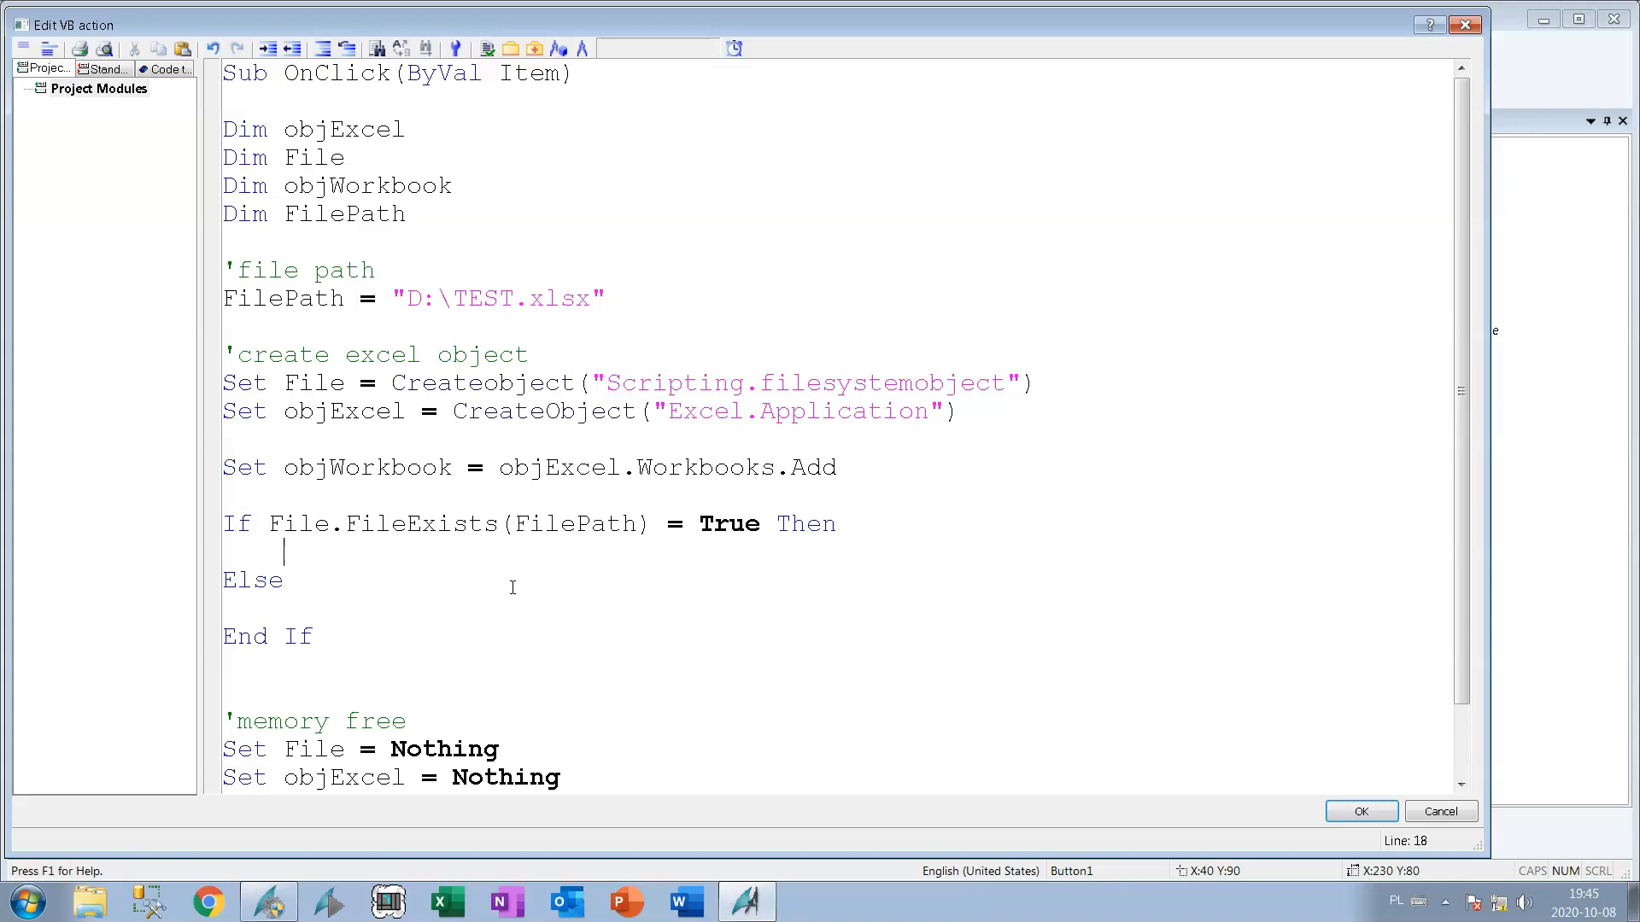
In the Then branch, write objExcel.ActiveWorkbook.Save.
text(obj)
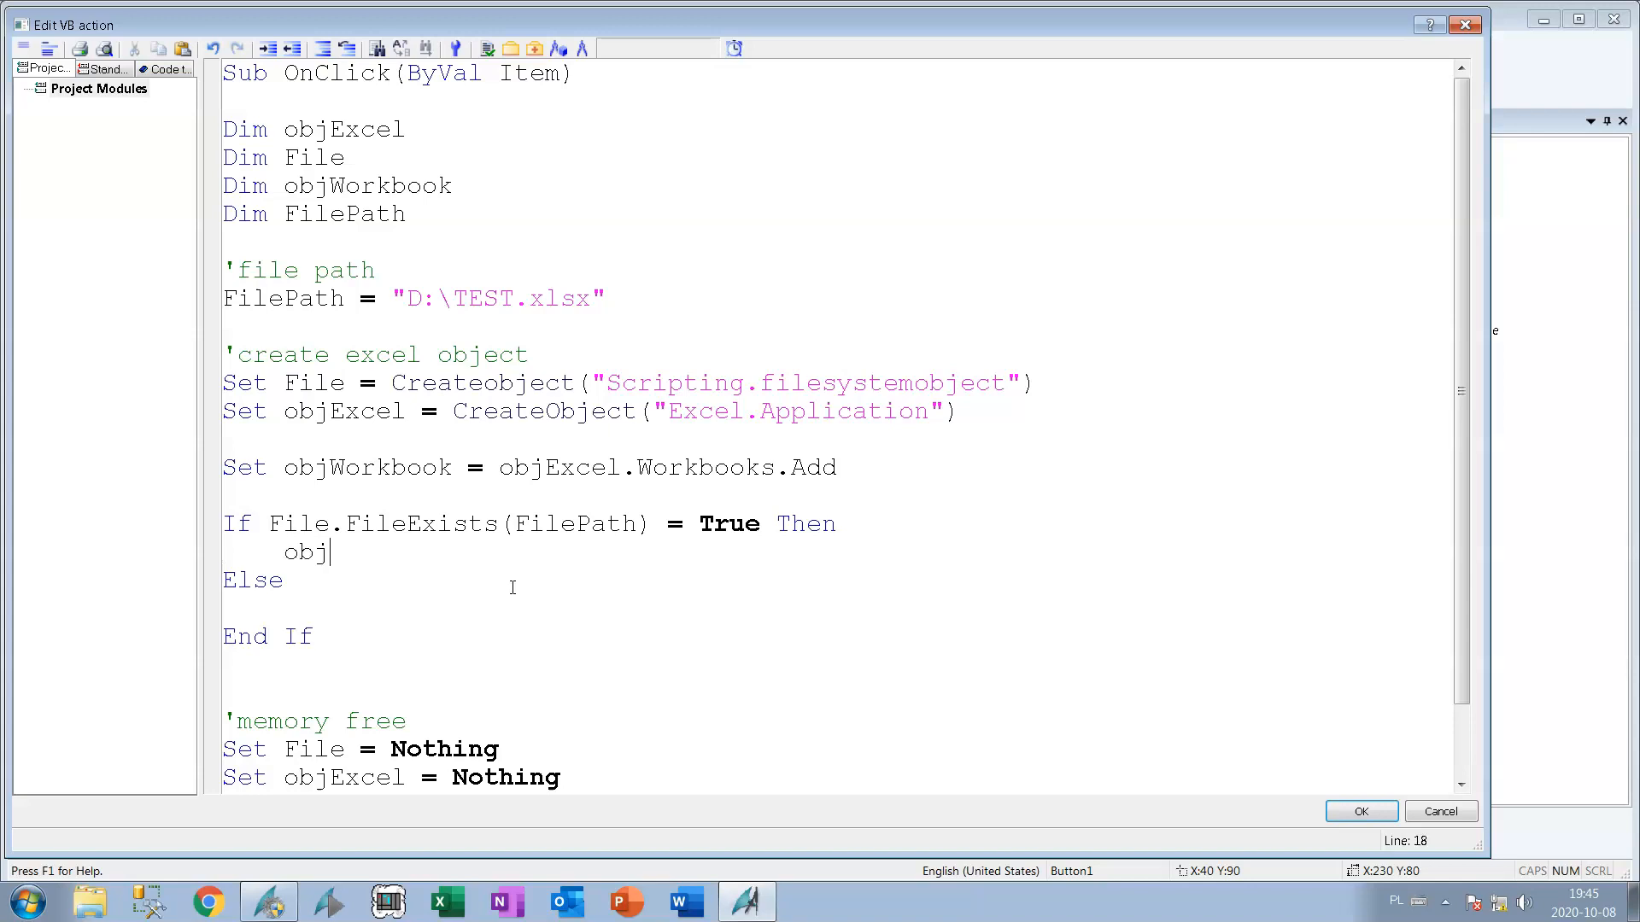
text(Ex)
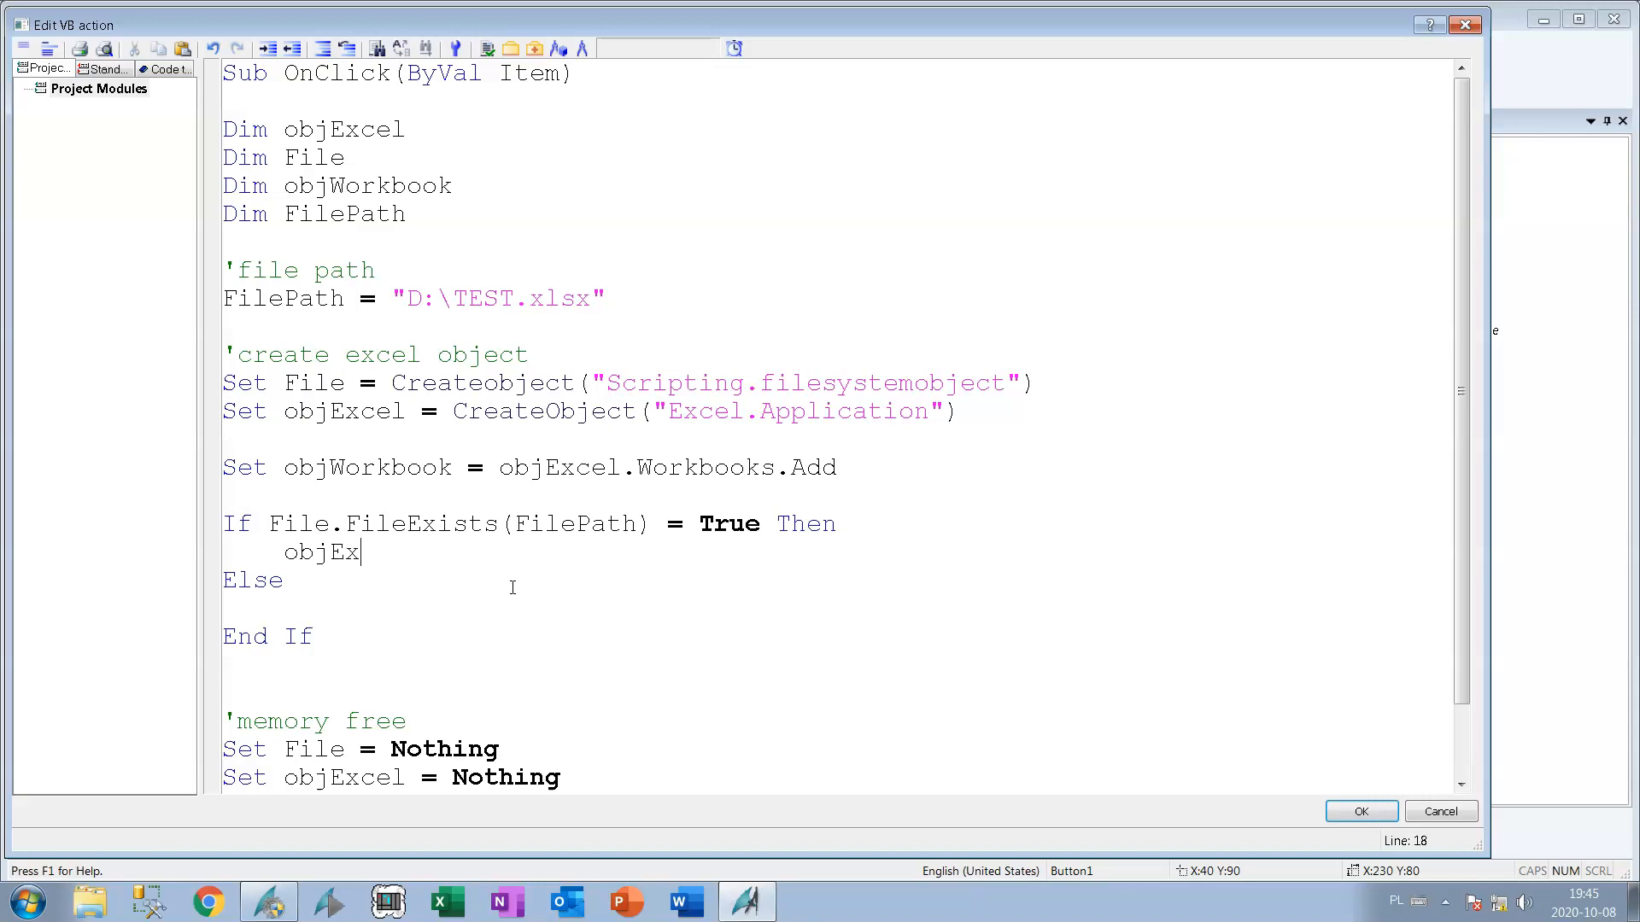
text(cel)
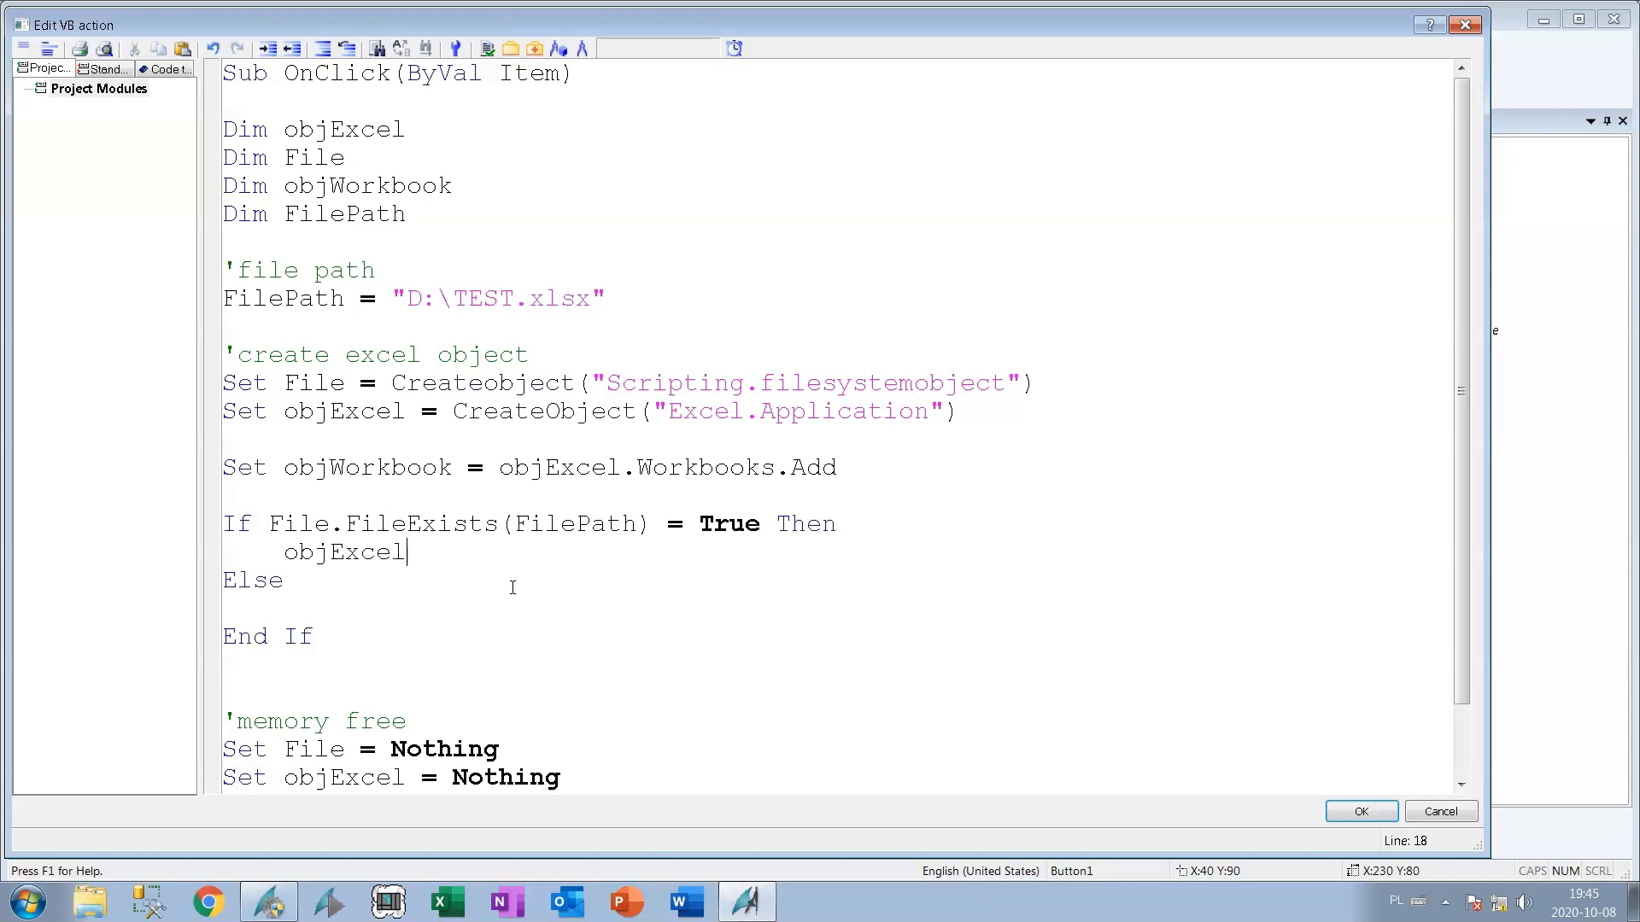
text(.A)
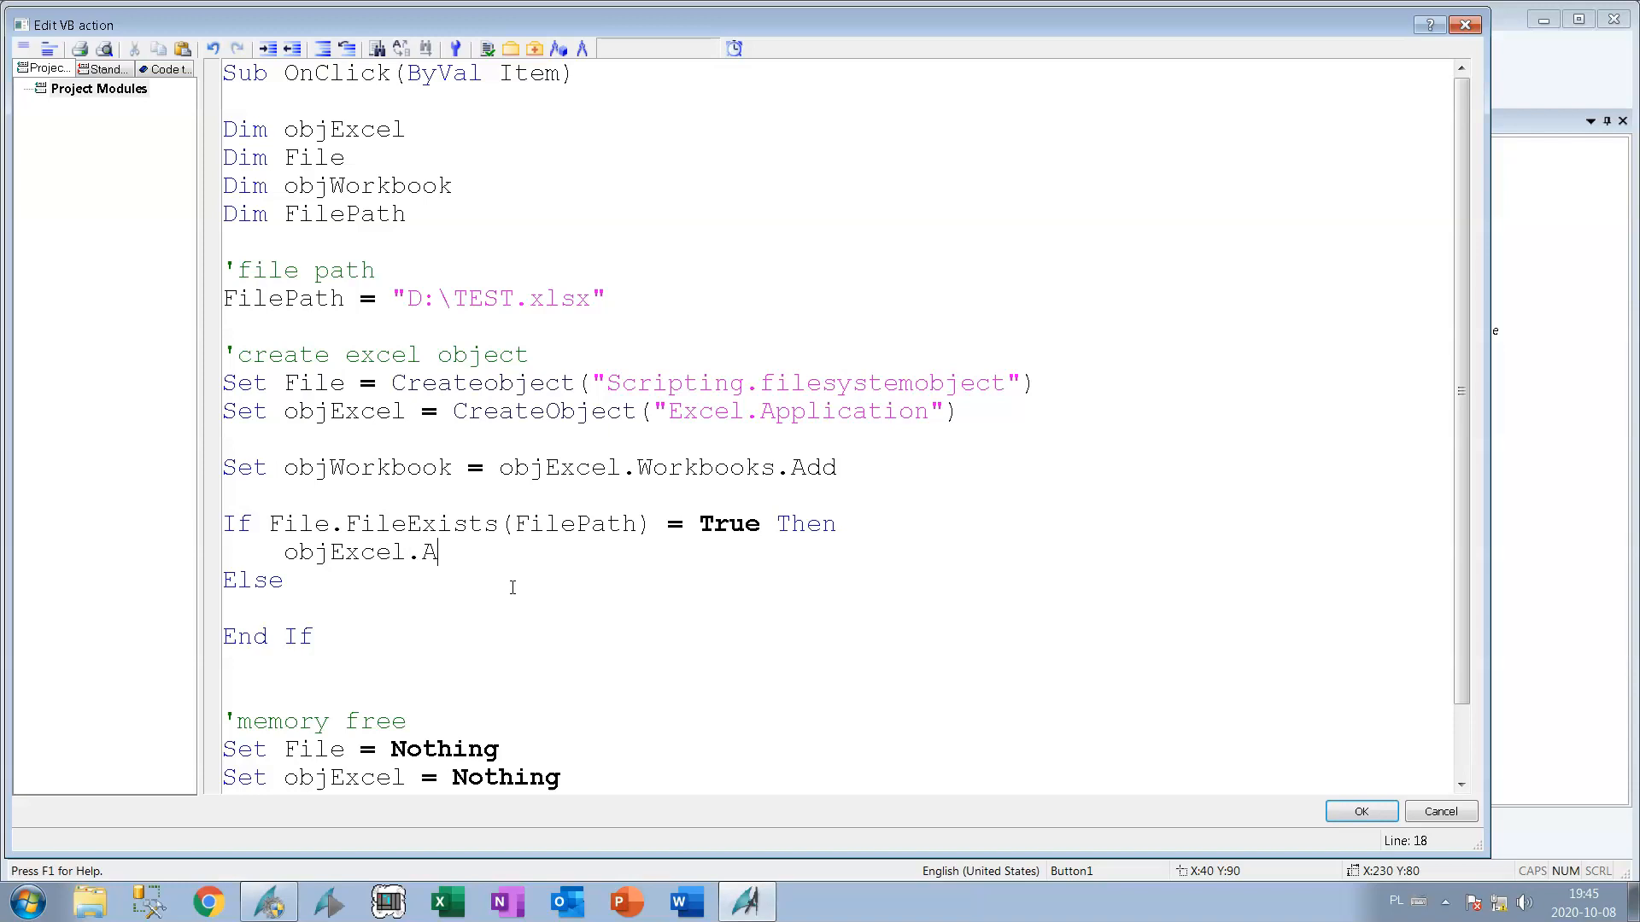
text(ctive)
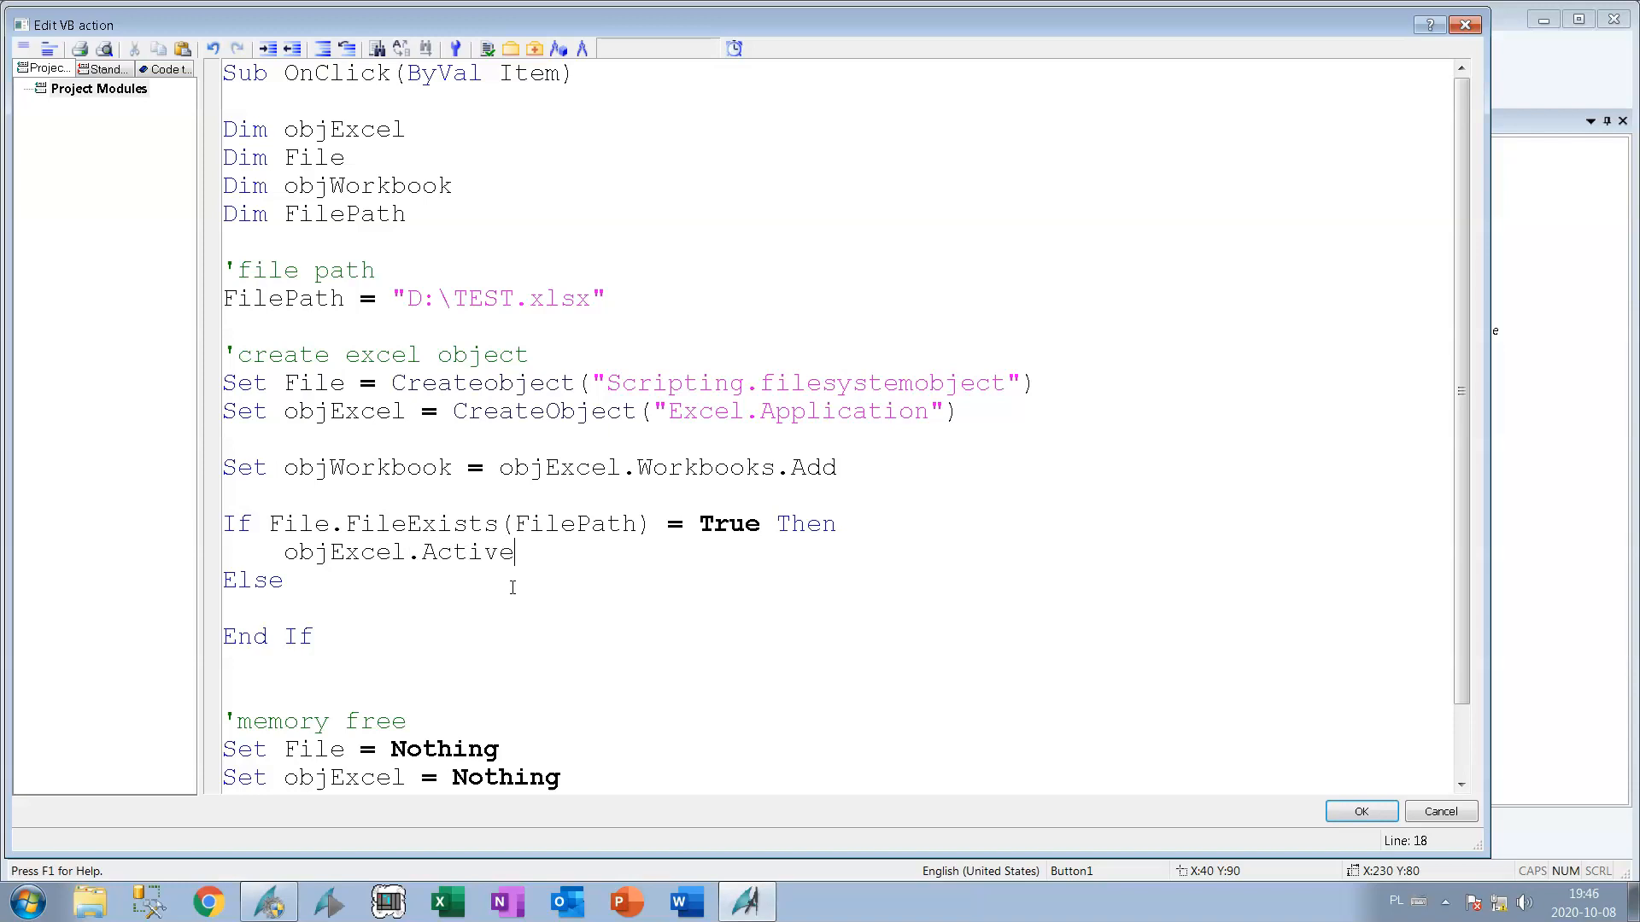
text(Workbook.)
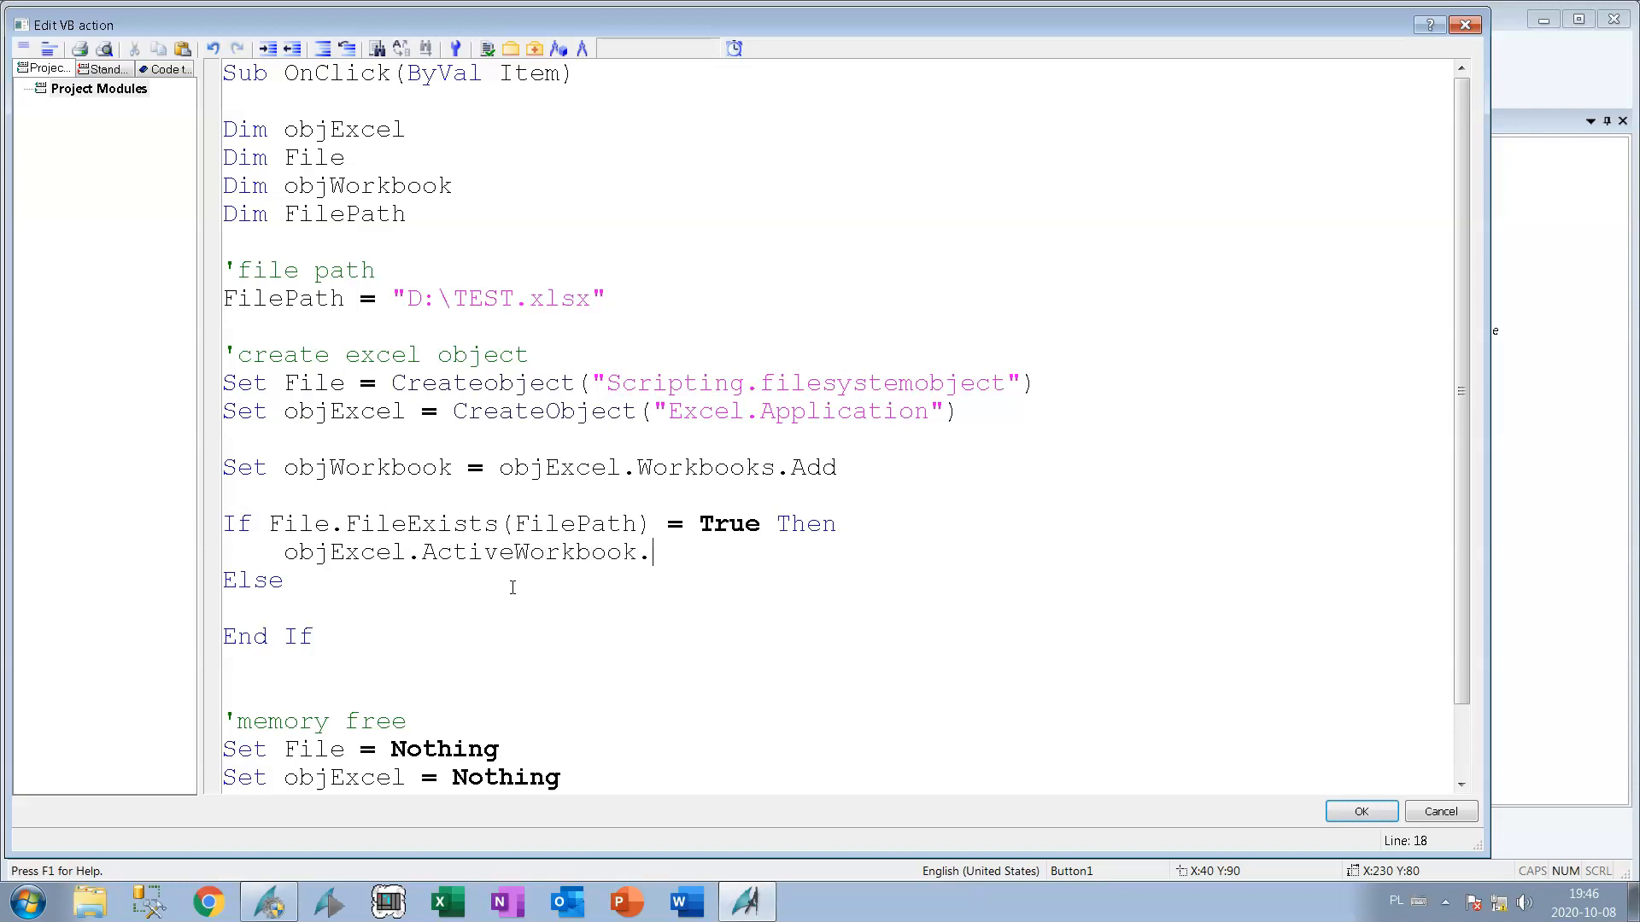
text(save)
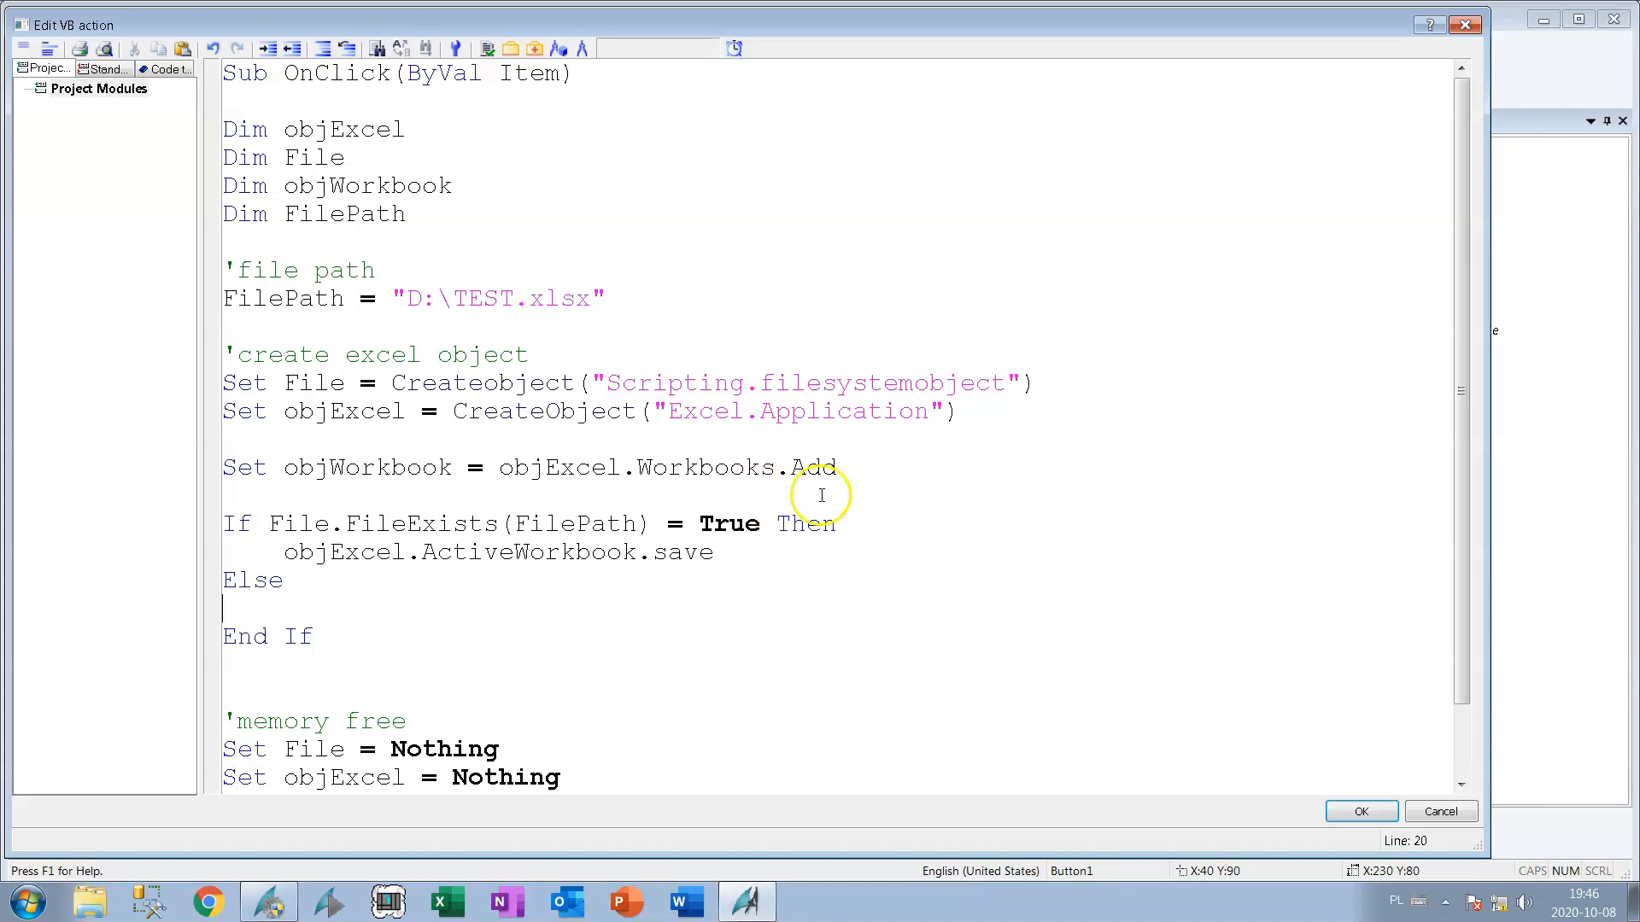
In the Else branch, write objExcel.ActiveWorkbook.SaveAs (FilePath).
double_click(449, 552)
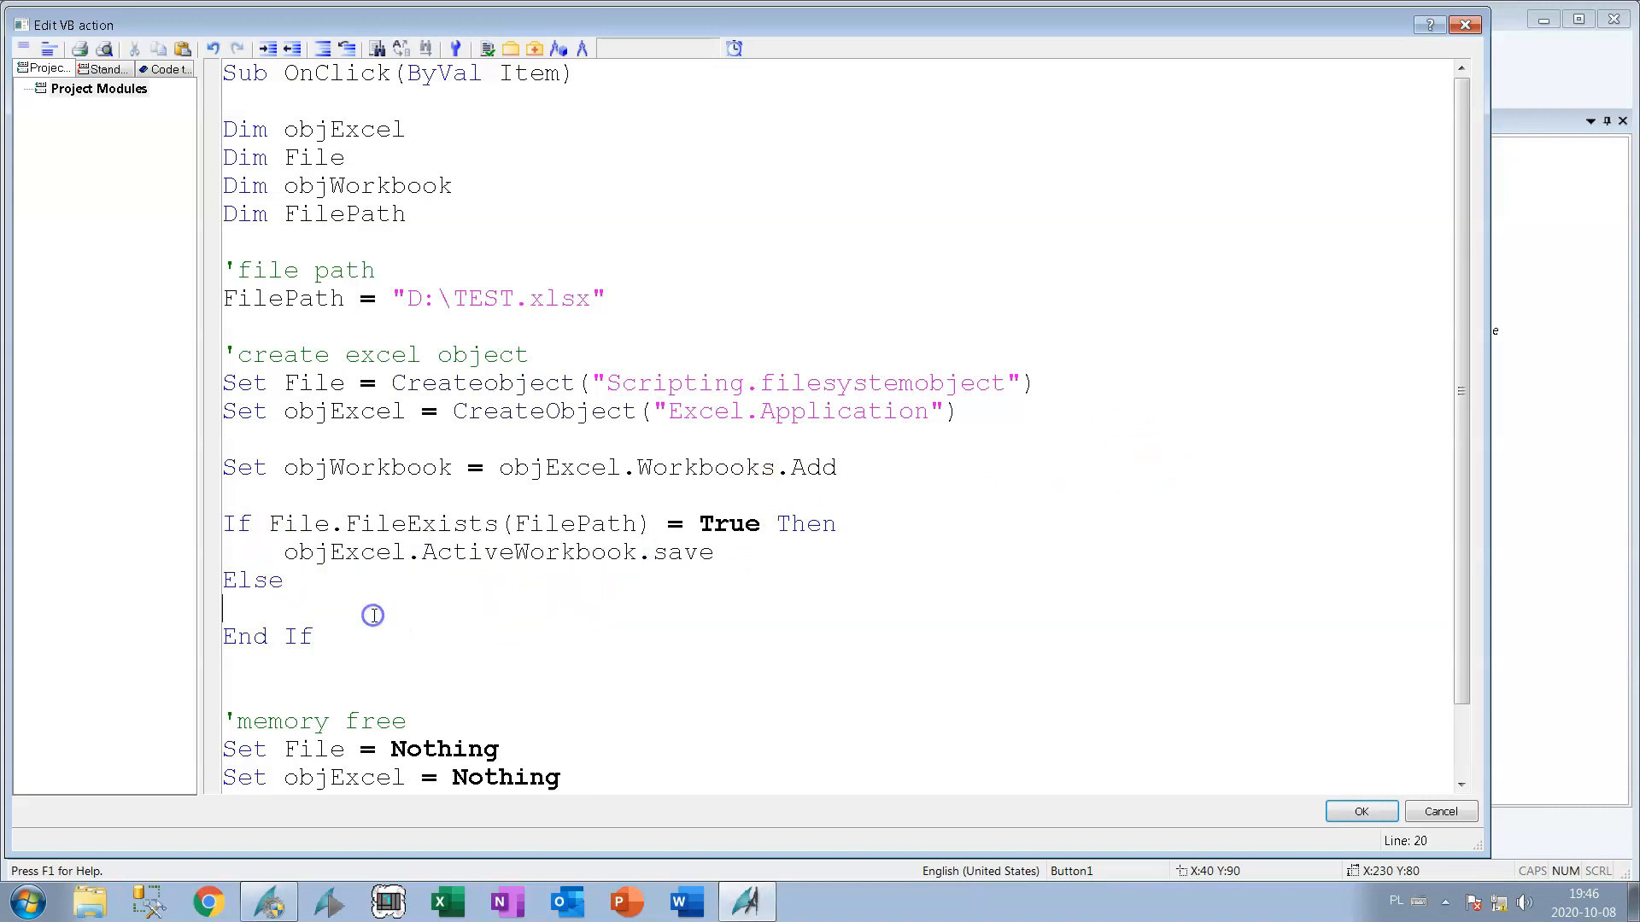
text(objExcel.ActiveWorkbook)
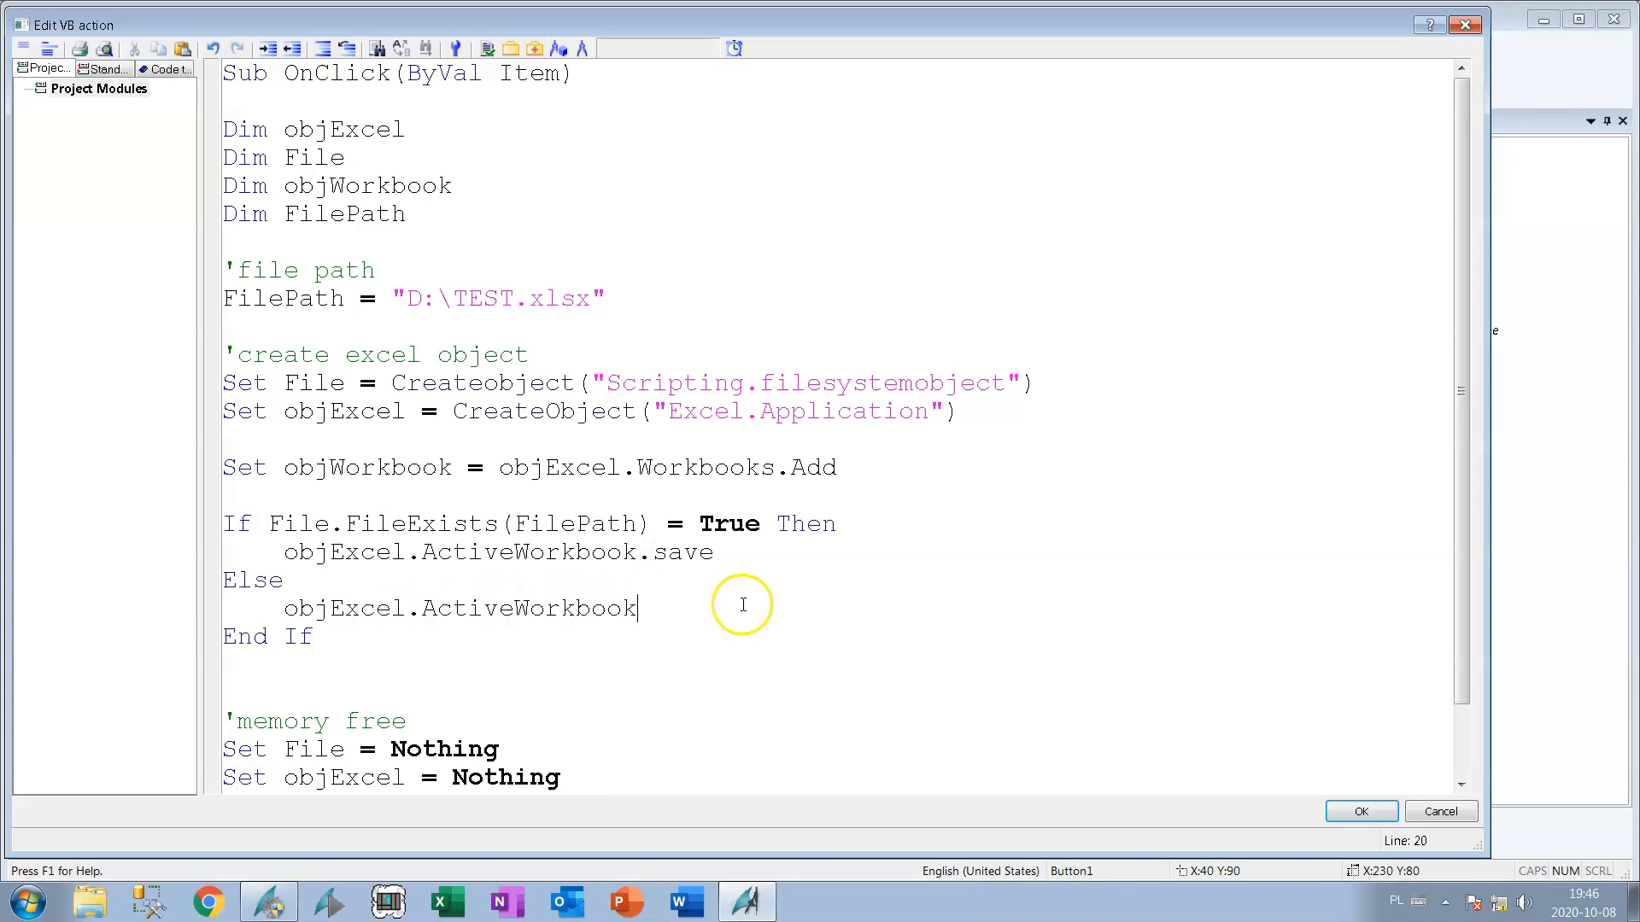
text(.save)
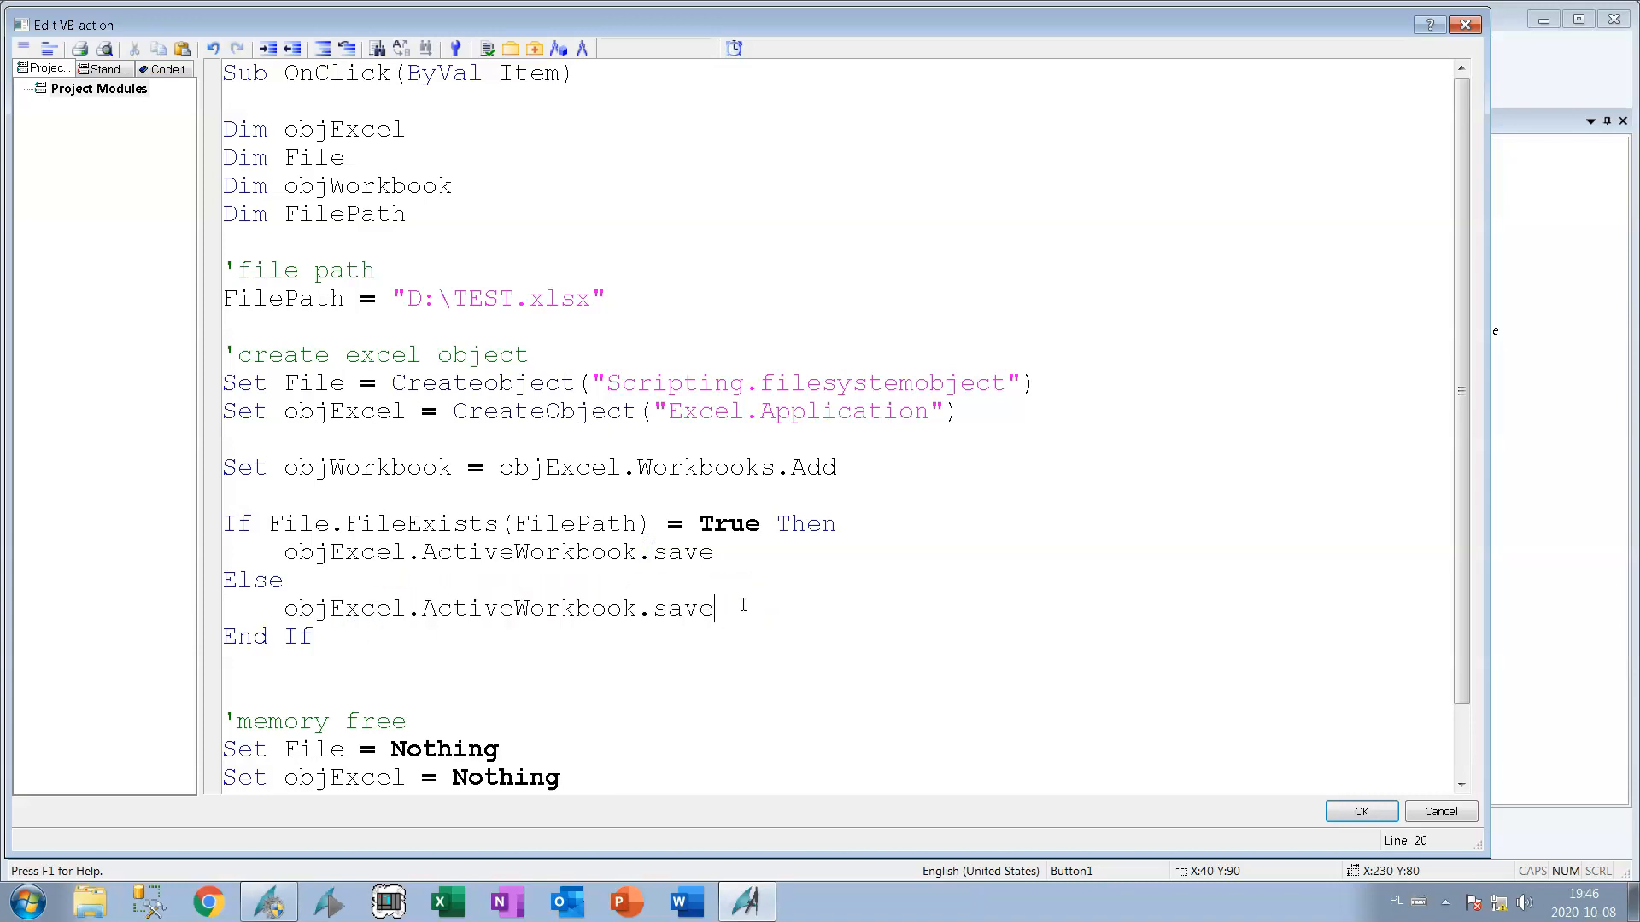
text(as)
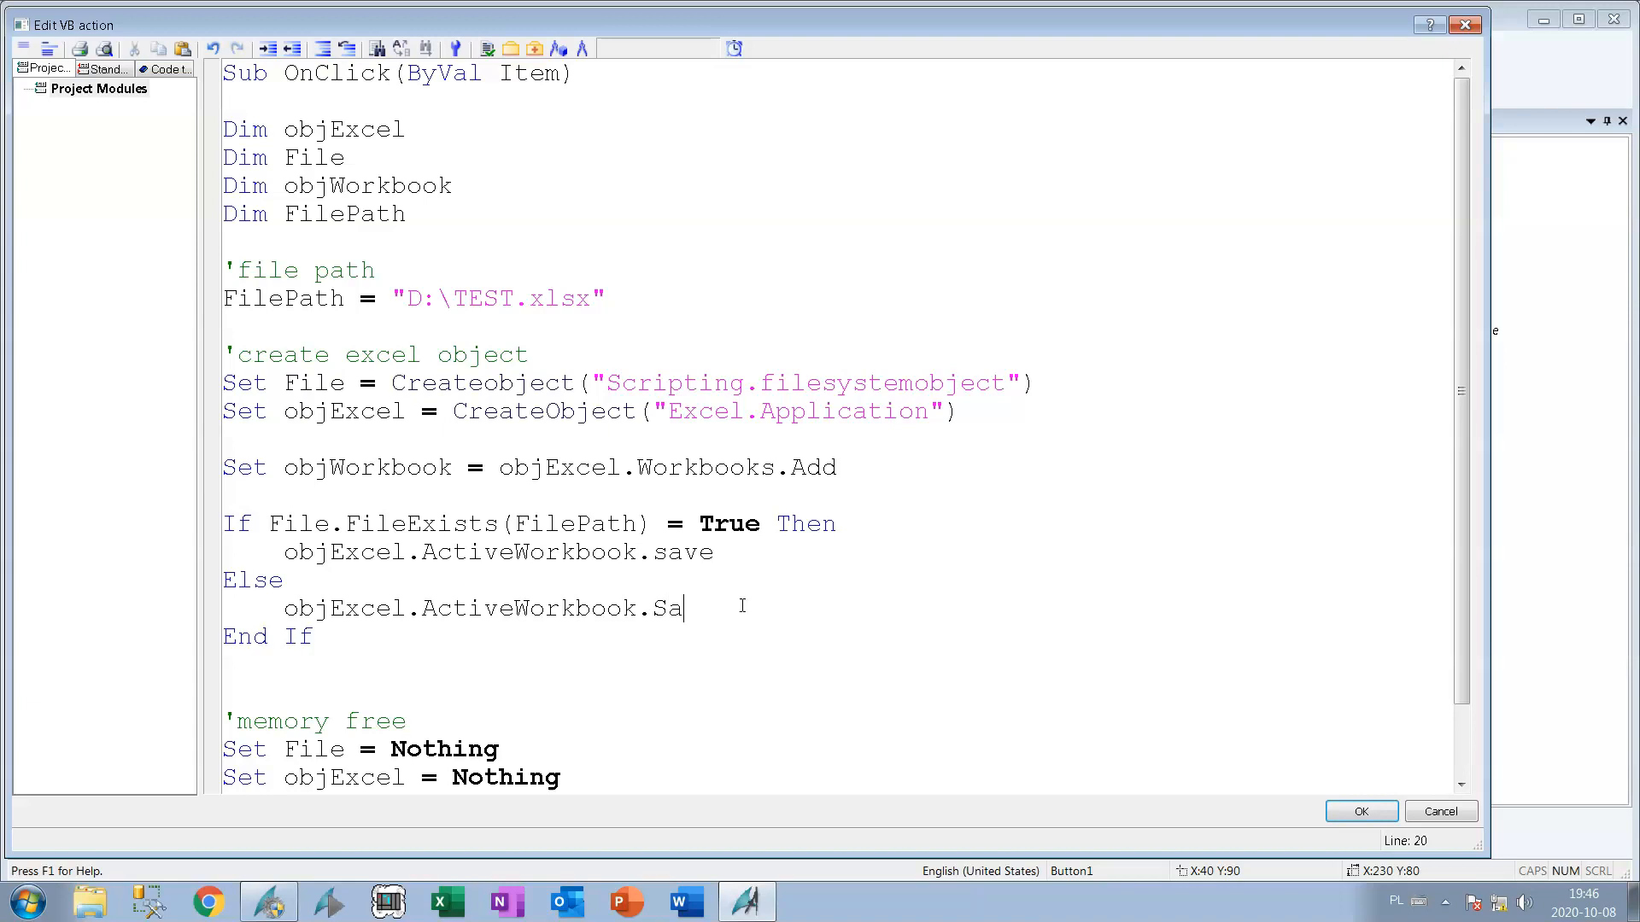
text(veAs)
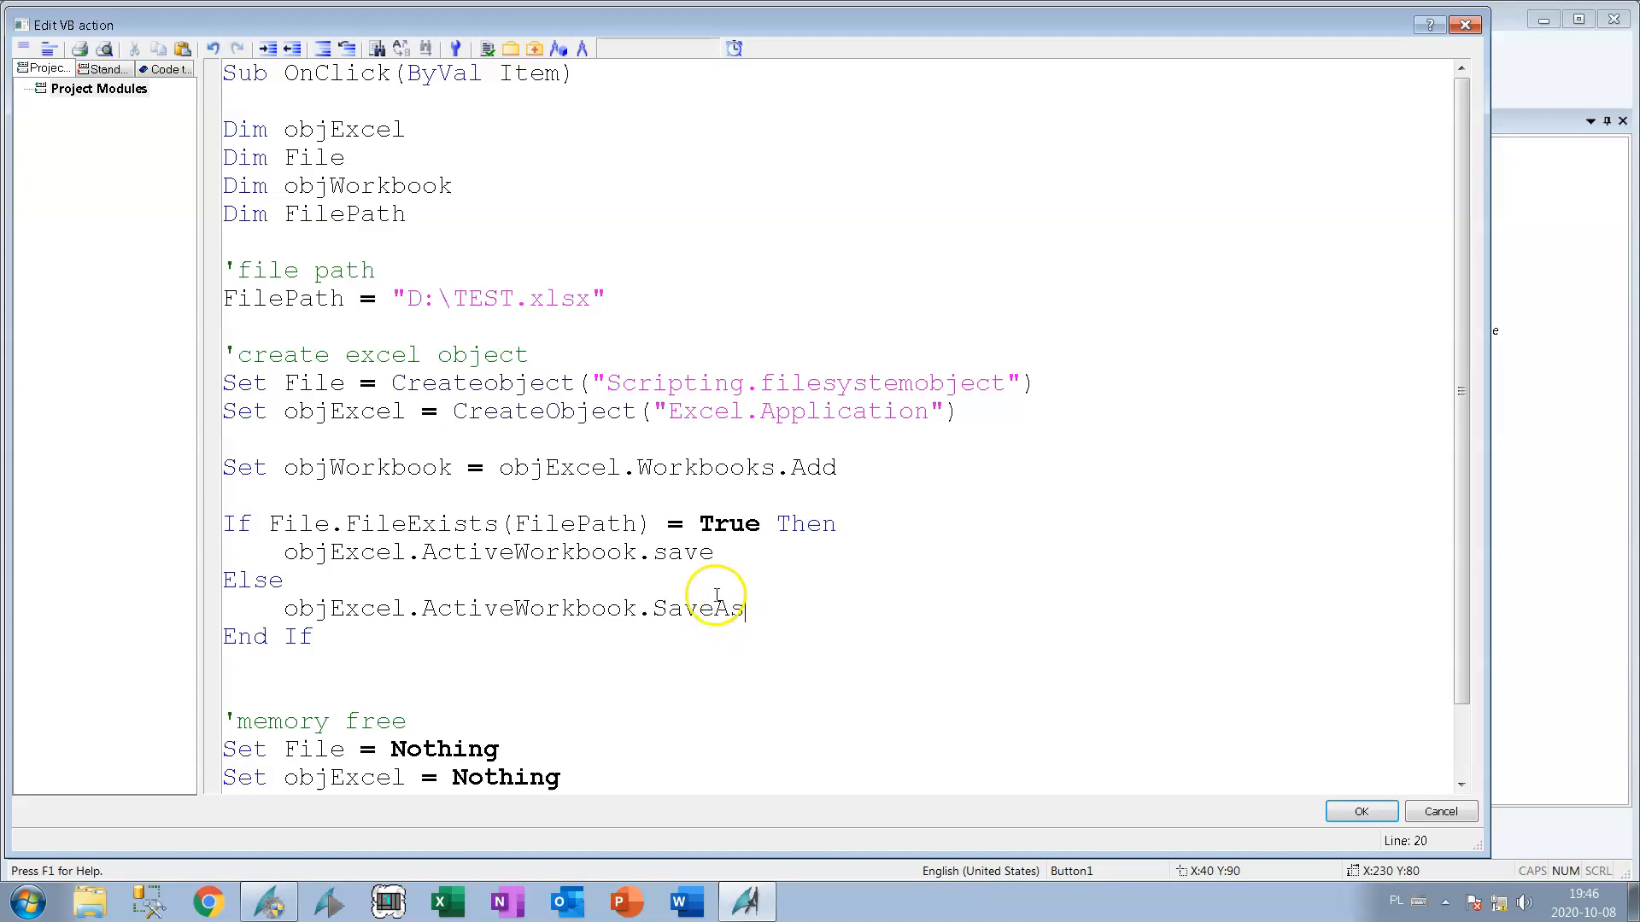
text((FilePath)
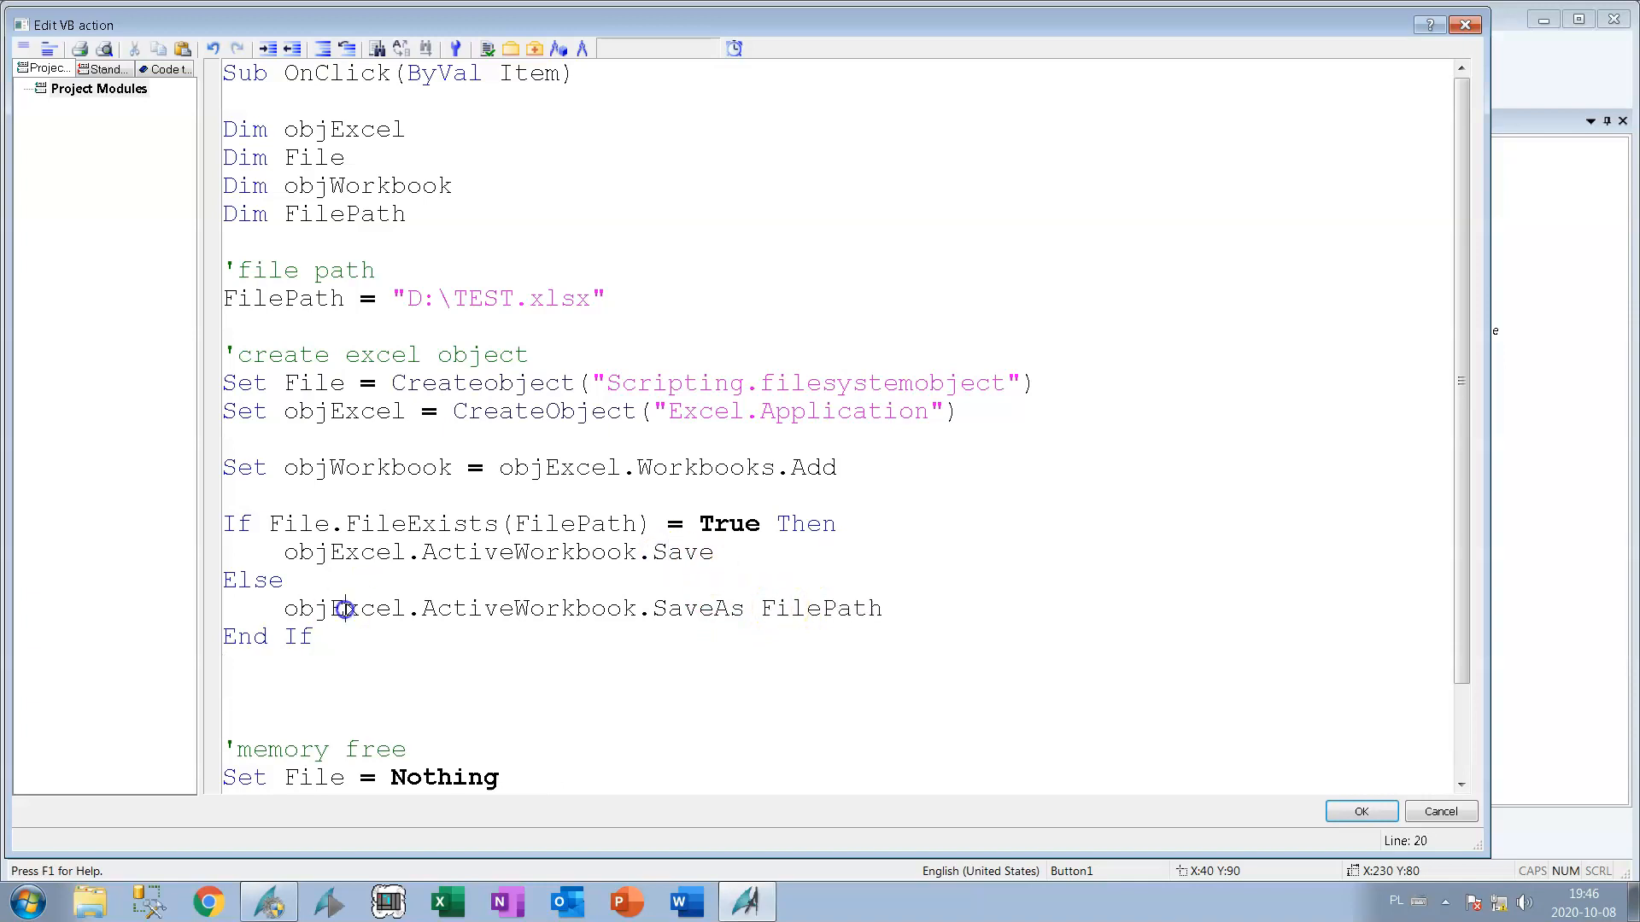
After End If, write objExcel.ActiveWorkbook.Close and objExcel.Quit.
text(objExcel.ActiveWorkbook.)
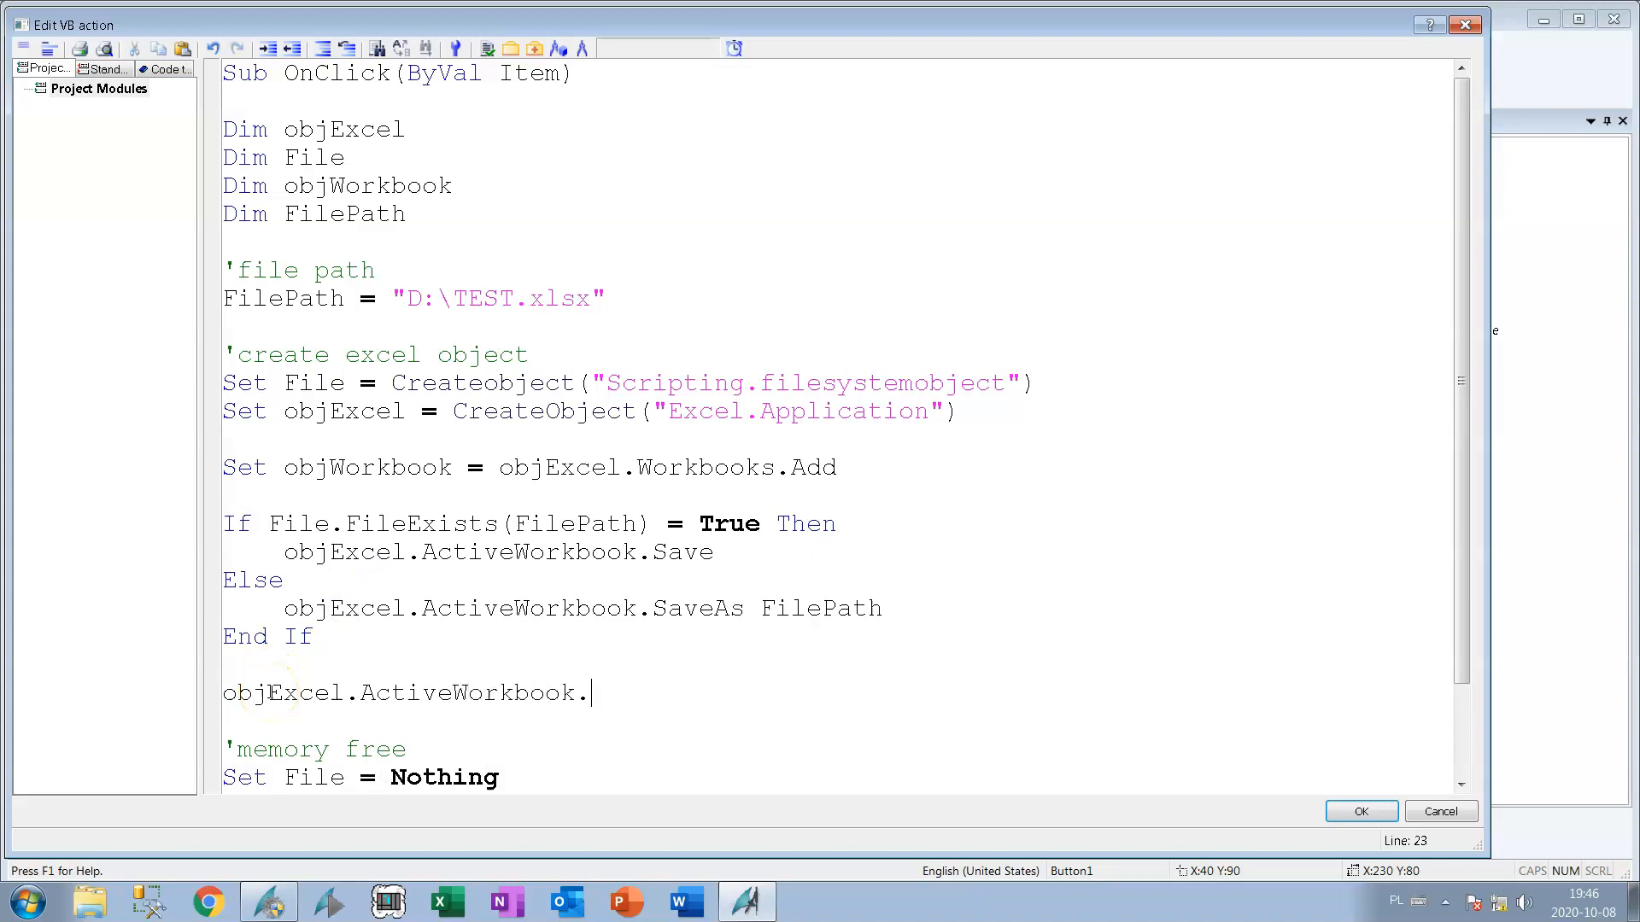
text(Close)
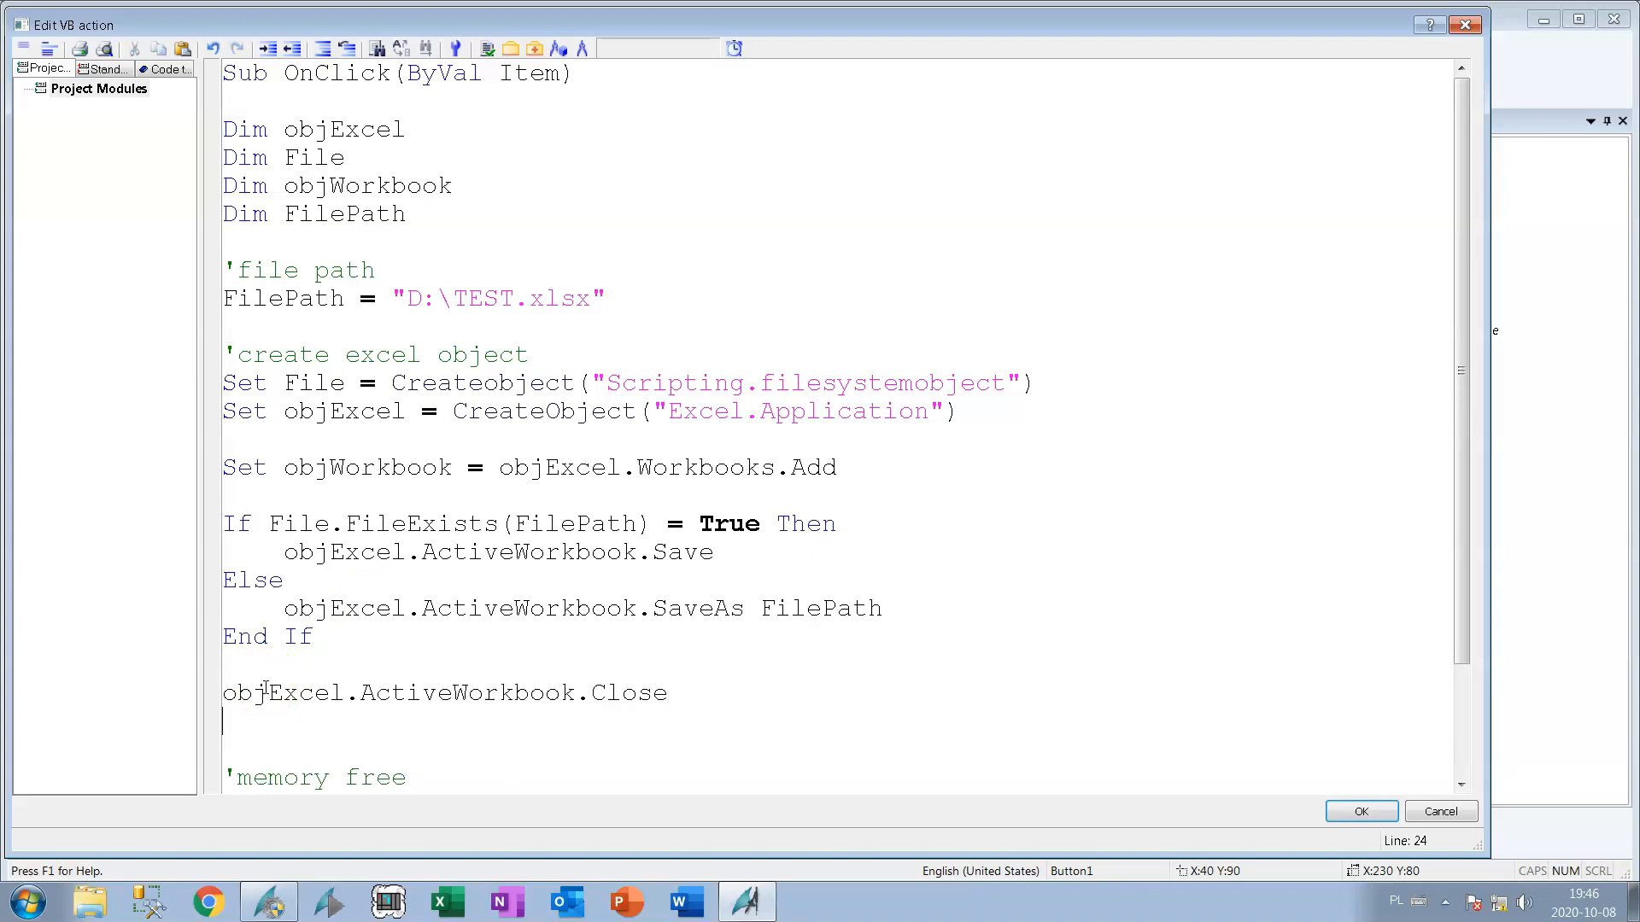
text(objExcel)
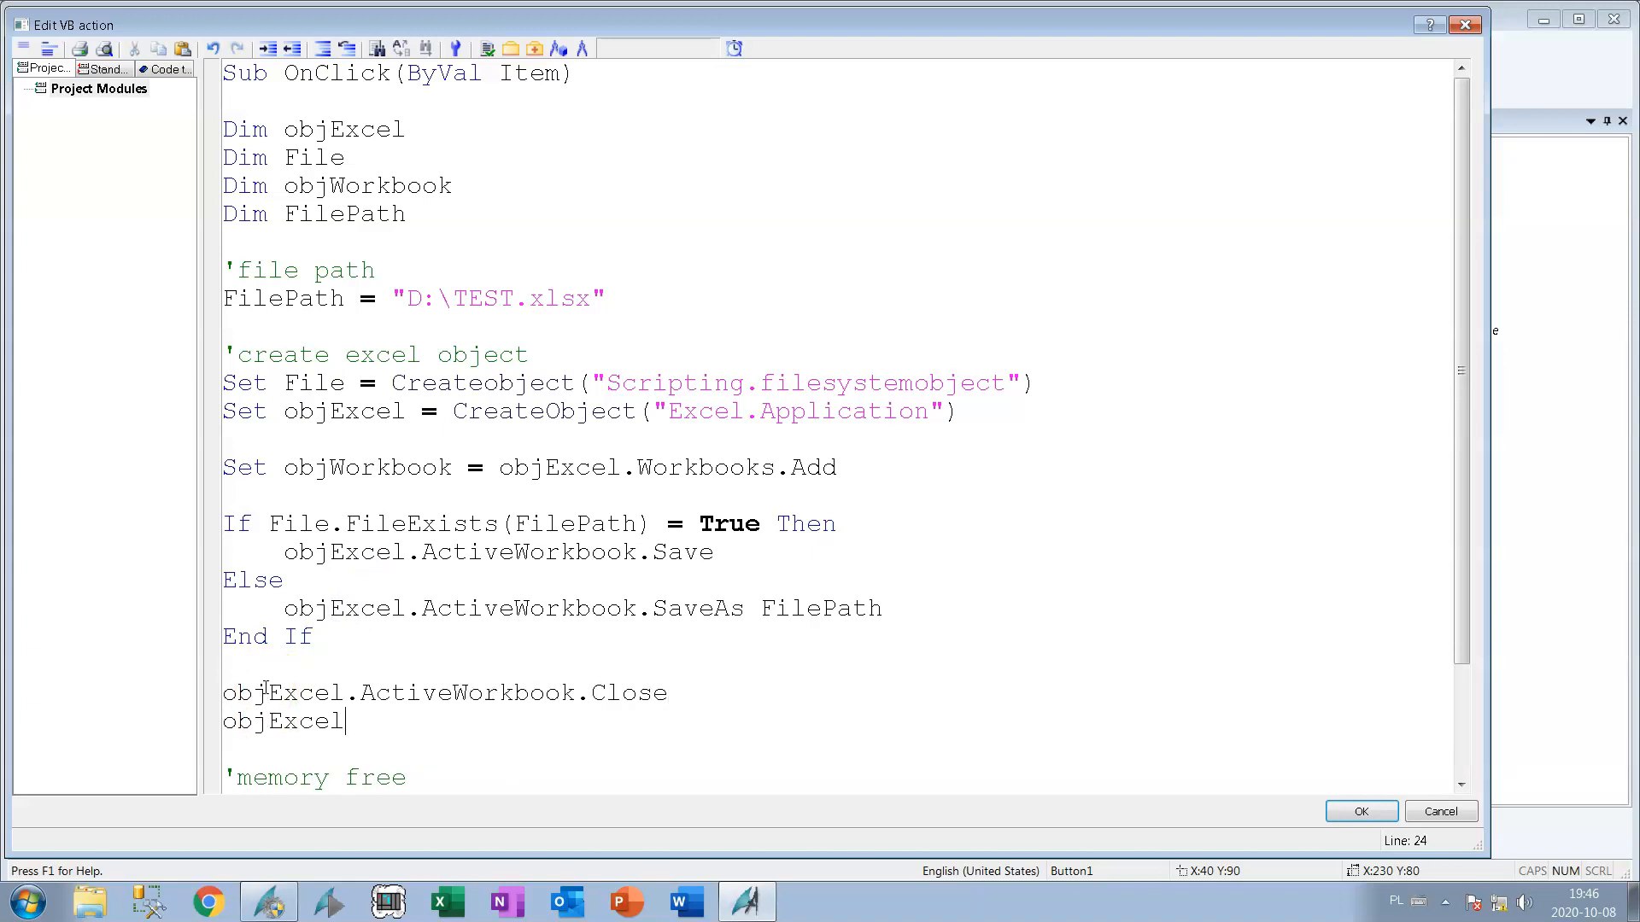
text(.Quit)
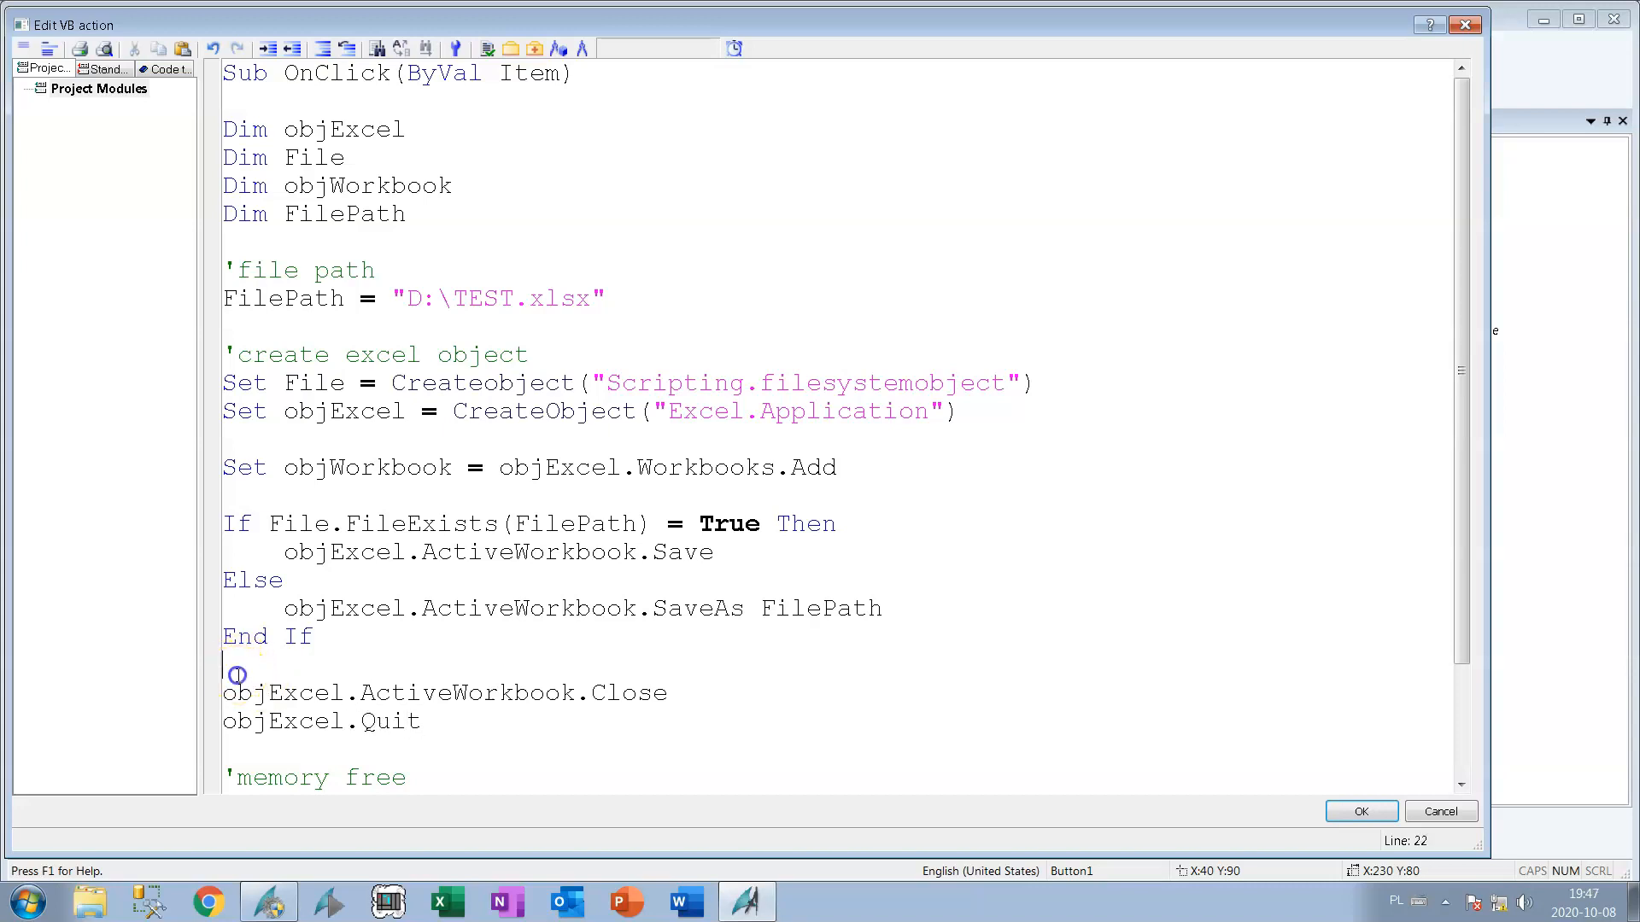
Add the comment 'close file and workbook above those lines.
text(')
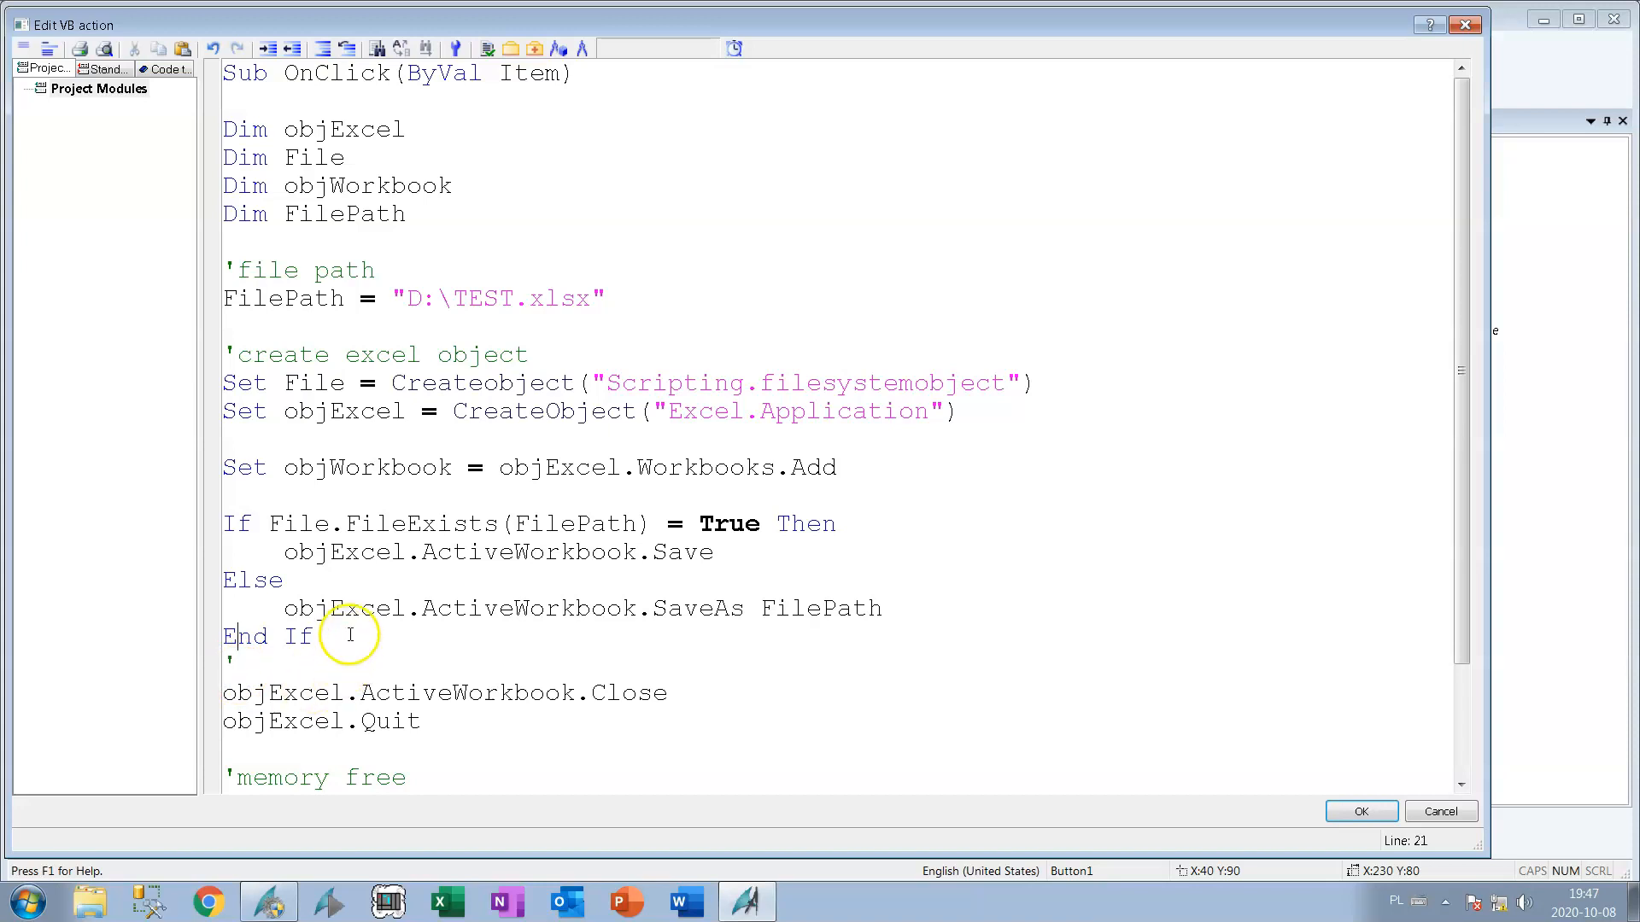
scroll(down, 3)
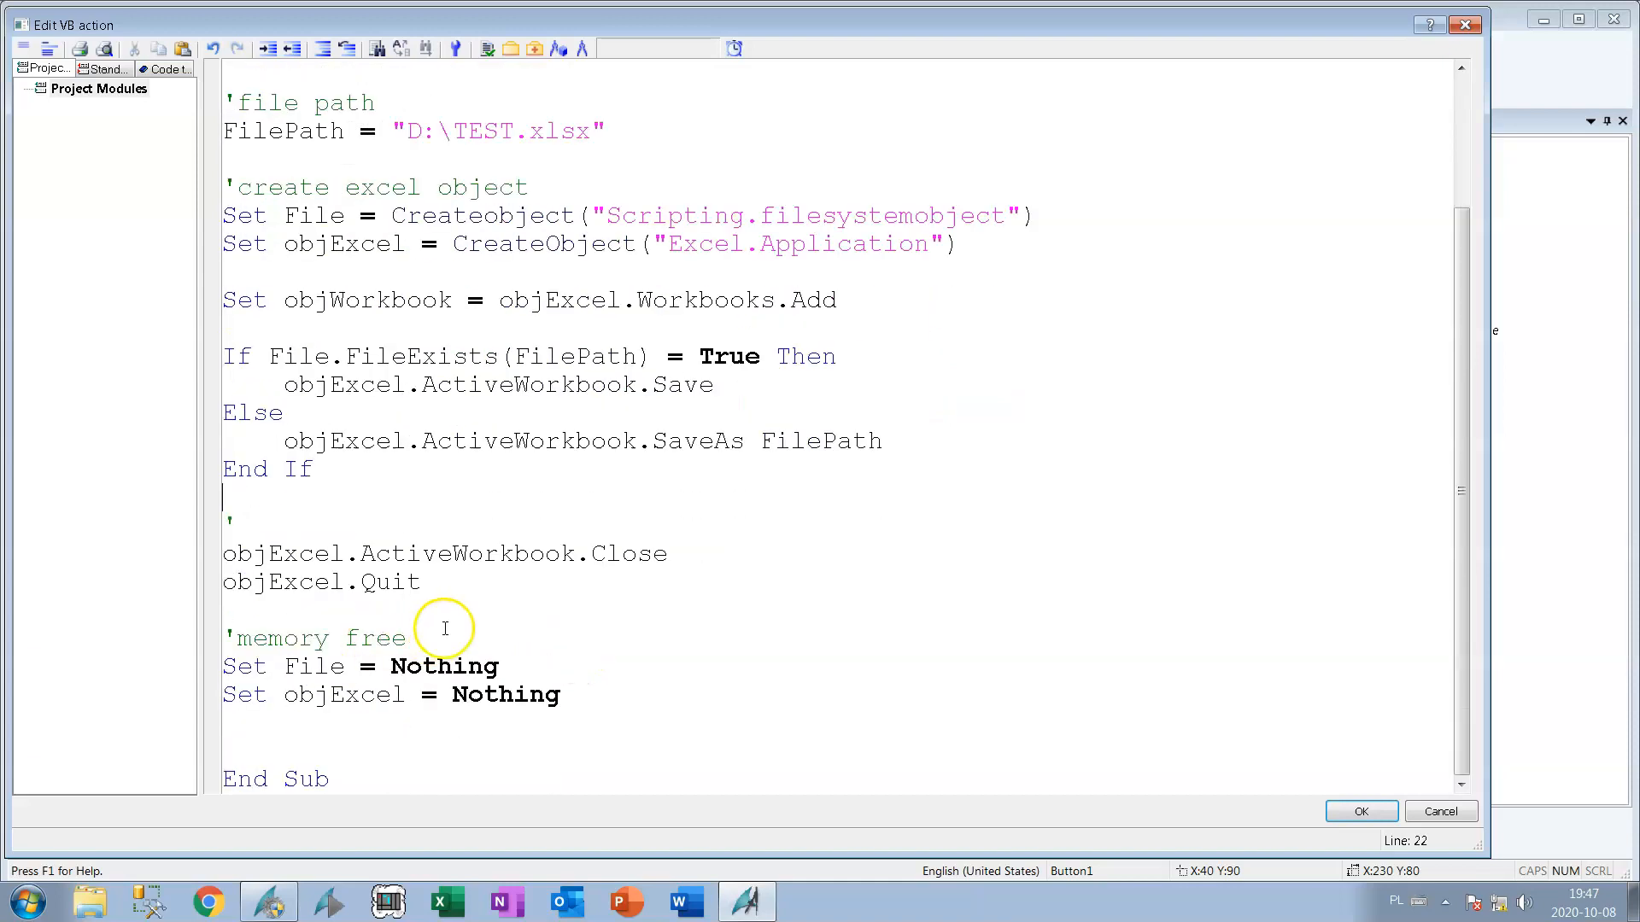
text(clpse)
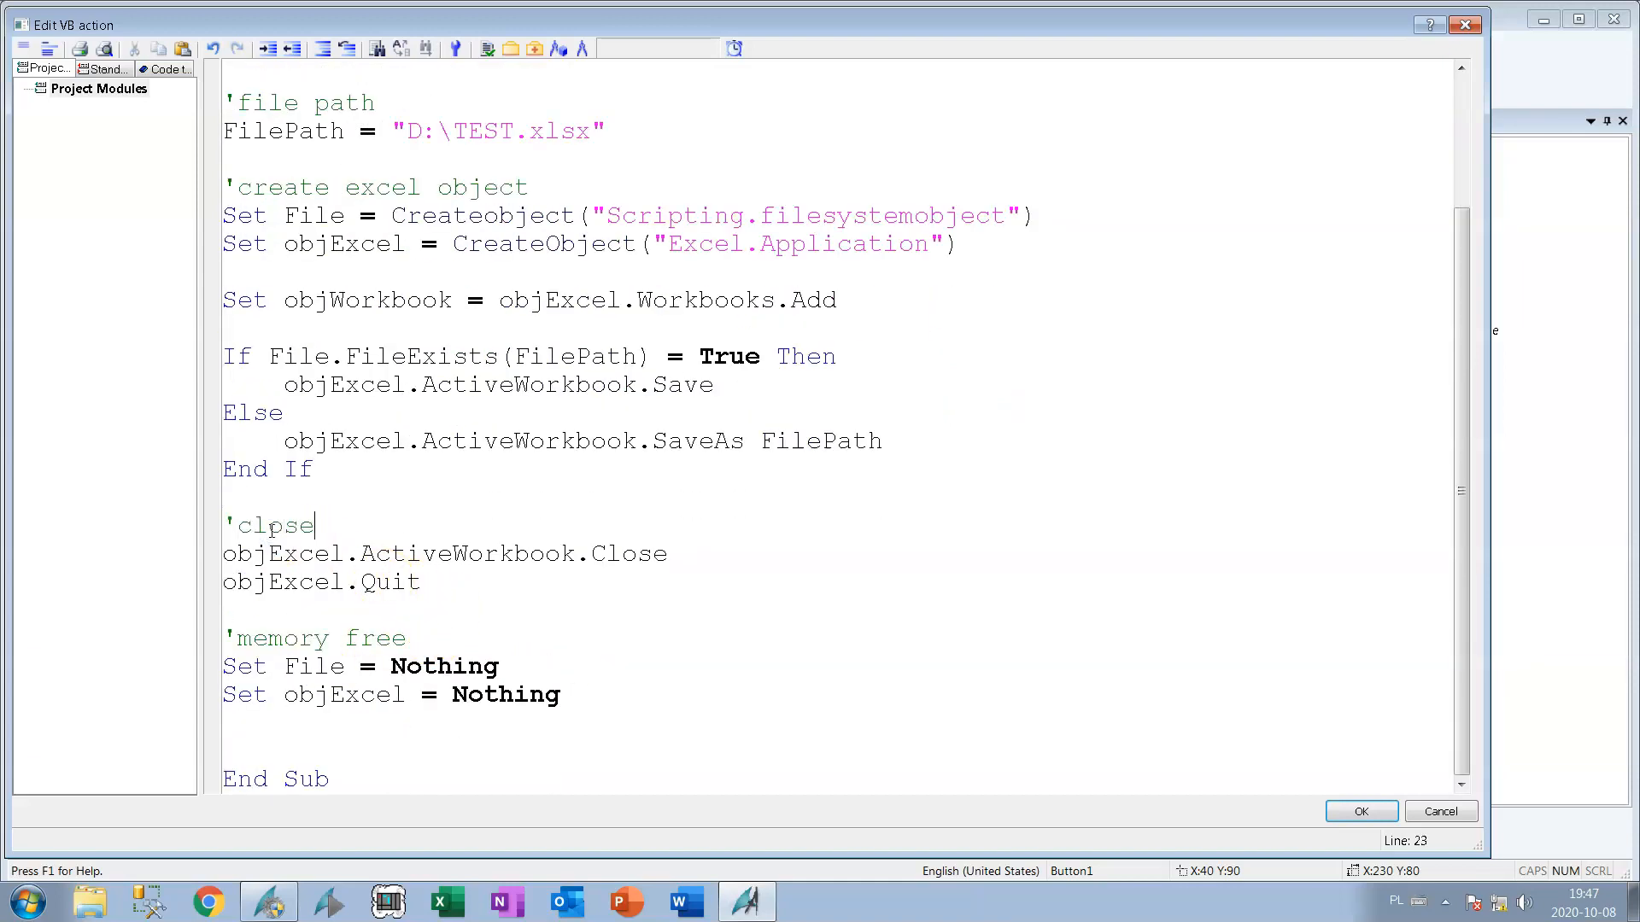
text(file and w)
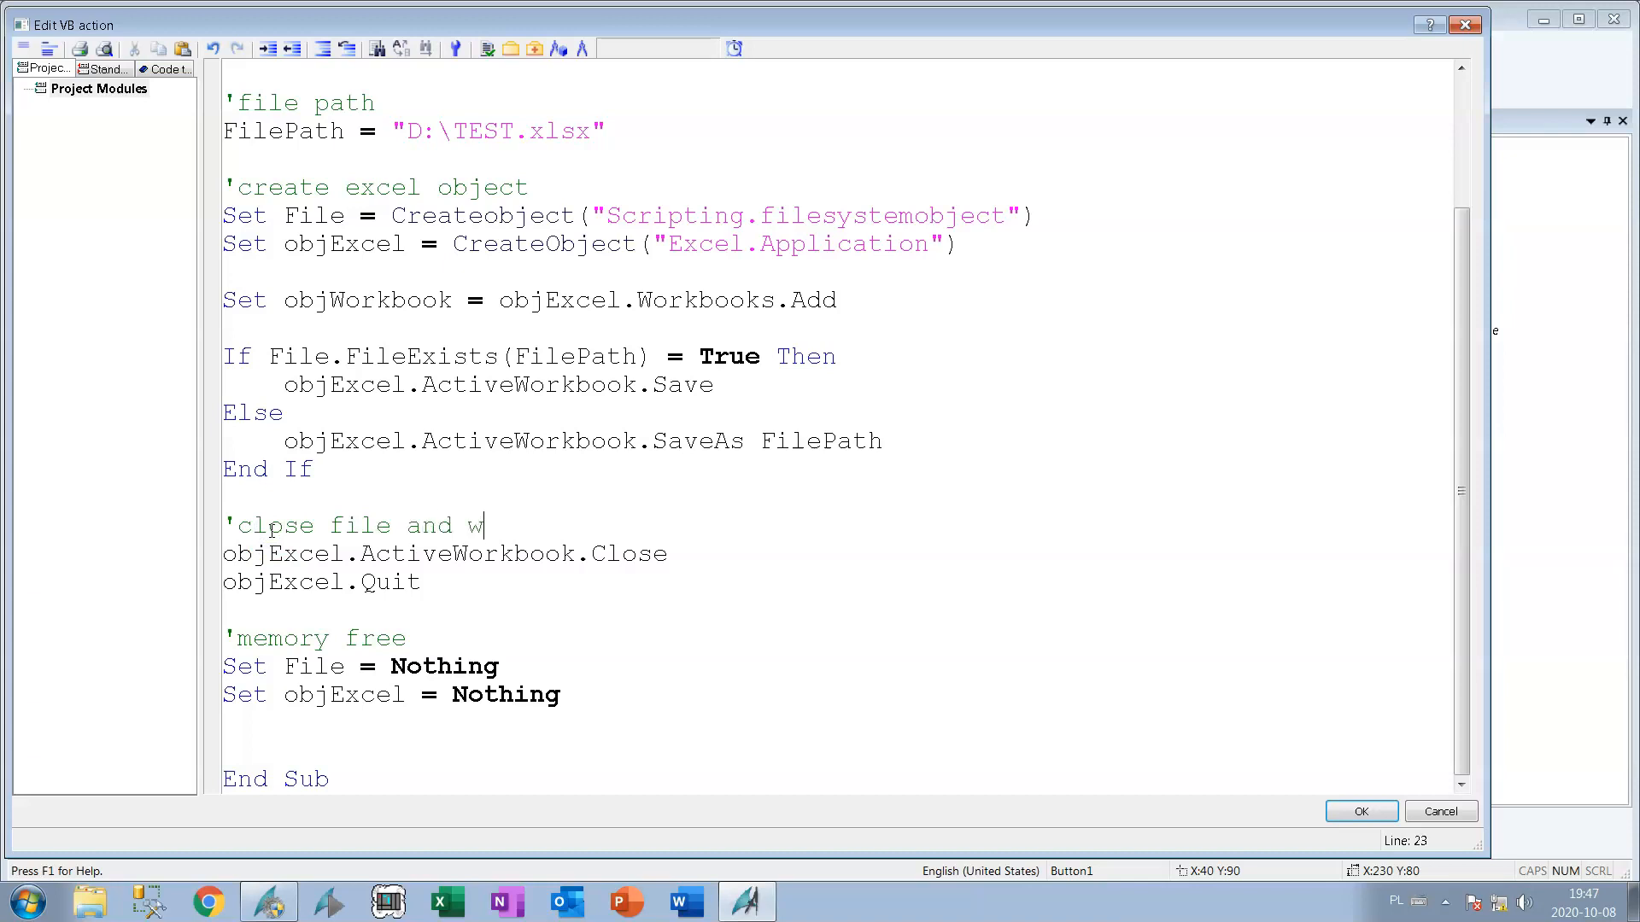
text(orkbook)
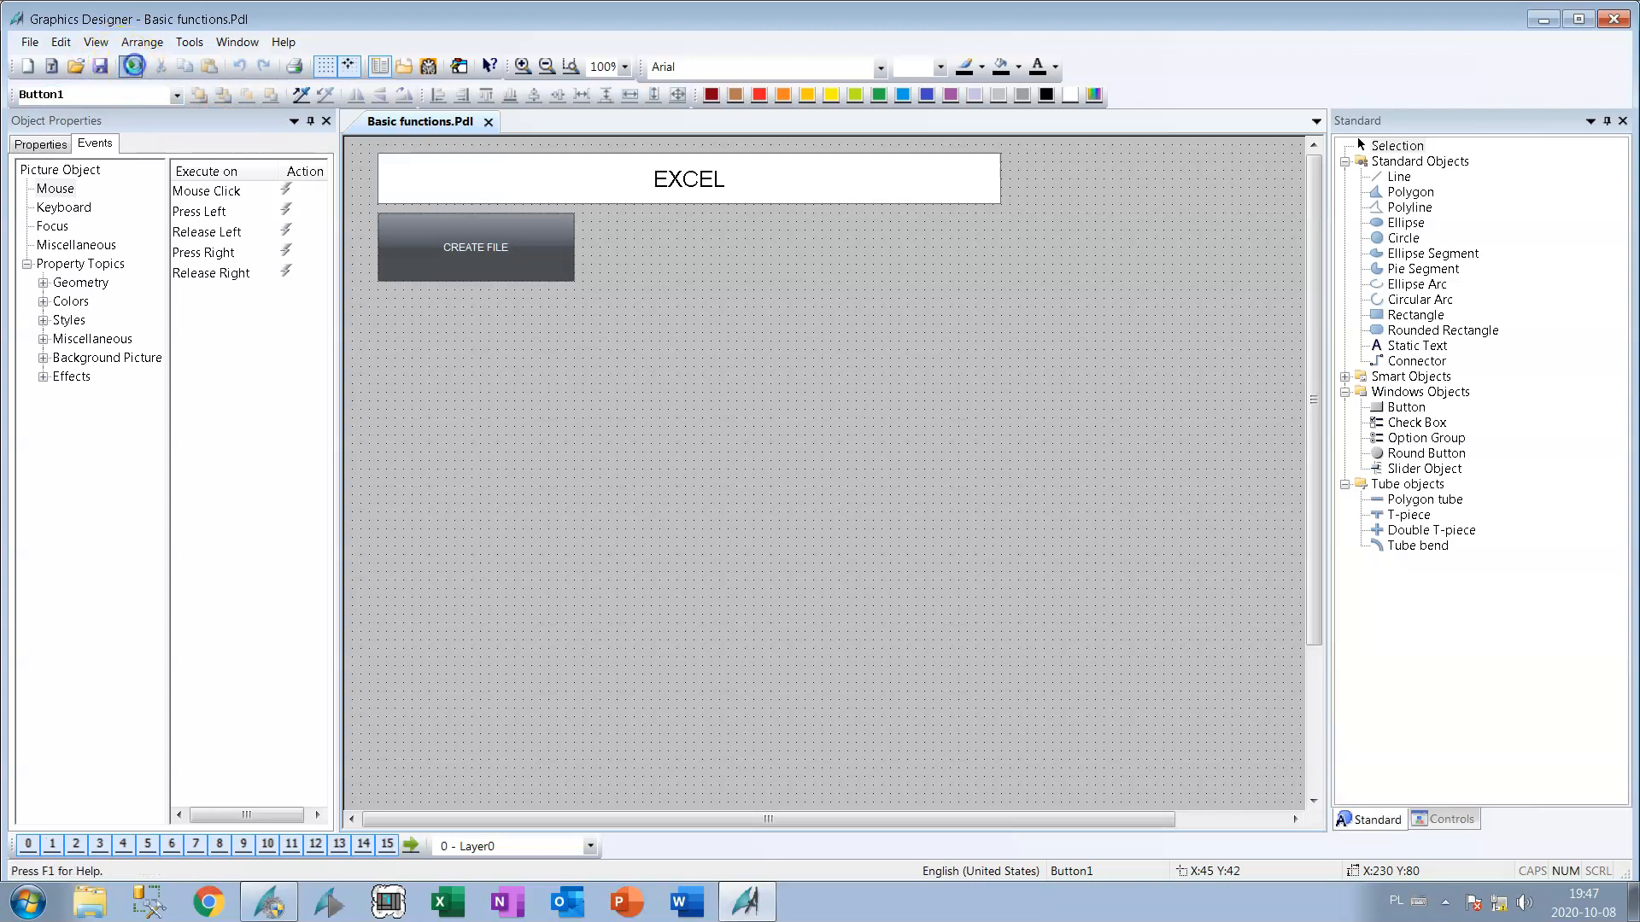
Launch runtime and accept the demo-mode WinCC license notice.
click(129, 67)
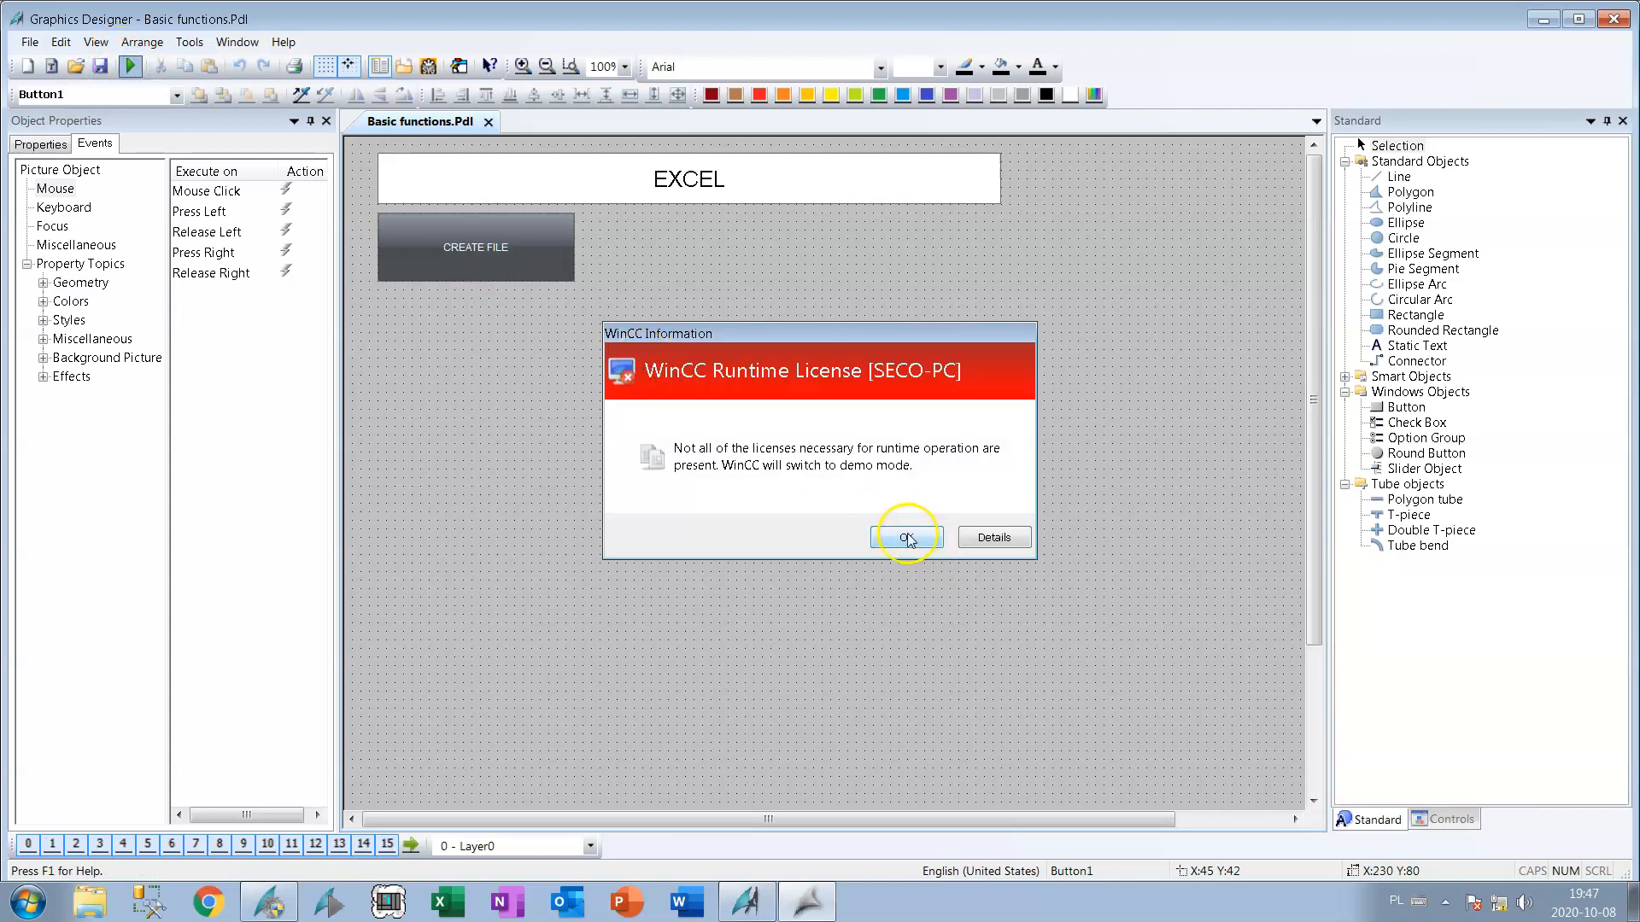
click(904, 536)
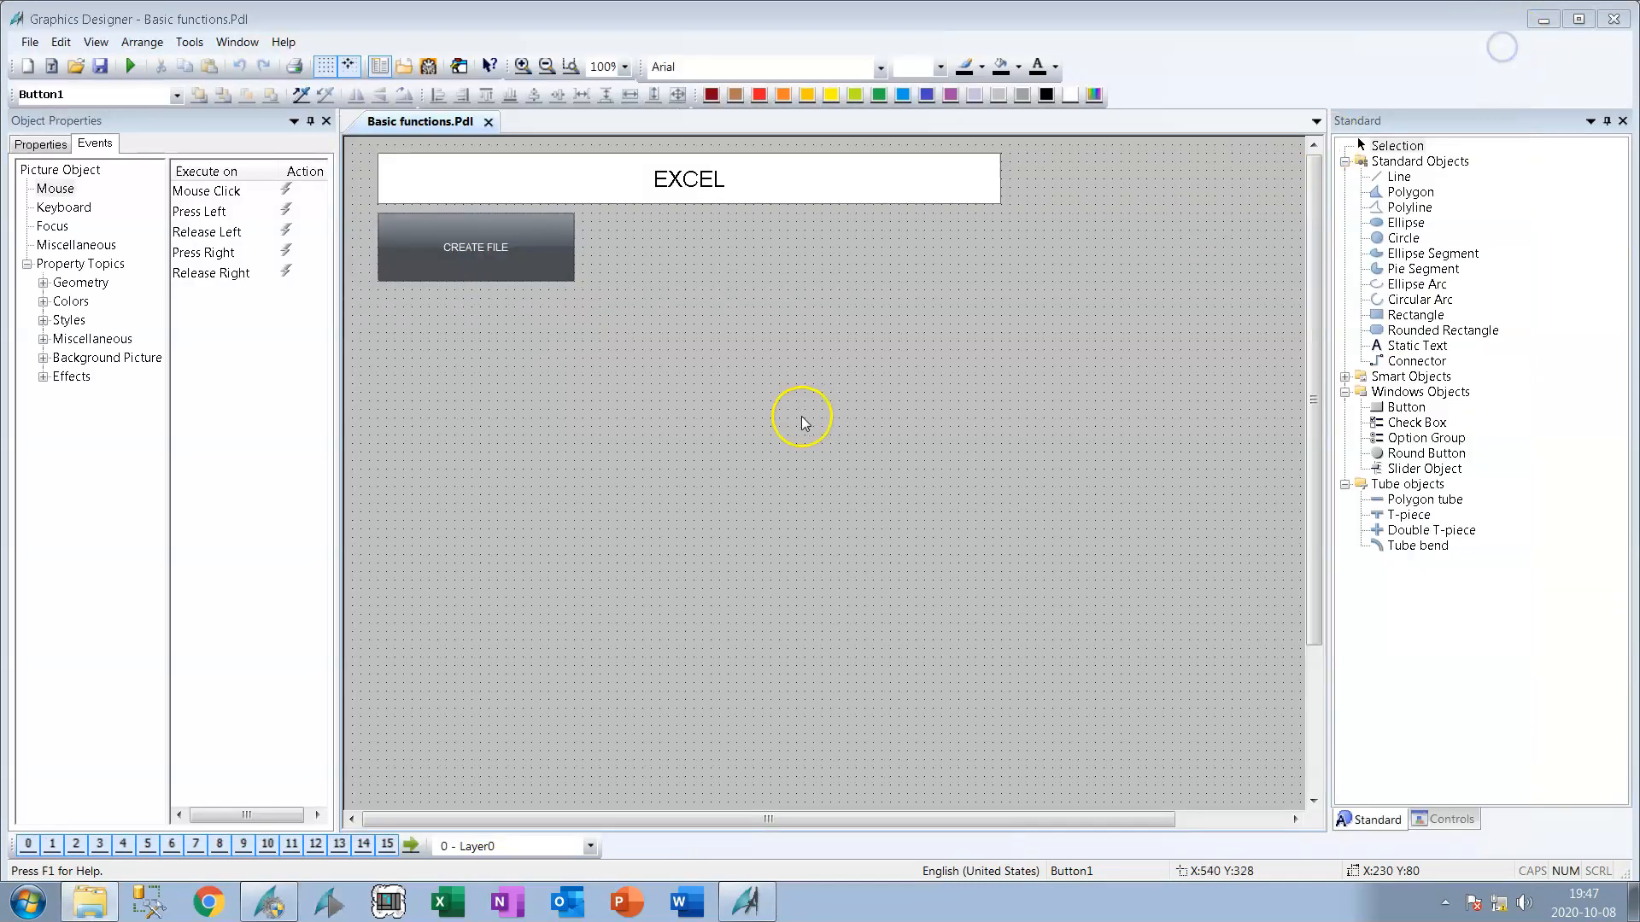
mouse_move(1295, 493)
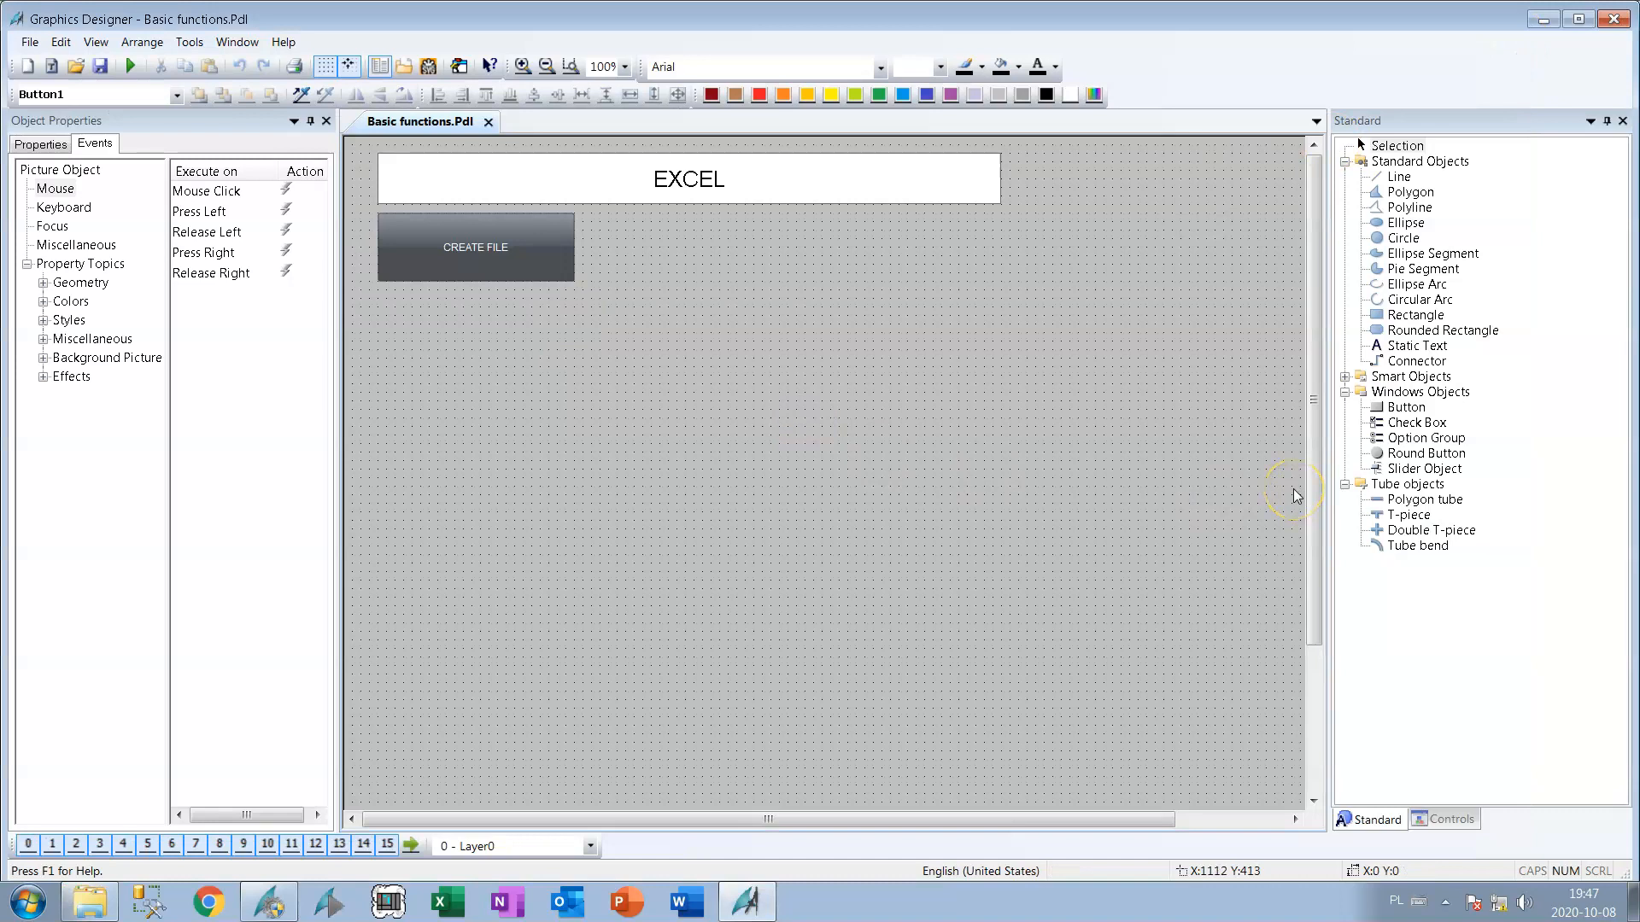
mouse_move(1405, 408)
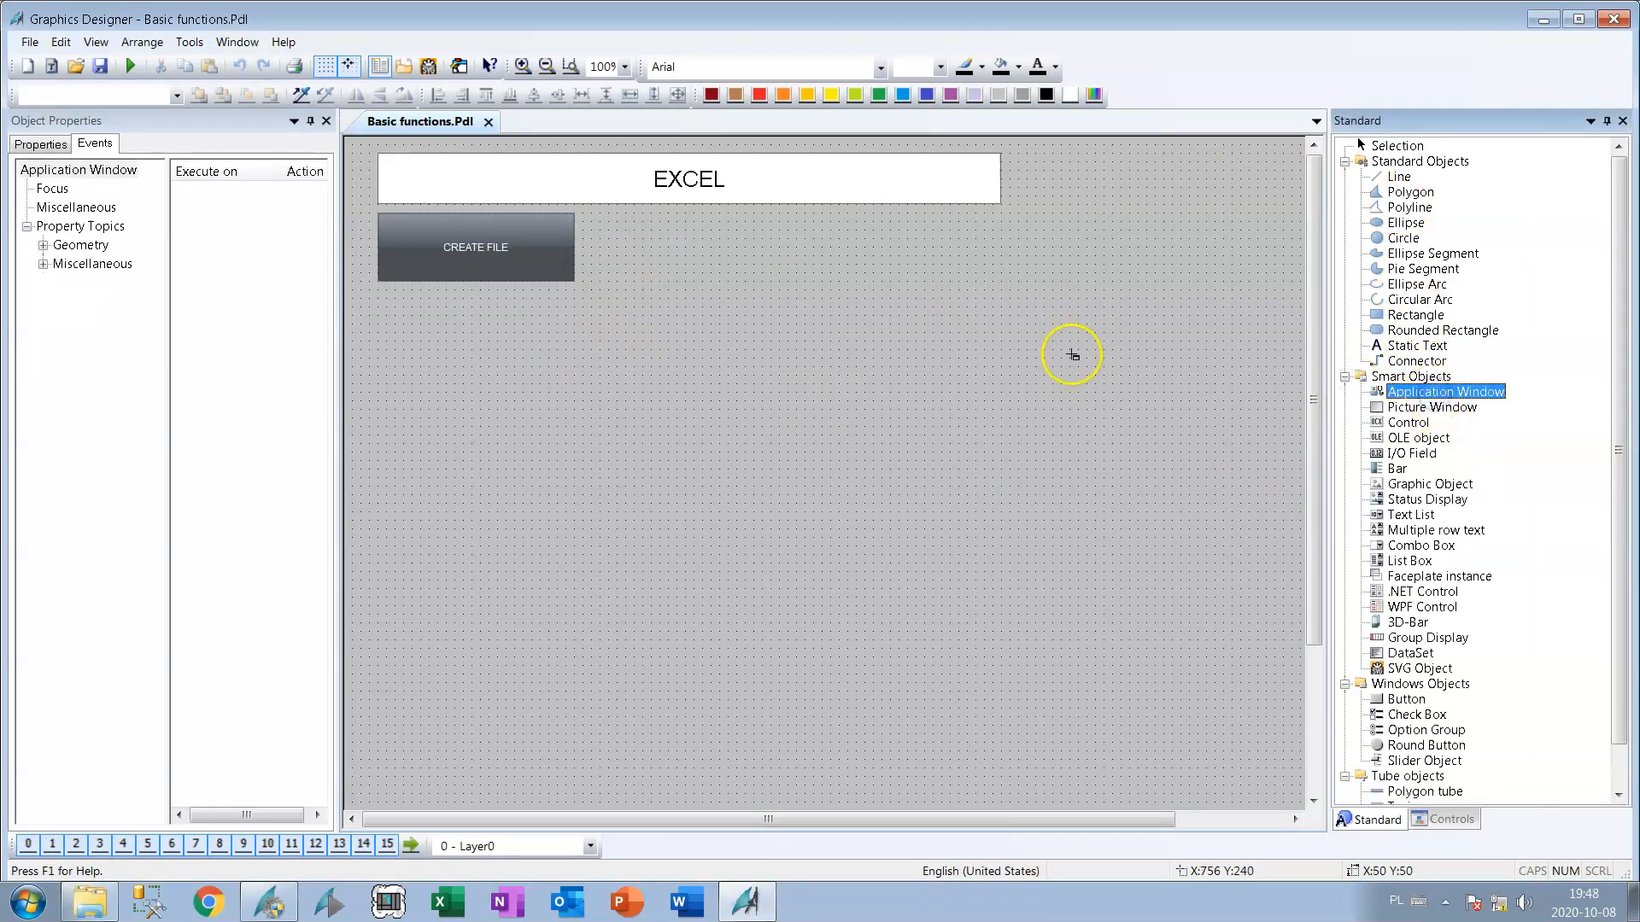
mouse_move(391, 386)
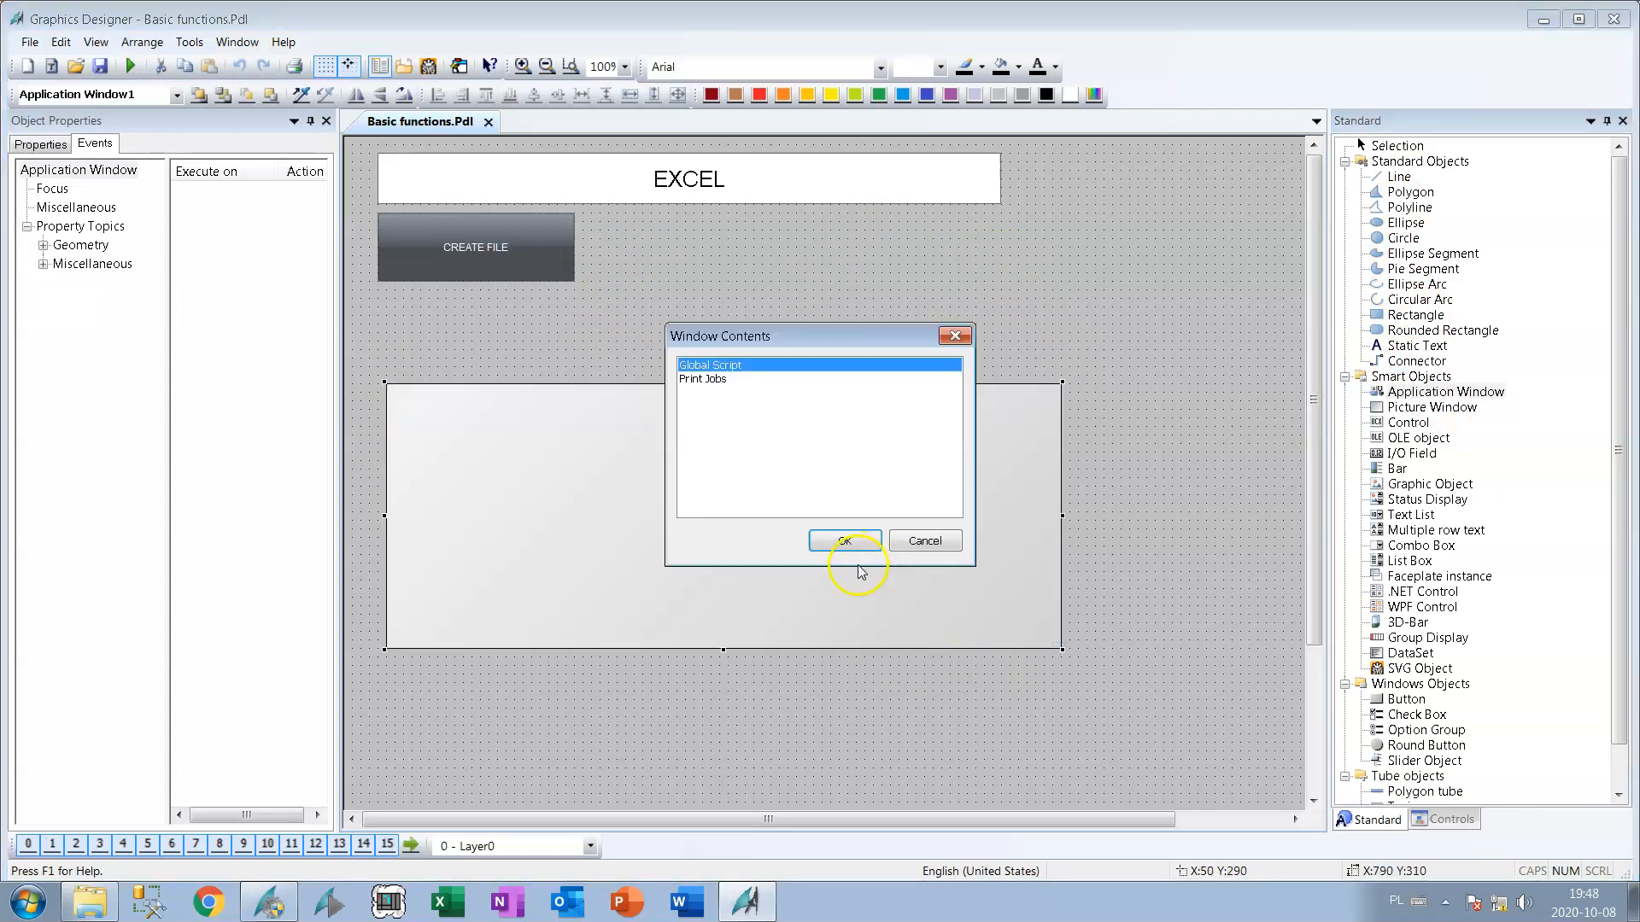
Show Global Script output in the new application window and trigger CREATE FILE in runtime.
click(842, 540)
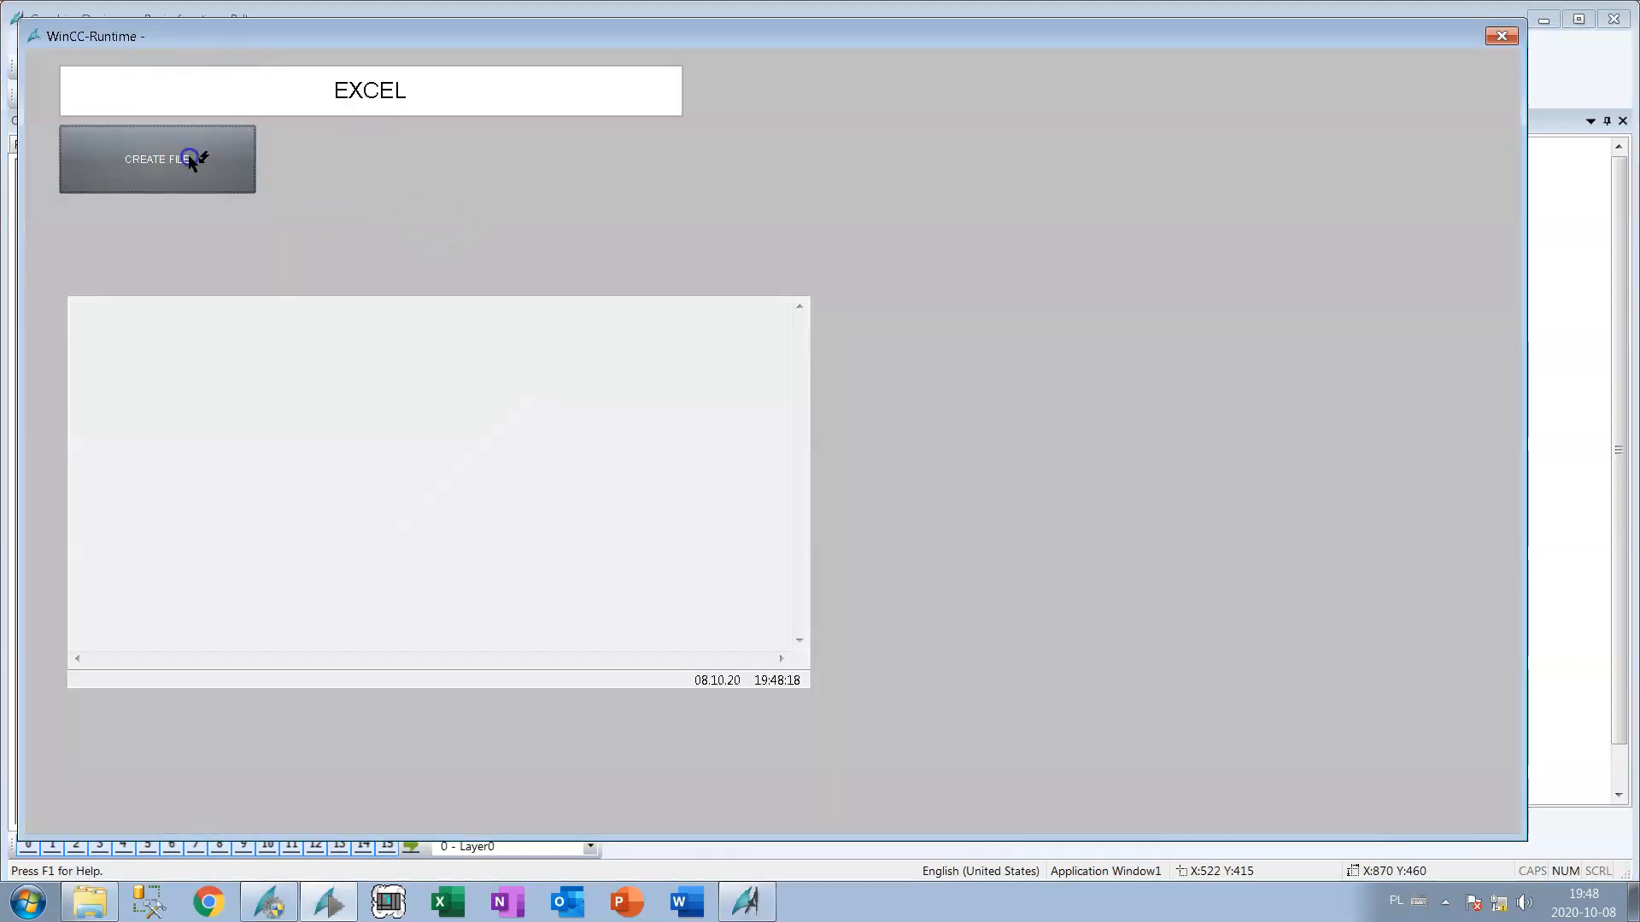
click(157, 159)
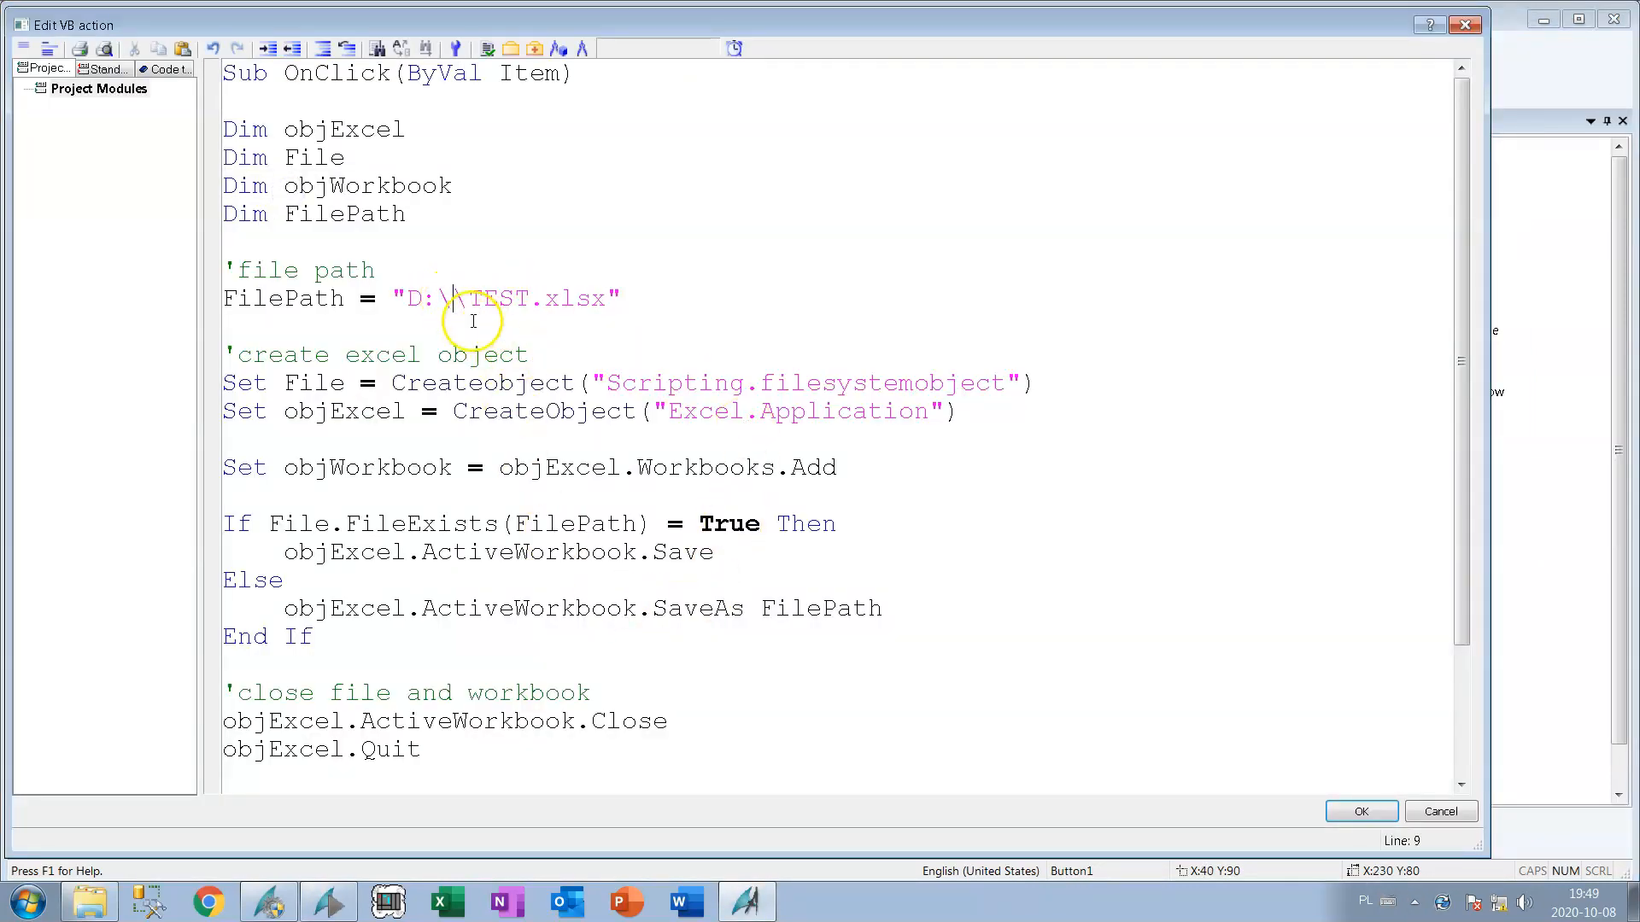
Change FilePath to D:\EXCEL\TEST.xlsx, pass the syntax check and save the OnClick script.
text(EXCEL)
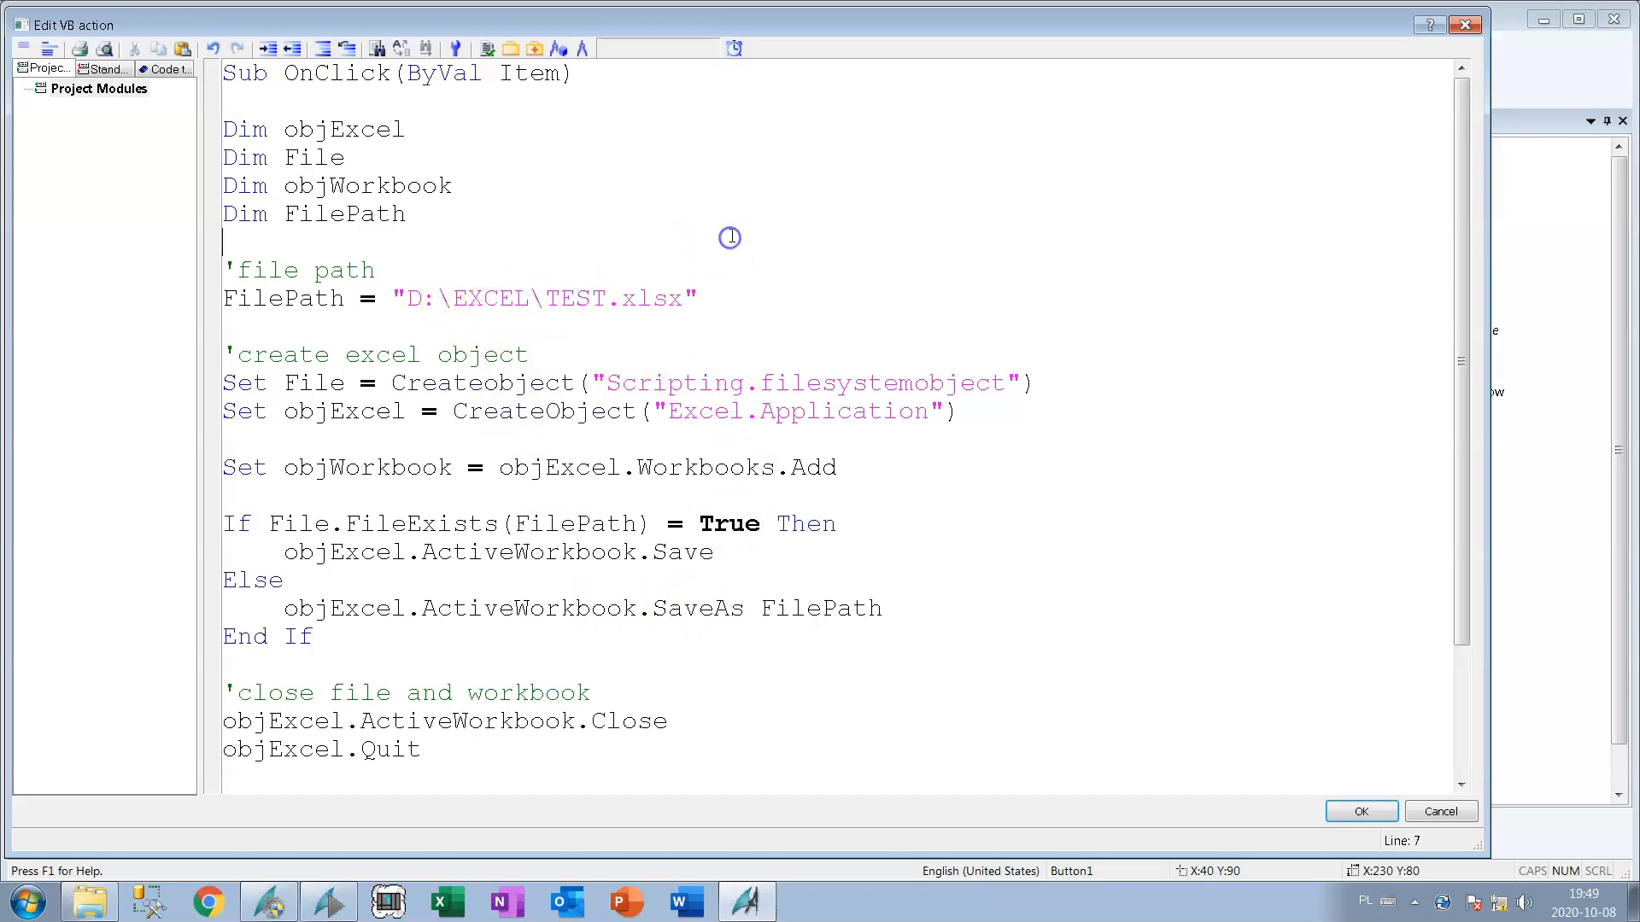
click(486, 48)
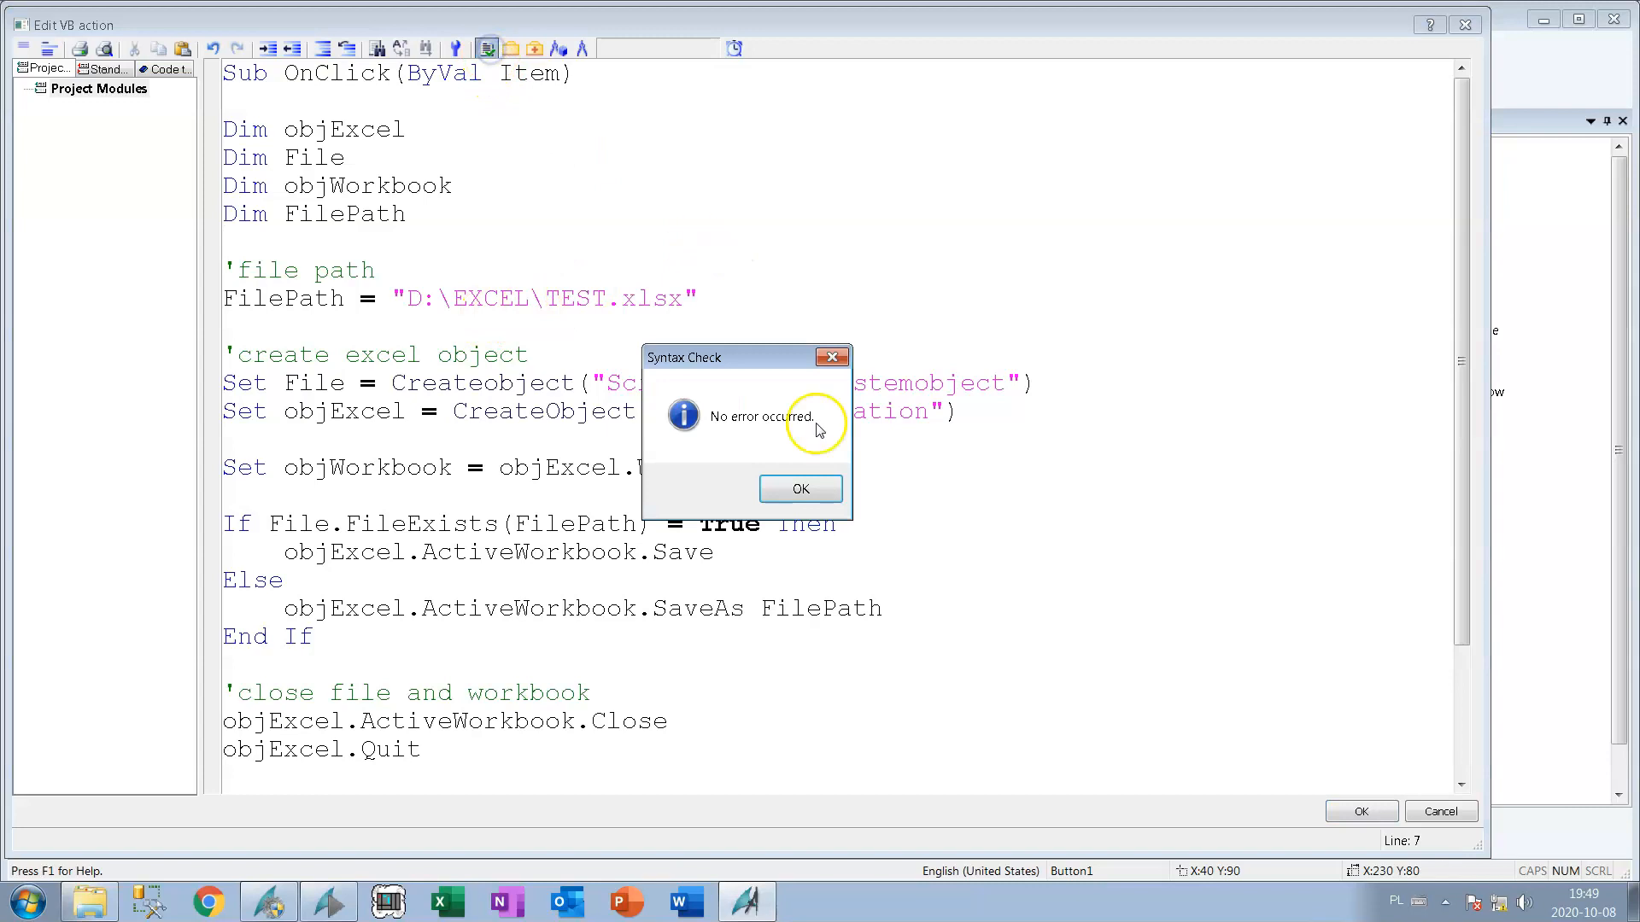
click(799, 488)
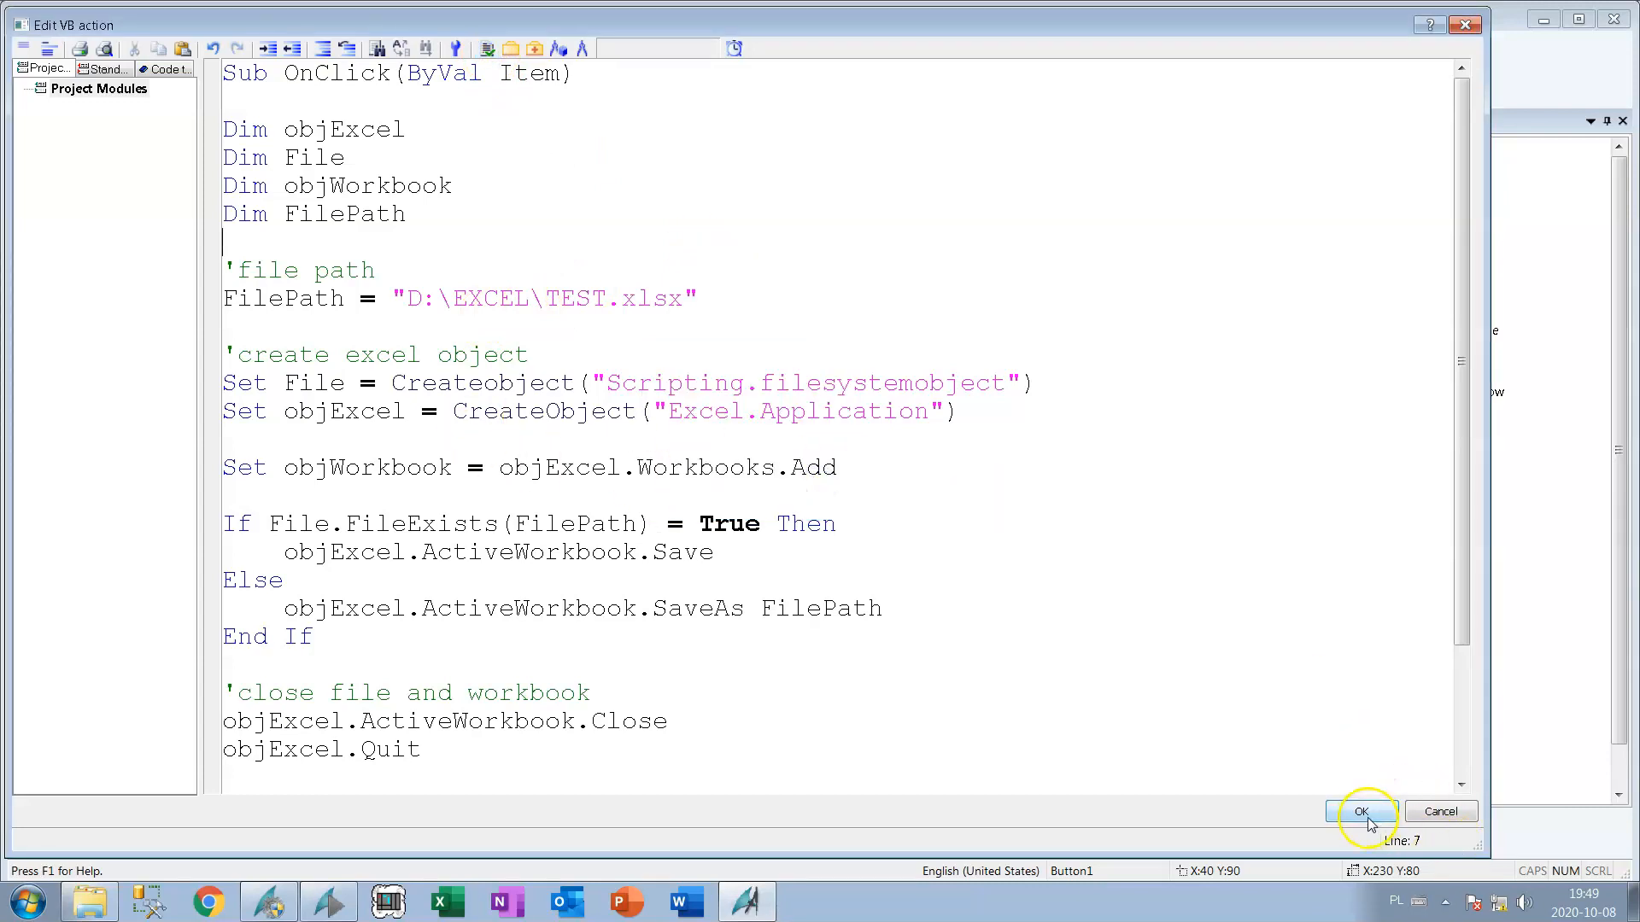
click(1360, 811)
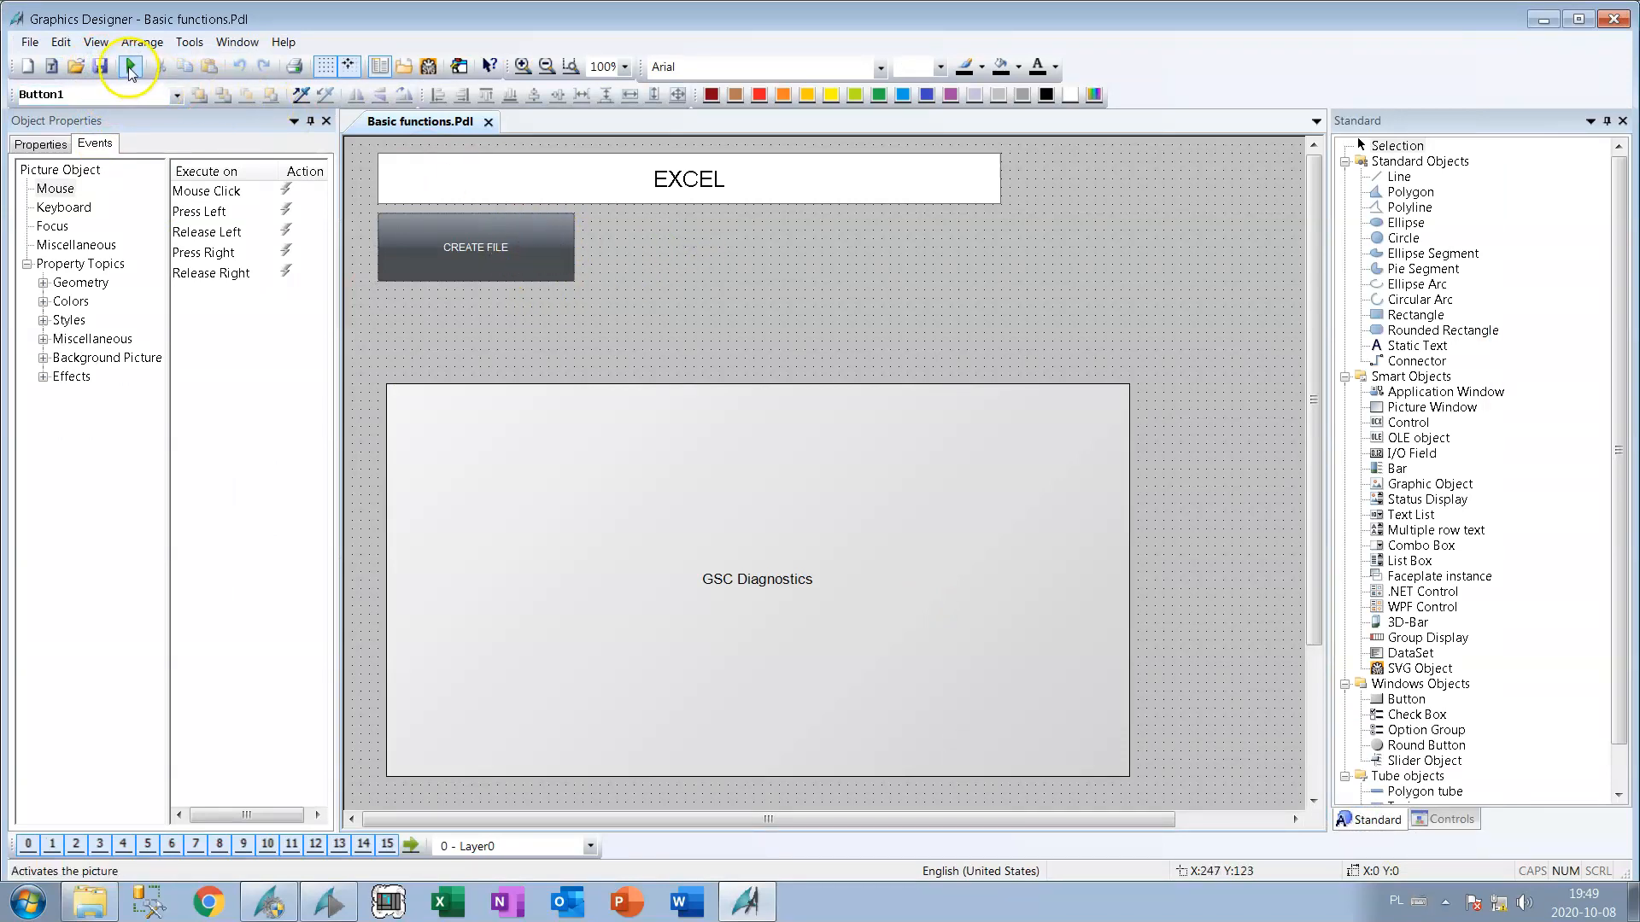
Run the picture, press CREATE FILE and open the generated D:\EXCEL\TEST.xlsx in Excel.
click(128, 68)
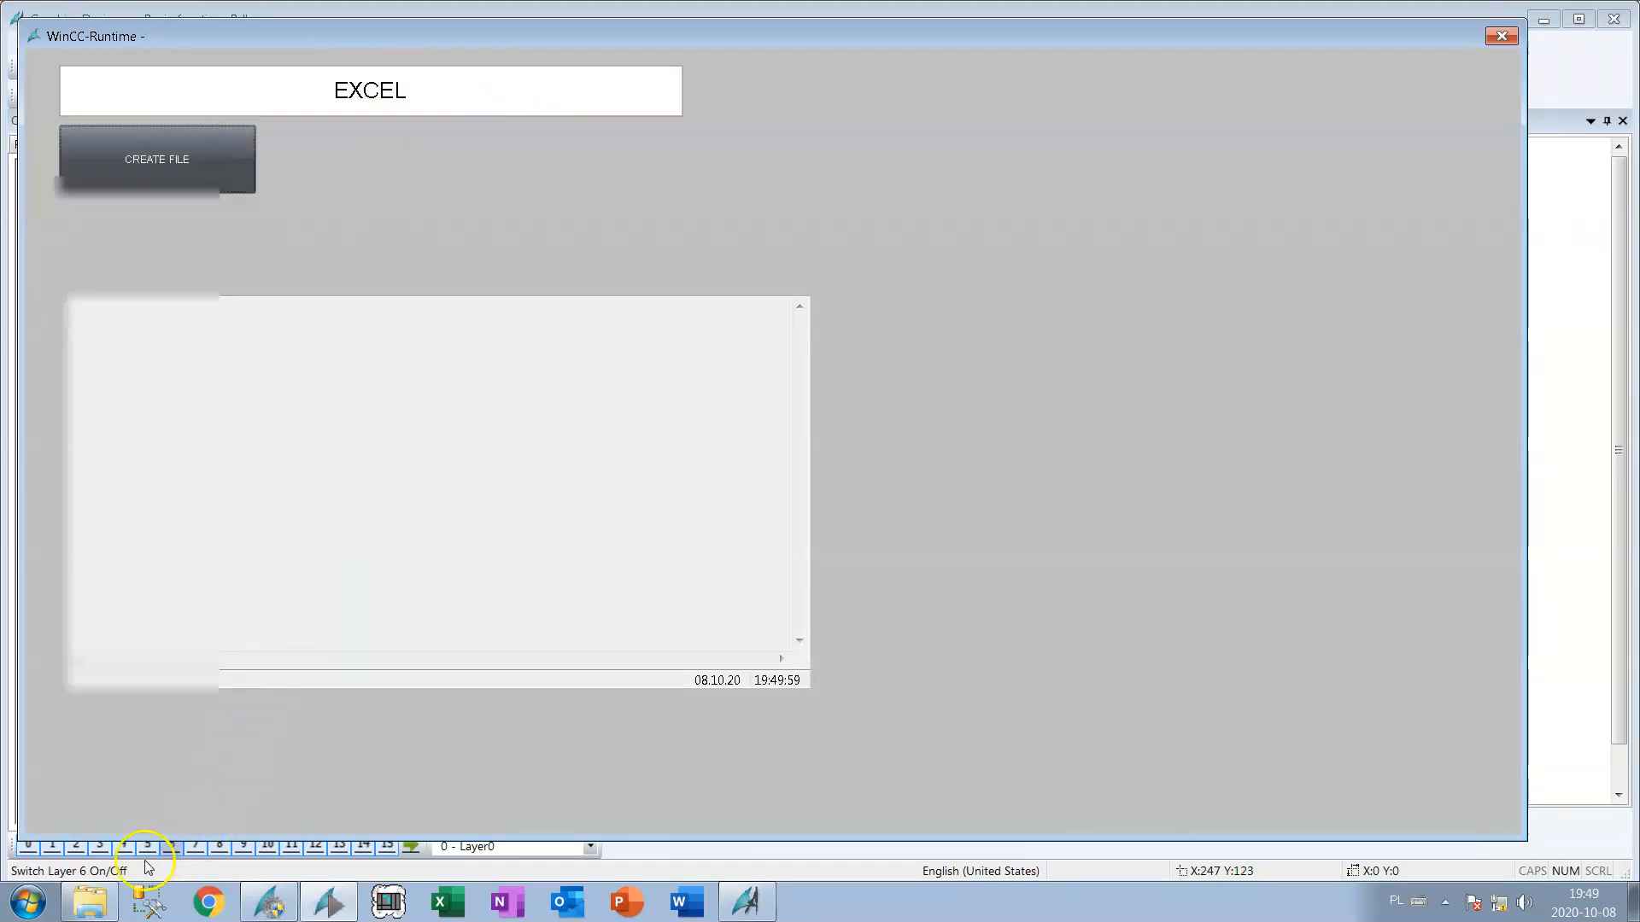
click(157, 158)
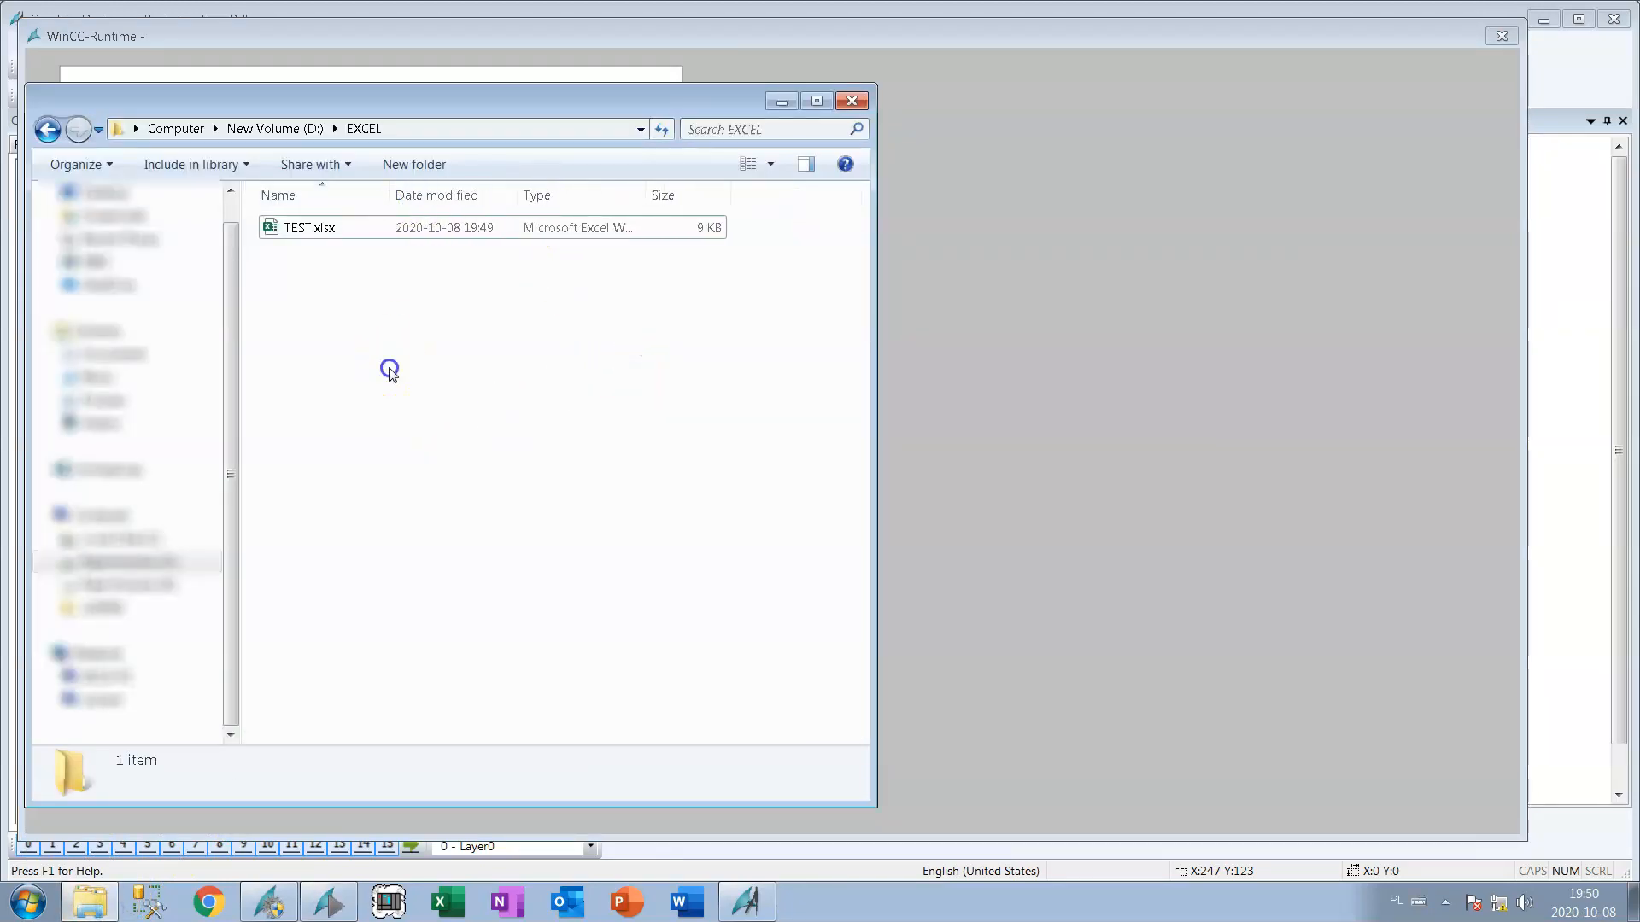
double_click(310, 227)
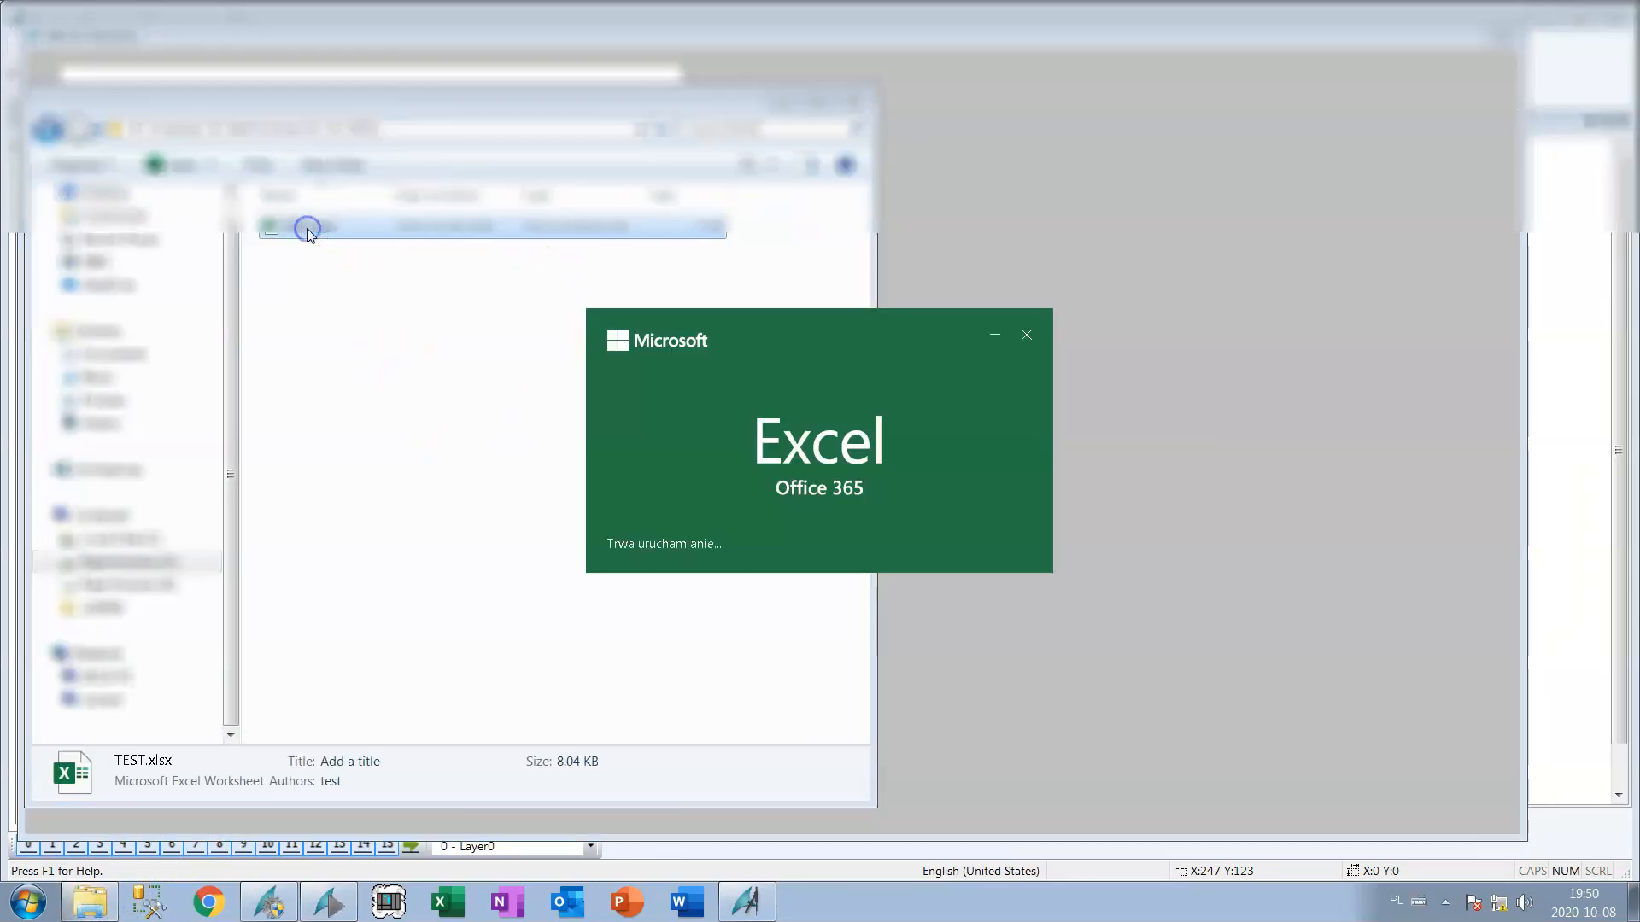